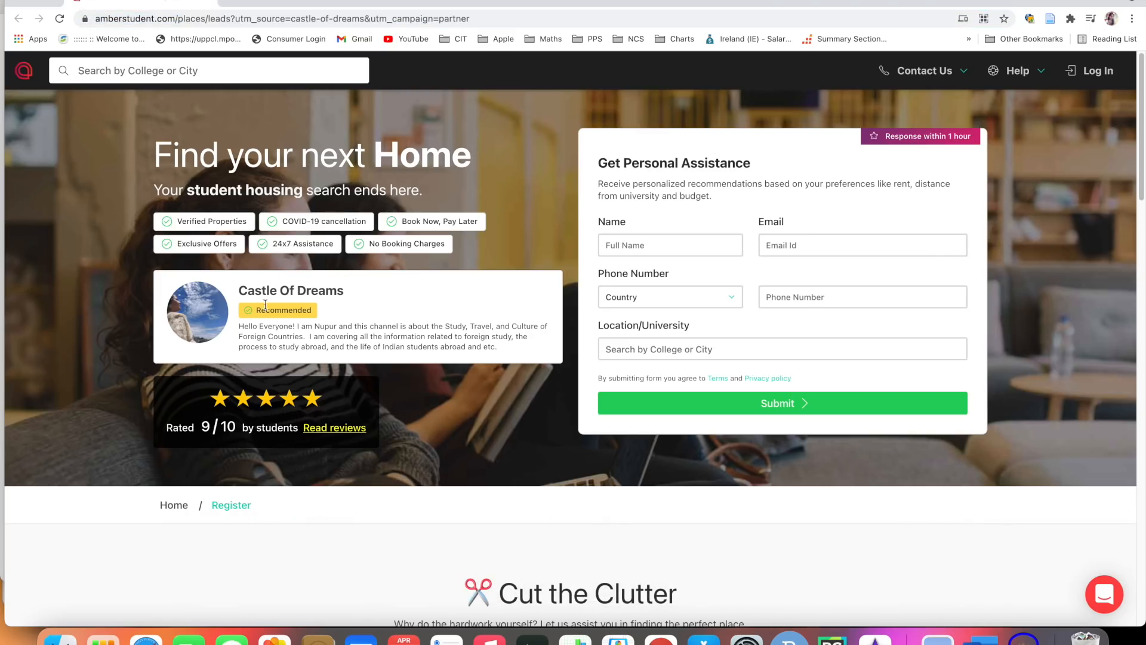
mouse_move(62, 131)
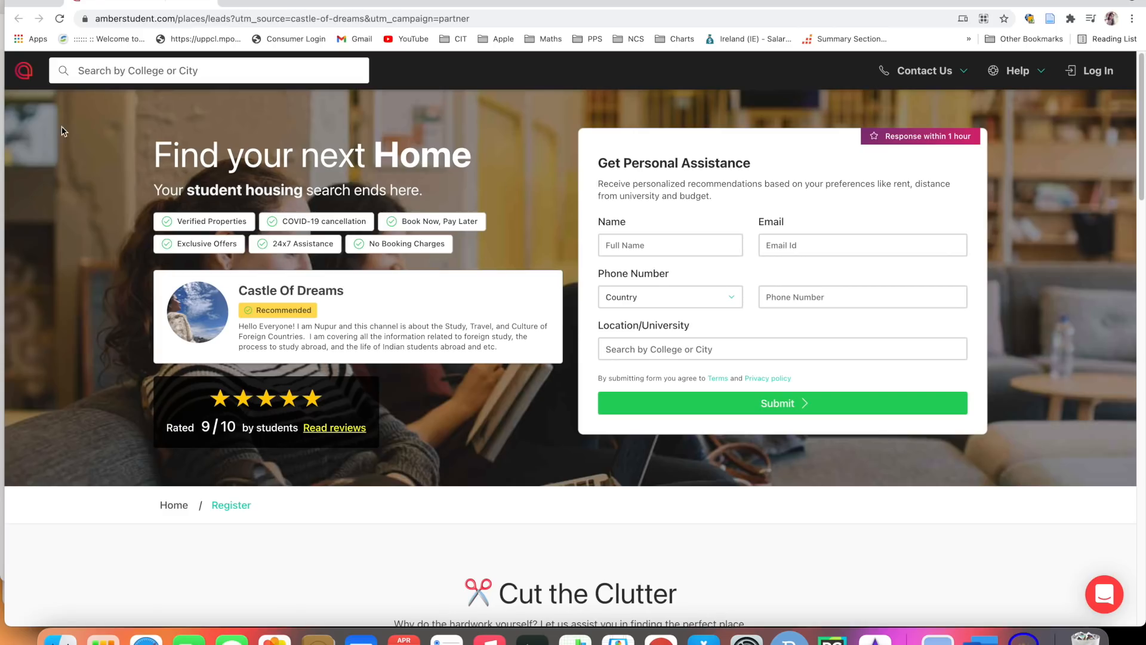
mouse_move(170, 102)
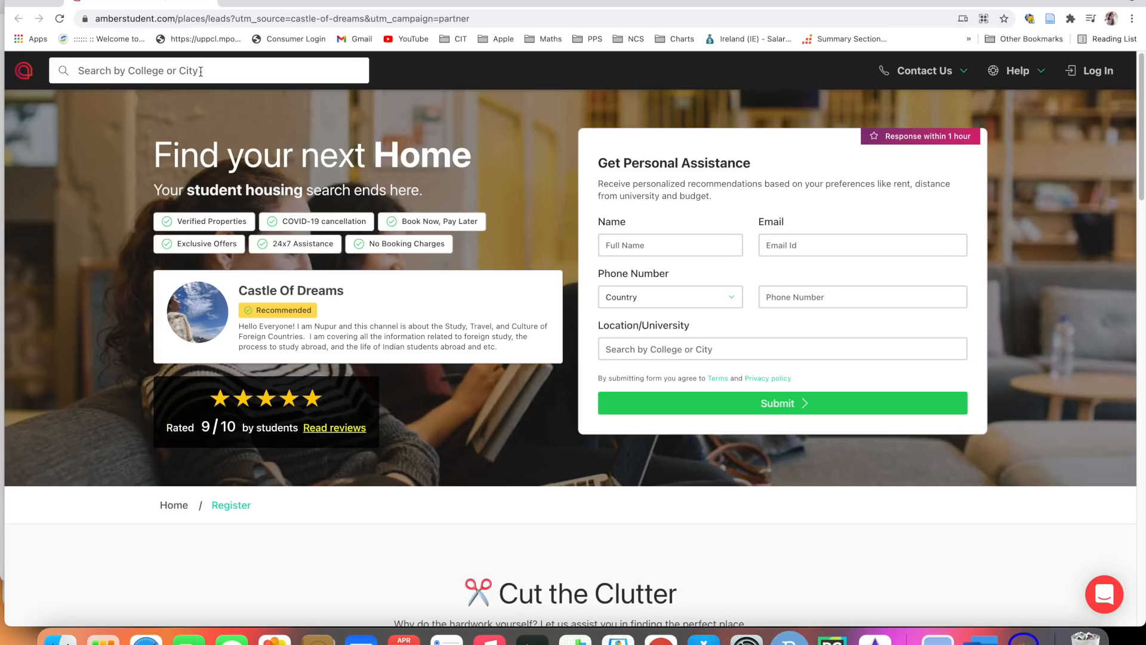
Step: Pick Melbourne from the popular locations in the city search box
left_click(209, 70)
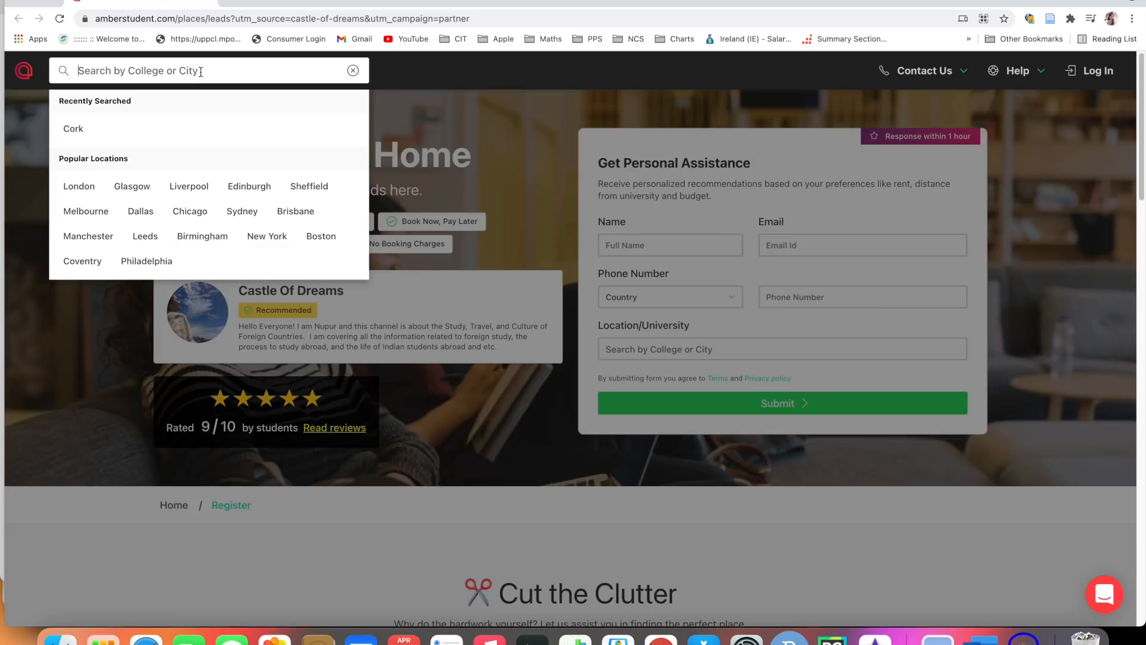
mouse_move(179, 154)
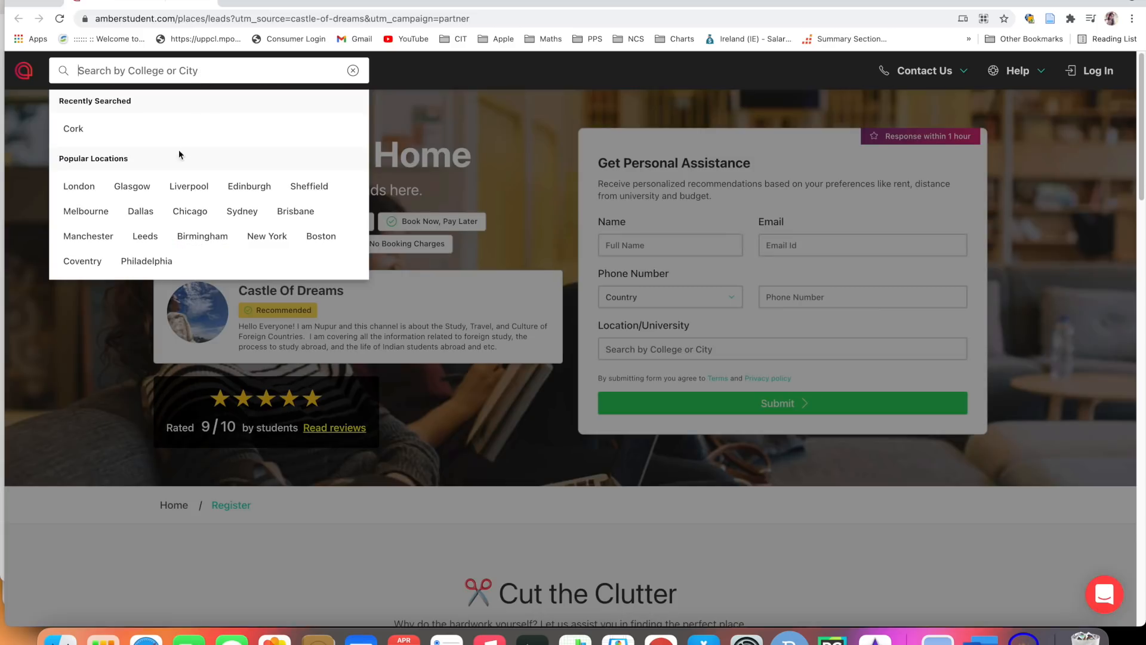
mouse_move(92, 173)
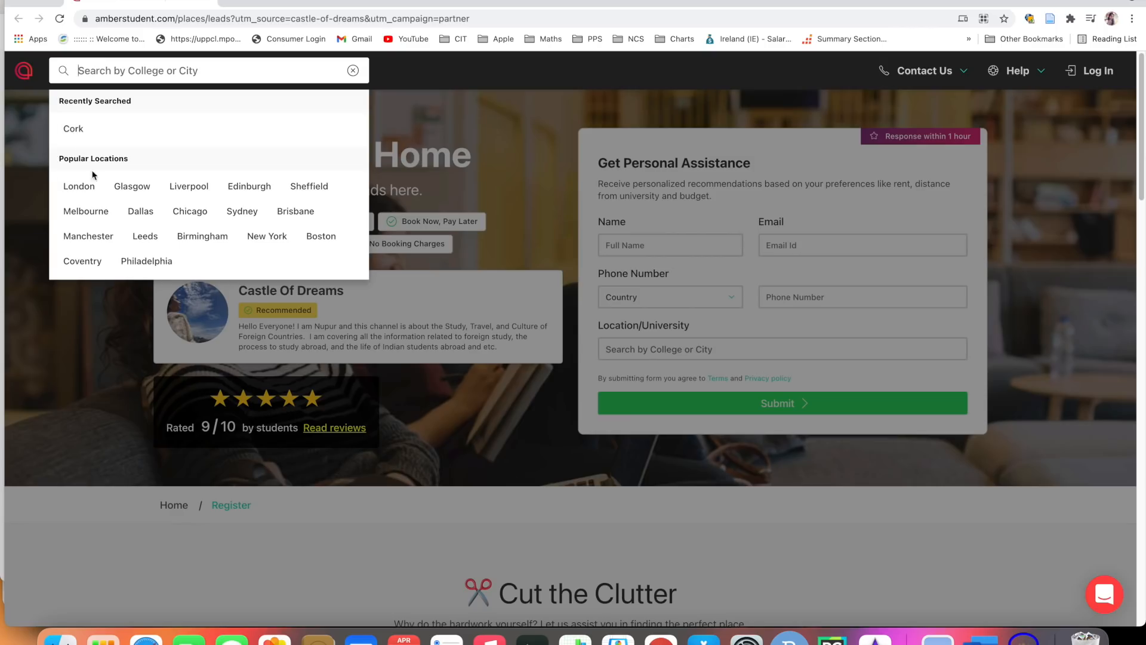
mouse_move(85, 212)
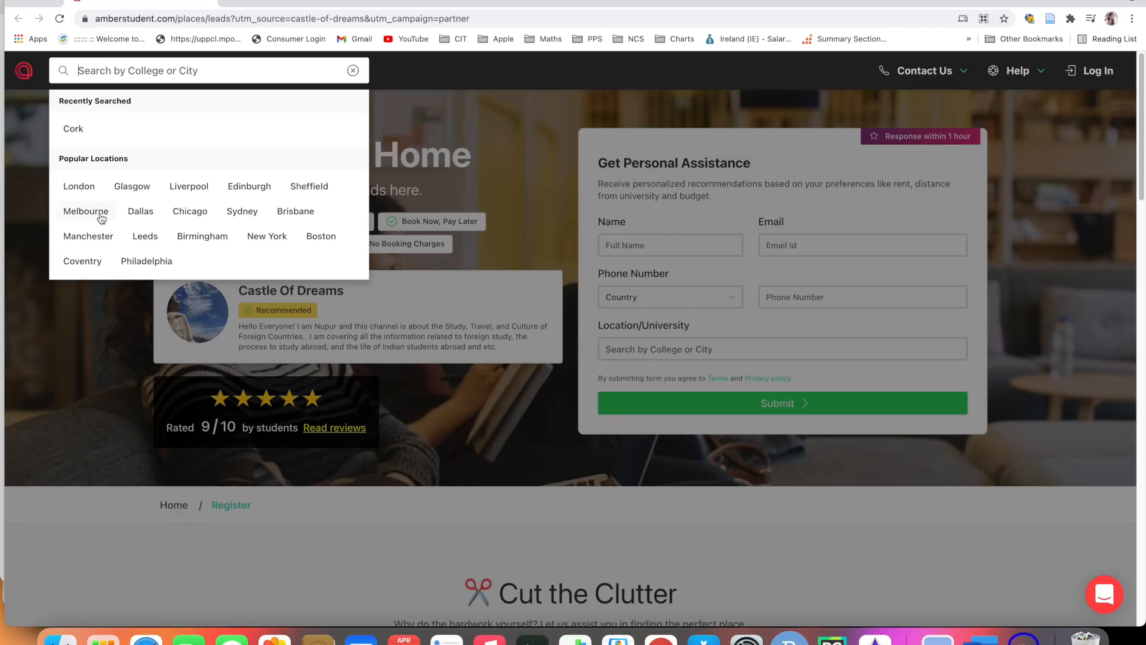
left_click(85, 211)
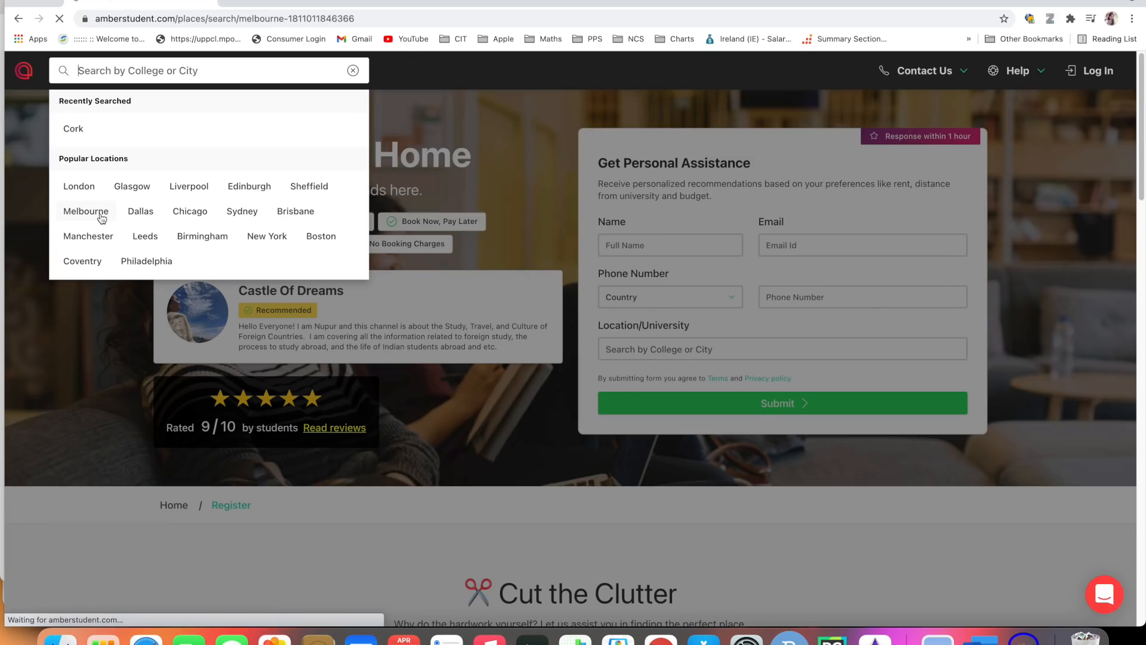
Step: Scroll through the 64 Melbourne accommodation listings, then back to the top
left_click(85, 211)
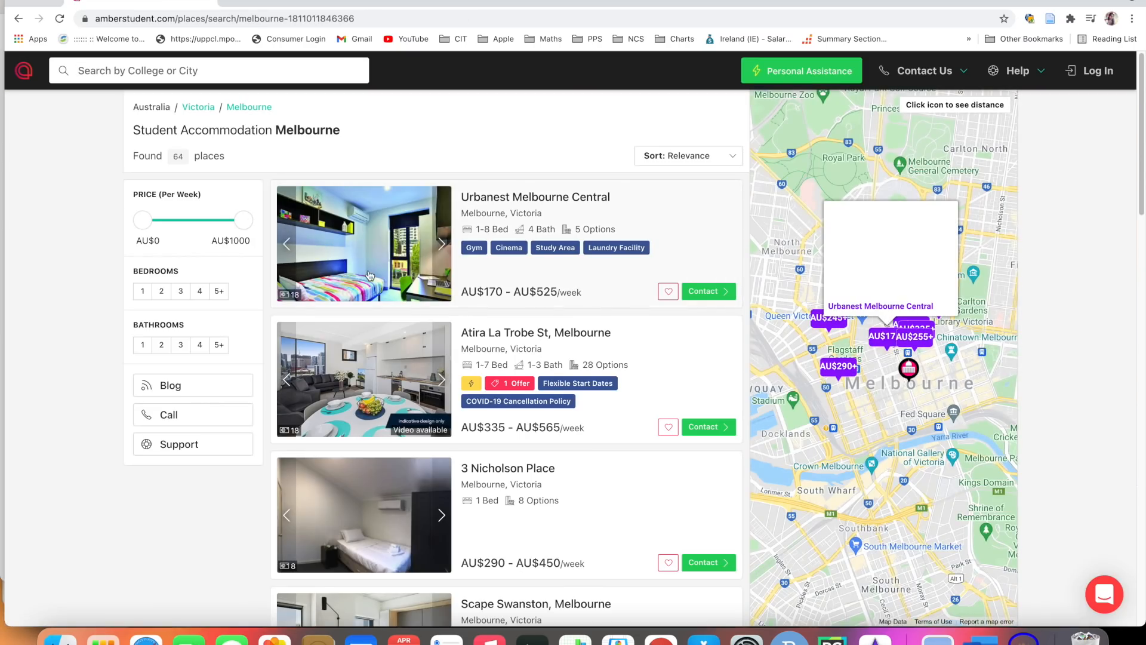
scroll("down", 3)
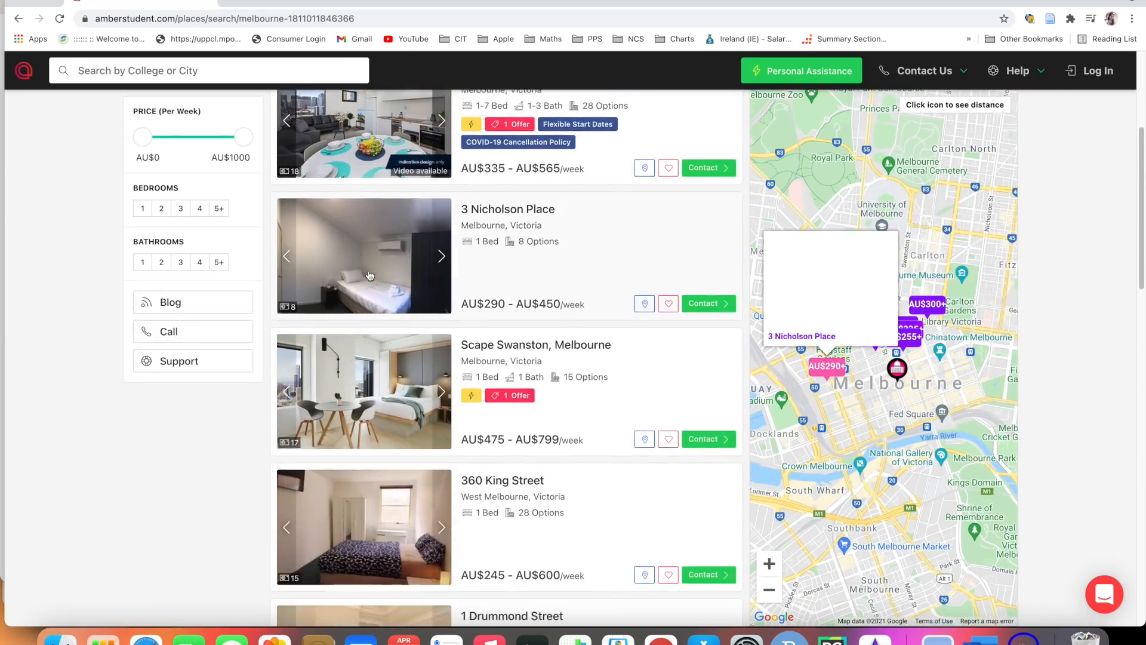
scroll("down", 3)
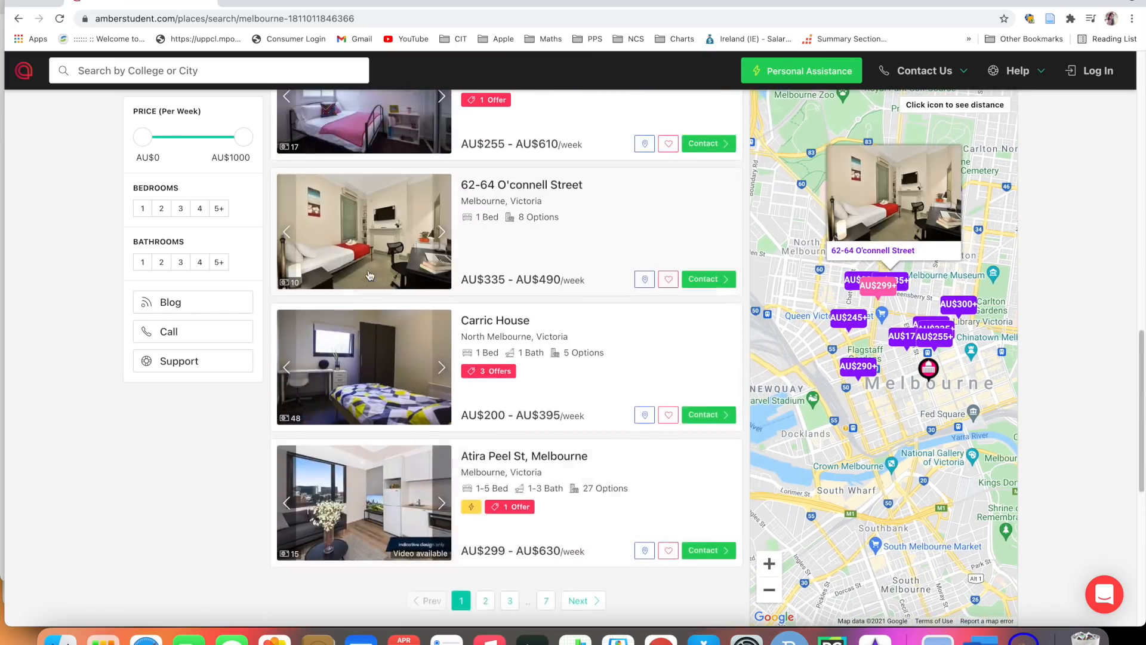
scroll("up", 3)
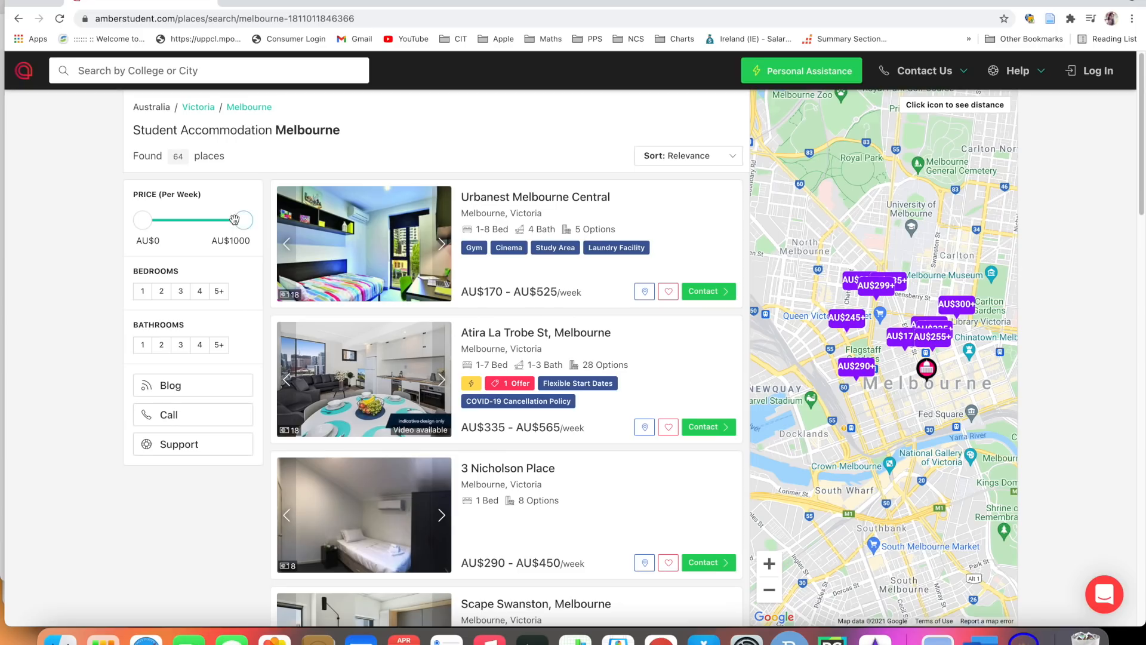
Step: Filter Melbourne listings to AU$0–300 per week, 1 bedroom and 1 bathroom
left_click_drag(244, 219, 220, 219)
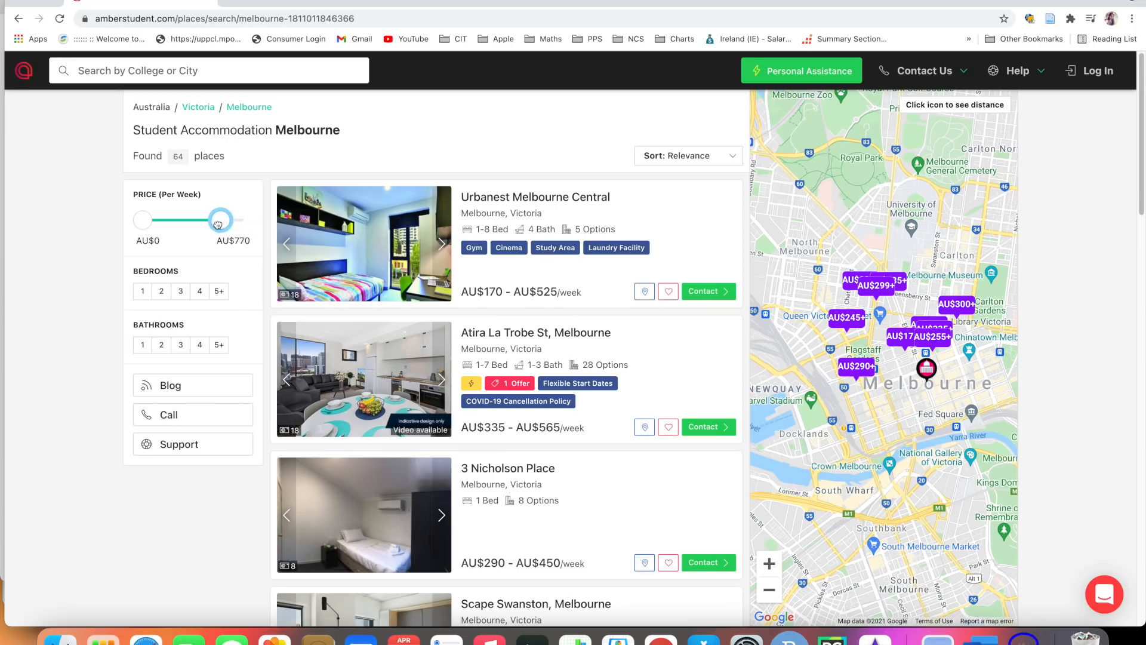
left_click_drag(221, 220, 187, 221)
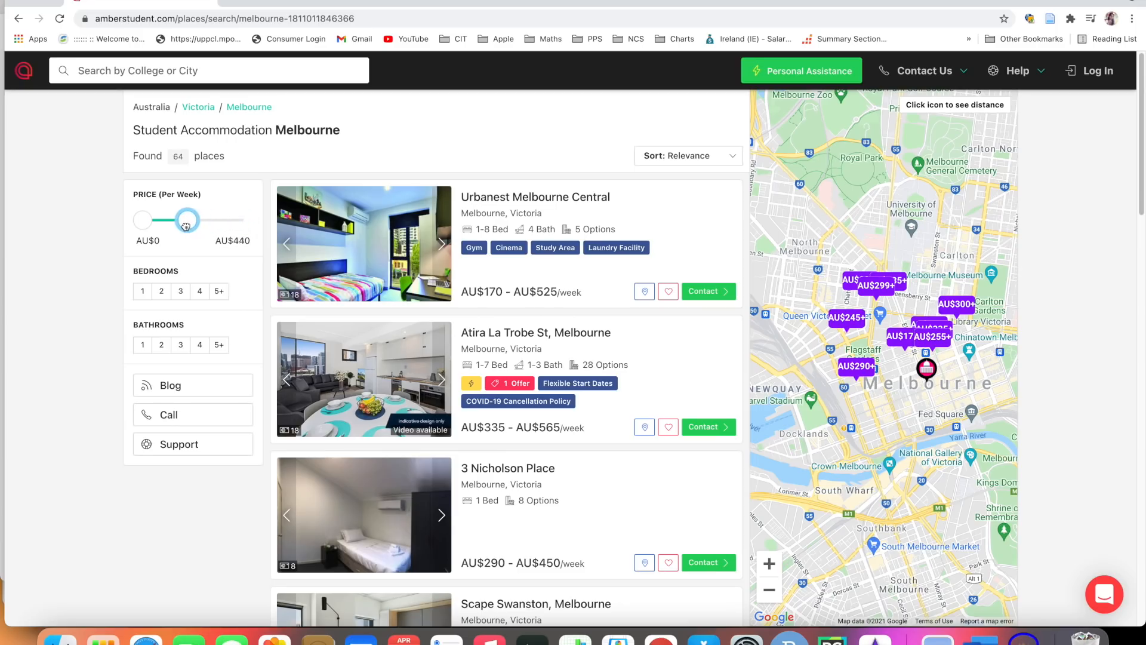
left_click_drag(186, 220, 182, 220)
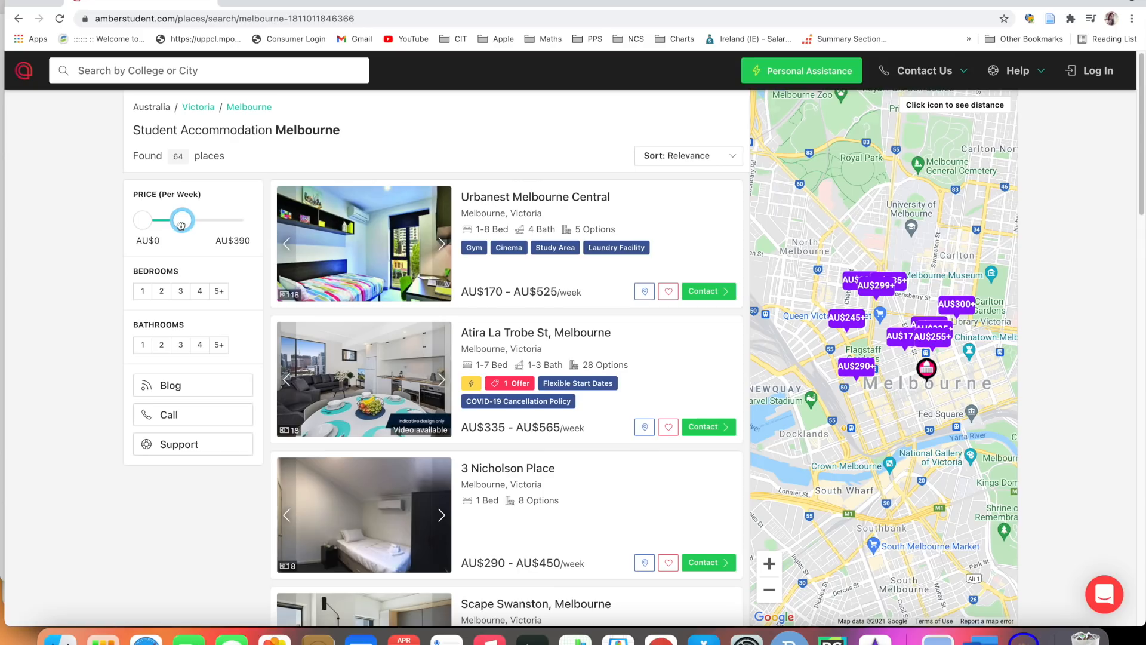
left_click_drag(182, 219, 173, 219)
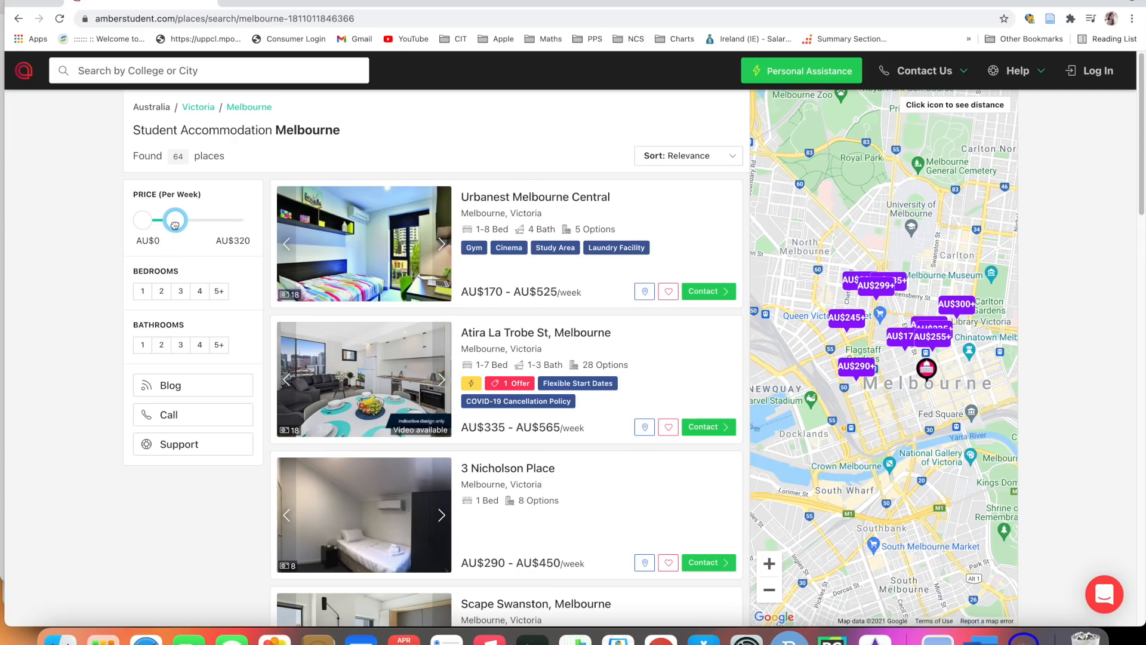
left_click_drag(175, 220, 172, 220)
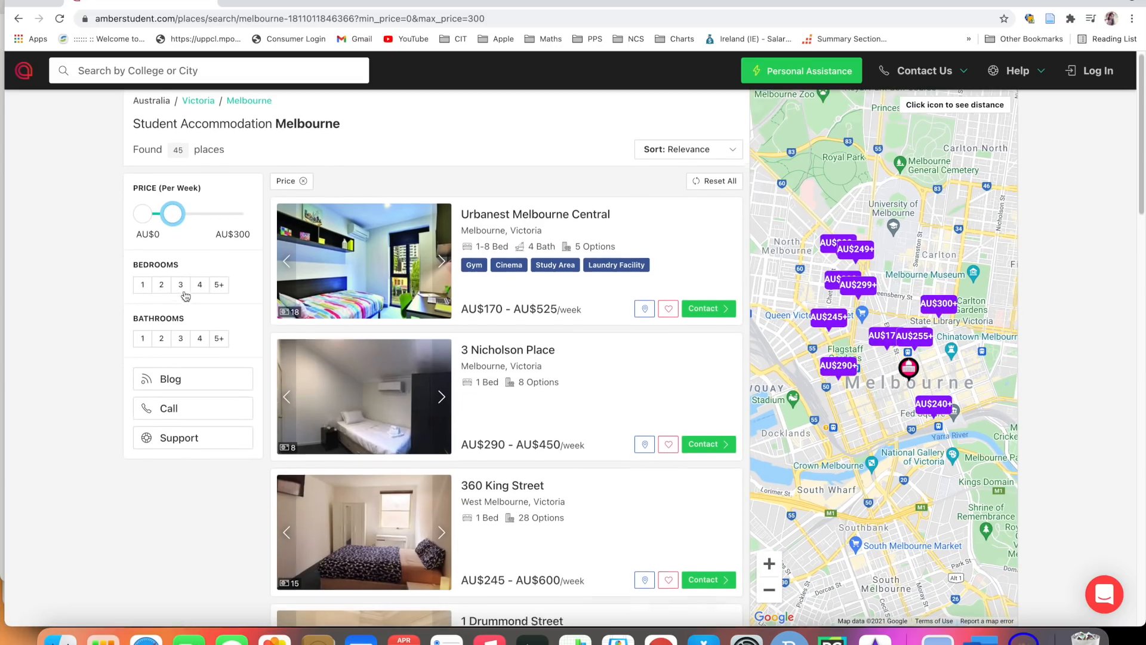
left_click(142, 284)
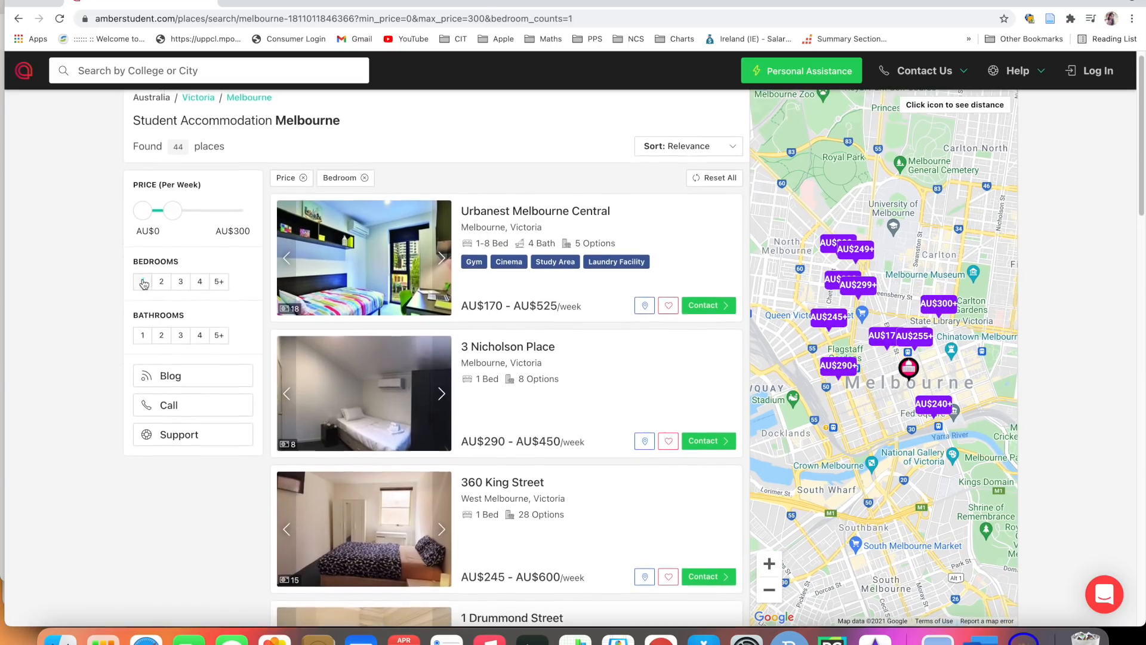
left_click(142, 345)
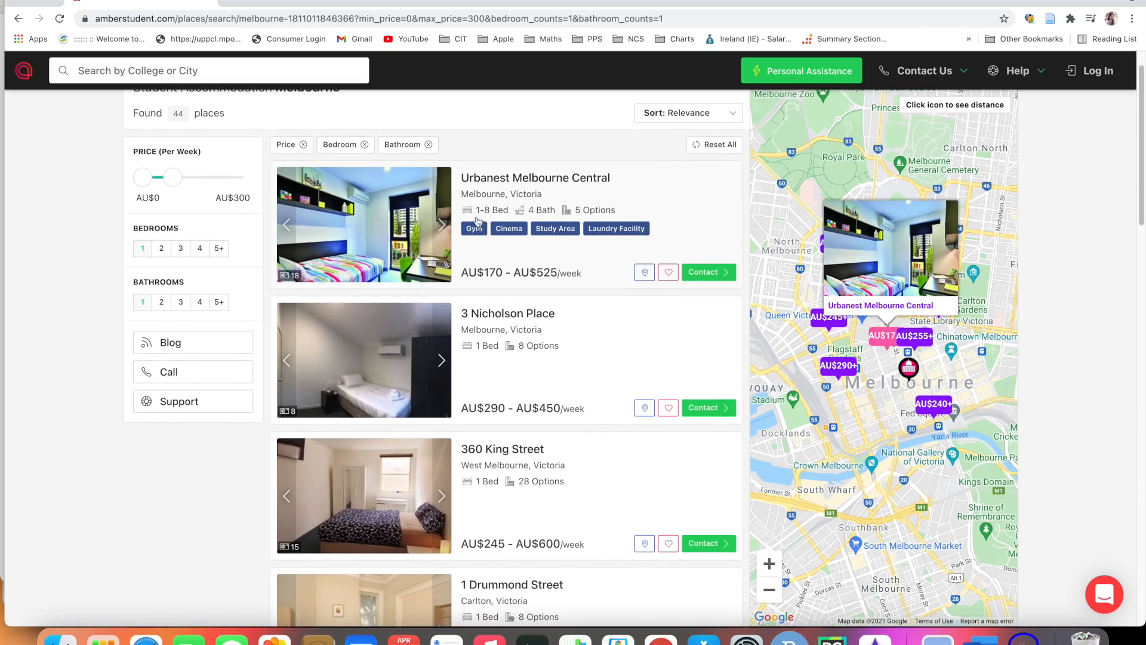
scroll("up", 3)
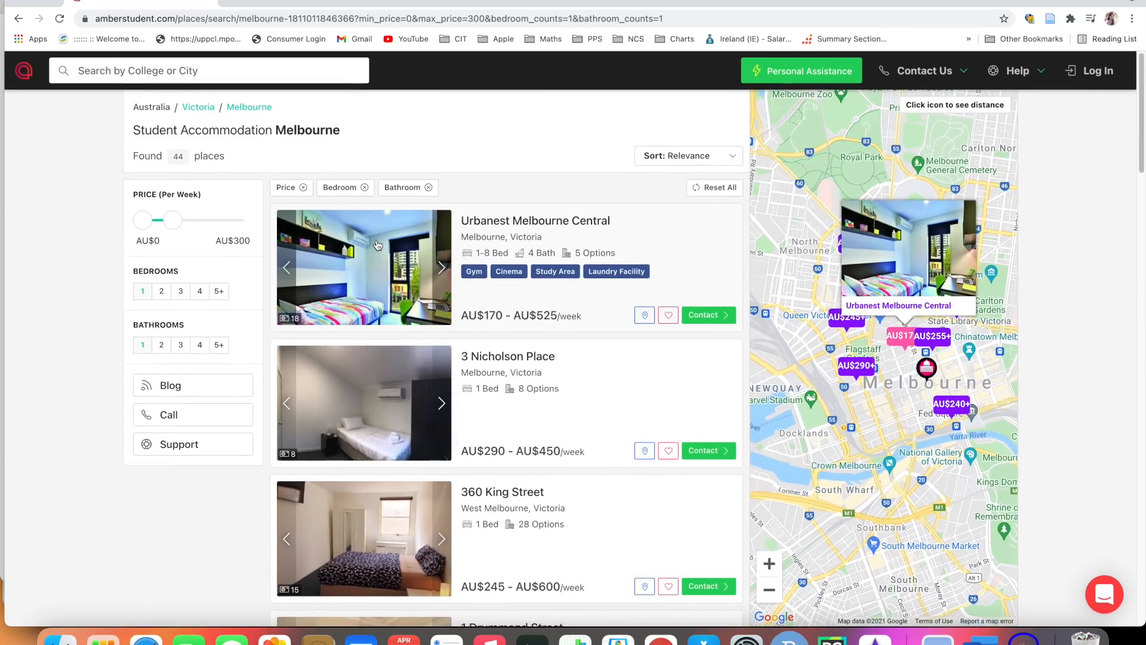
mouse_move(481, 226)
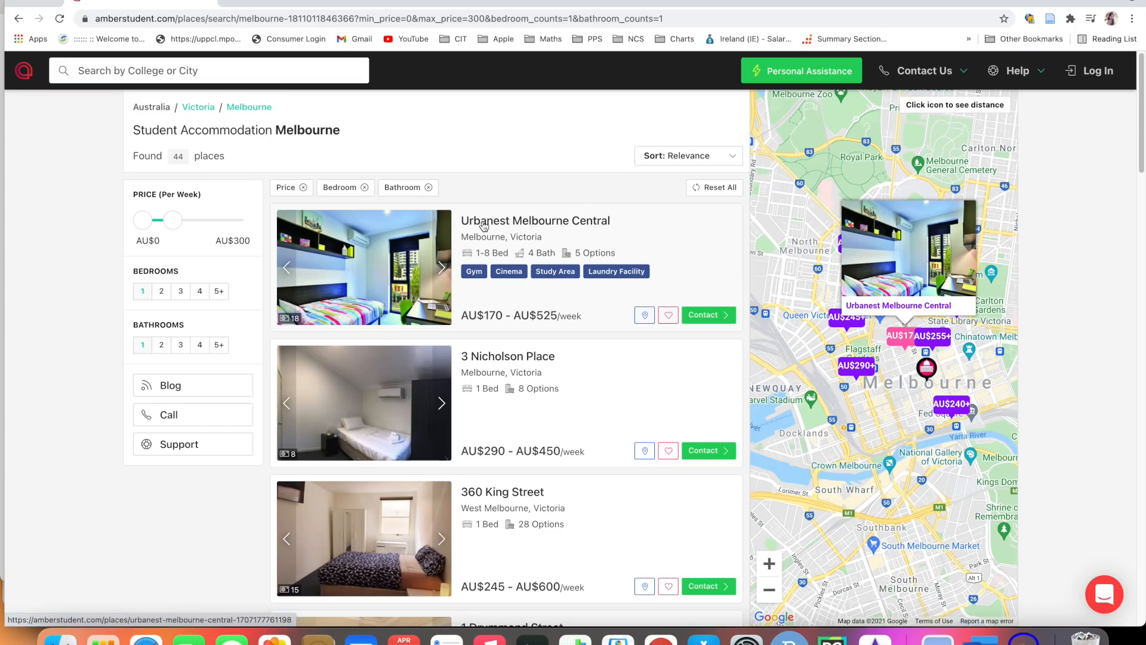
Step: Open the Urbanest Melbourne Central listing and scroll through its details
left_click(534, 220)
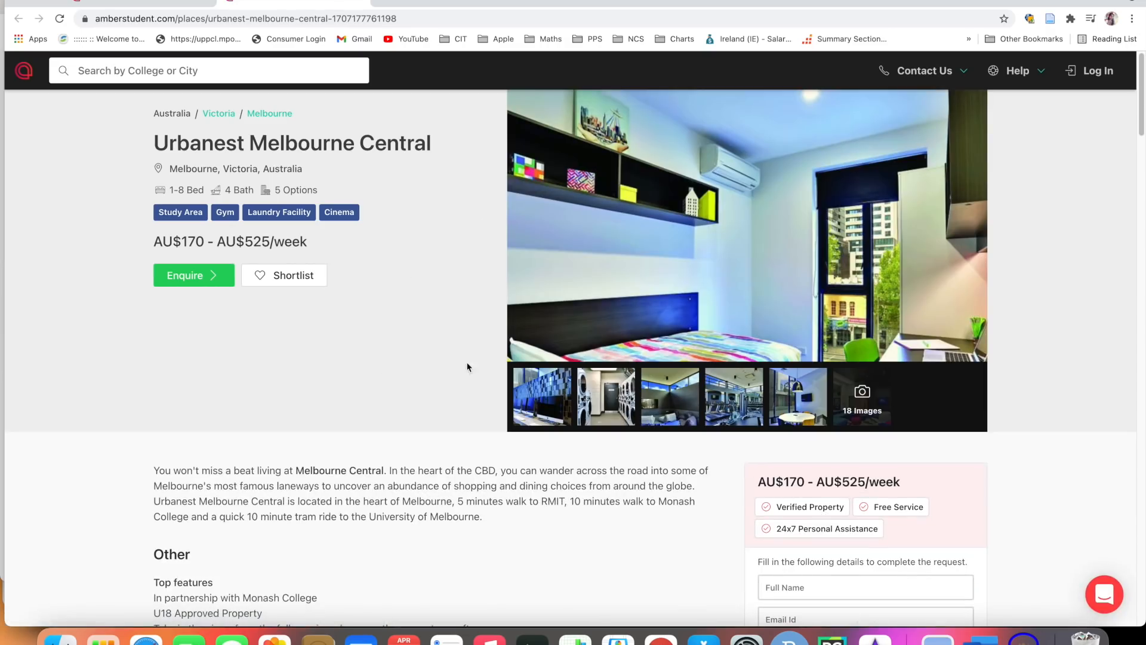
scroll("down", 3)
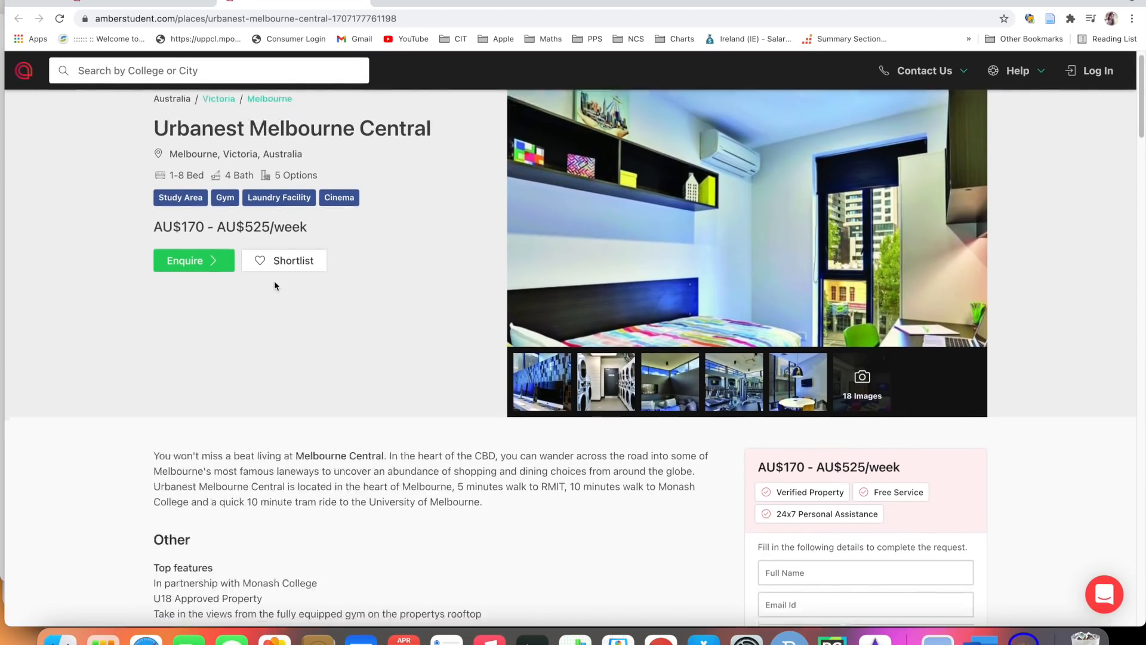
scroll("down", 3)
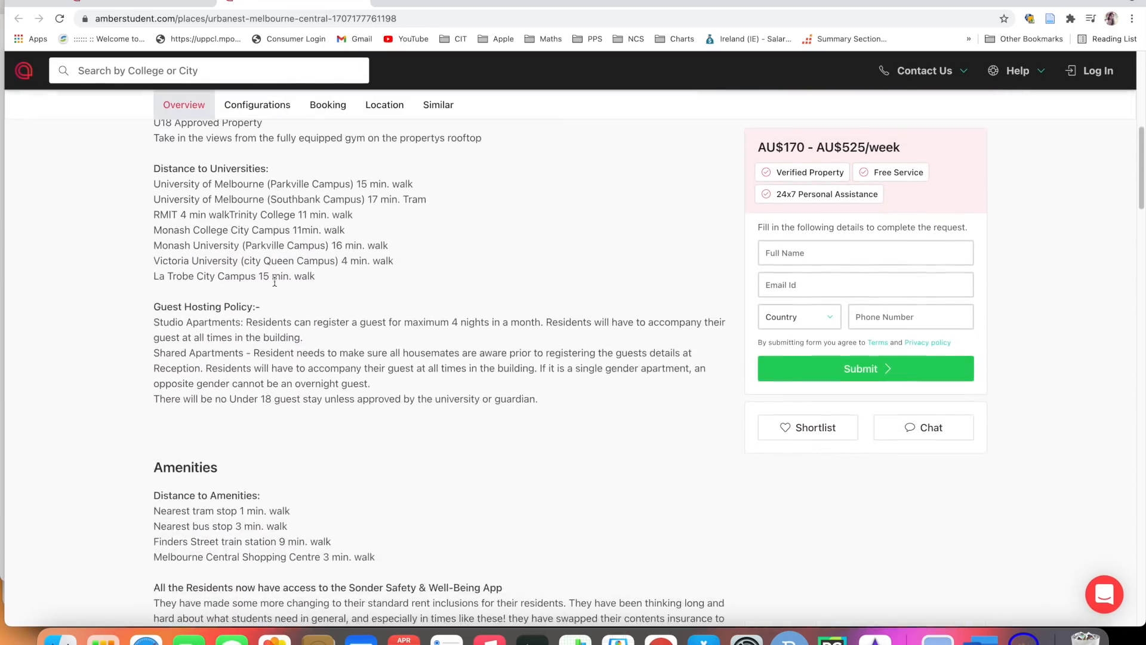
scroll("up", 3)
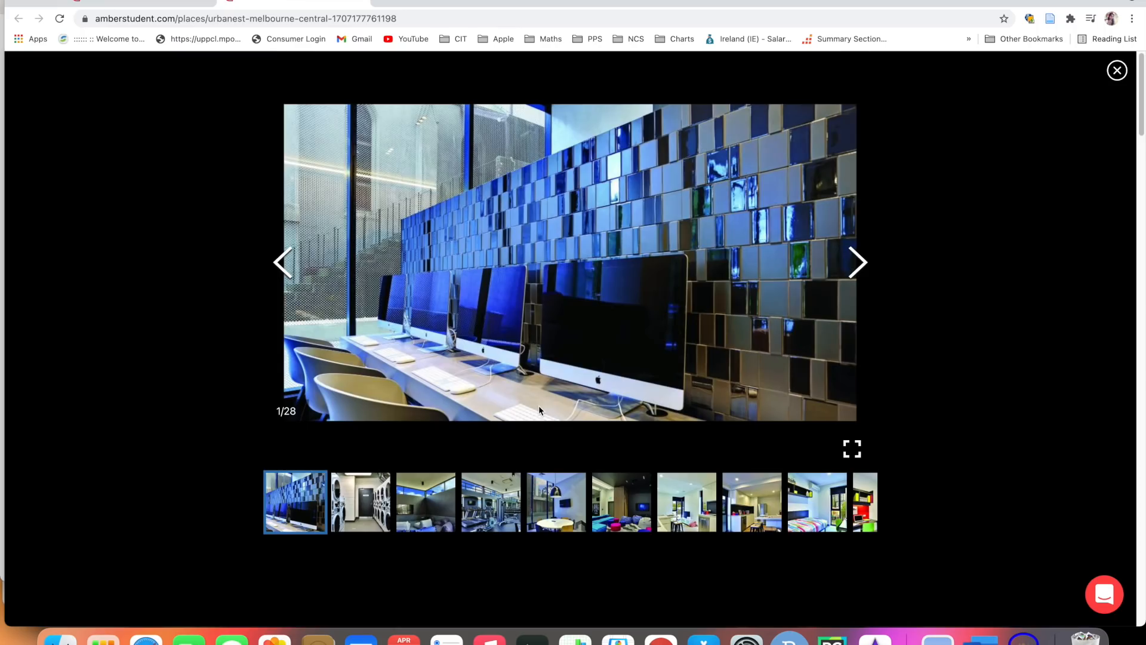
Step: Step through the first property photos, including the gym and lounge area
left_click(859, 262)
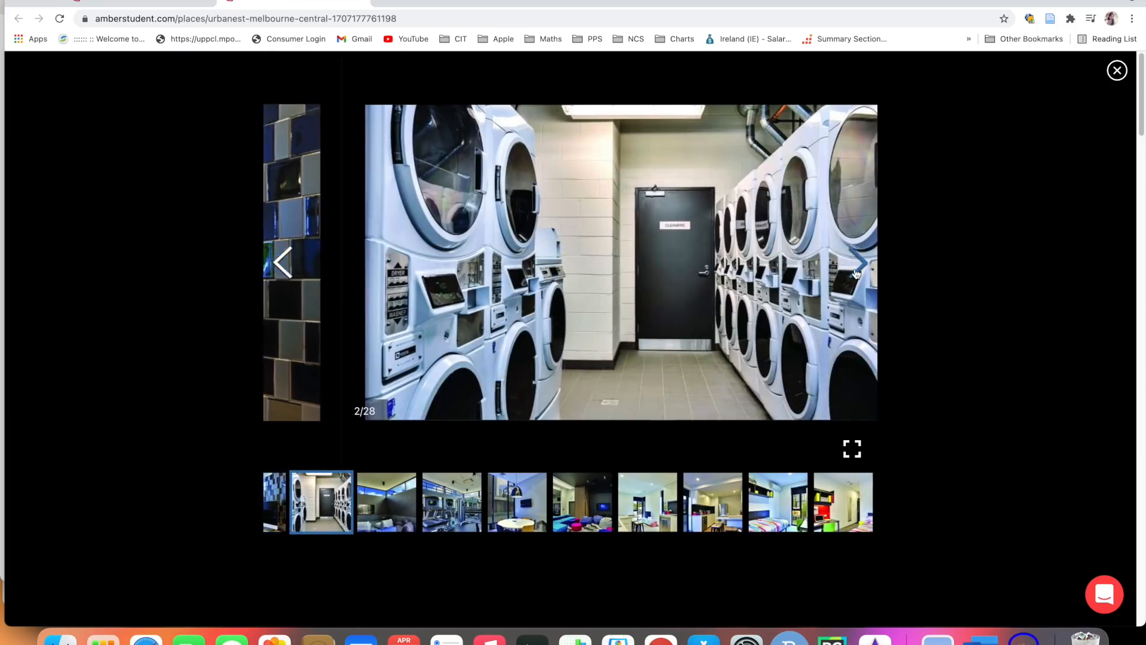
left_click(860, 263)
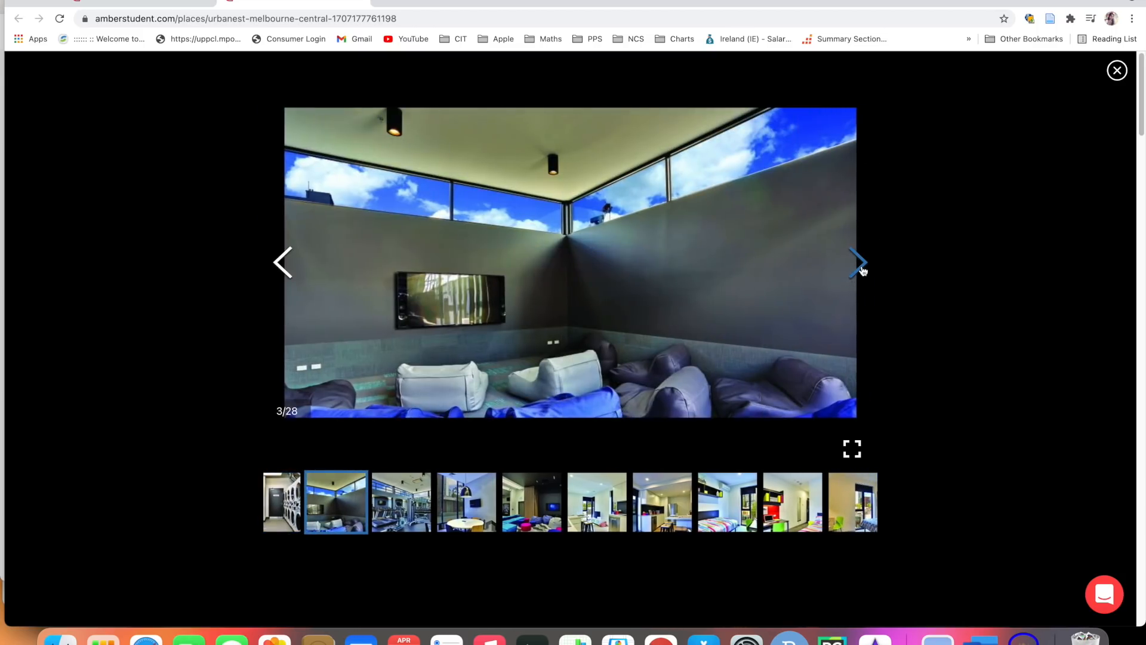
left_click(858, 263)
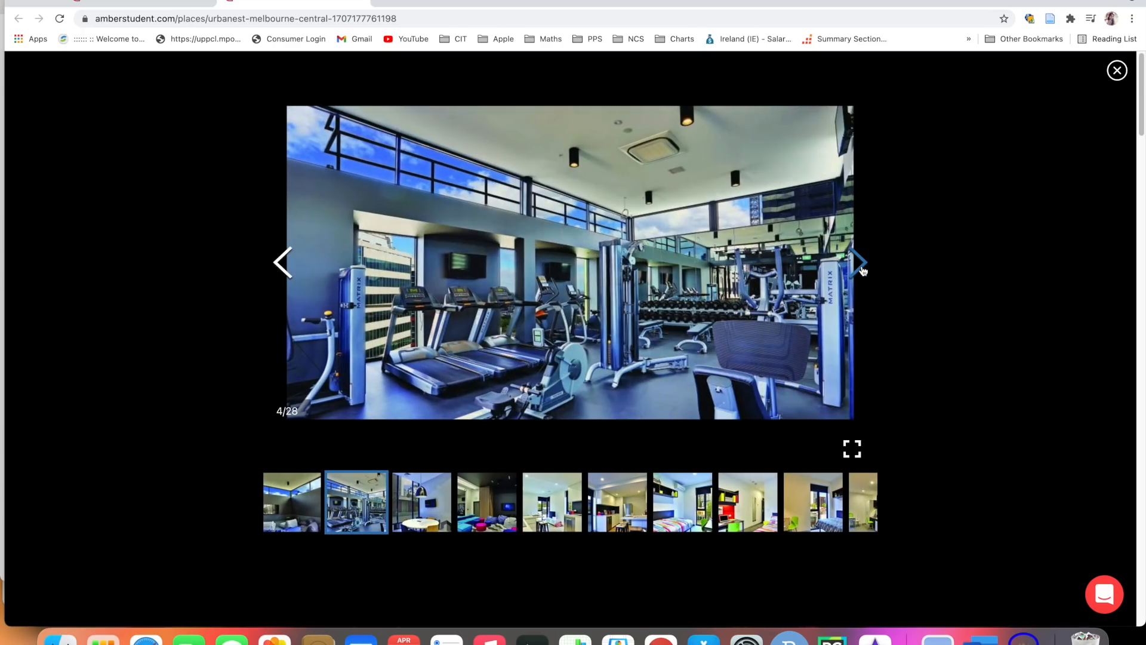
left_click(858, 263)
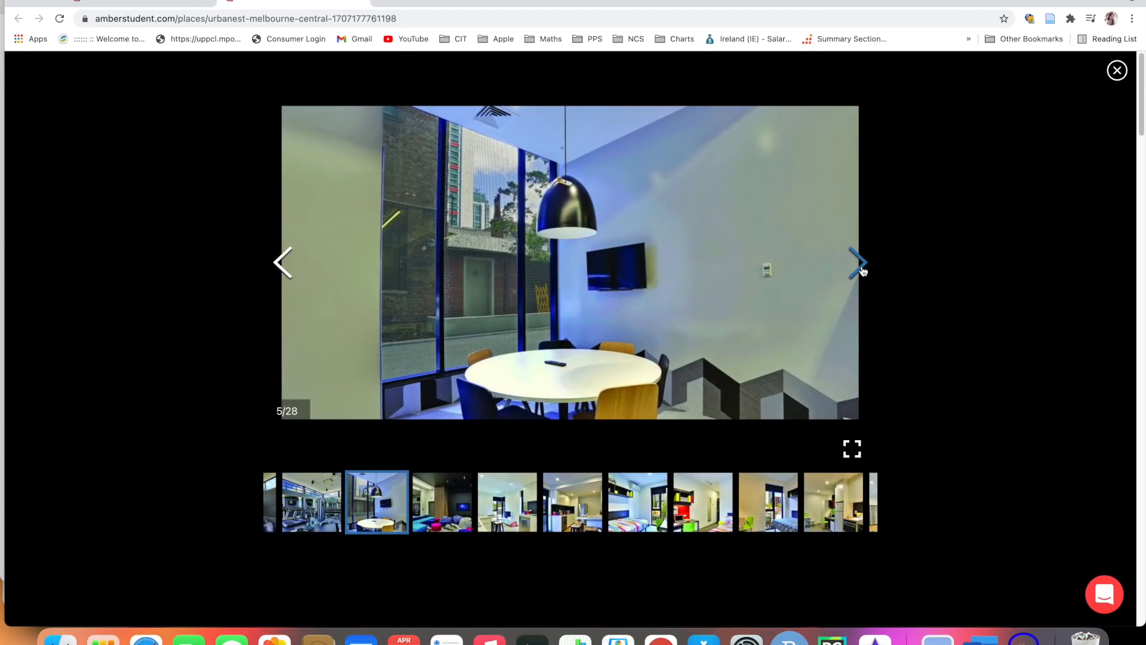
left_click(859, 263)
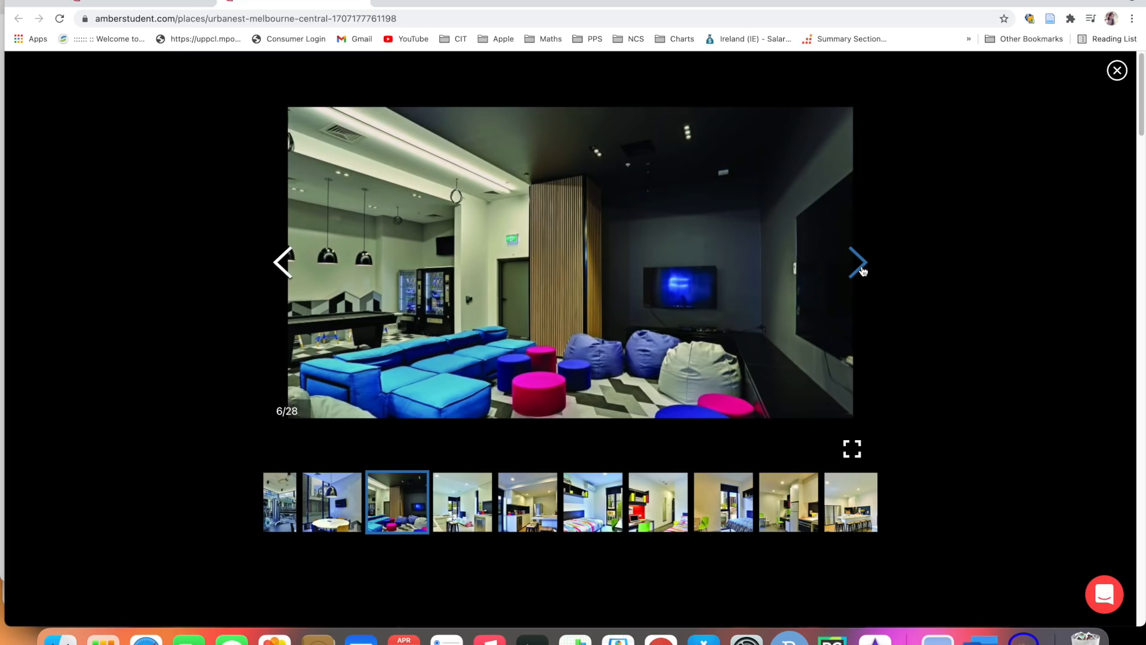
left_click(856, 261)
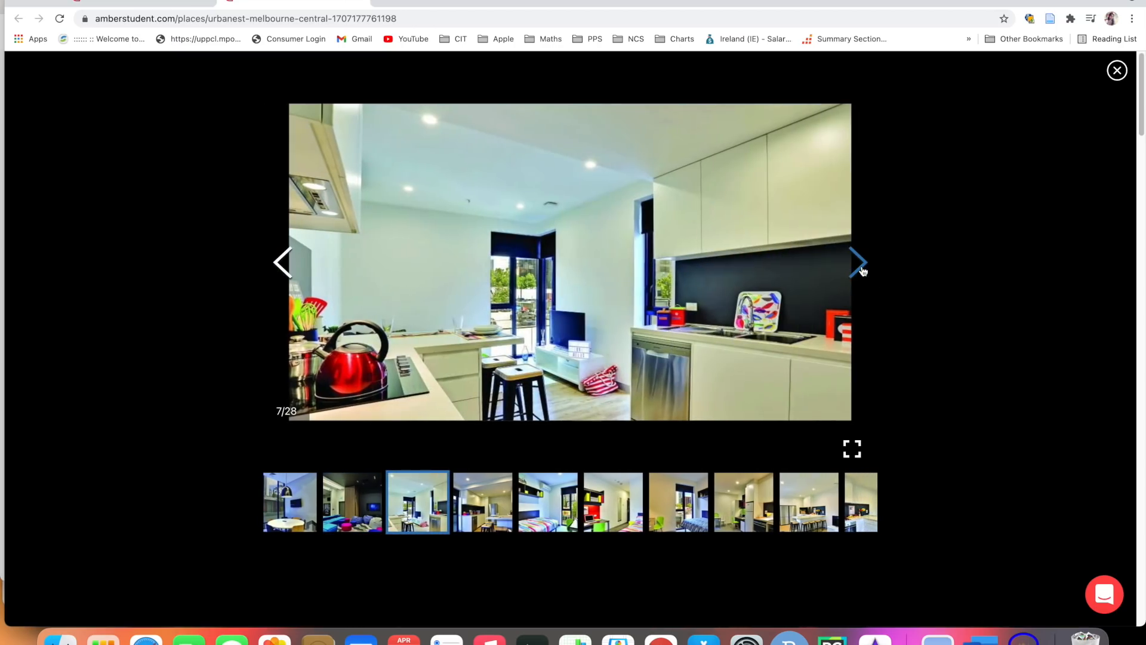
left_click(856, 262)
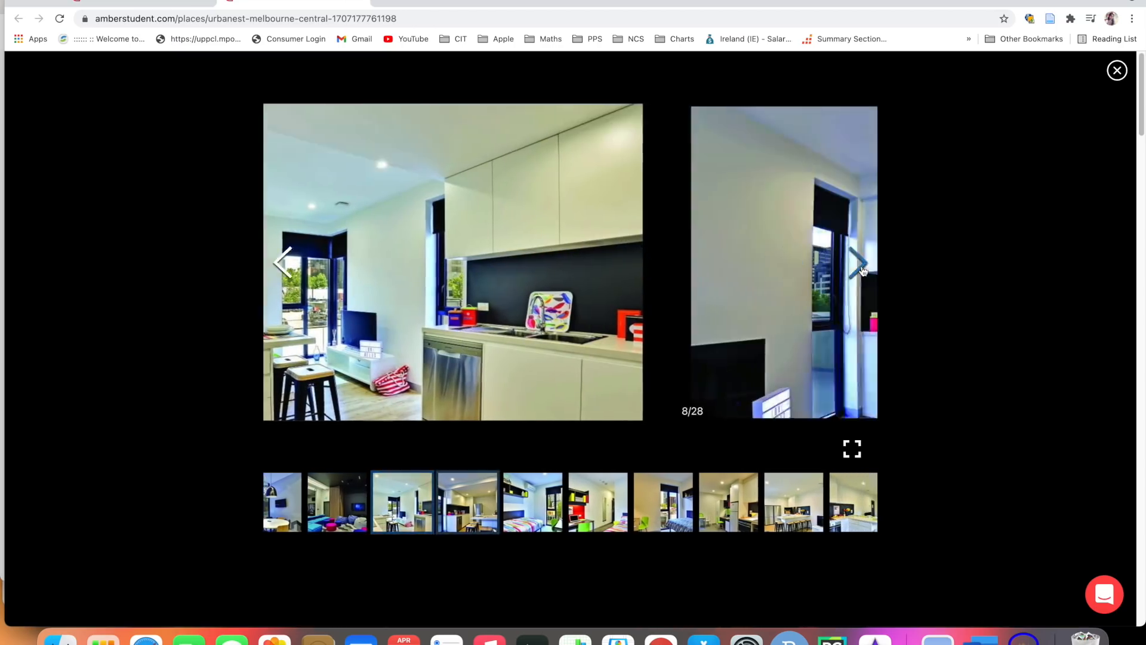
left_click(859, 264)
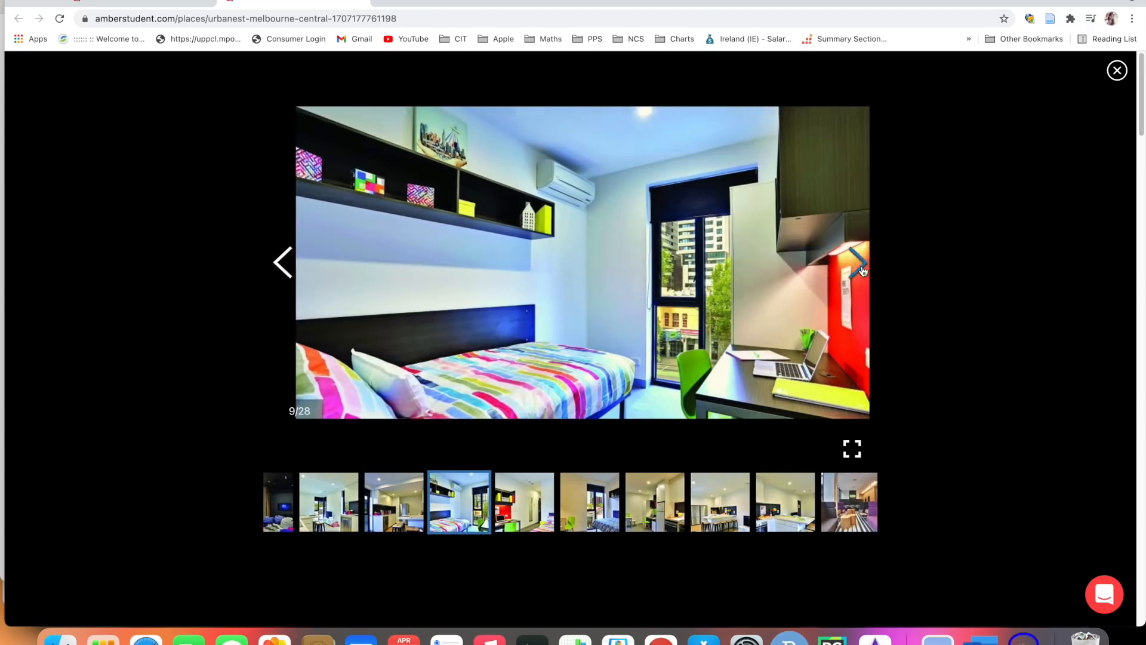
left_click(857, 263)
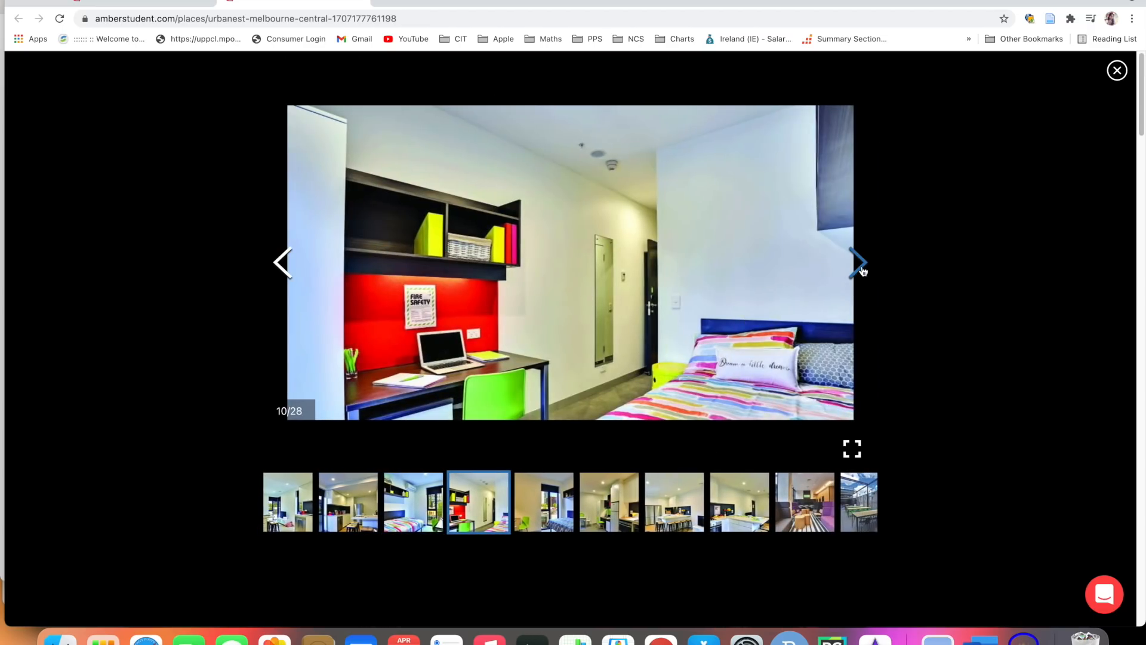
left_click(857, 263)
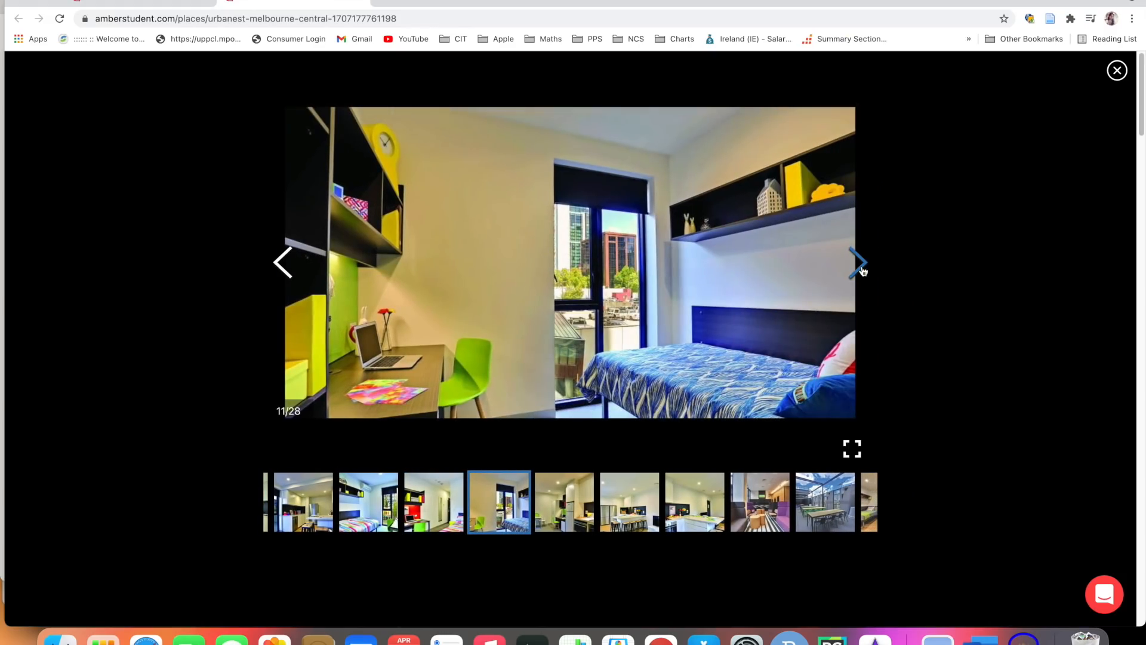
left_click(856, 263)
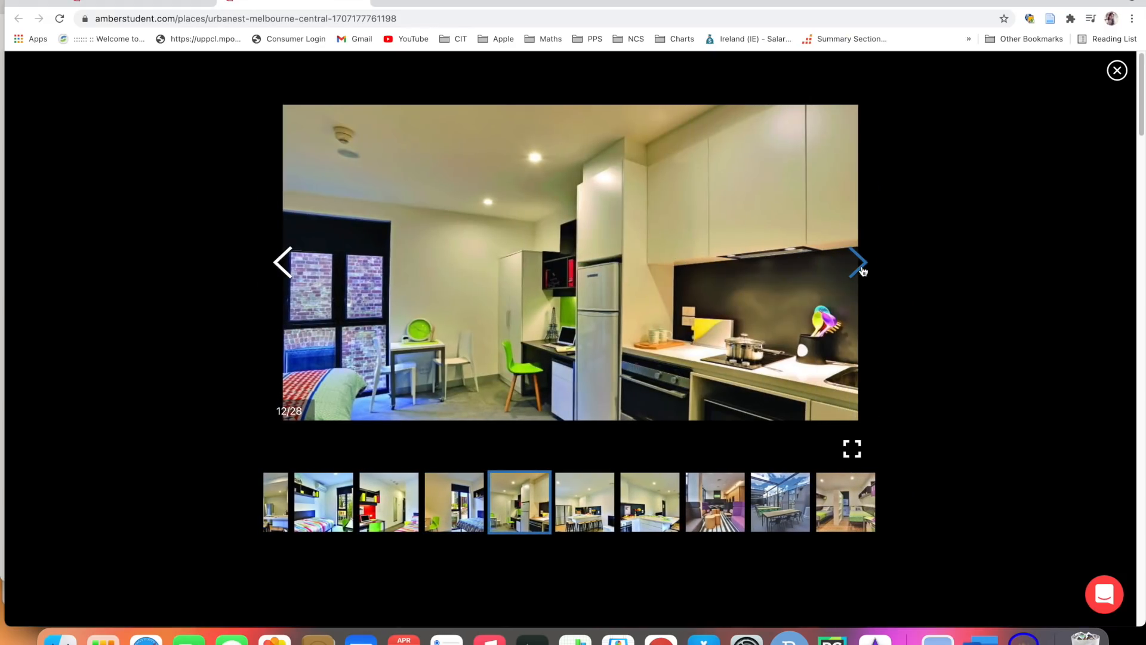
Step: Browse the remaining photos and floor plans to photo 25, then close the gallery
left_click(856, 263)
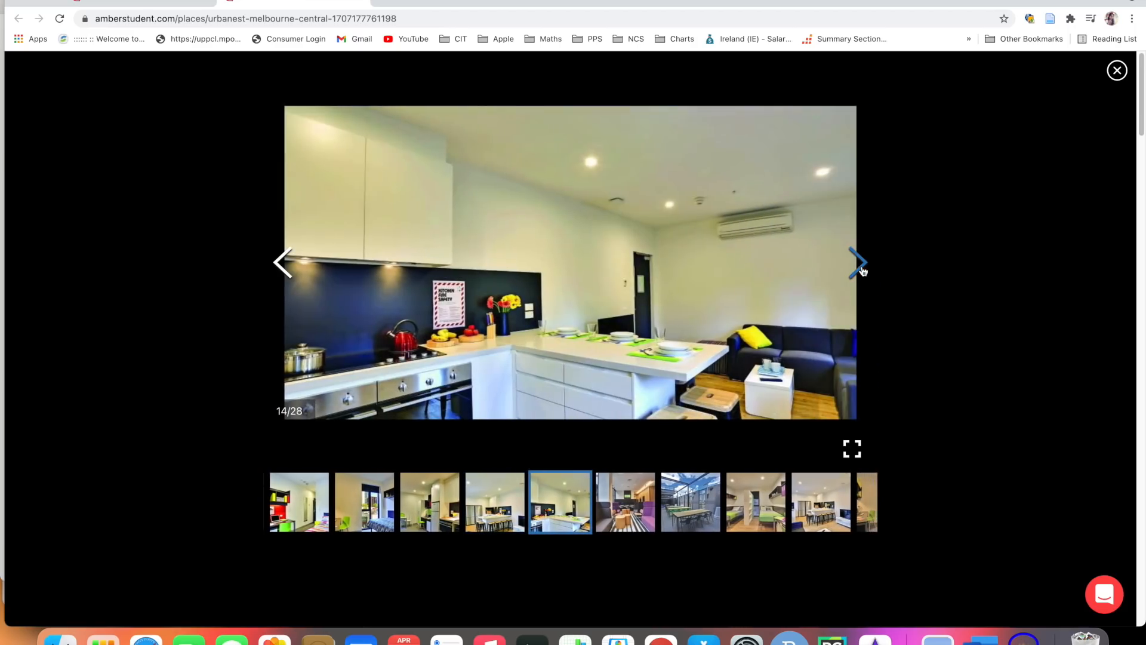
left_click(856, 264)
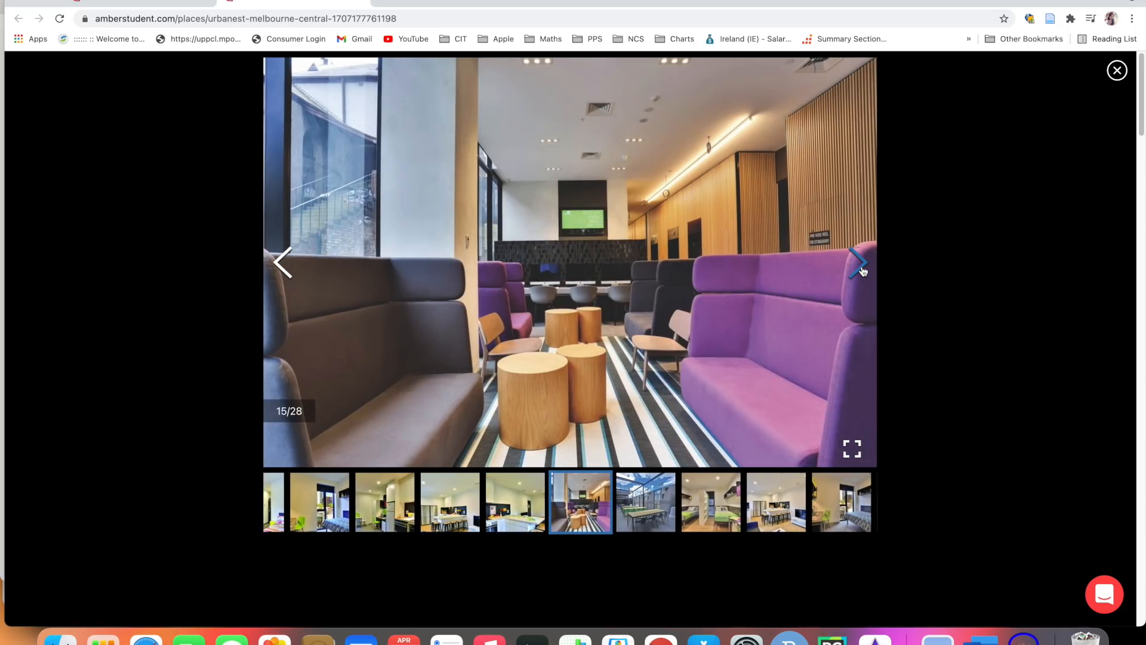
left_click(858, 263)
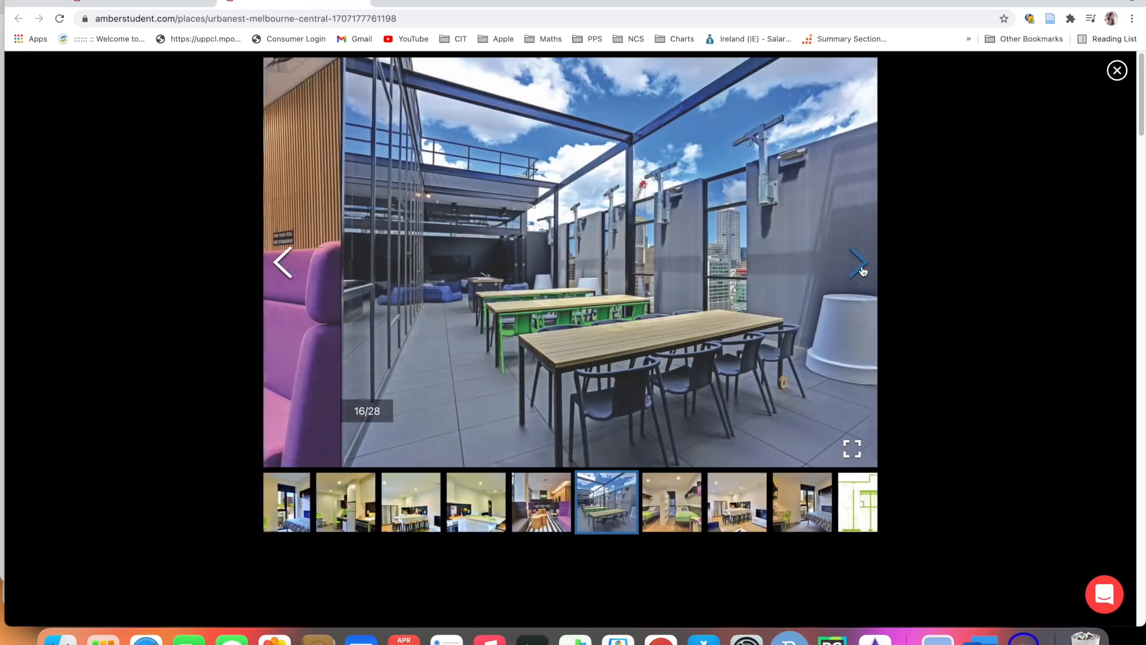
left_click(857, 263)
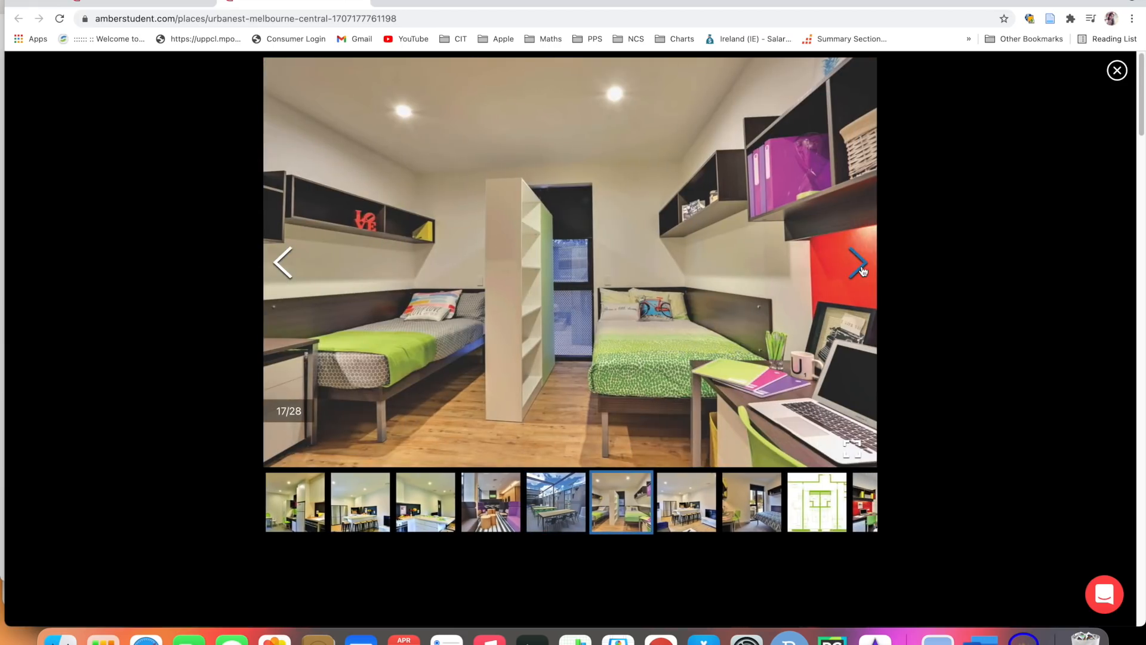
left_click(857, 264)
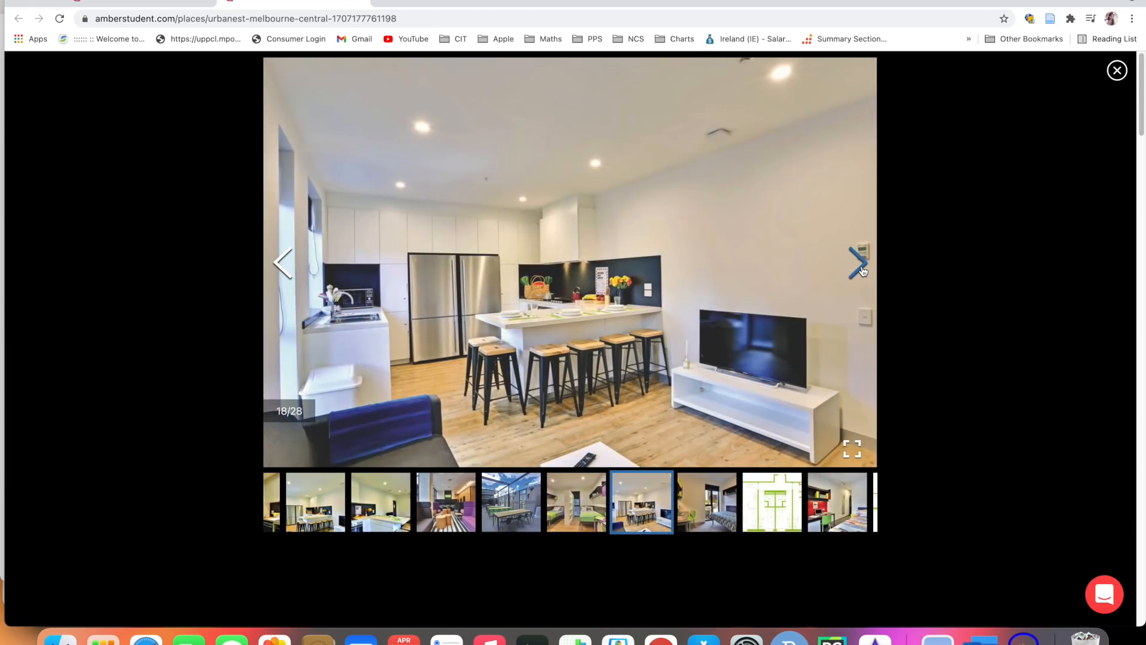
left_click(858, 263)
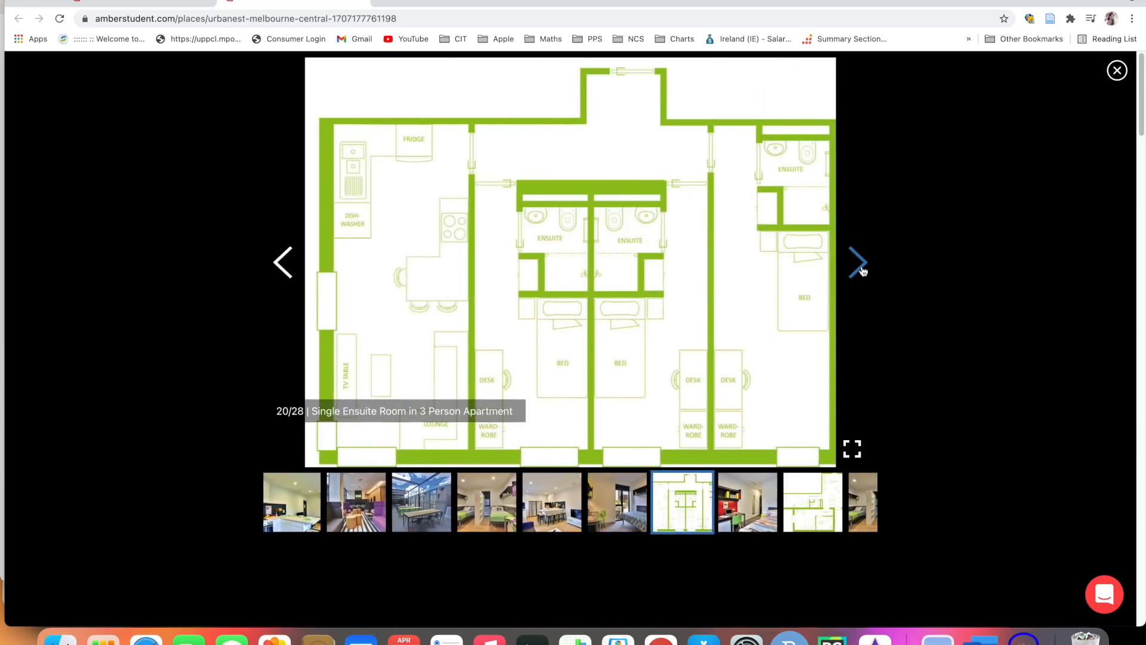
left_click(857, 263)
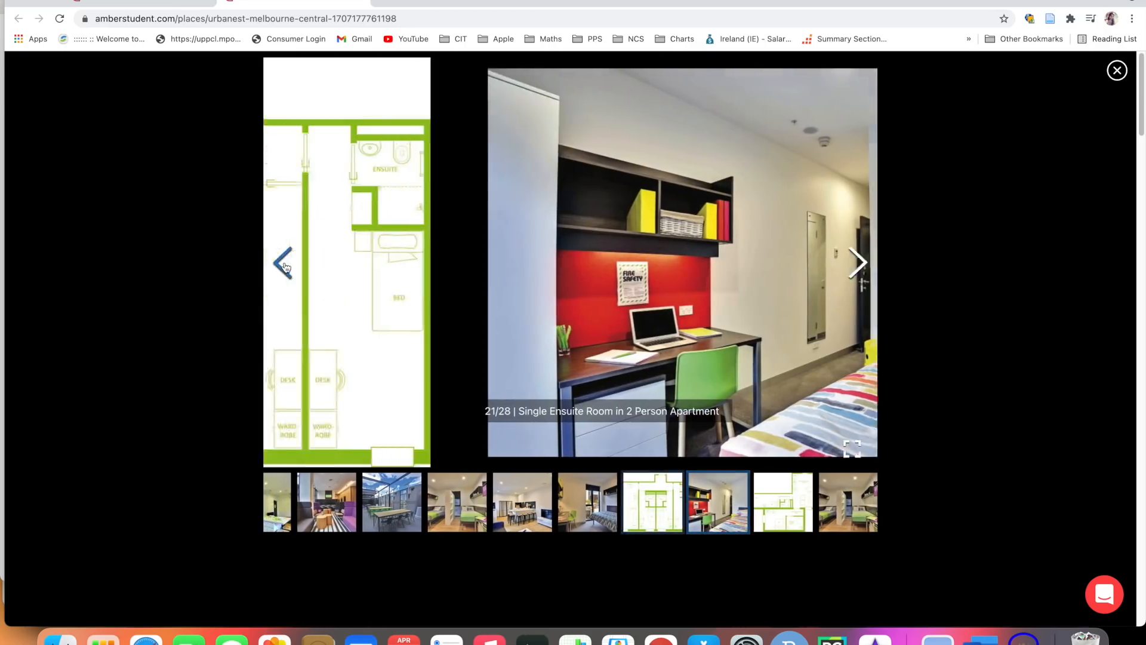
left_click(284, 263)
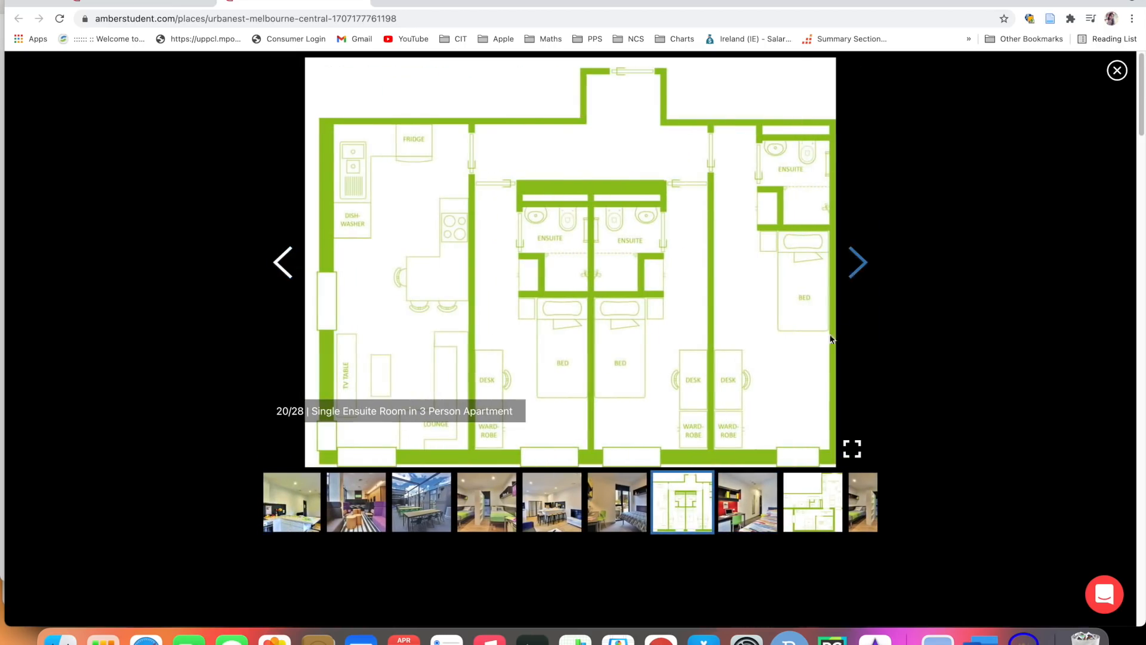
mouse_move(859, 274)
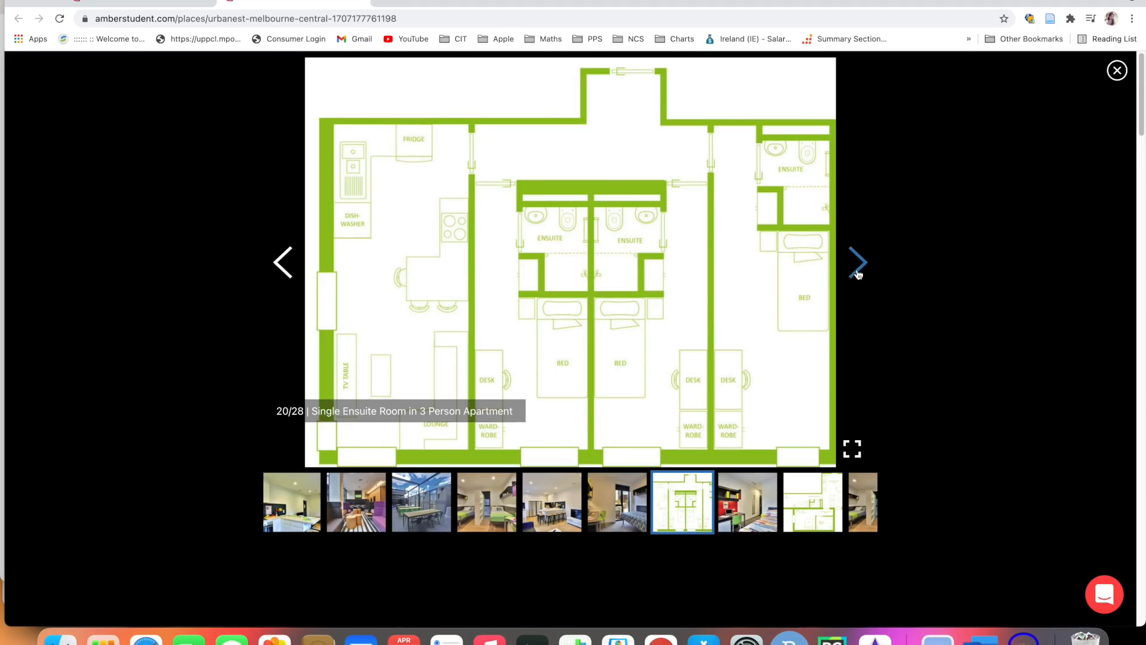
left_click(858, 263)
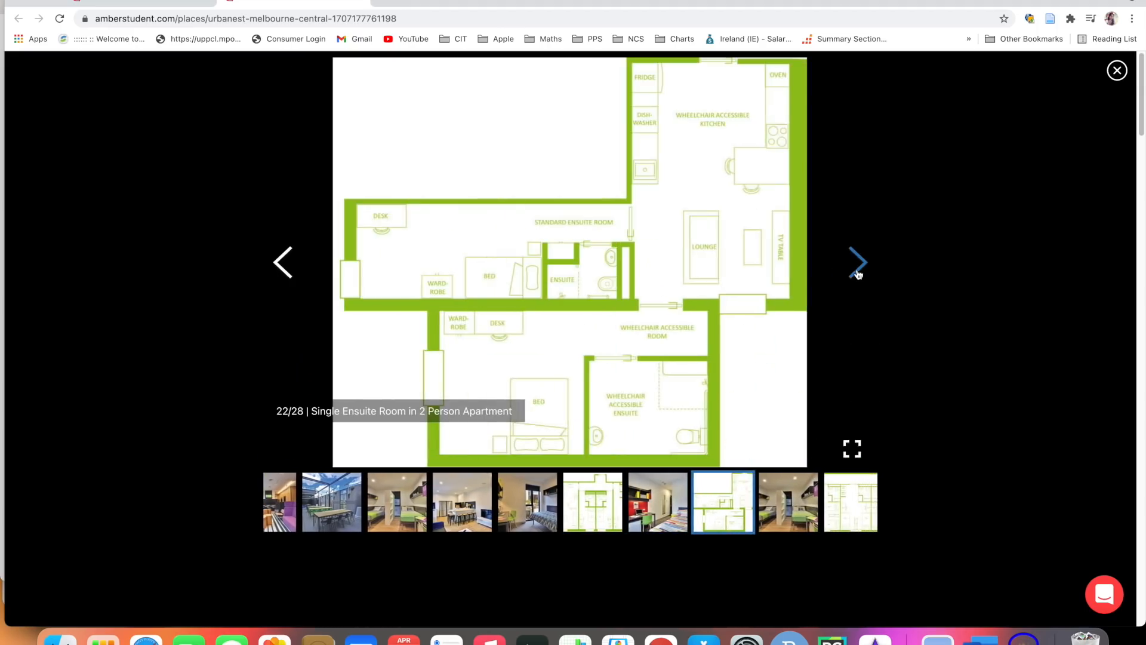
left_click(857, 263)
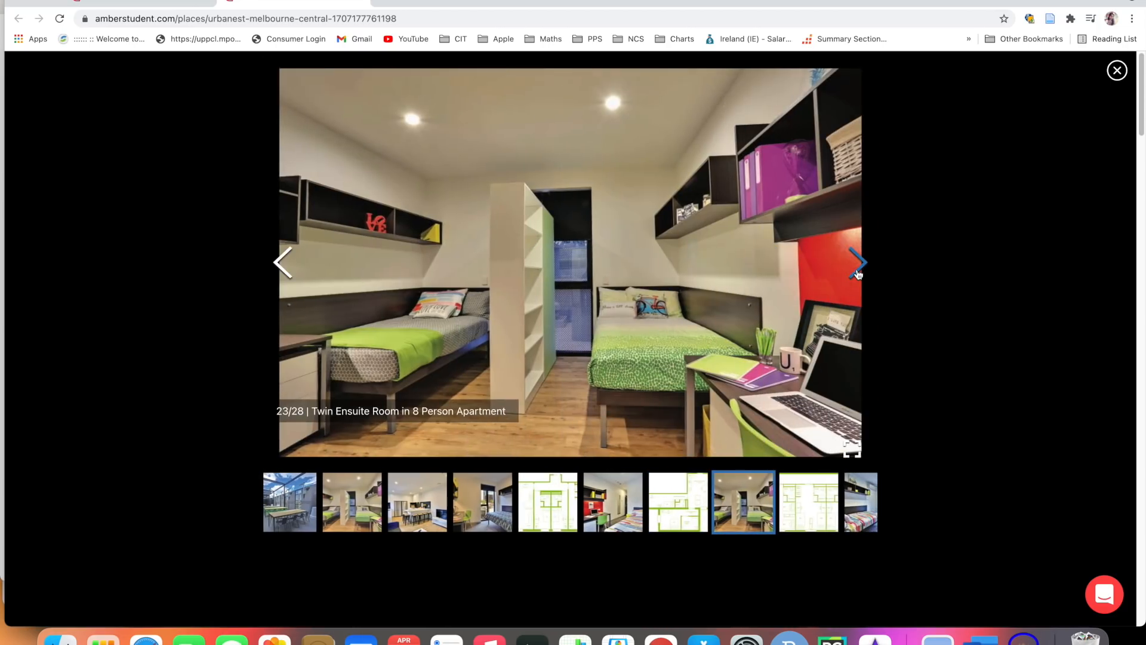
left_click(855, 263)
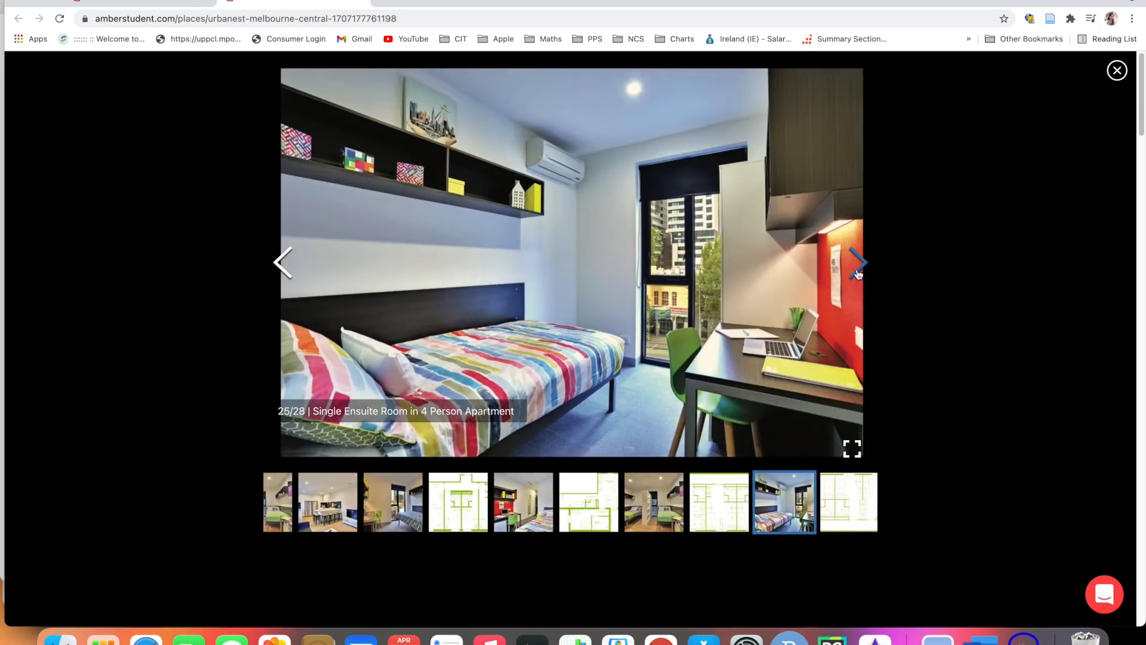
left_click(1116, 70)
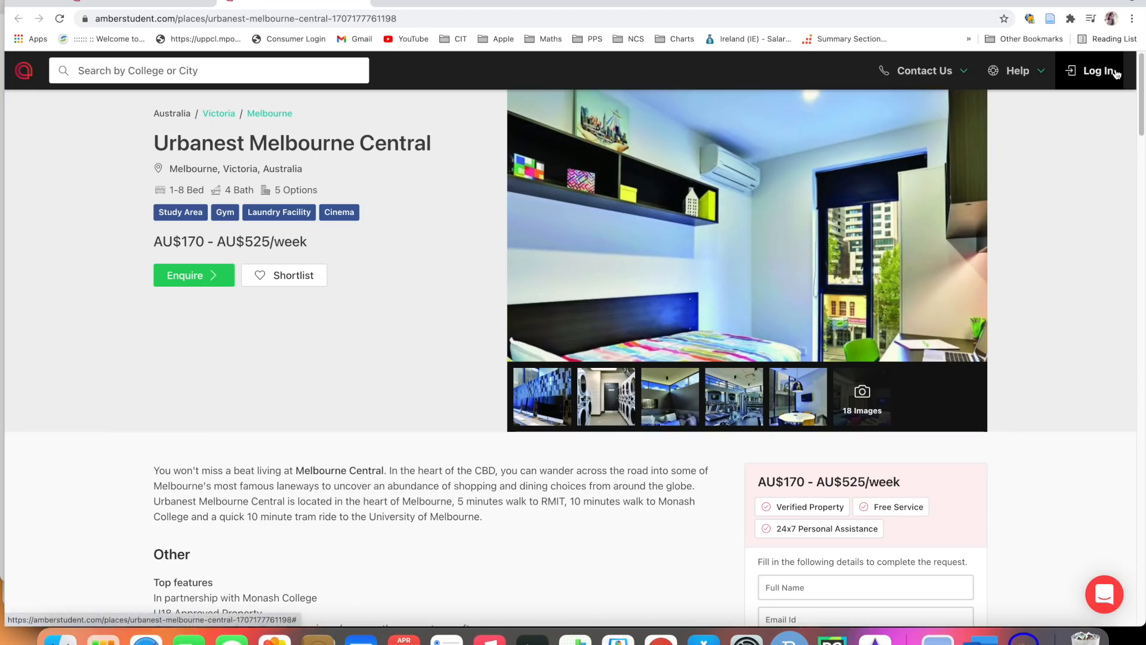
Step: Scroll past the description, university distances and guest policy to the amenities lists
scroll("down", 3)
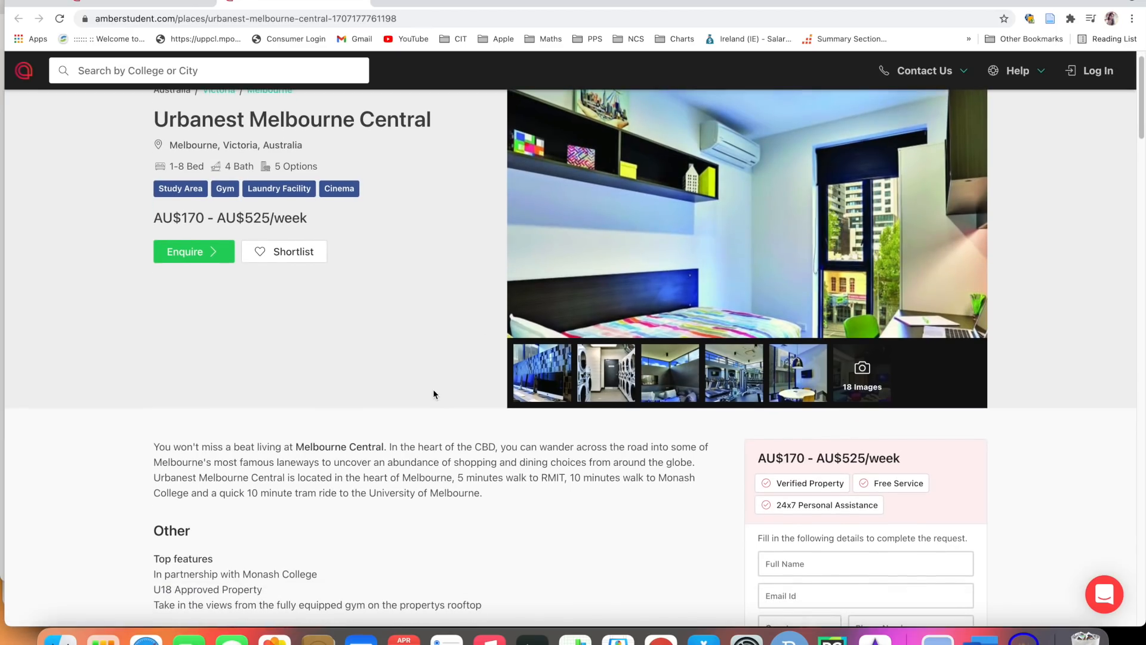
scroll("up", 3)
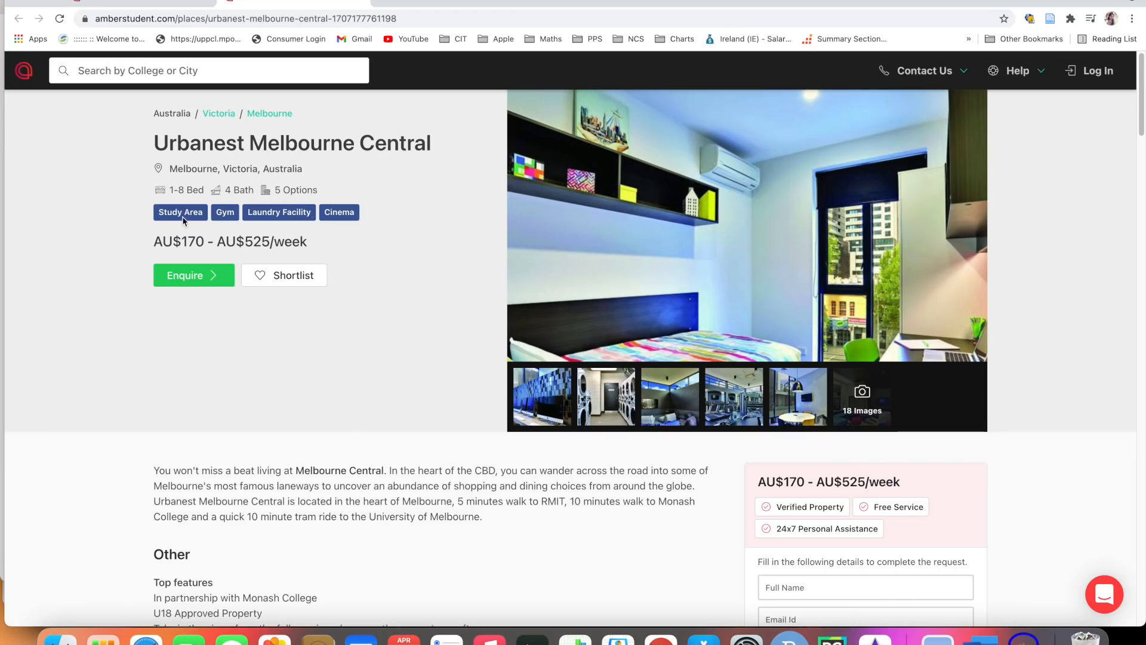
mouse_move(338, 214)
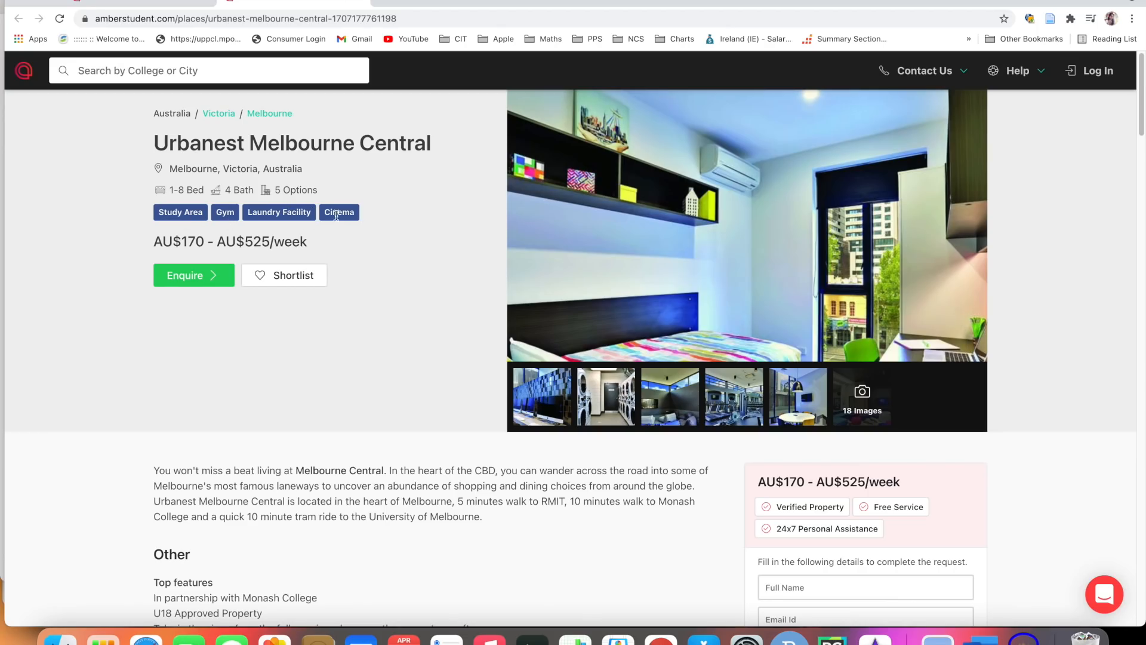
scroll("down", 3)
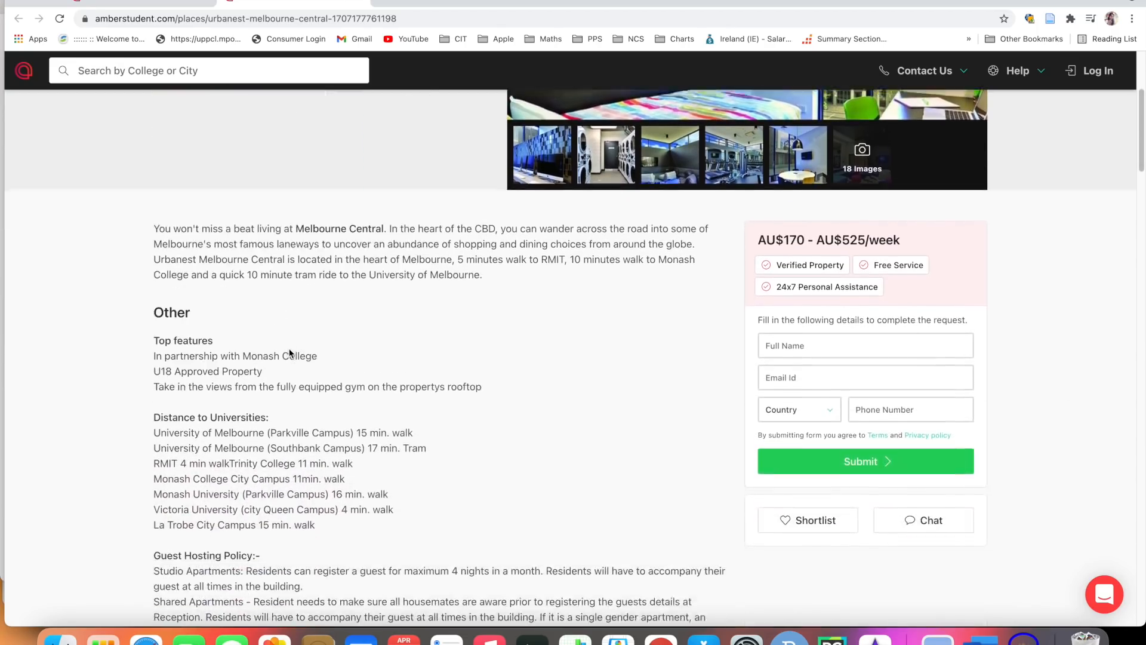
scroll("down", 3)
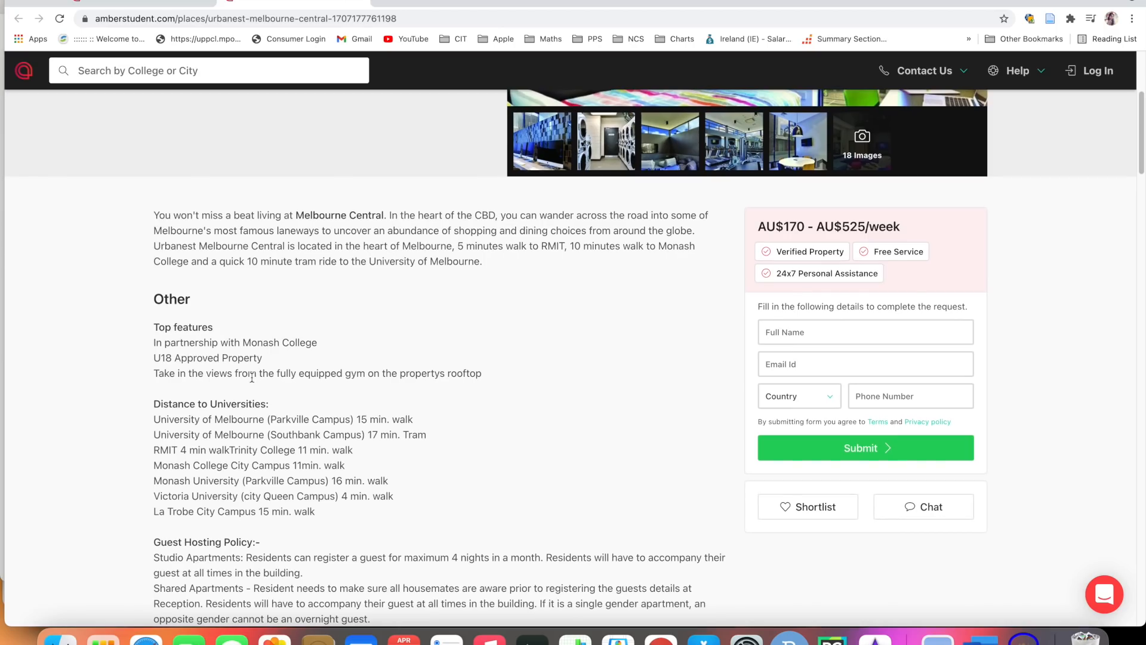
scroll("down", 3)
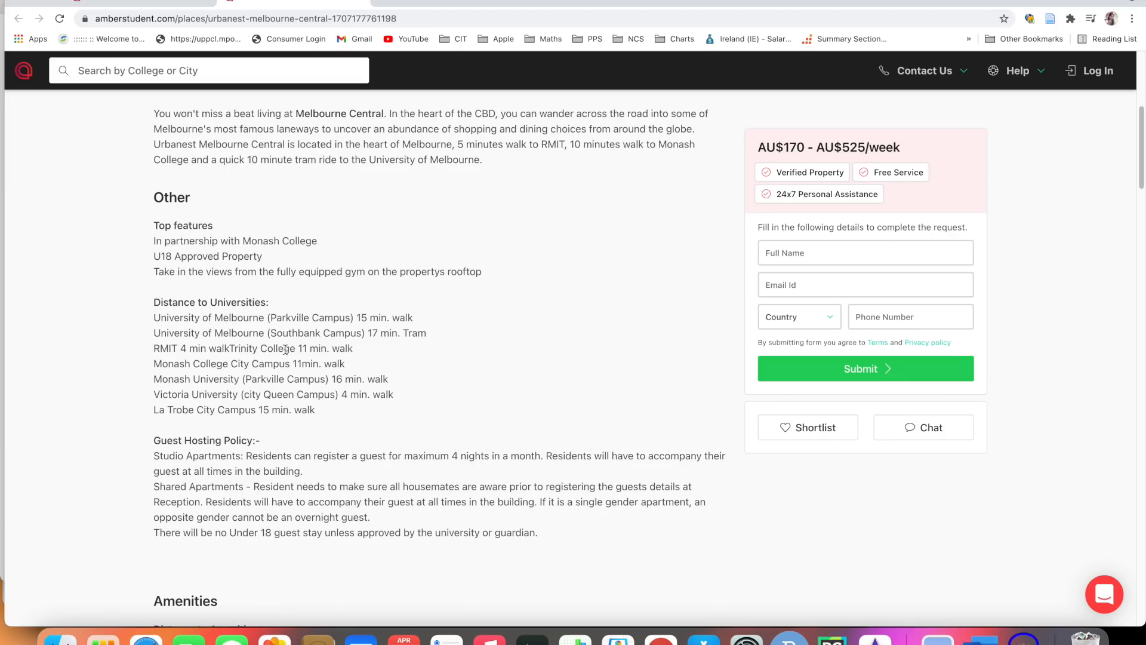
mouse_move(386, 358)
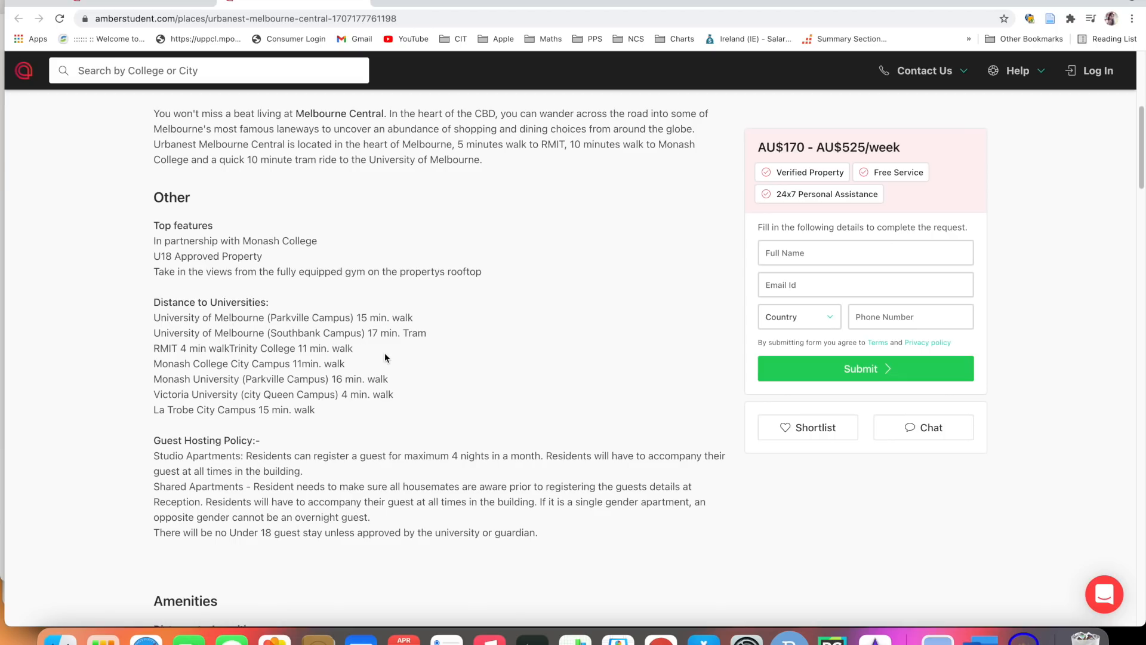
scroll("down", 3)
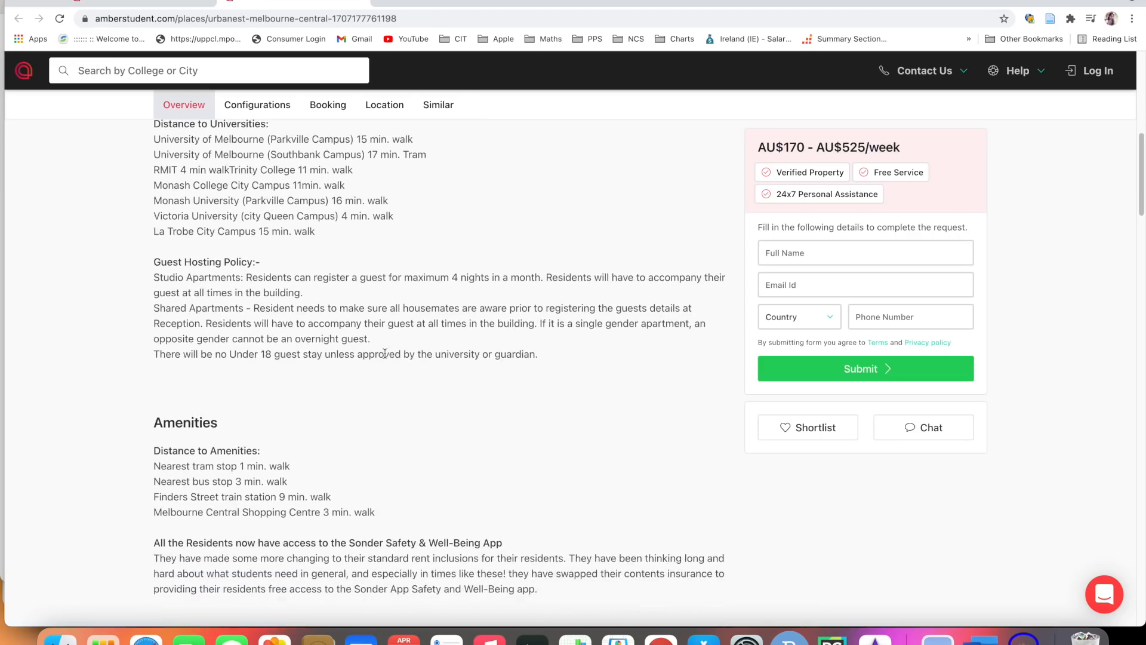
scroll("down", 3)
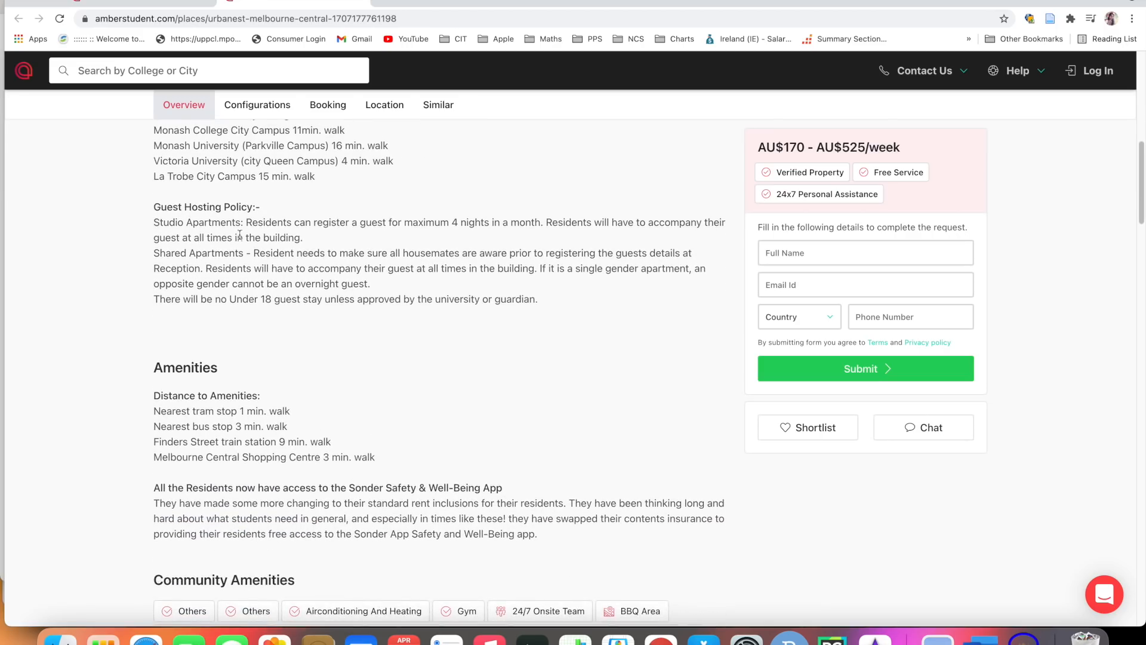
scroll("down", 3)
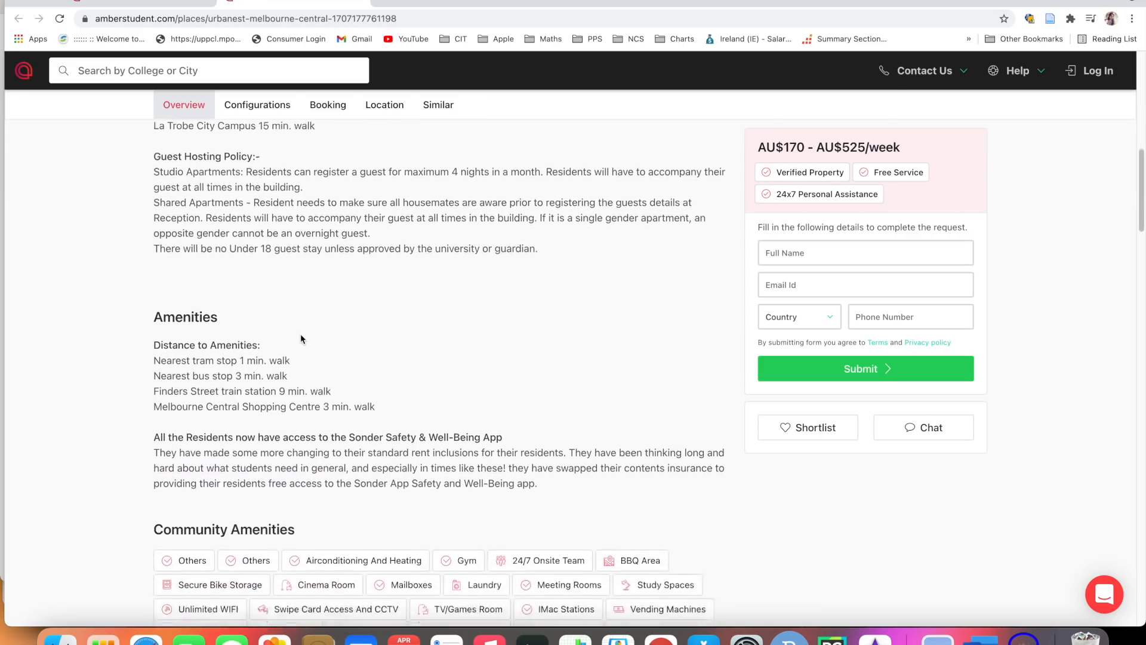
scroll("up", 3)
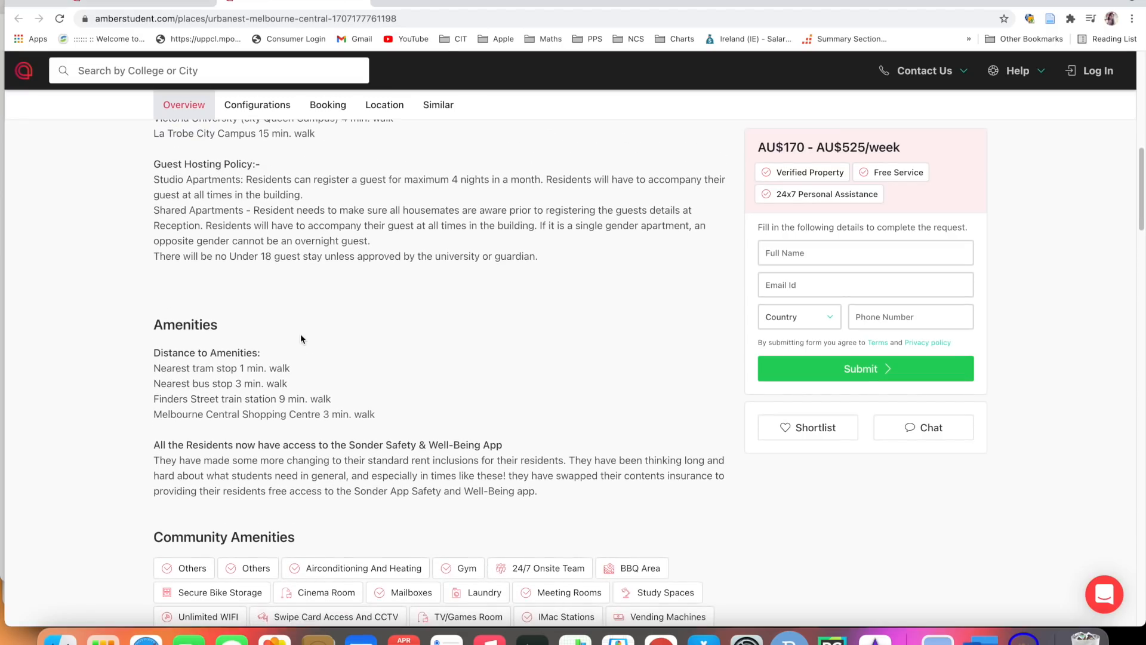
scroll("down", 3)
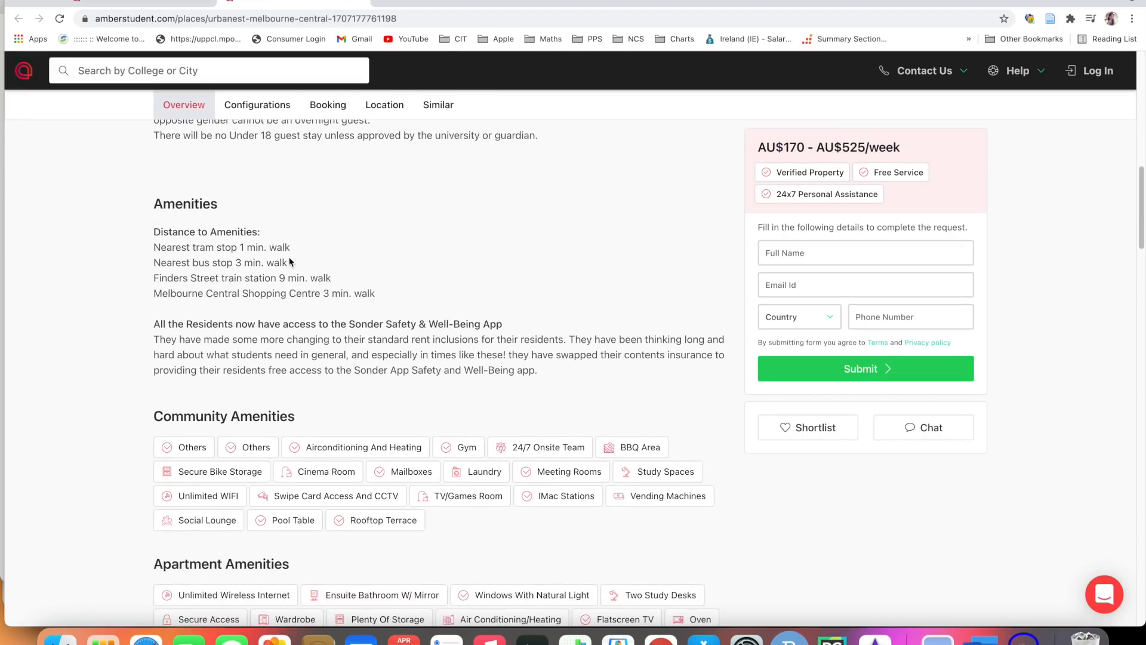
Step: Scroll past community and apartment amenities to the Single Ensuite Room configuration
scroll("down", 3)
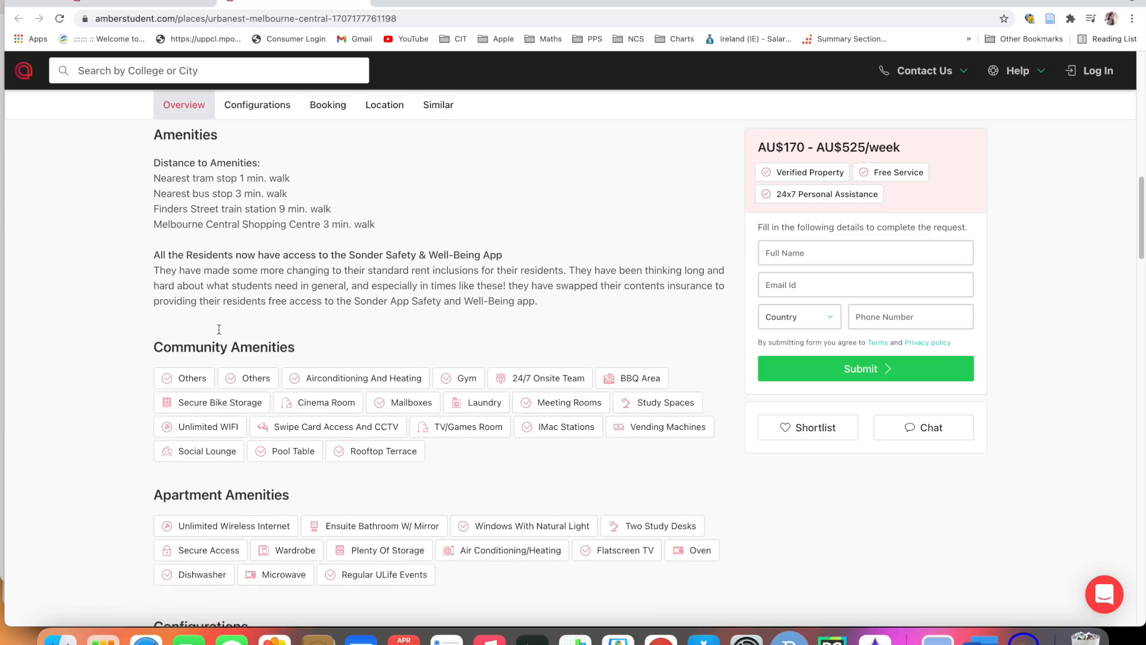
scroll("down", 3)
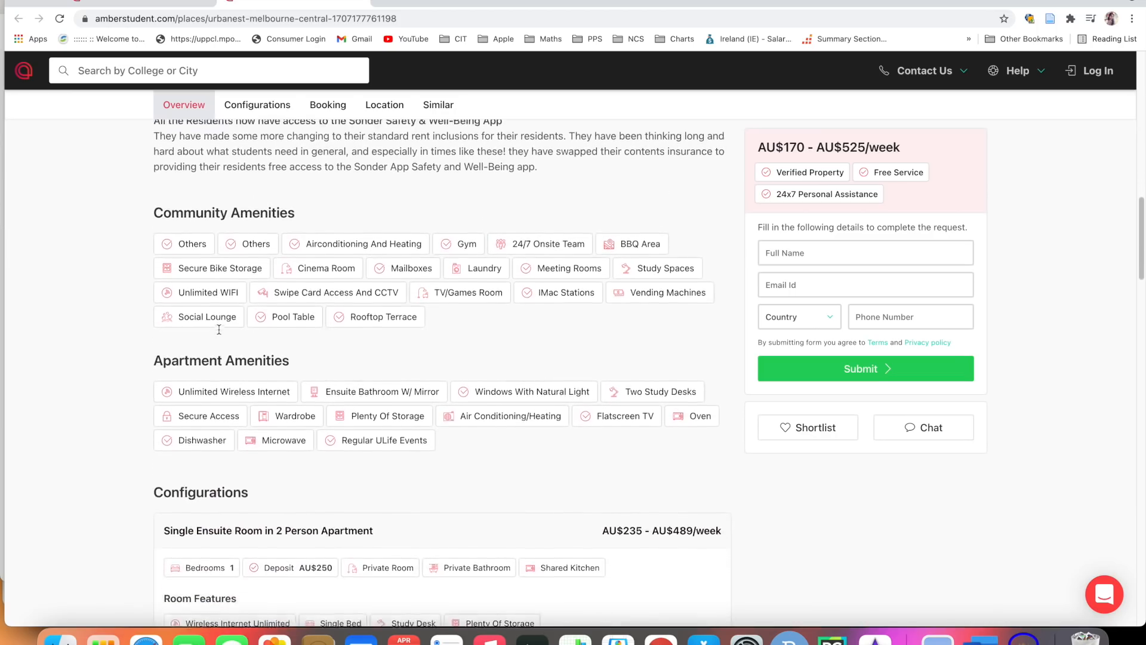
scroll("down", 3)
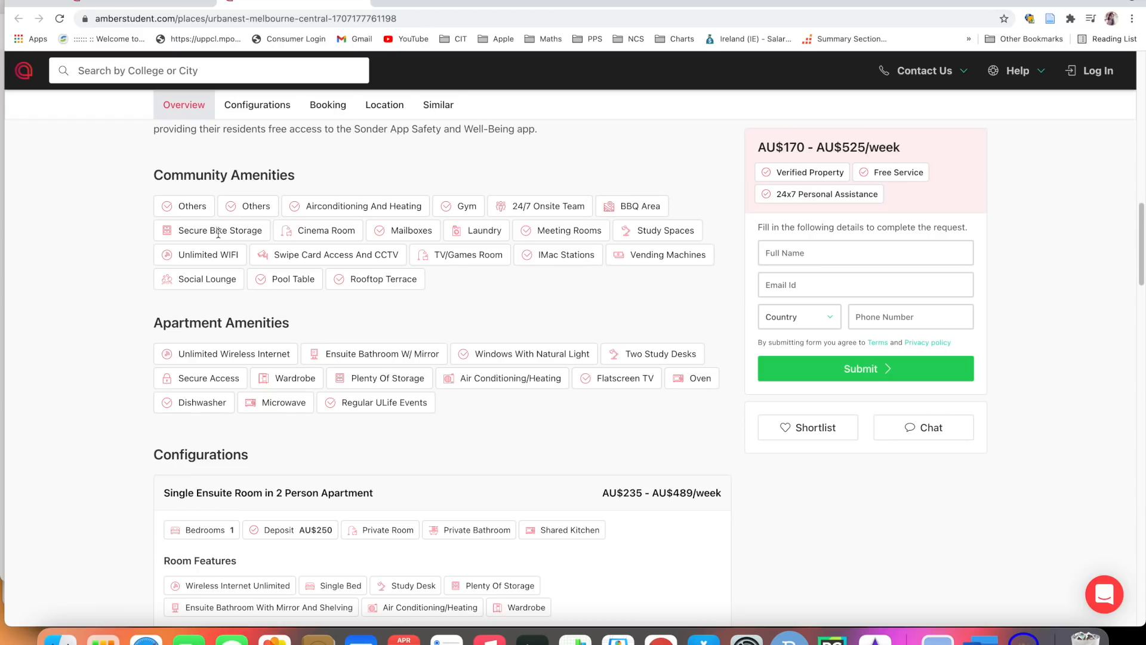
mouse_move(430, 241)
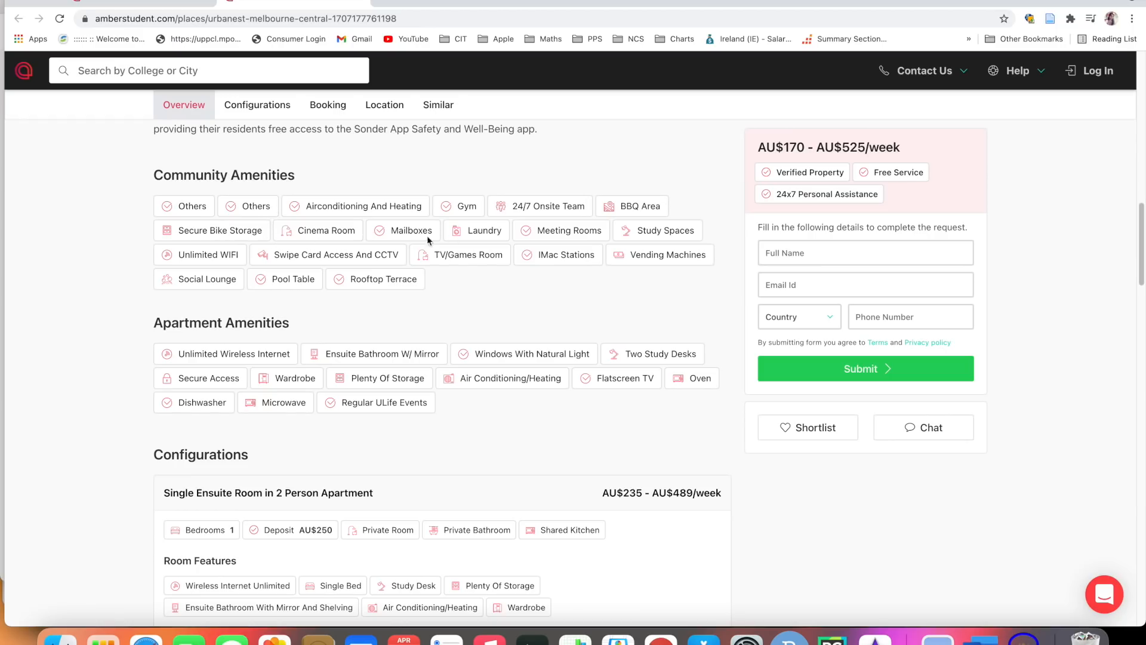
mouse_move(525, 219)
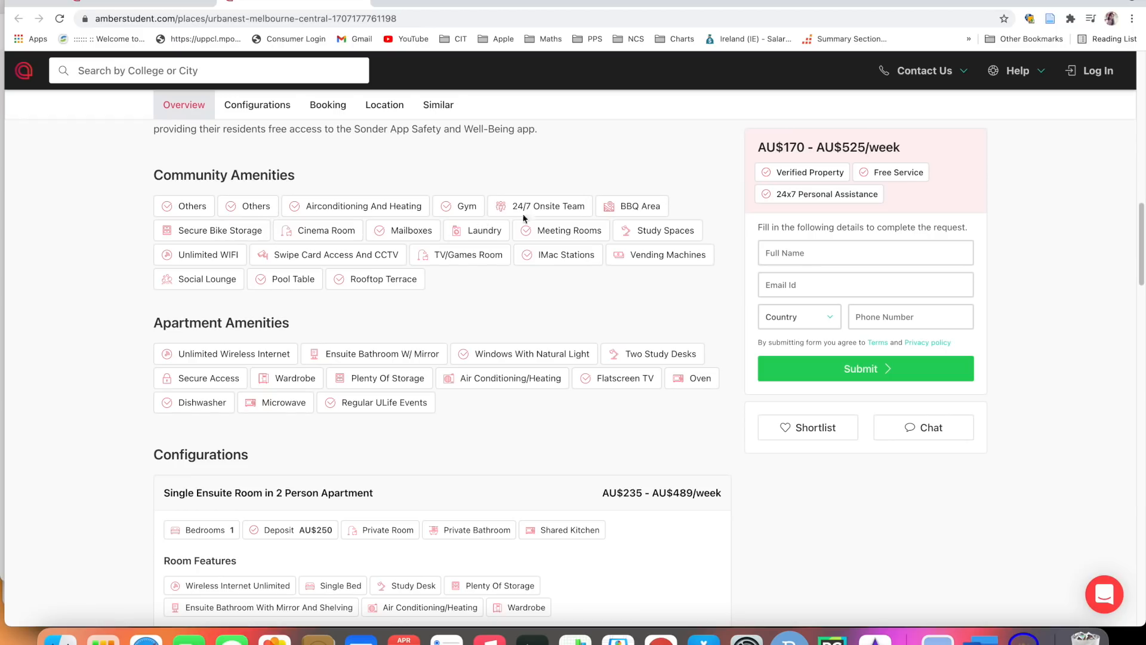
mouse_move(357, 306)
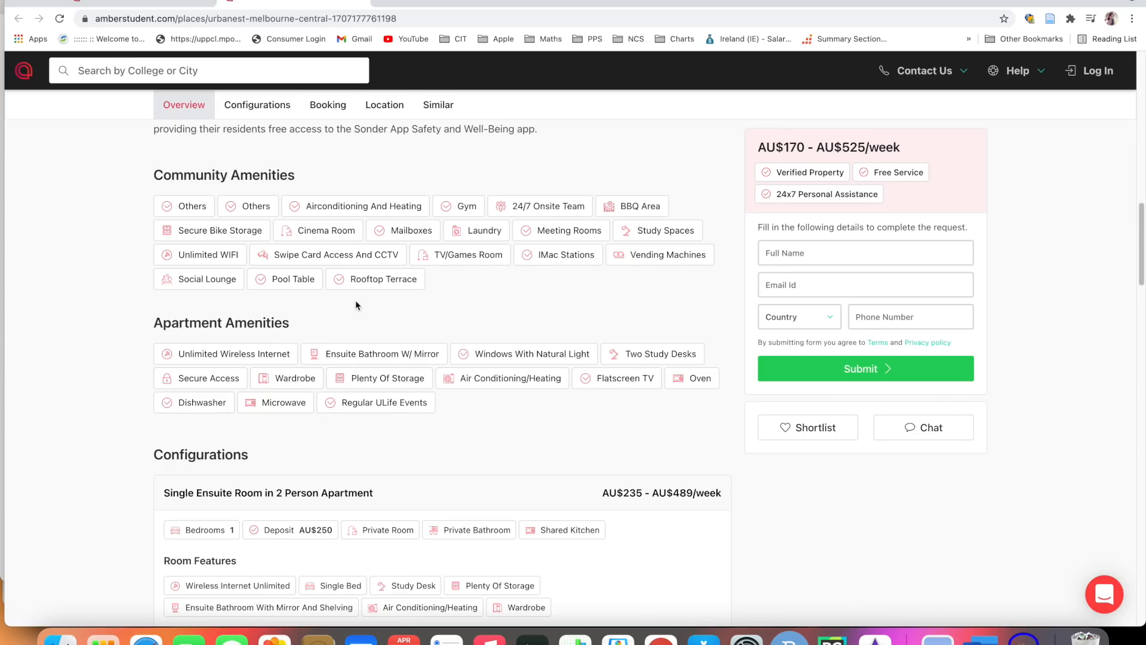
scroll("down", 3)
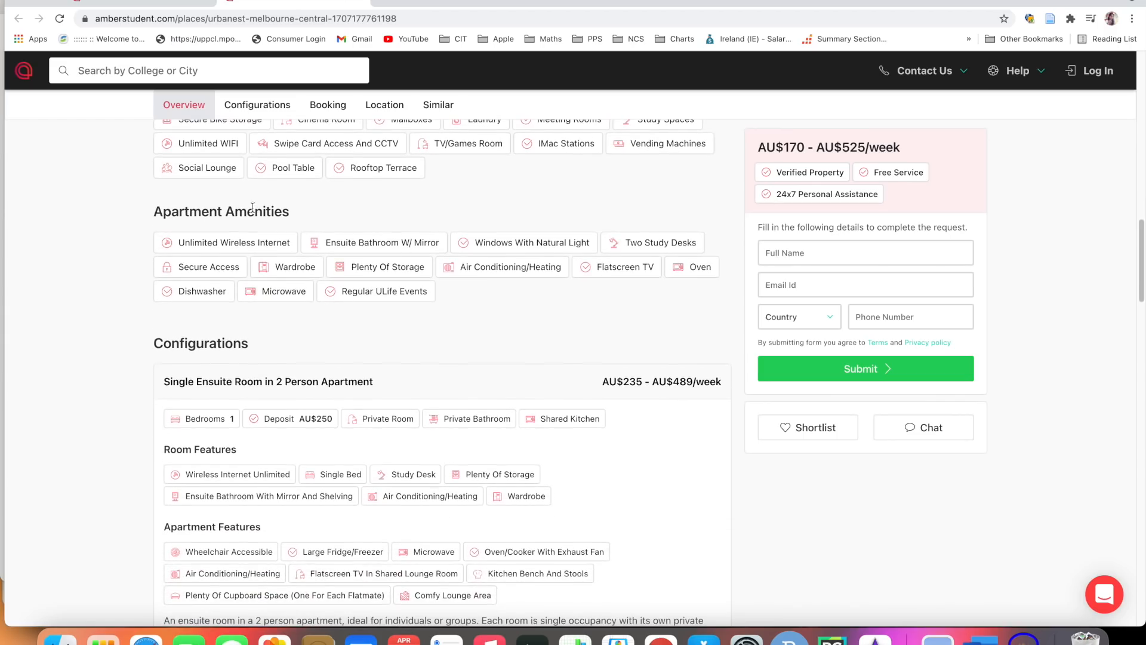
mouse_move(282, 277)
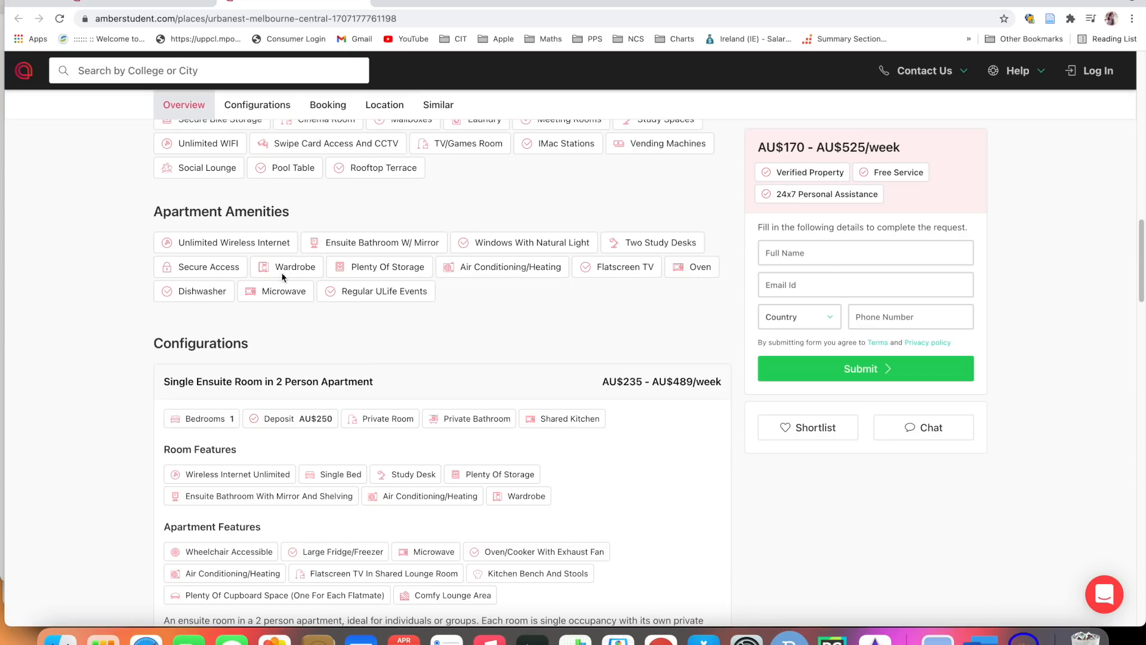
mouse_move(207, 290)
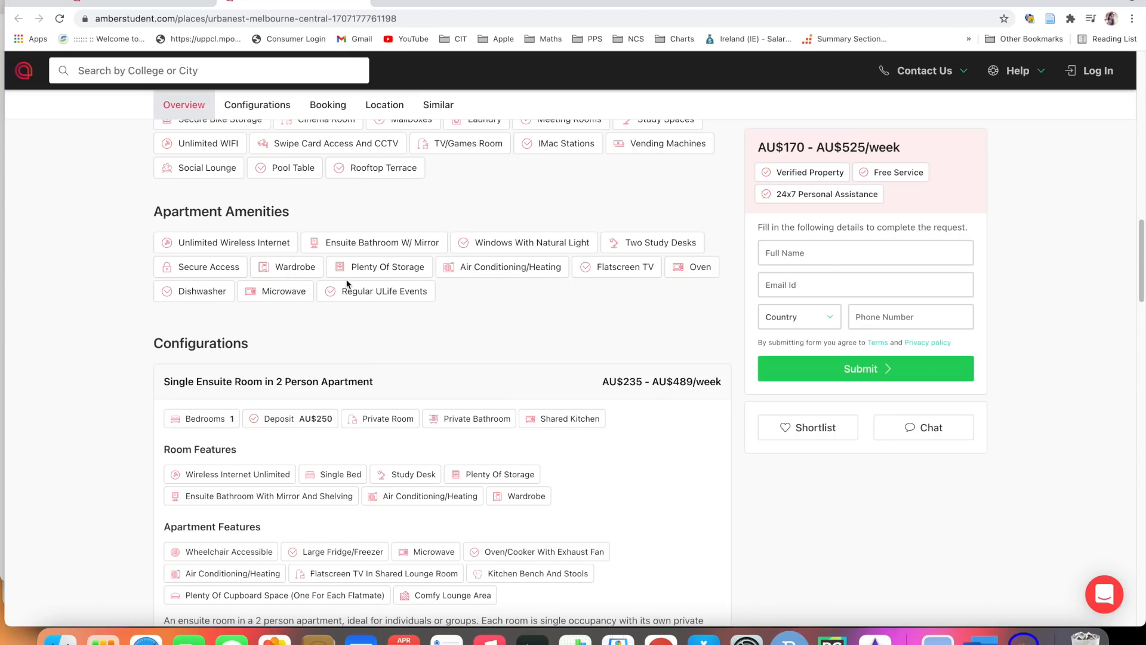
mouse_move(606, 280)
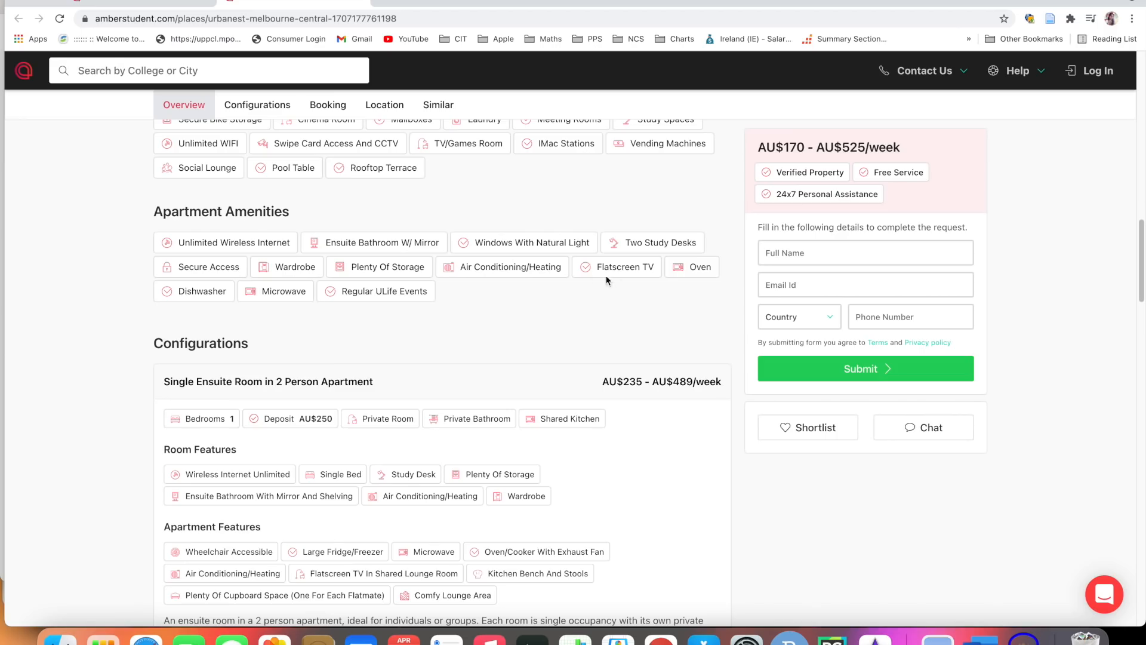
scroll("down", 3)
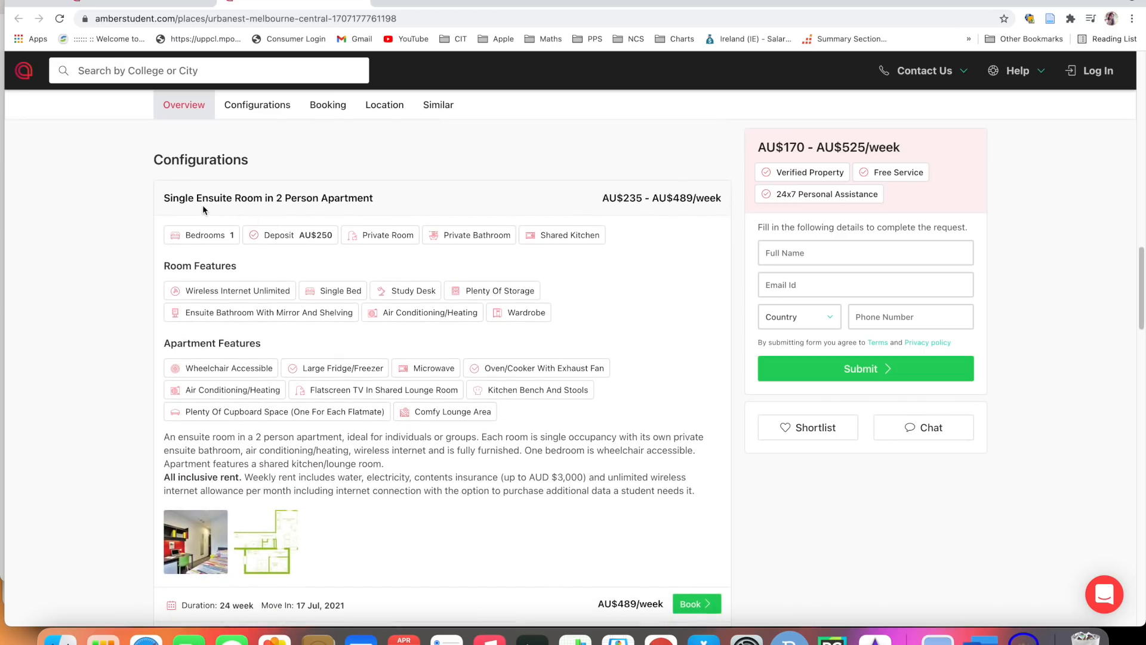
mouse_move(277, 212)
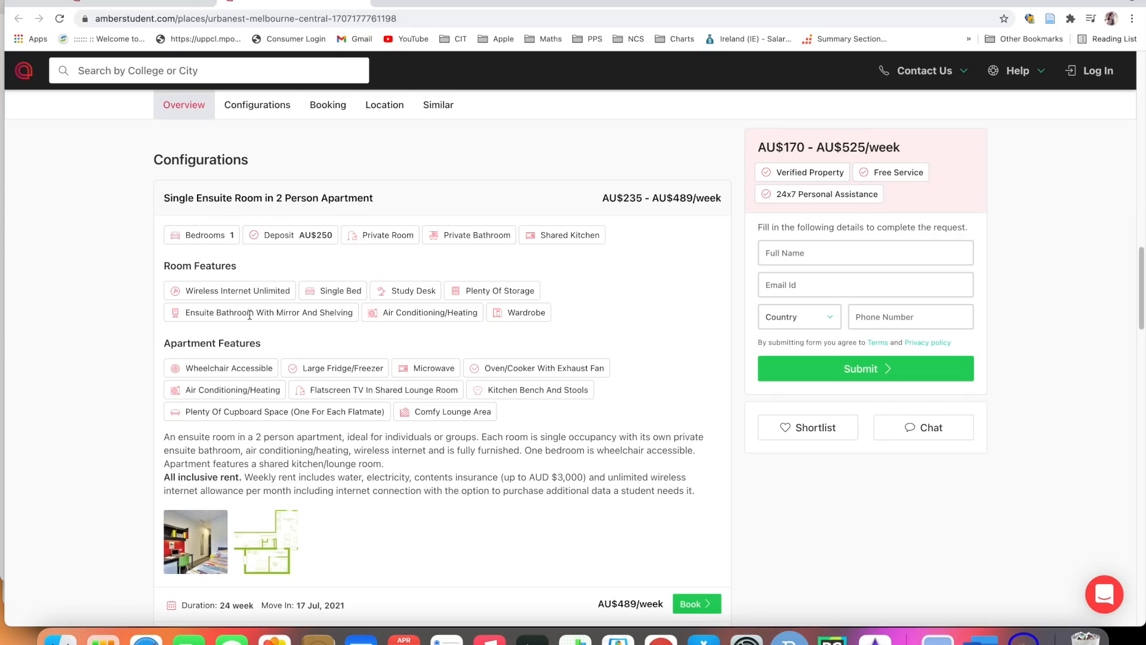
Step: Scroll through the Urbanest Melbourne Central room configurations
scroll("down", 3)
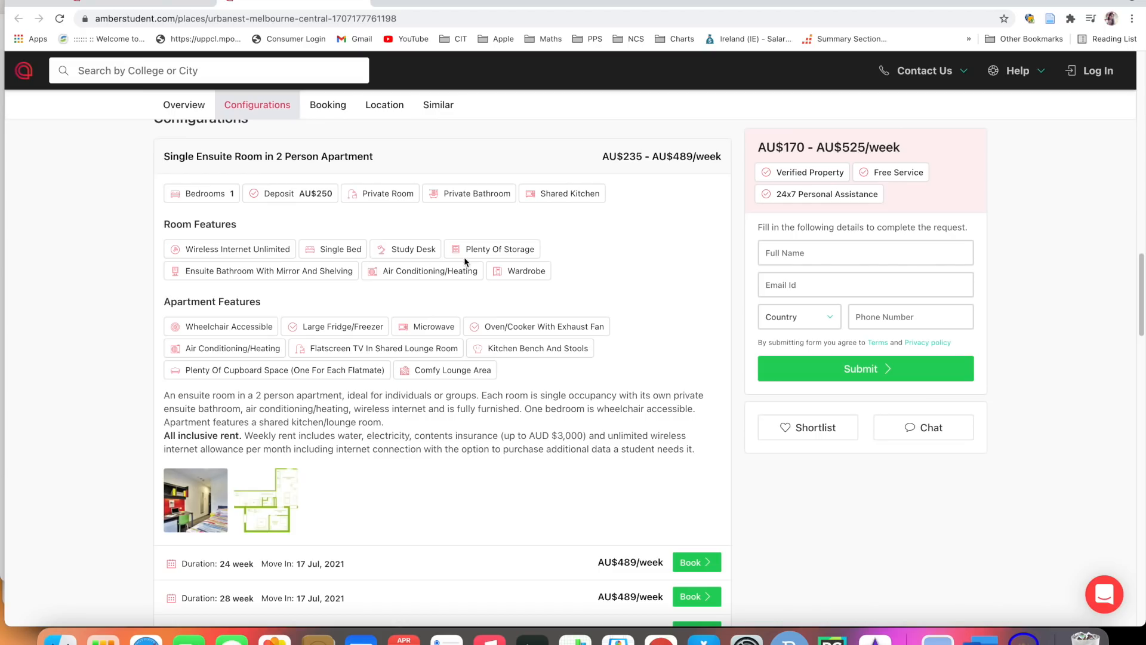
scroll("down", 3)
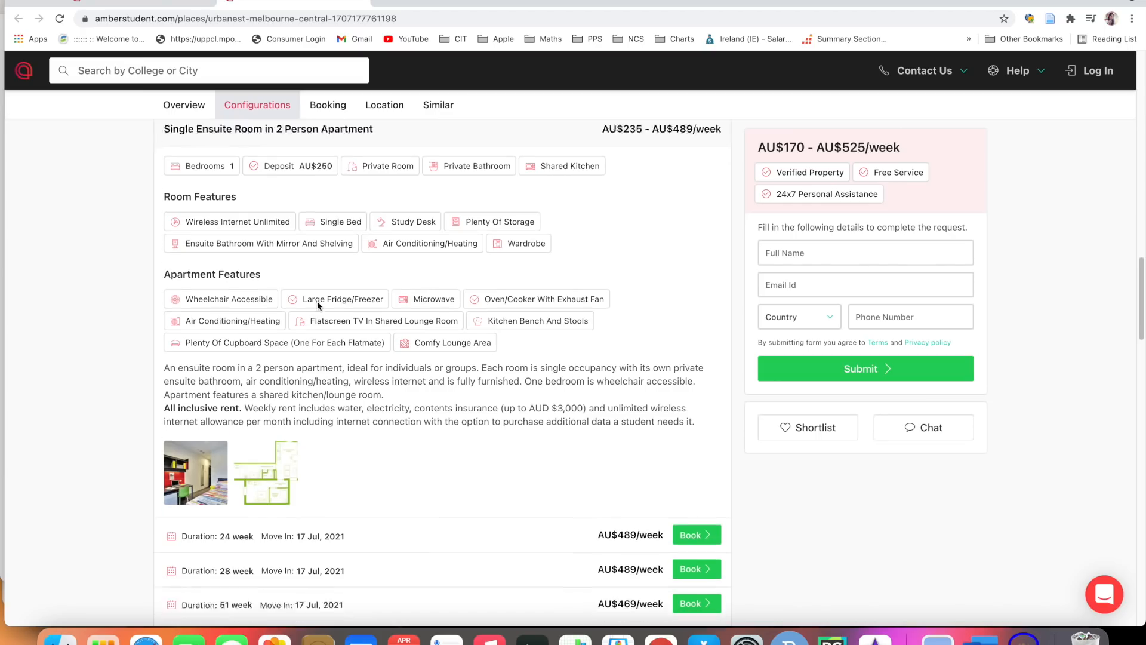
scroll("down", 3)
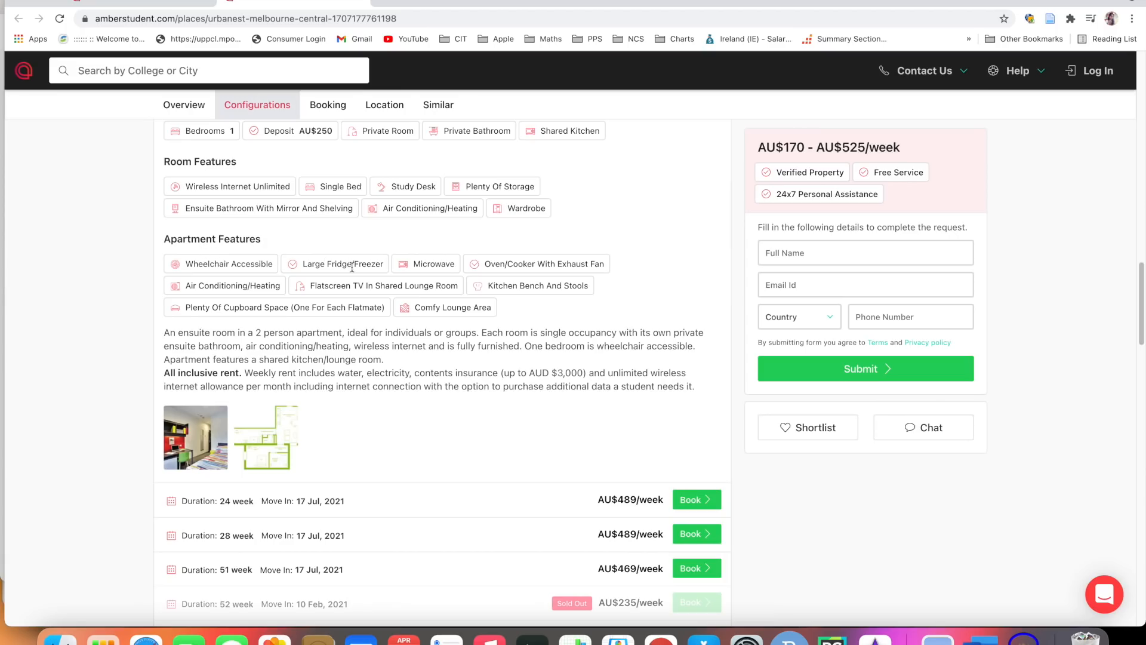
scroll("down", 3)
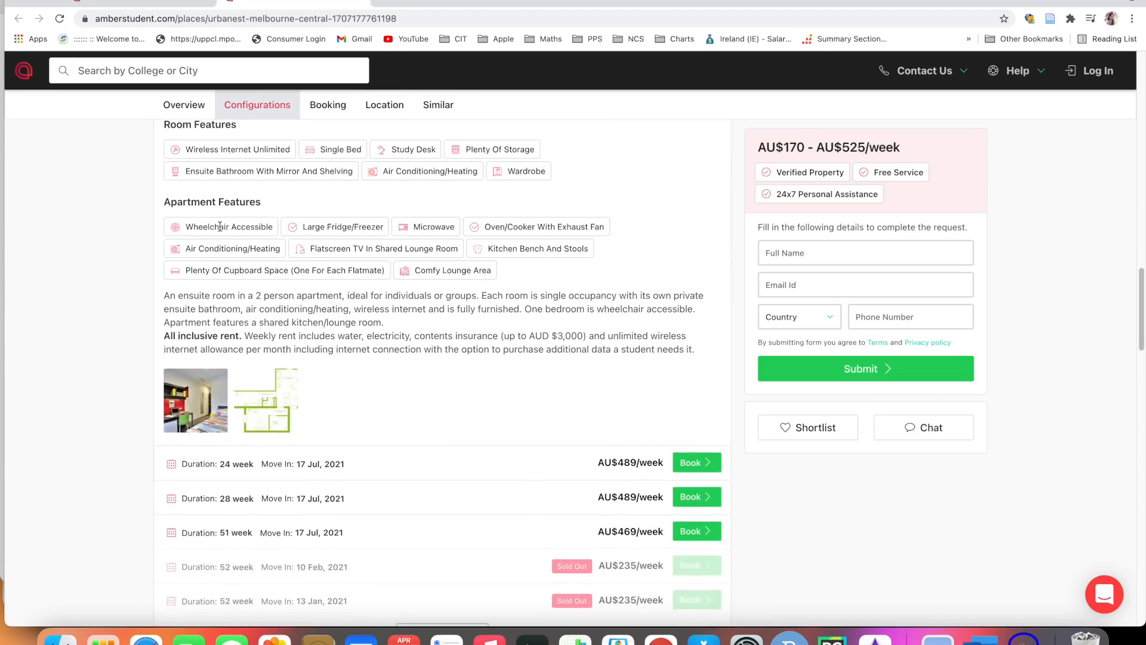
mouse_move(338, 325)
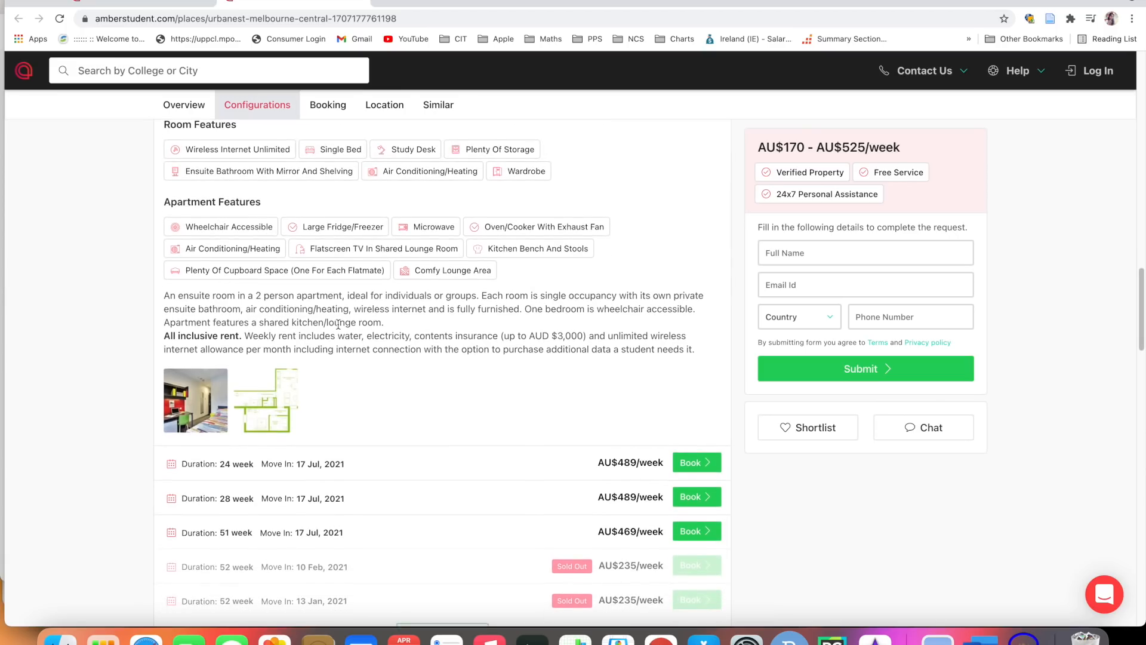
scroll("down", 3)
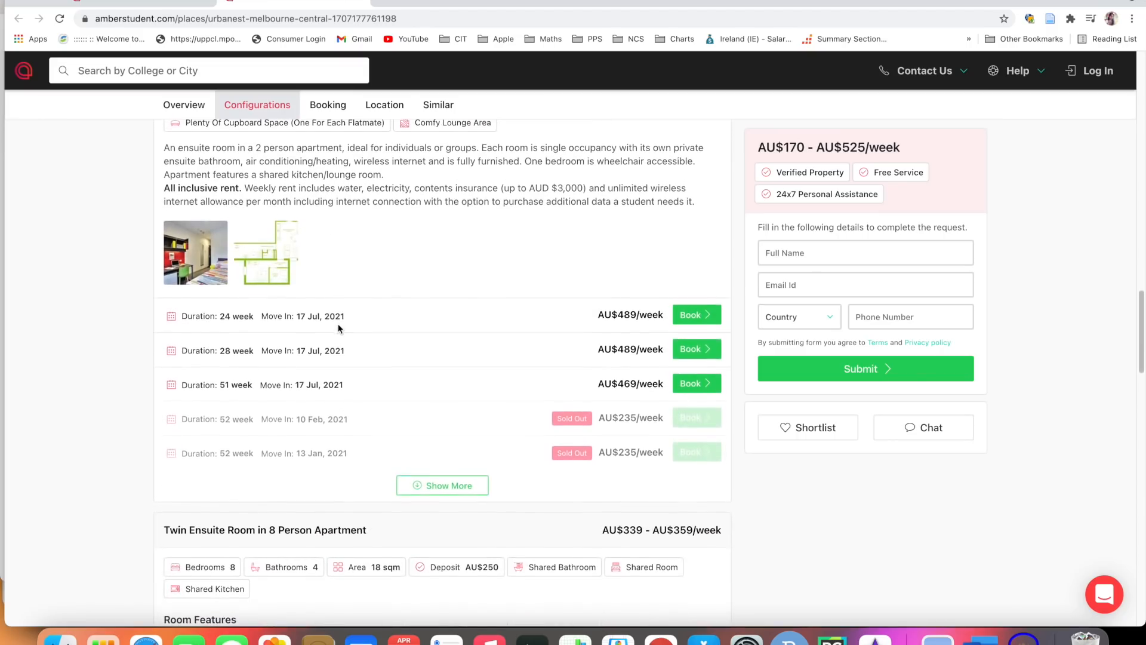
scroll("down", 3)
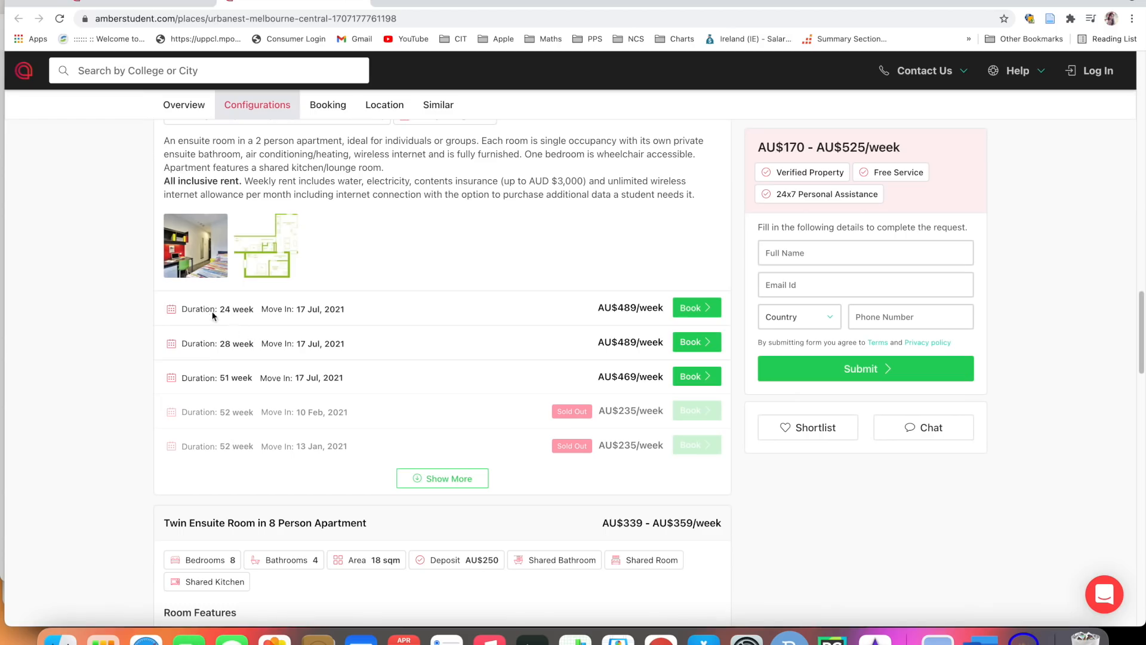
mouse_move(264, 355)
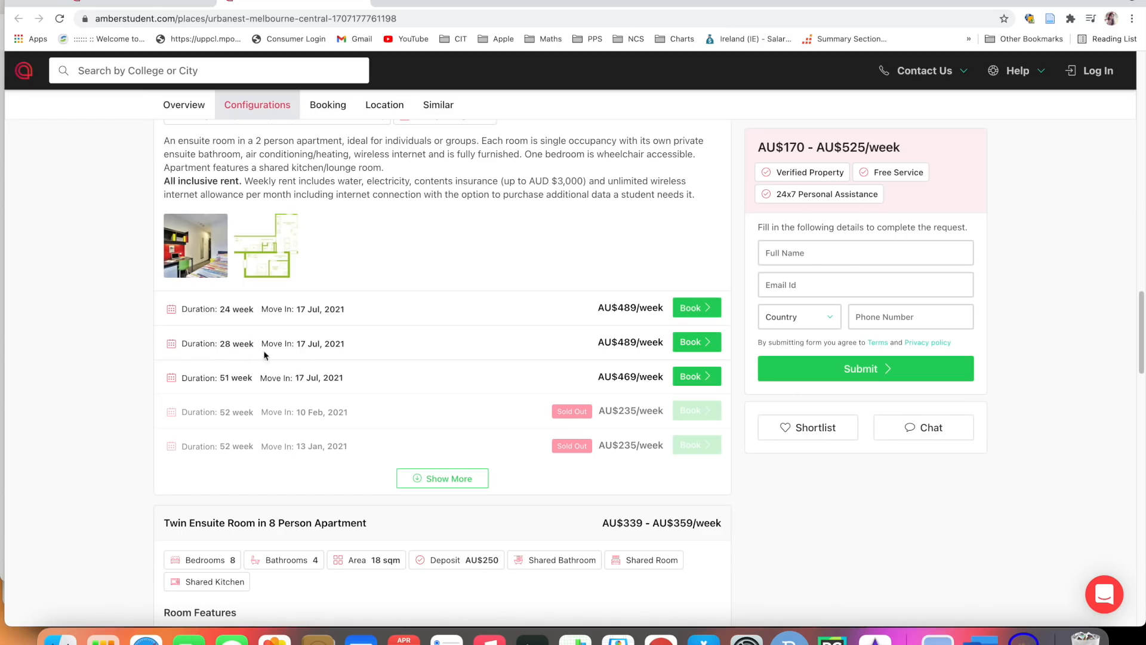
Step: Review booking and payment details, then return to the 44-place Melbourne results
scroll("down", 3)
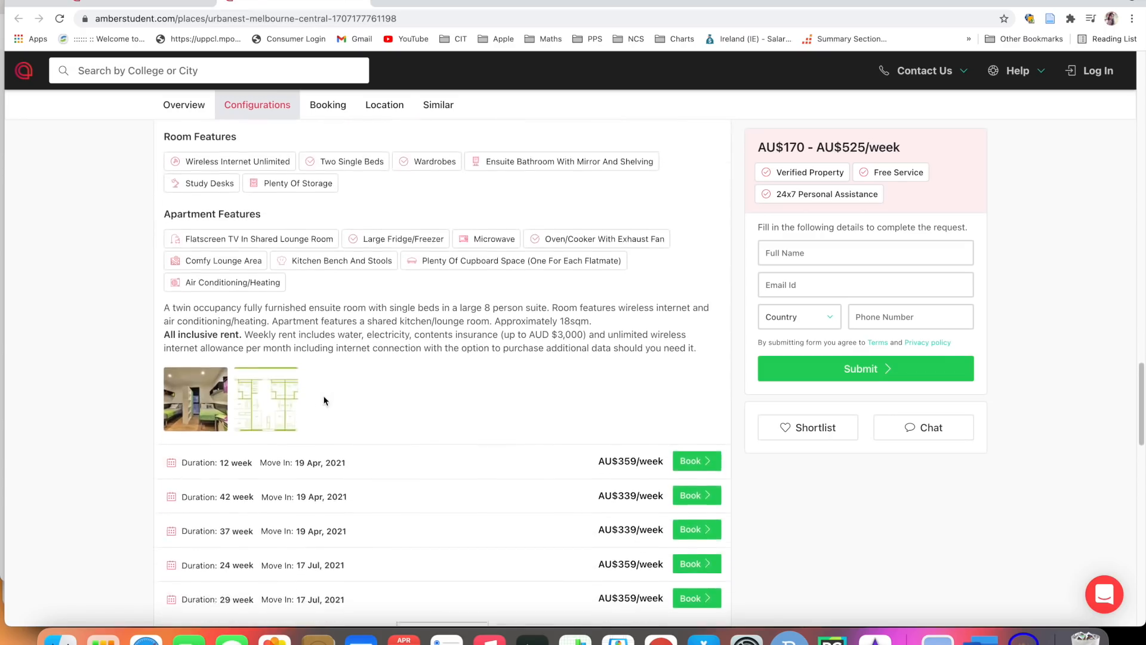
scroll("down", 3)
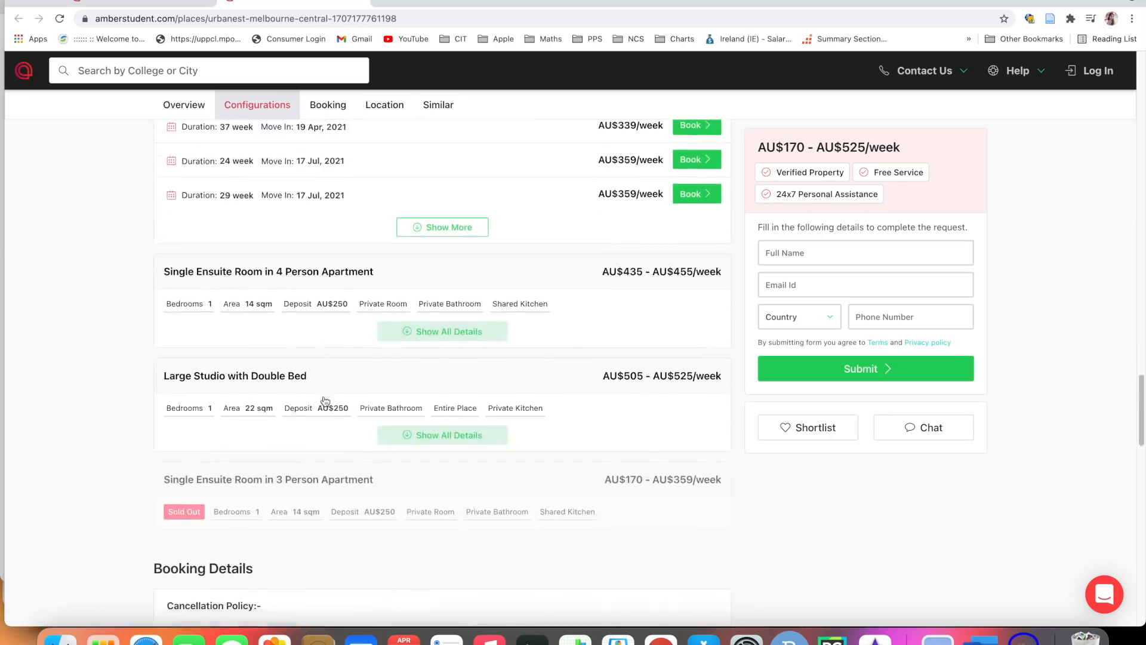
scroll("down", 3)
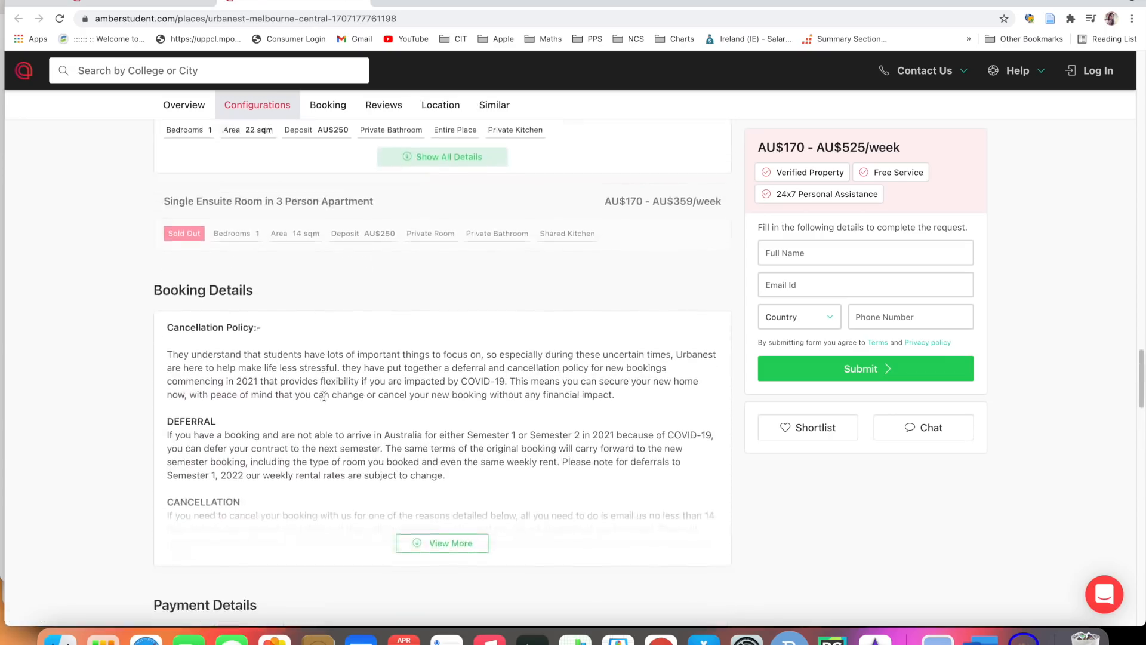
scroll("down", 3)
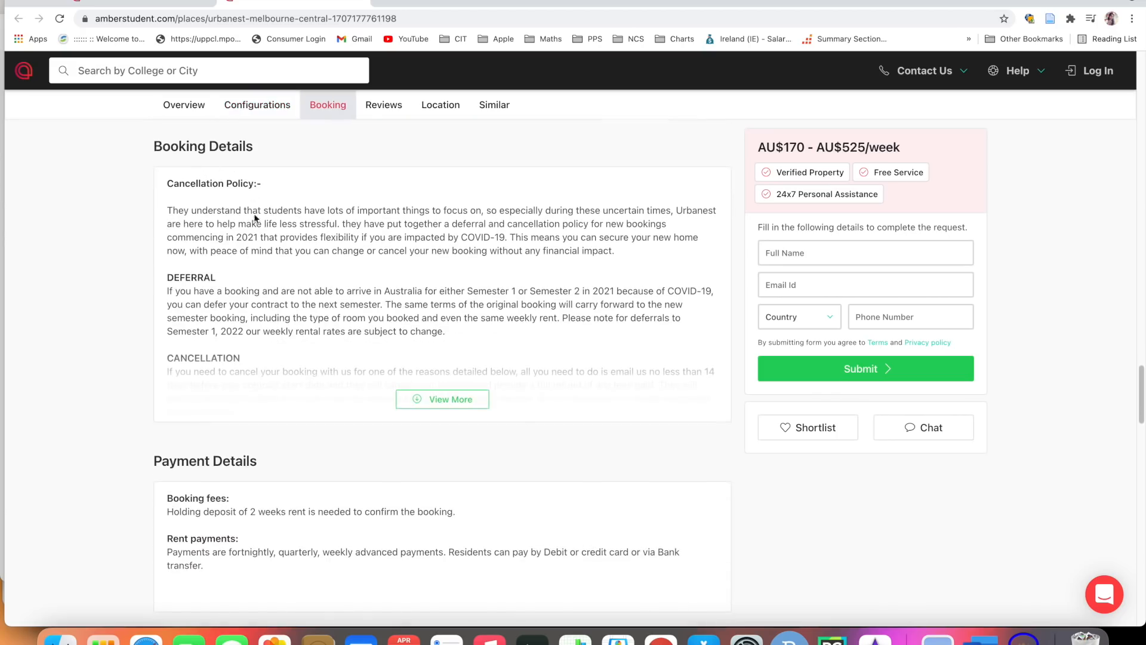
scroll("down", 3)
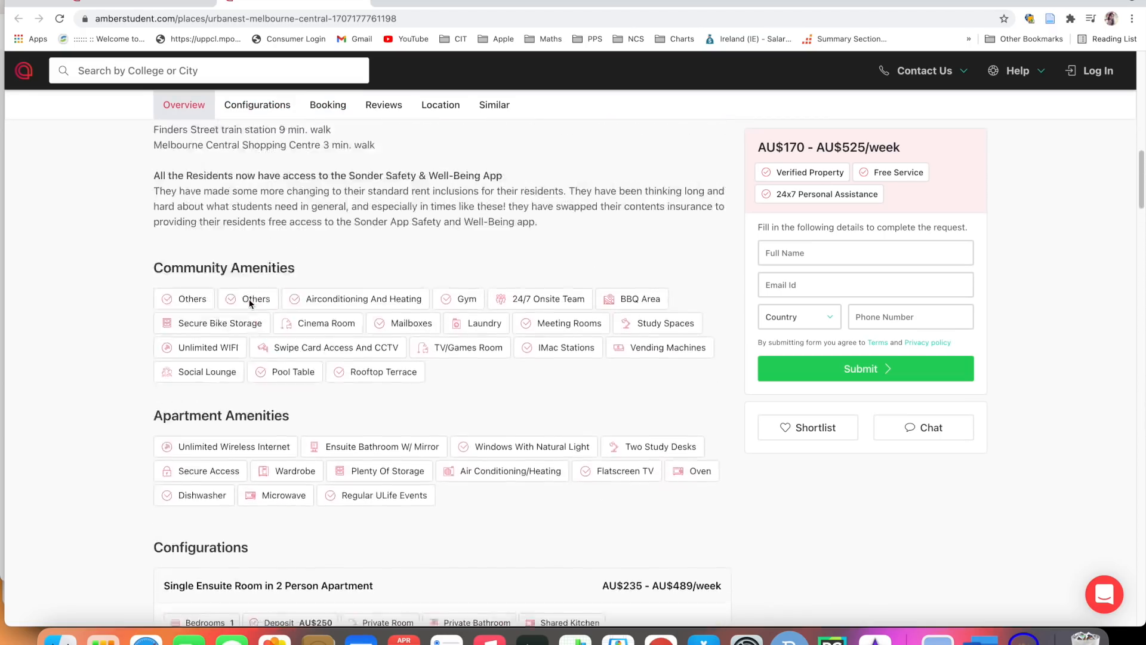
scroll("up", 3)
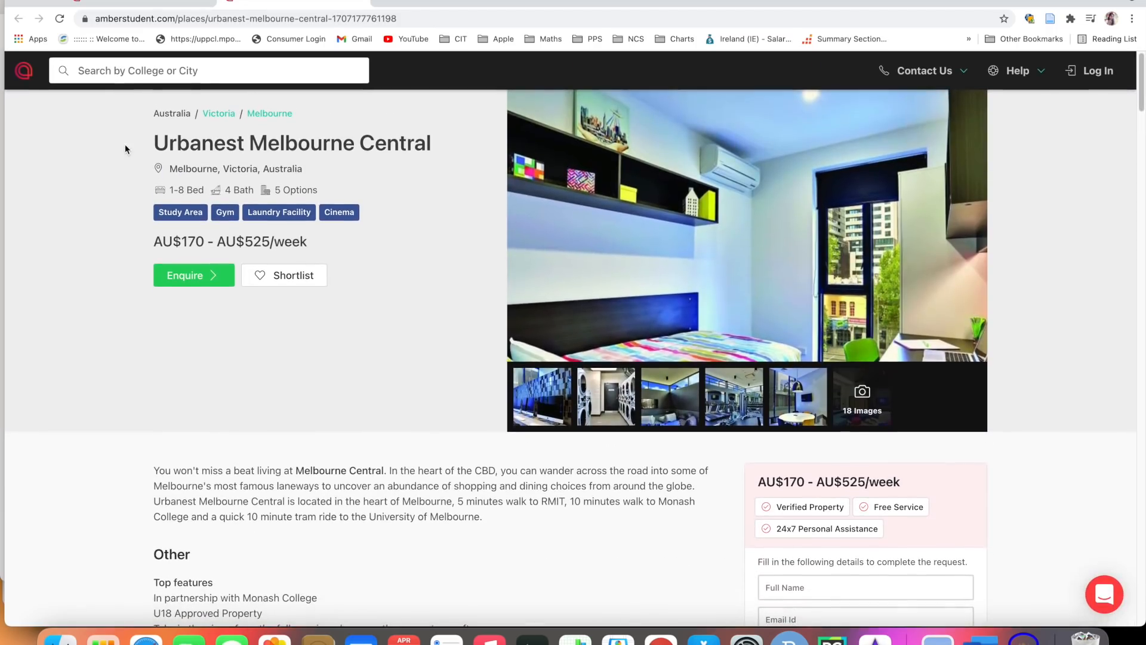
left_click(18, 19)
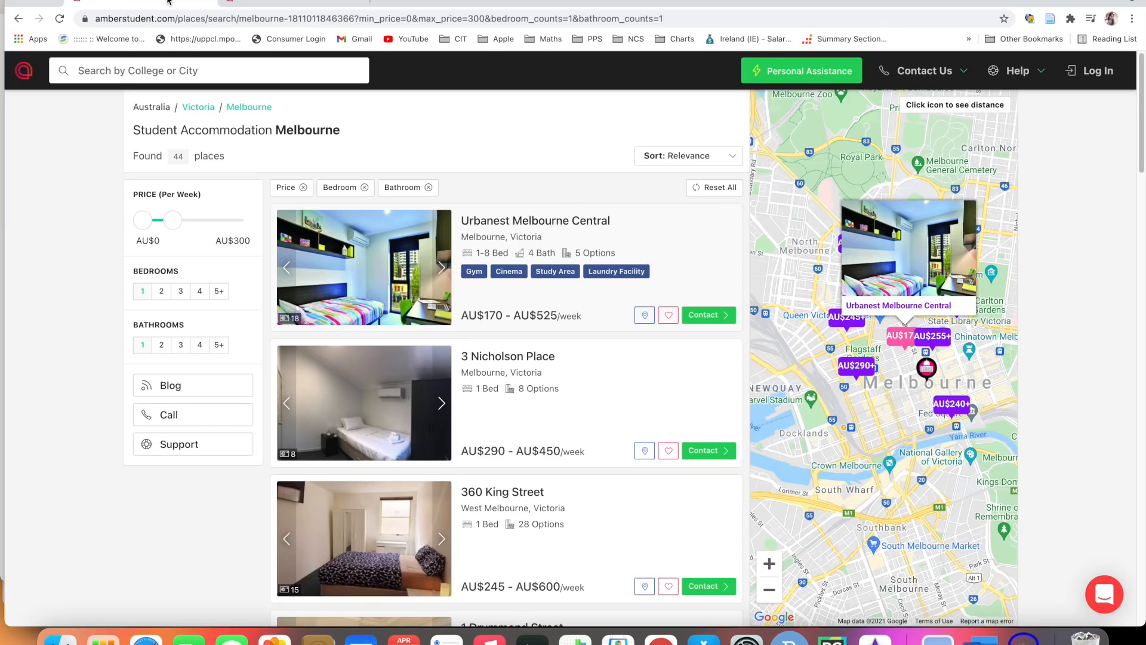
Step: Switch the search to Cork from the recent searches
left_click(183, 70)
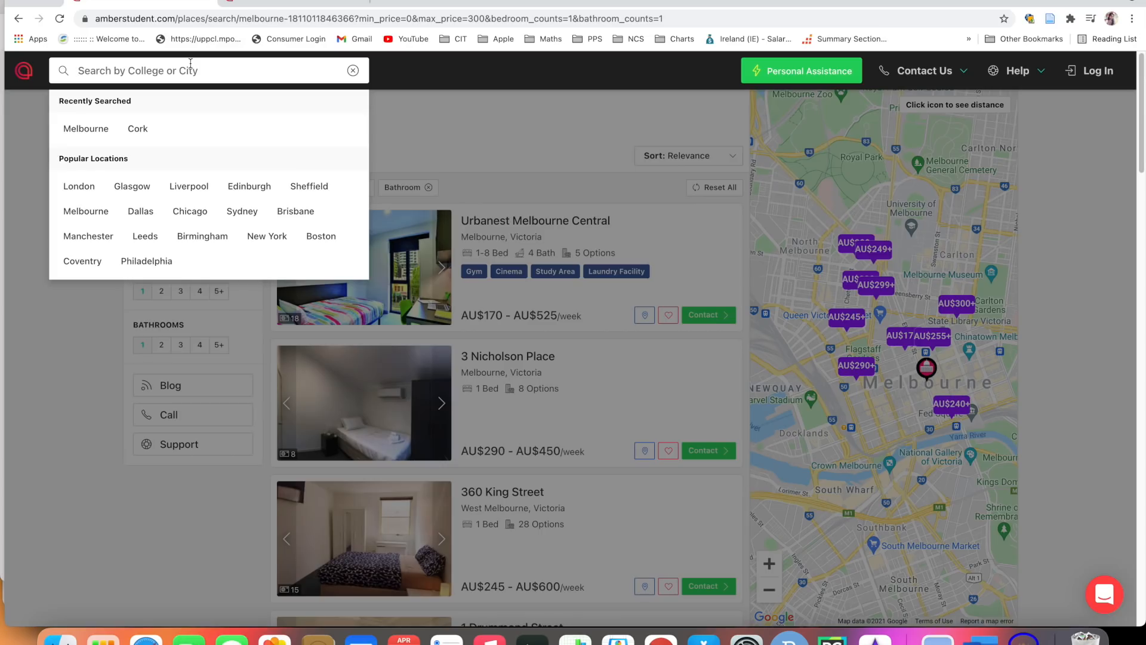
mouse_move(139, 129)
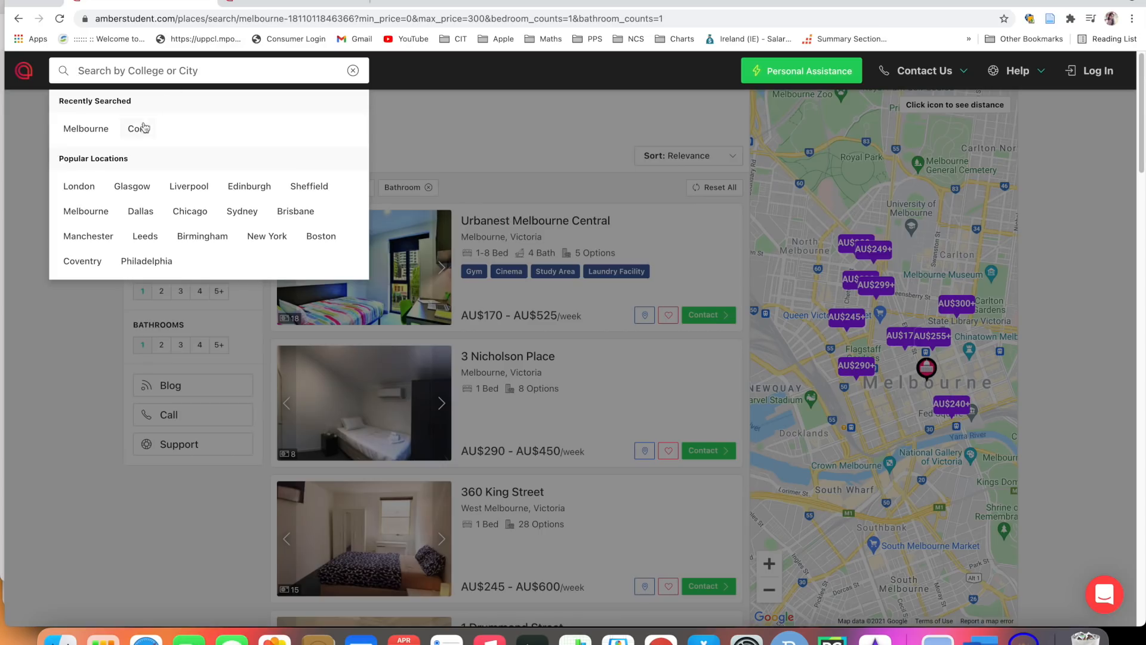
left_click(134, 128)
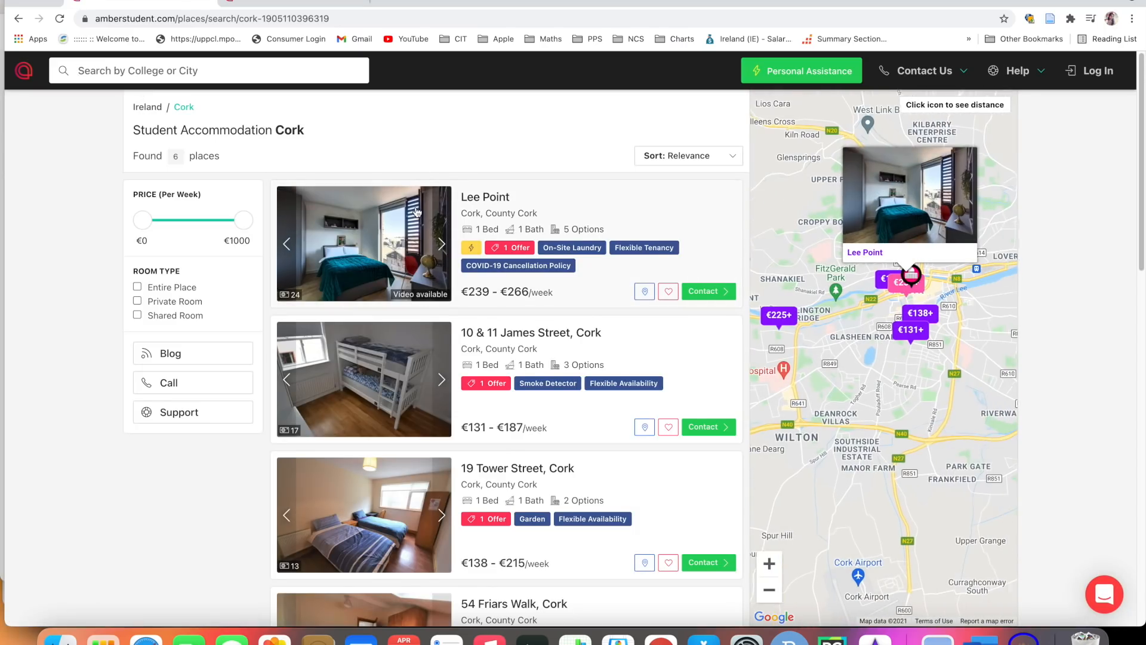
scroll("down", 3)
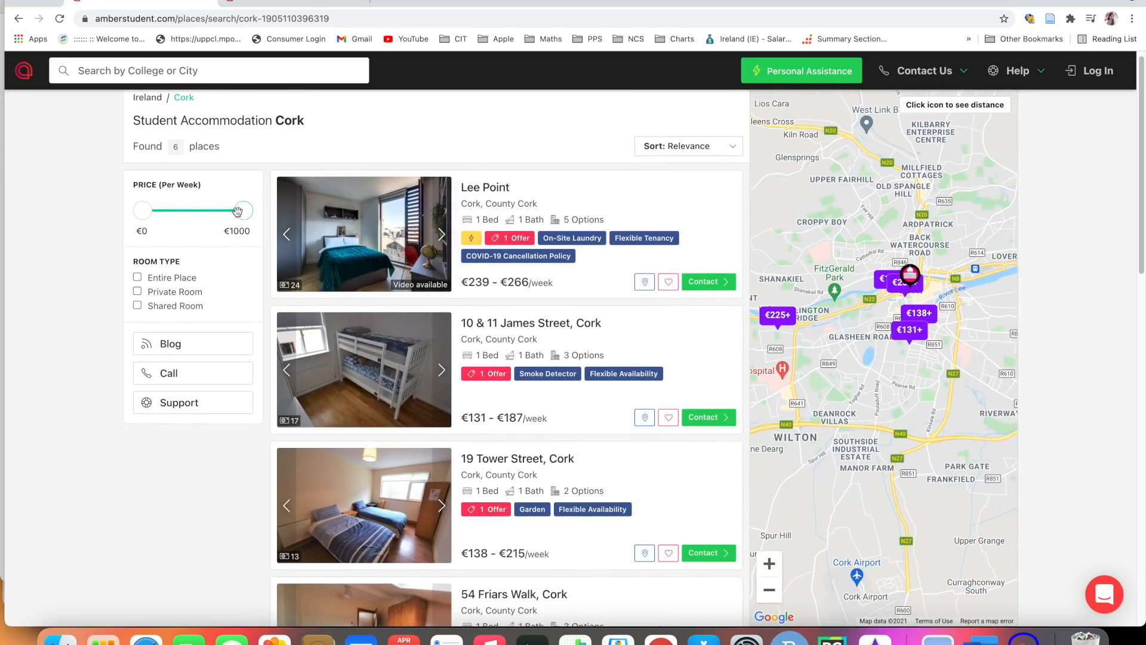
Step: Filter Cork results to €0–300 per week with private and shared rooms
left_click_drag(241, 211, 216, 210)
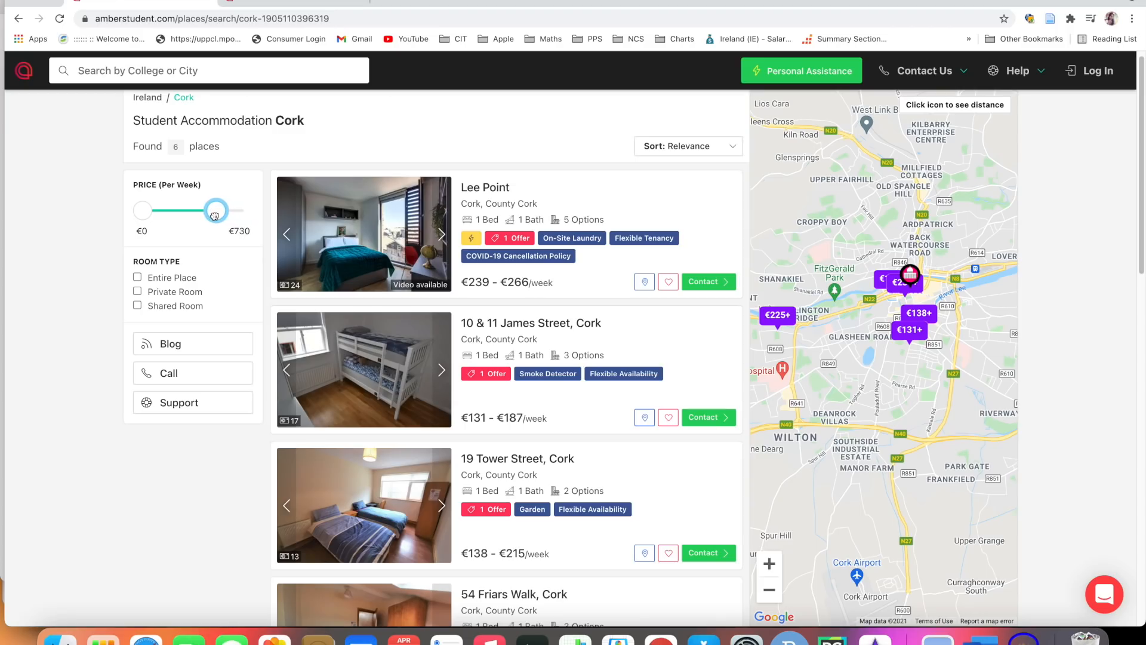
left_click_drag(216, 210, 215, 210)
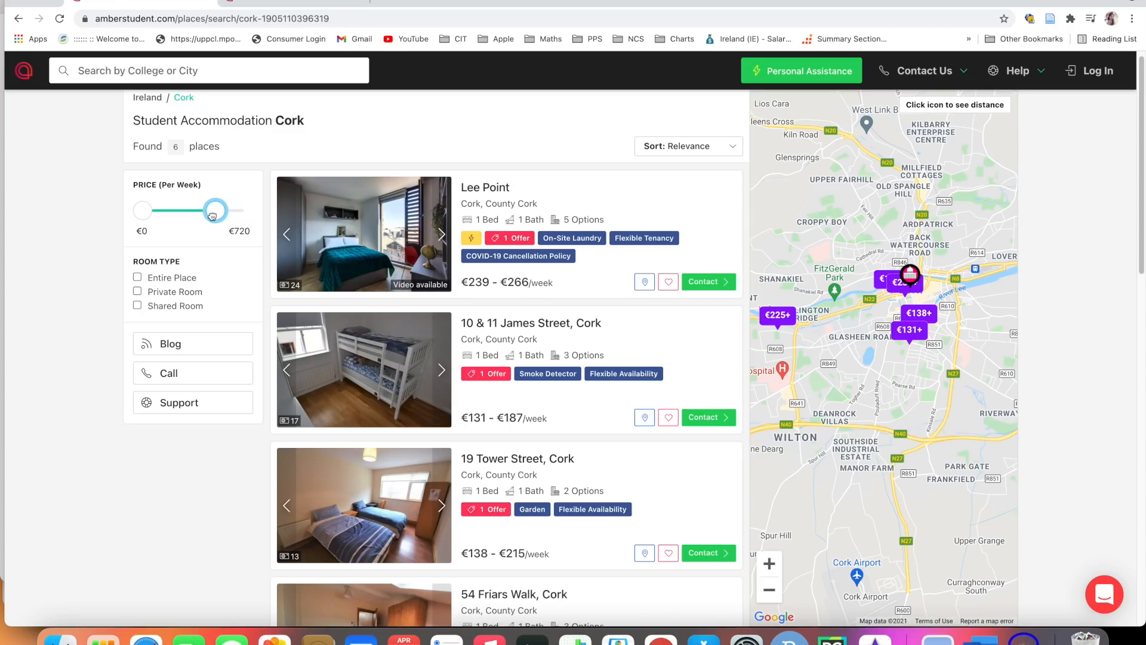
left_click_drag(215, 210, 197, 210)
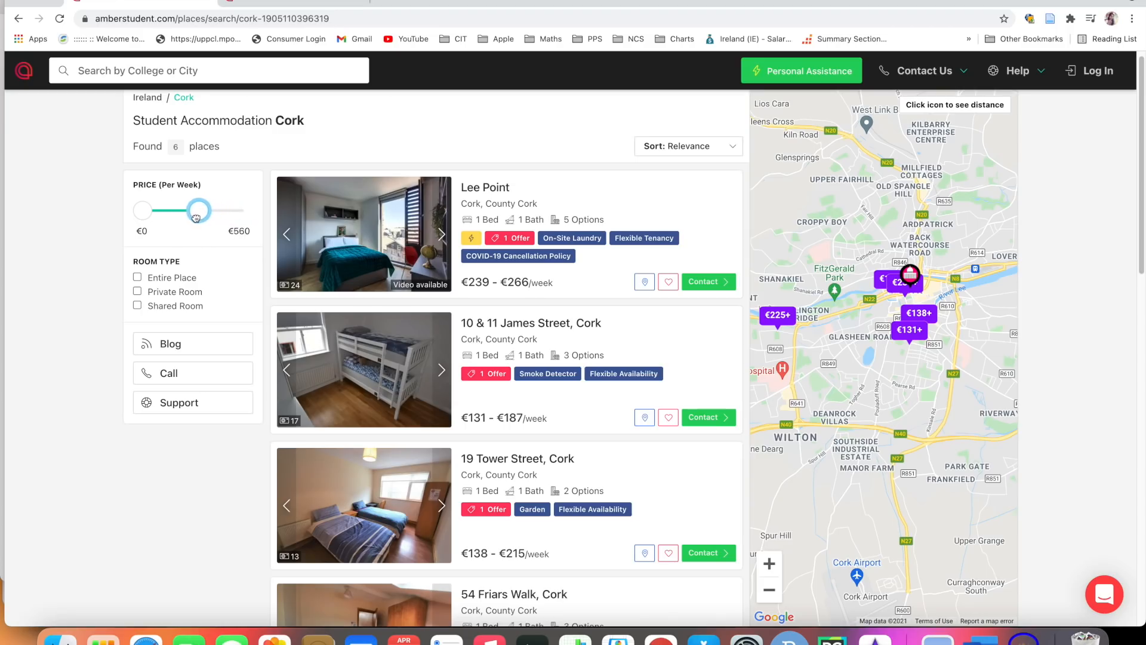
left_click_drag(198, 211, 176, 211)
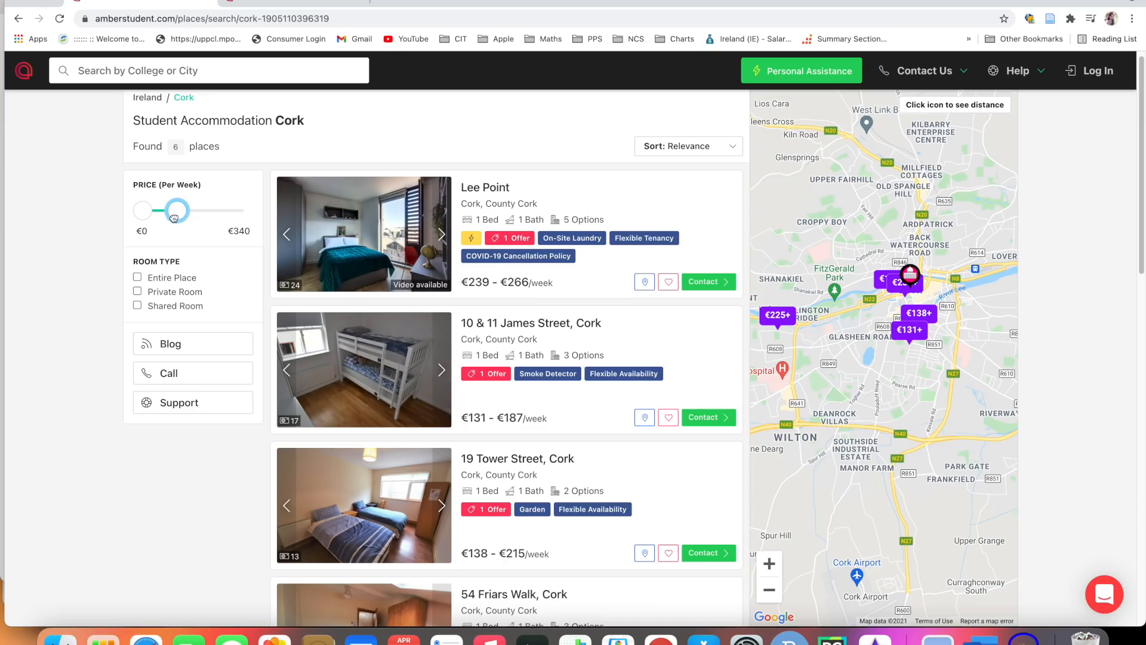
left_click_drag(177, 211, 173, 210)
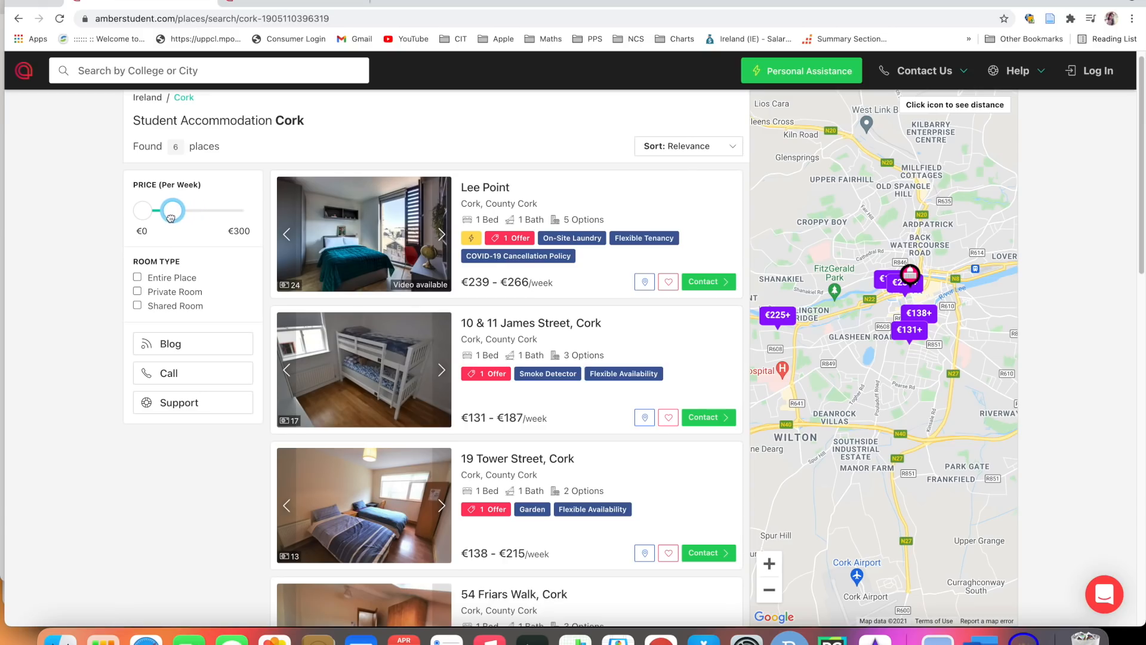
left_click(172, 211)
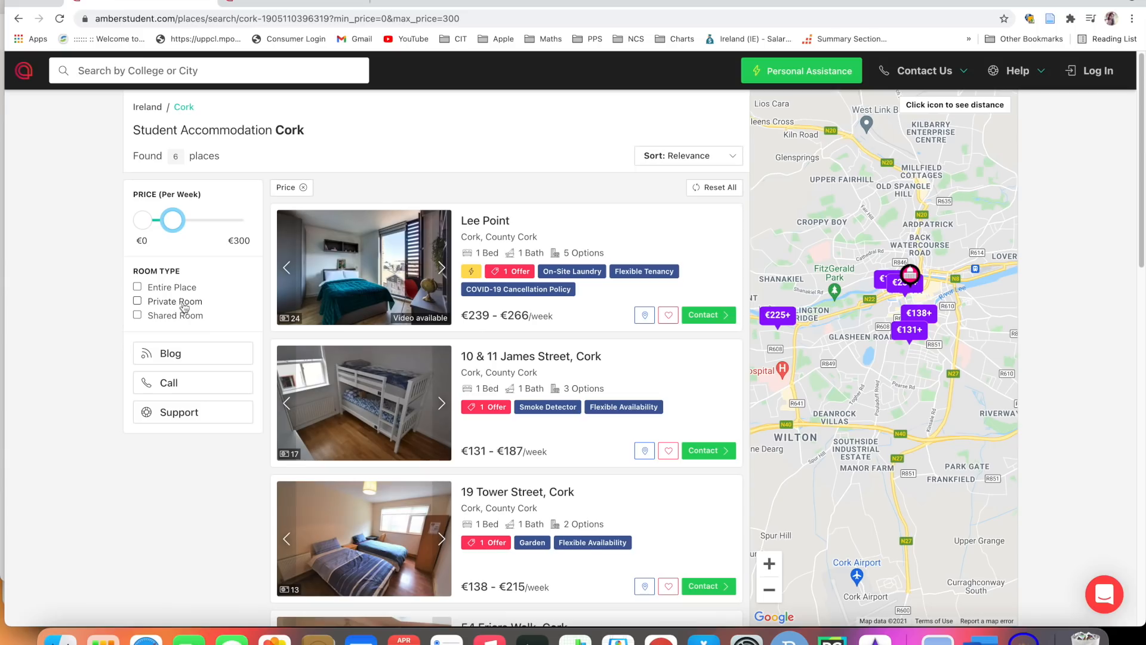
left_click(137, 300)
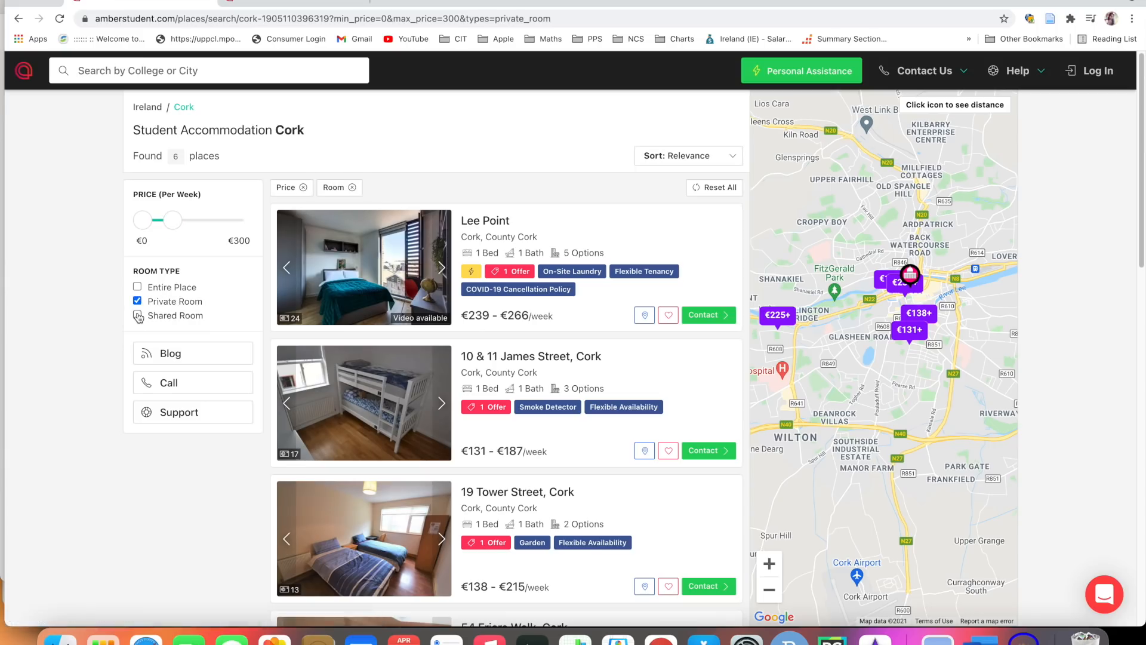
left_click(136, 315)
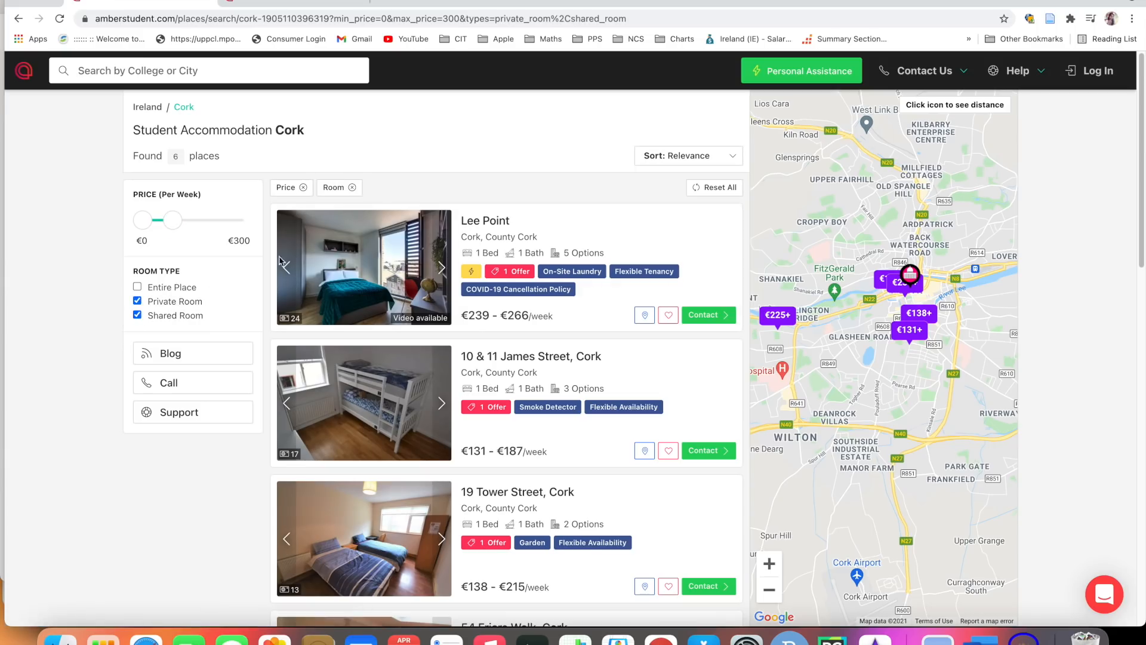
Step: Scroll the six Cork results and open the Curraheen Point listing
scroll("down", 3)
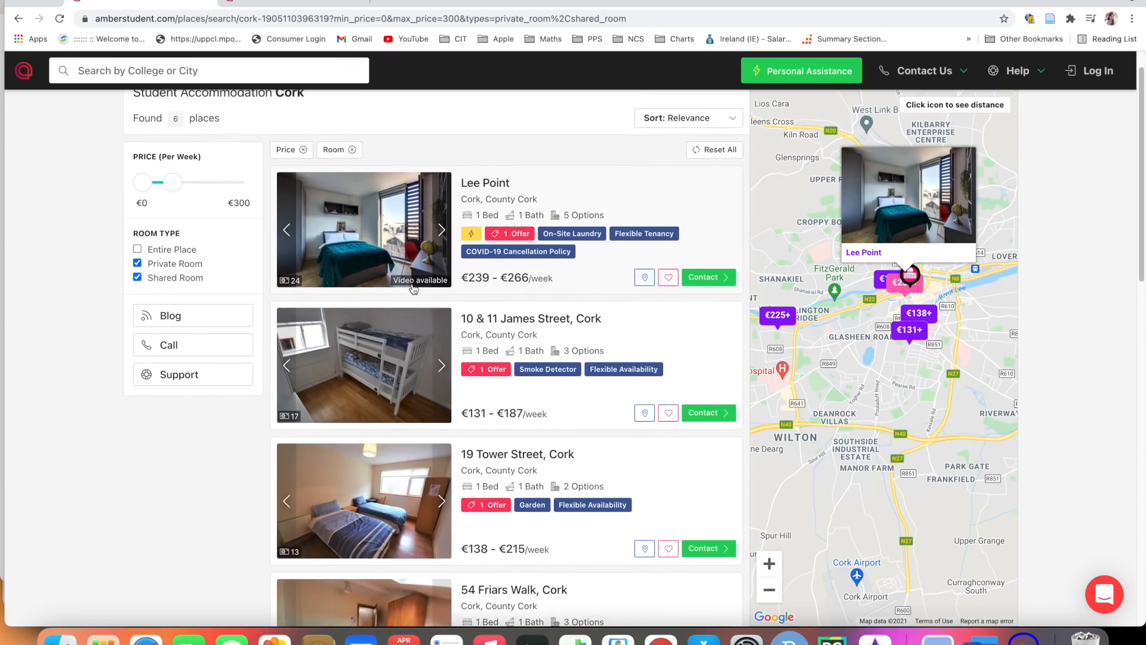
scroll("down", 3)
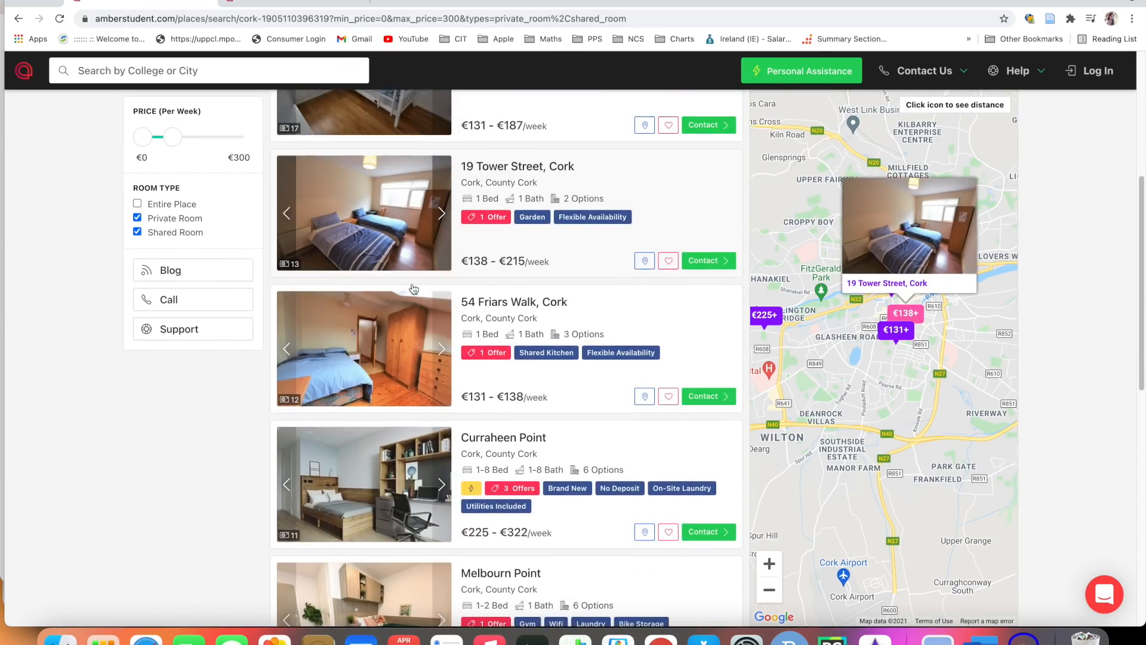
scroll("down", 3)
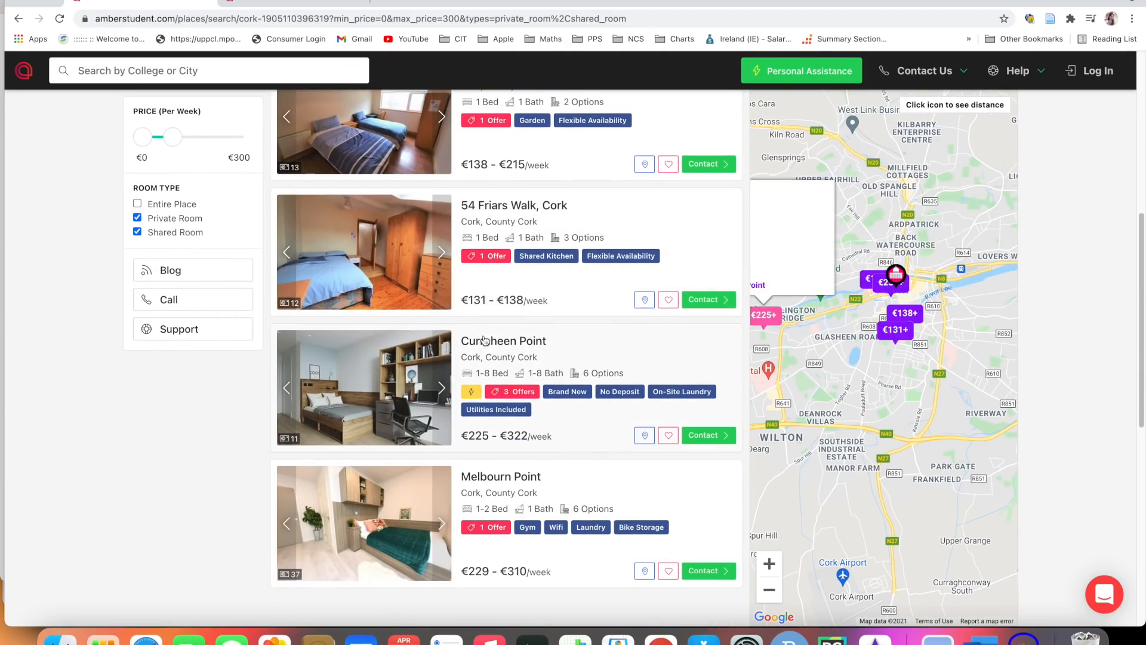
left_click(502, 341)
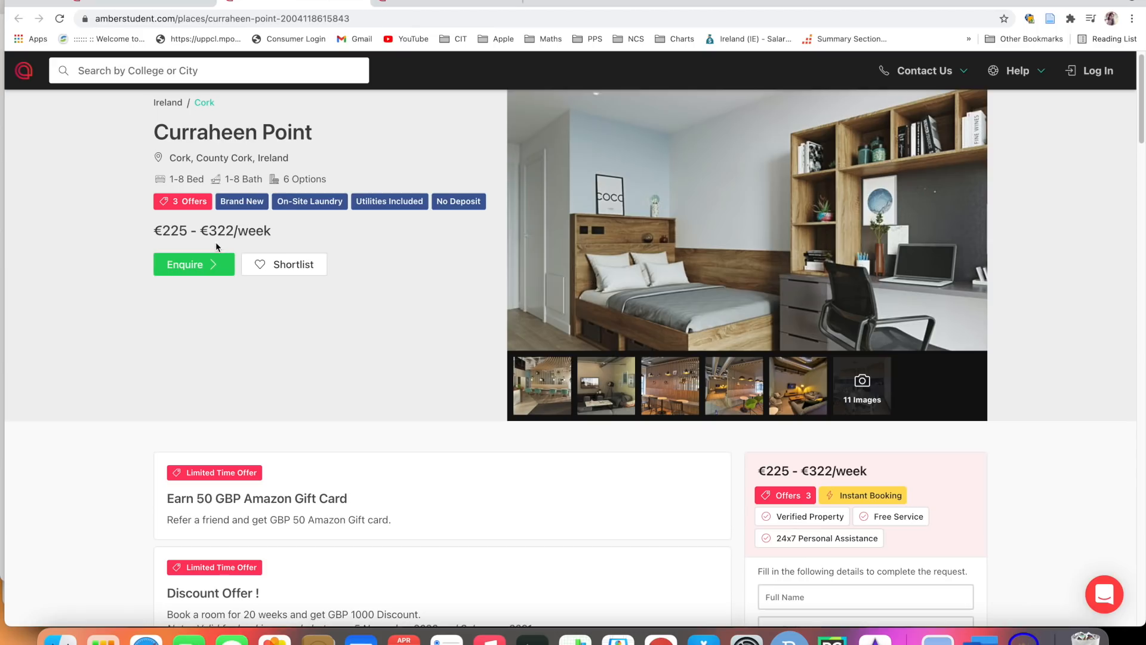
mouse_move(150, 278)
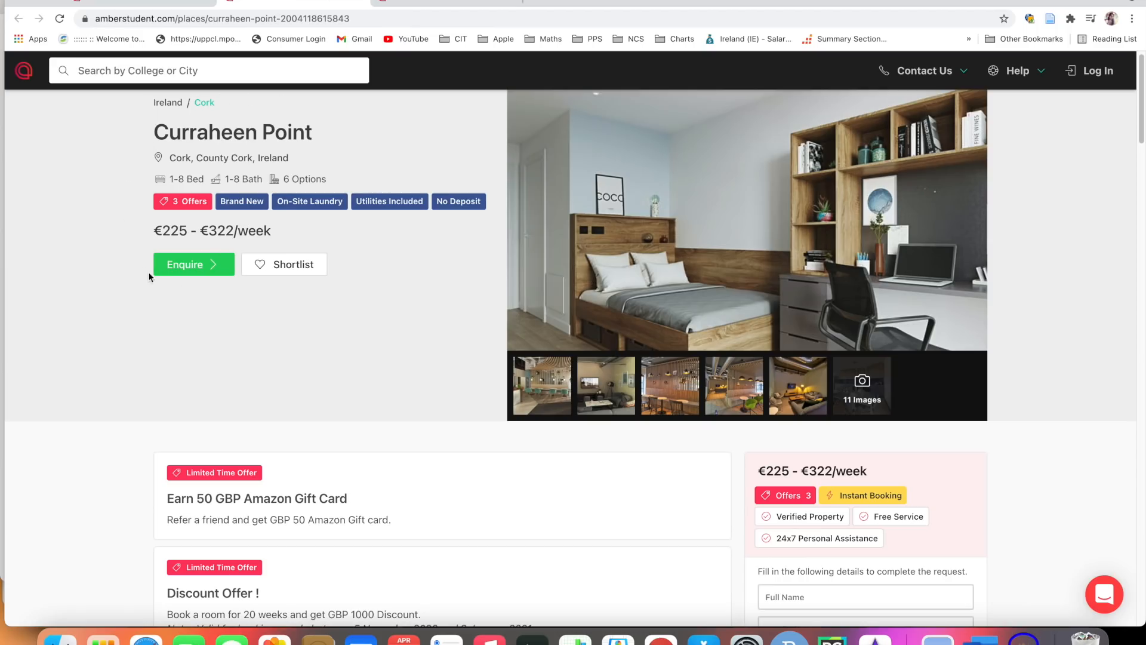
mouse_move(242, 230)
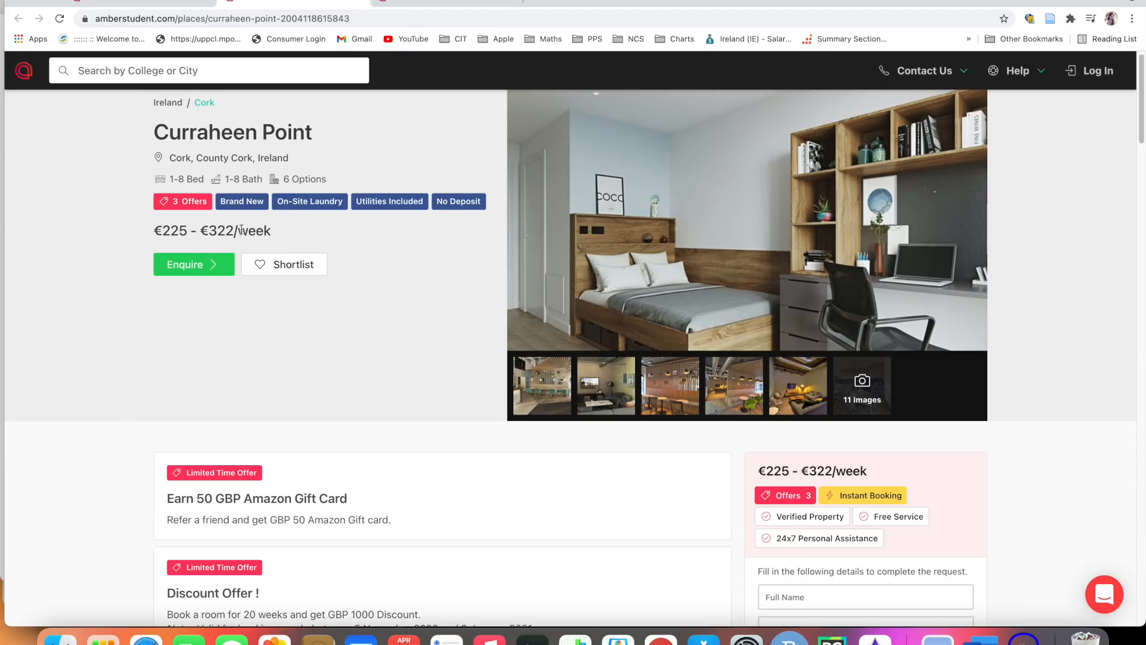
scroll("down", 3)
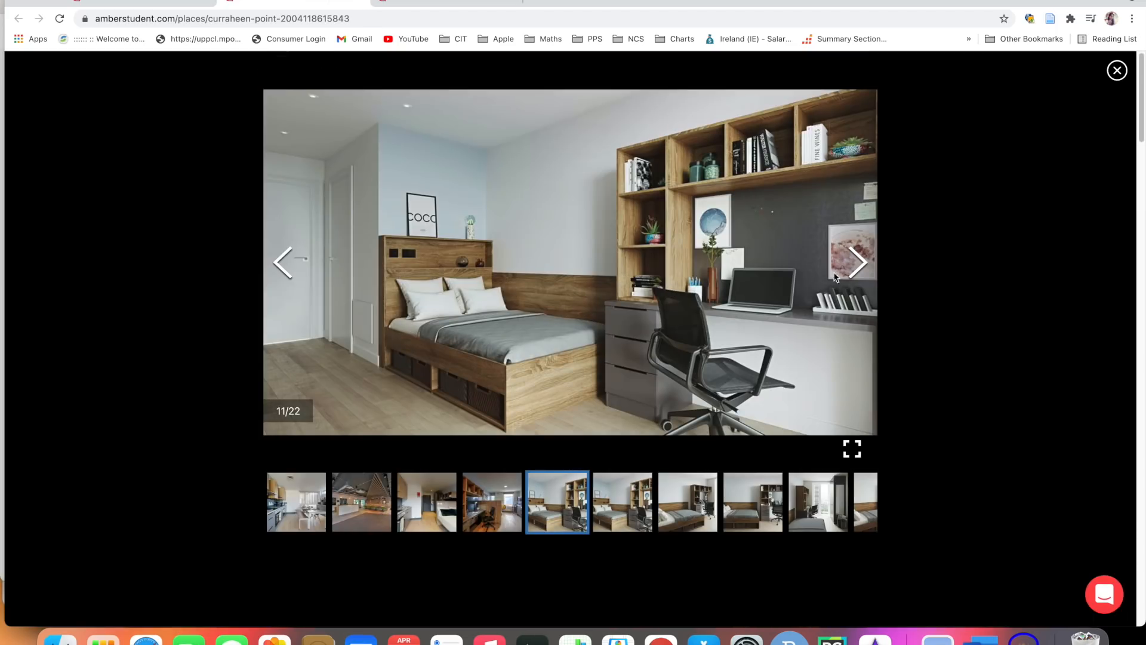
Step: Browse the Classic Ensuite gallery forward to the last photo, 22 of 22
left_click(857, 261)
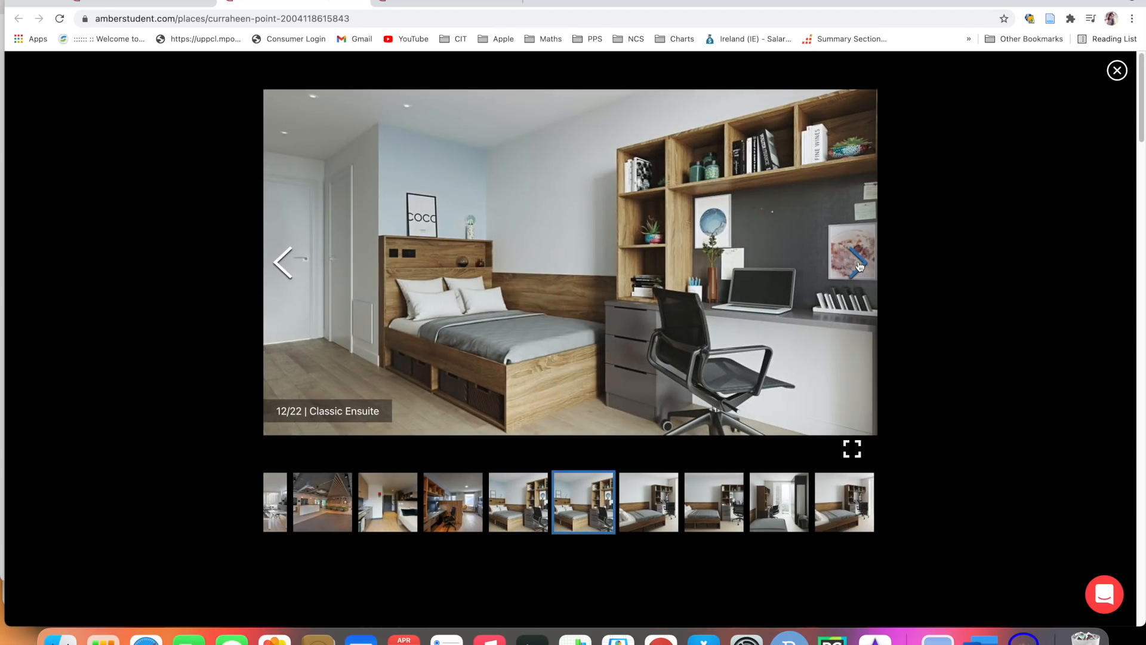
left_click(856, 263)
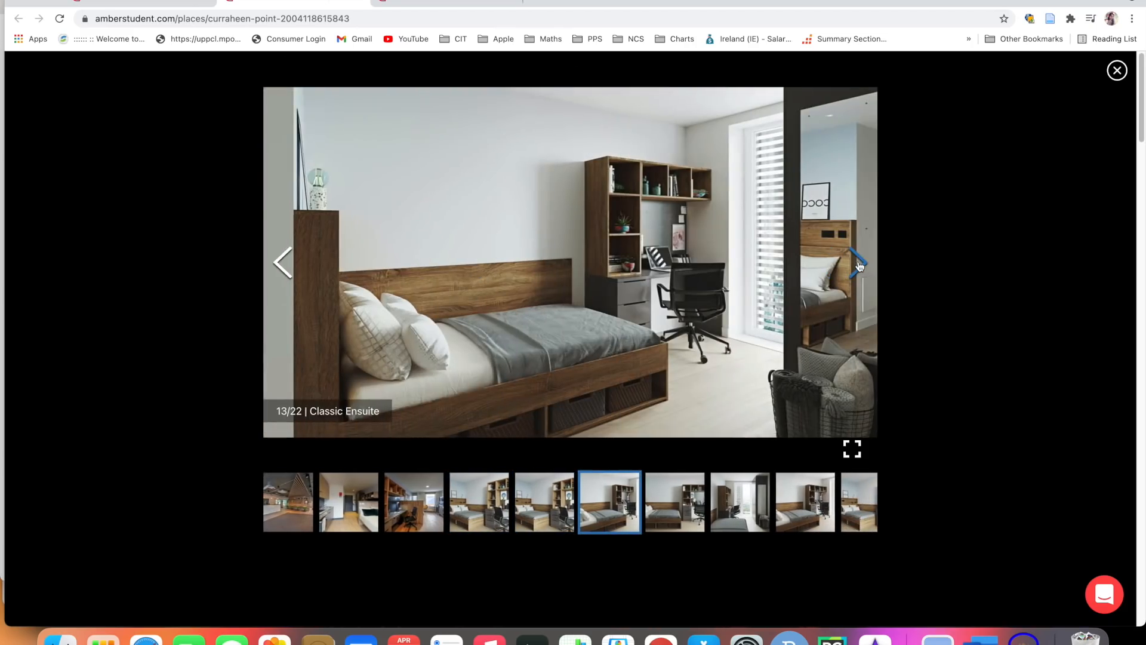
left_click(857, 264)
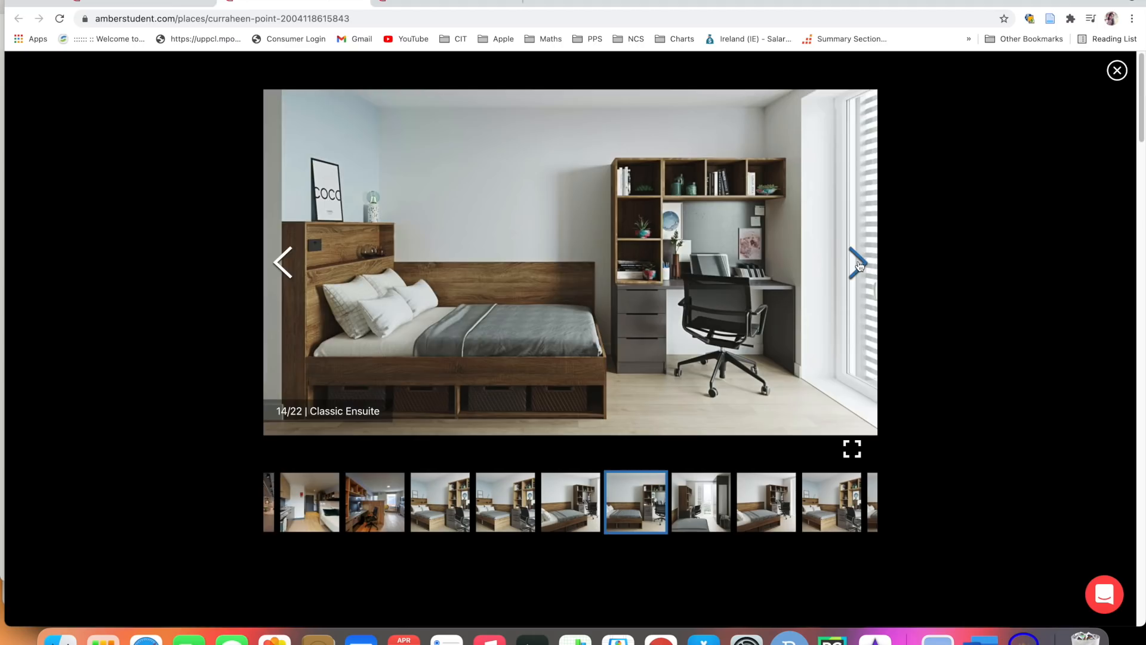
left_click(857, 263)
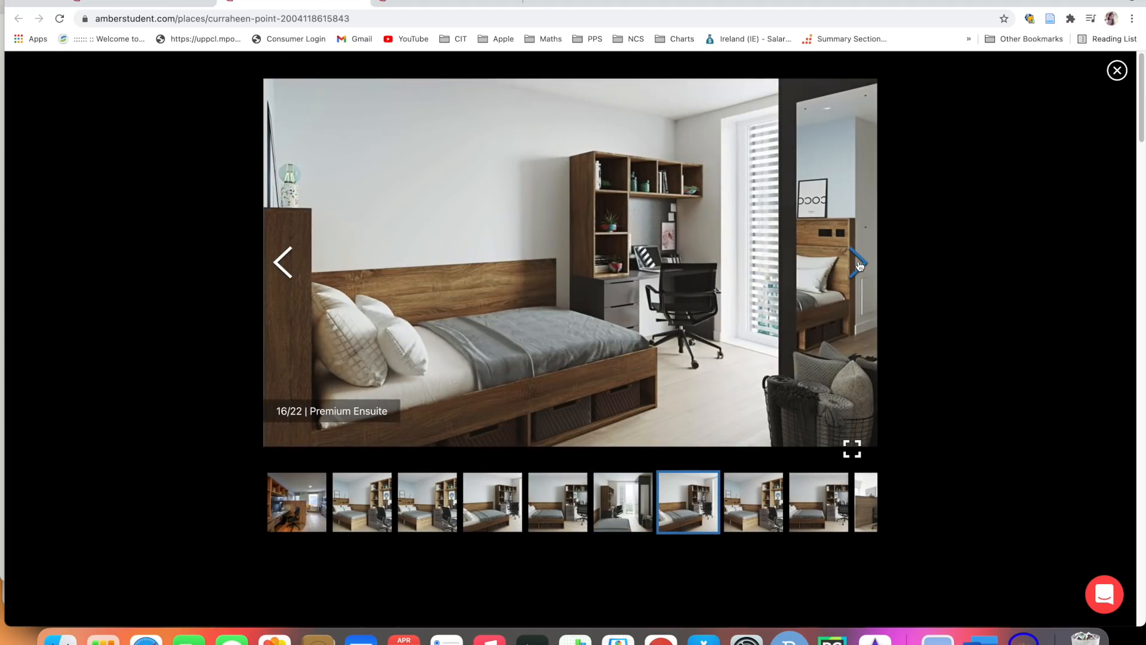
left_click(859, 263)
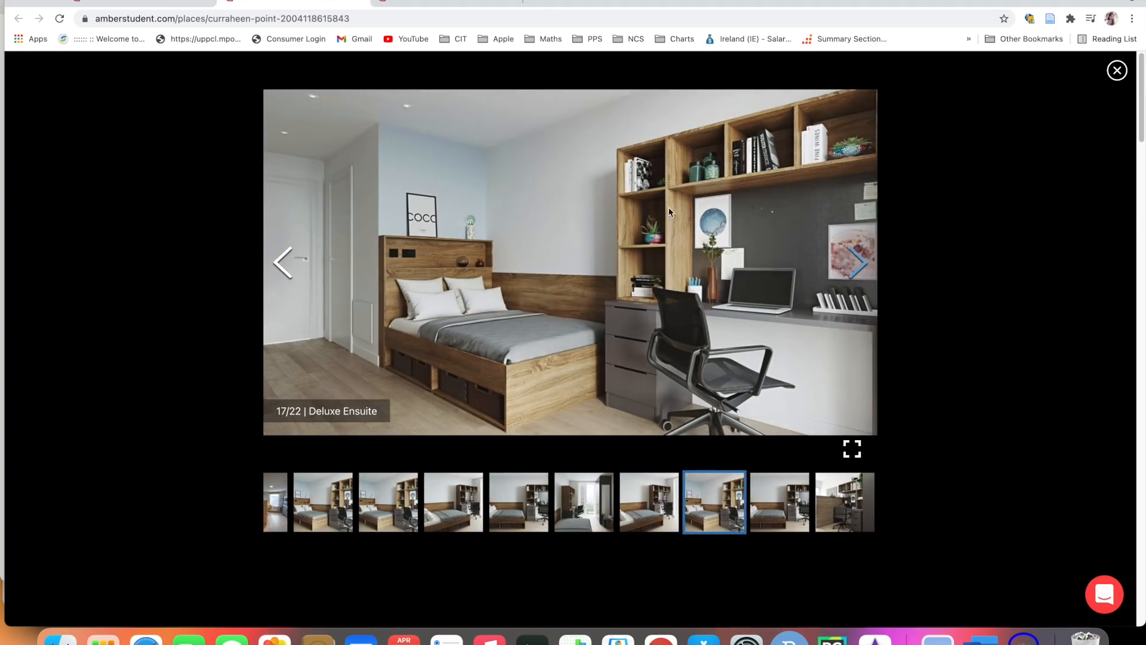
left_click(853, 263)
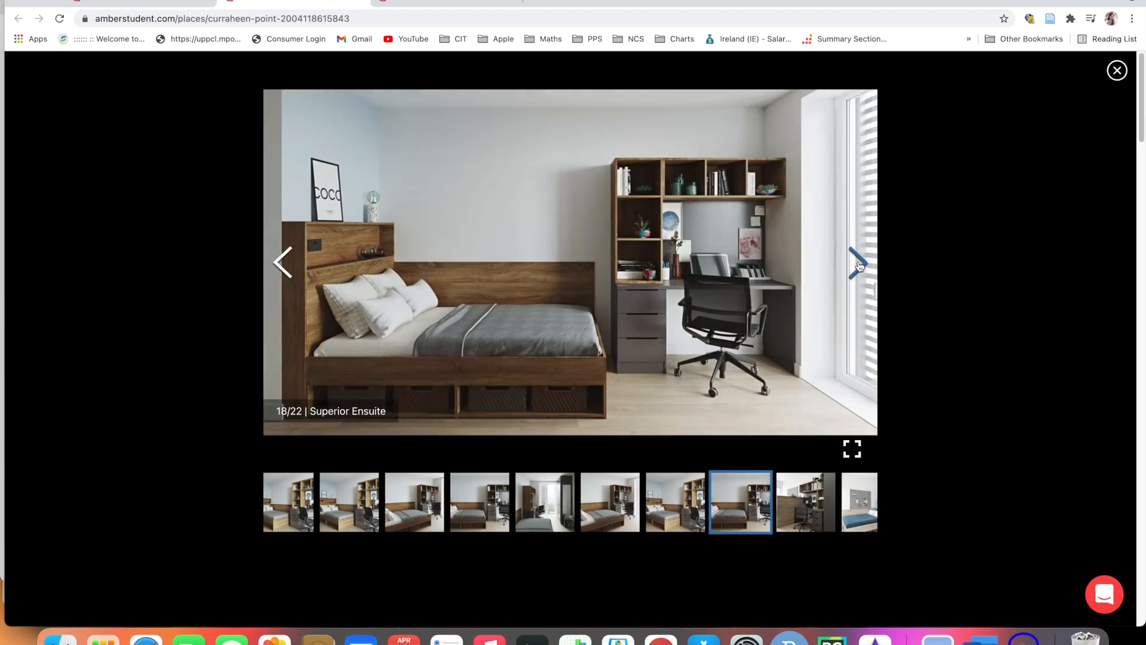
left_click(858, 264)
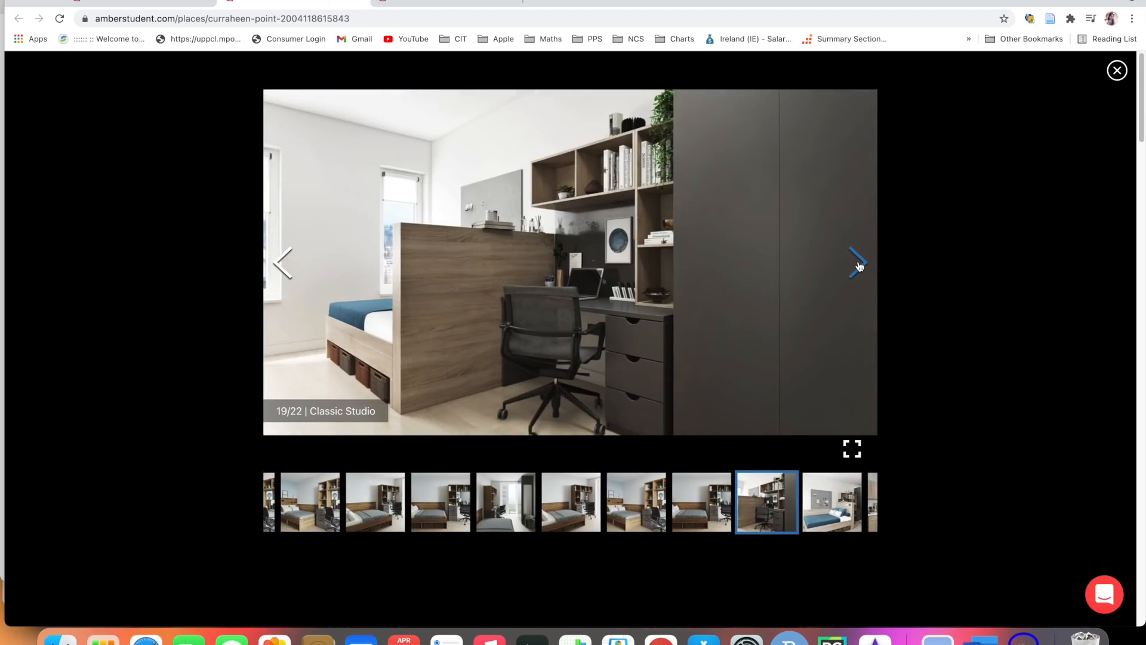
left_click(858, 264)
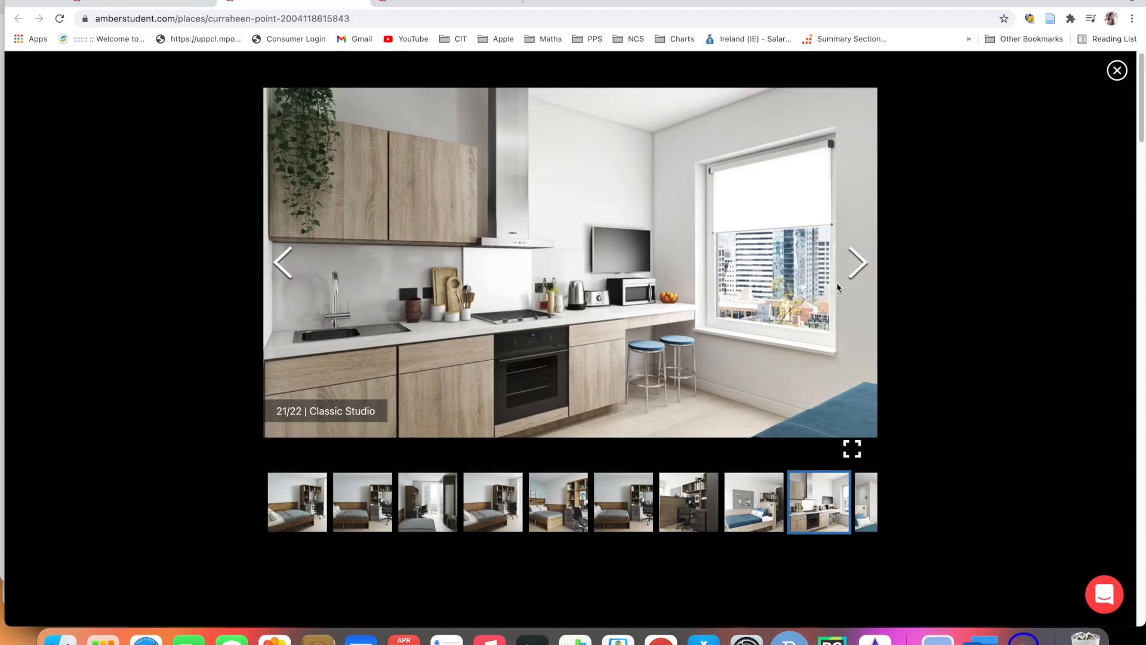
left_click(856, 263)
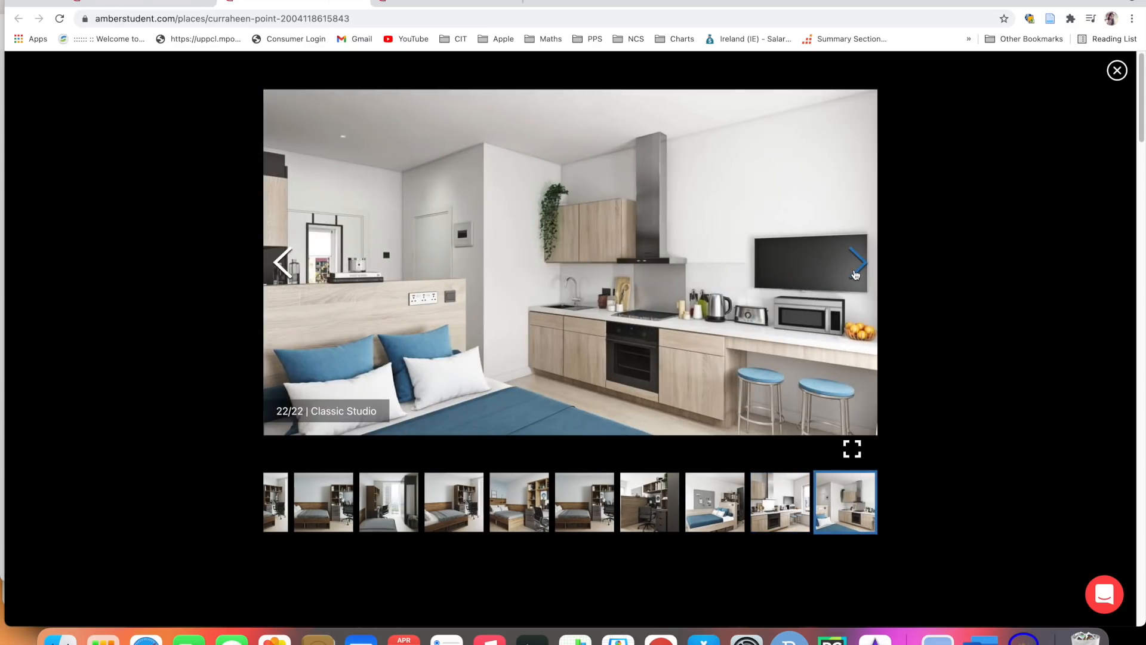
mouse_move(387, 395)
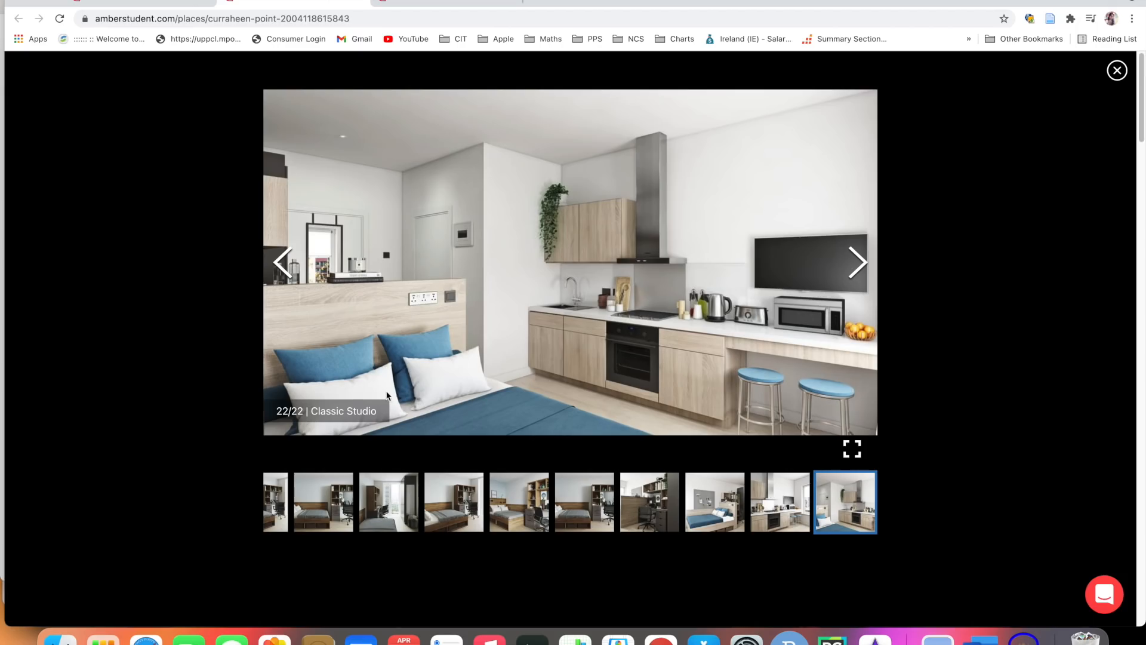
Step: Cycle past the last photo to the first again, then close the gallery
left_click(856, 262)
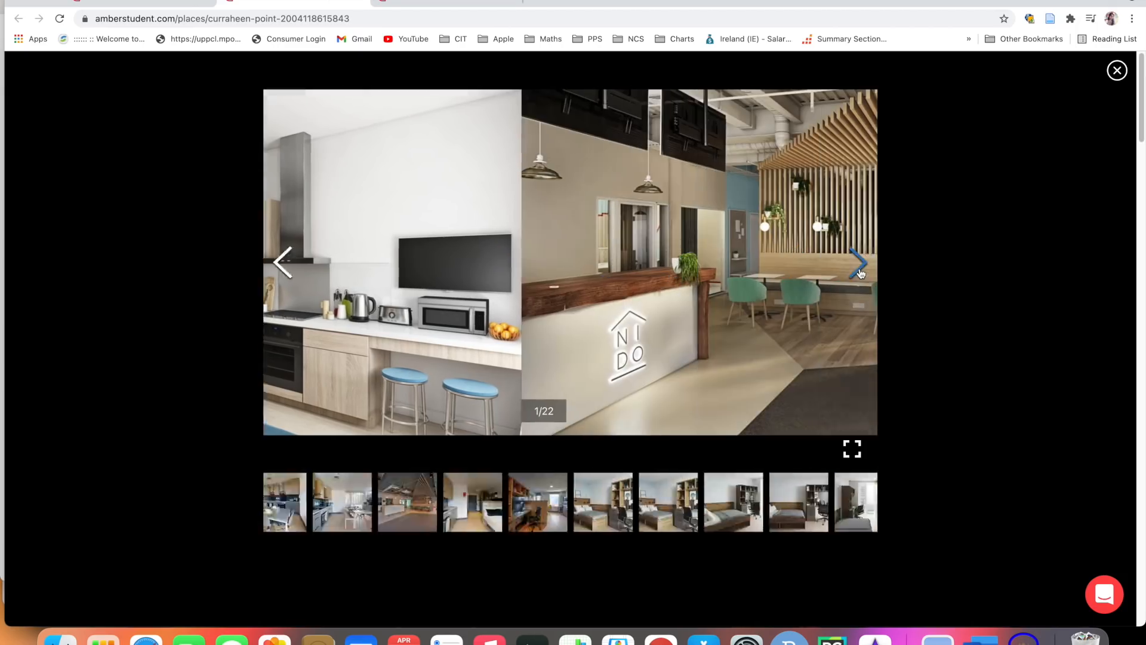
left_click(857, 263)
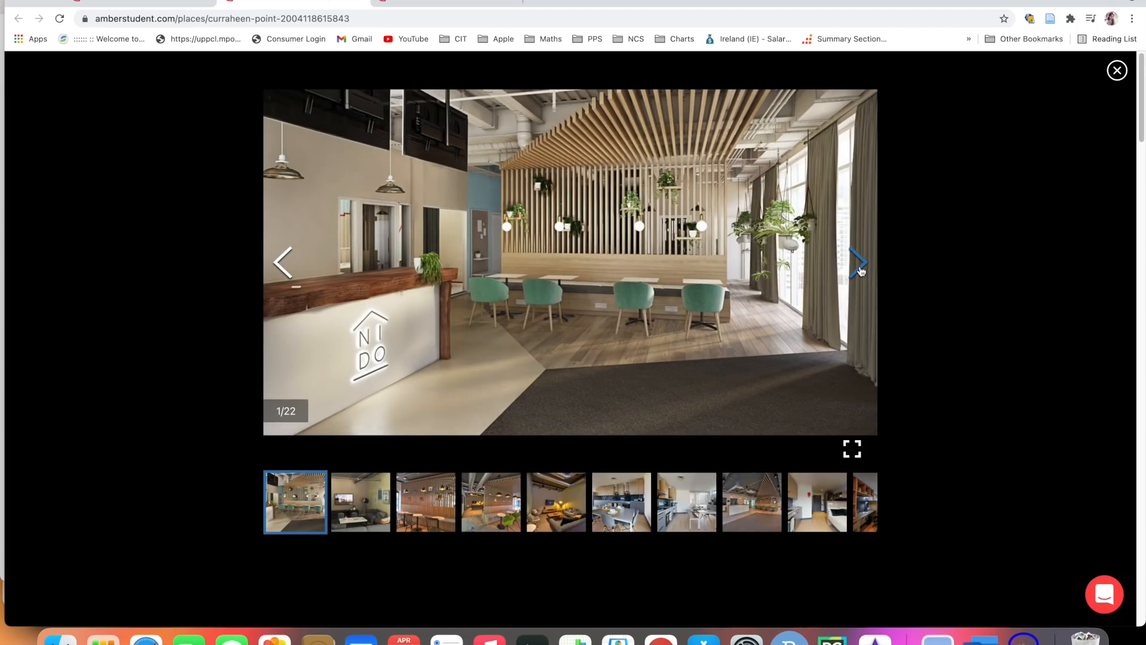
left_click(858, 262)
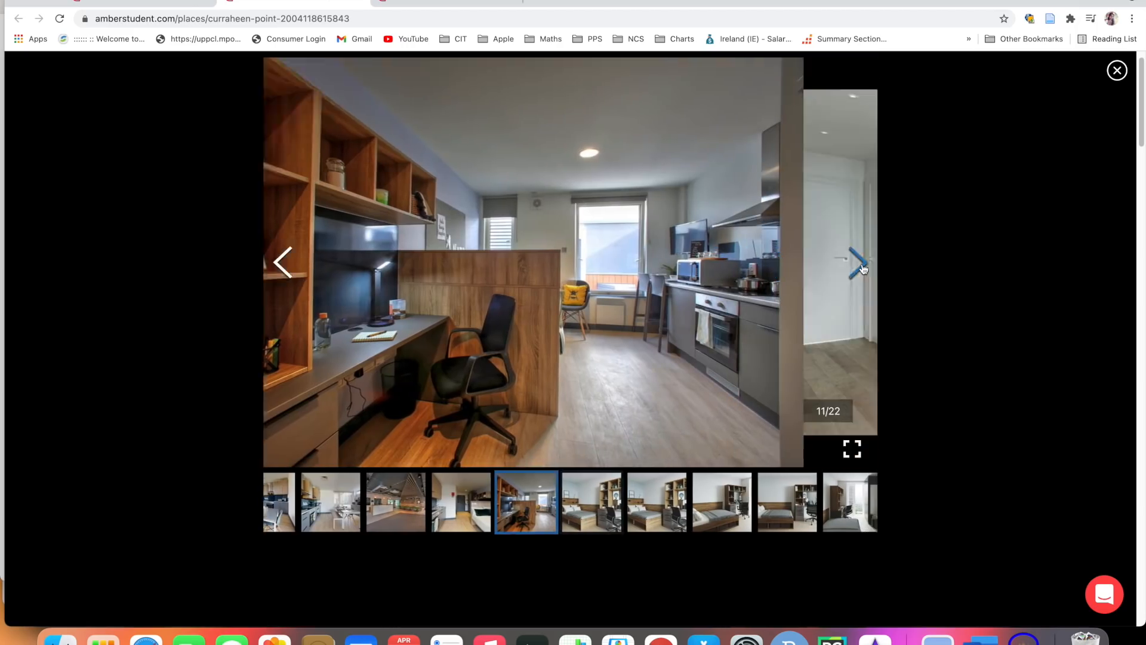
left_click(855, 265)
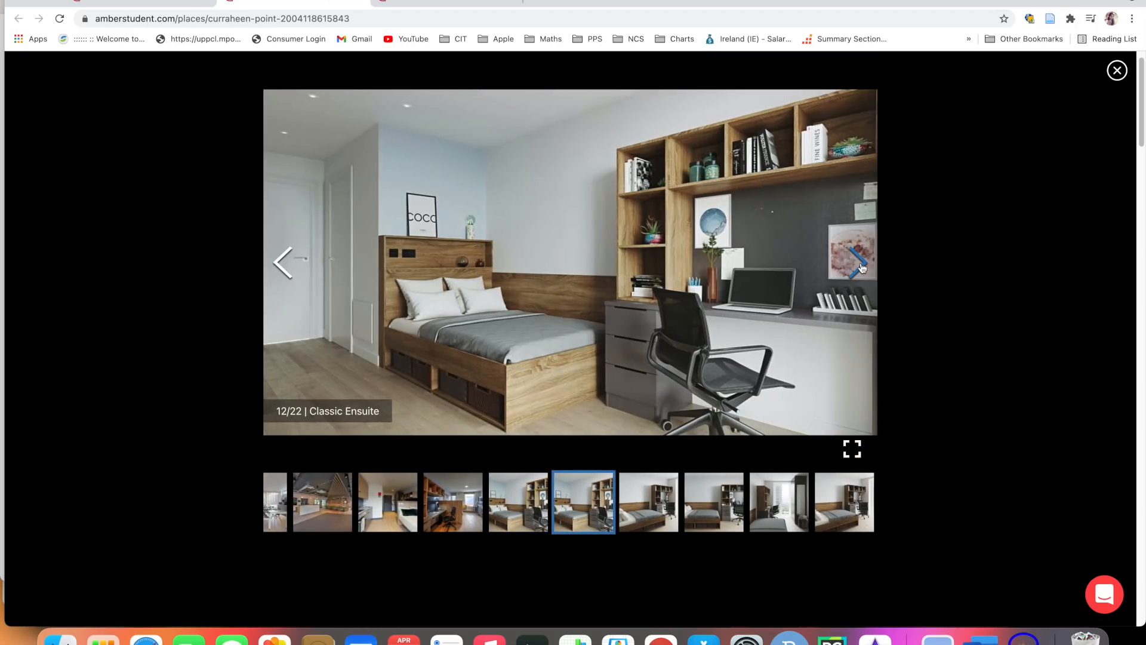
left_click(1117, 70)
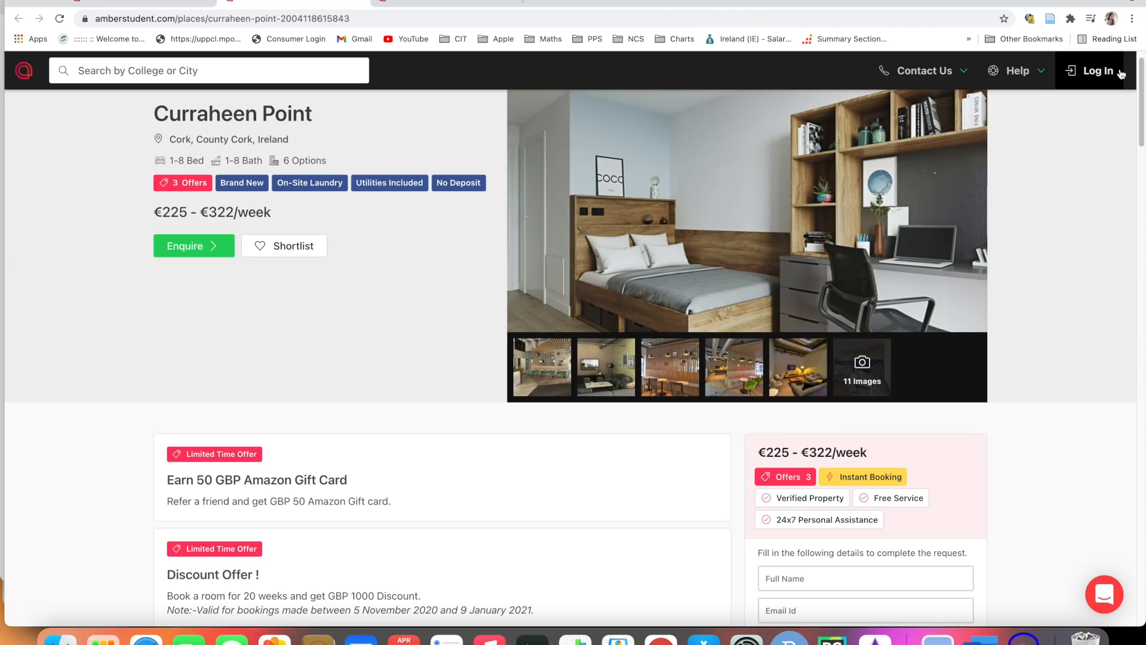
scroll("down", 3)
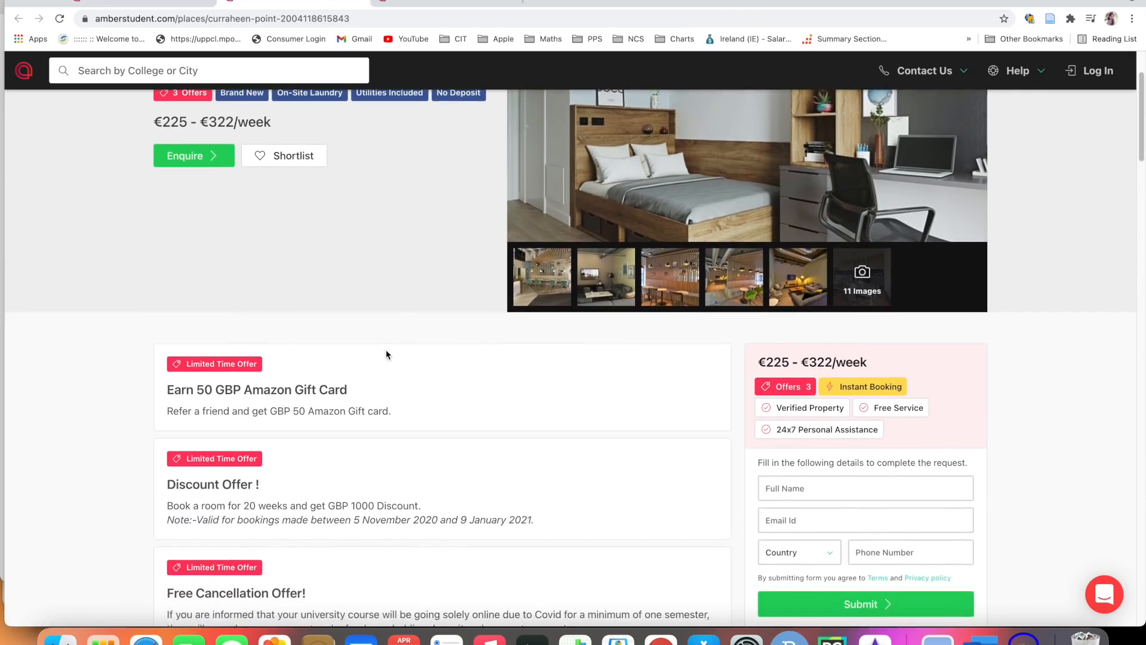
scroll("down", 3)
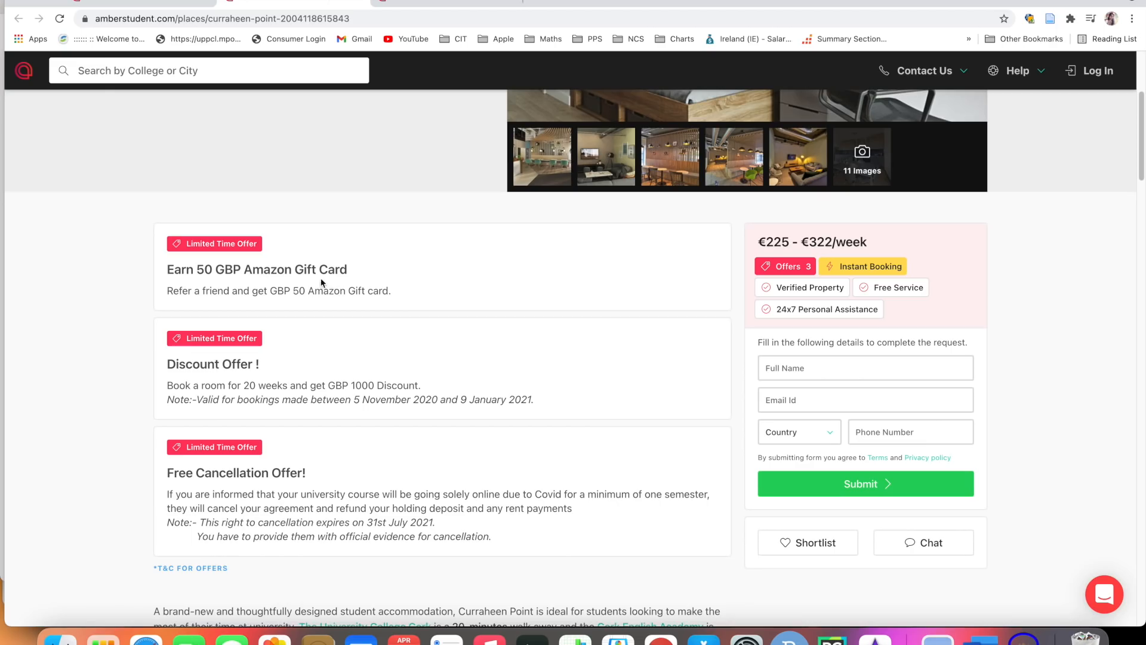
scroll("up", 3)
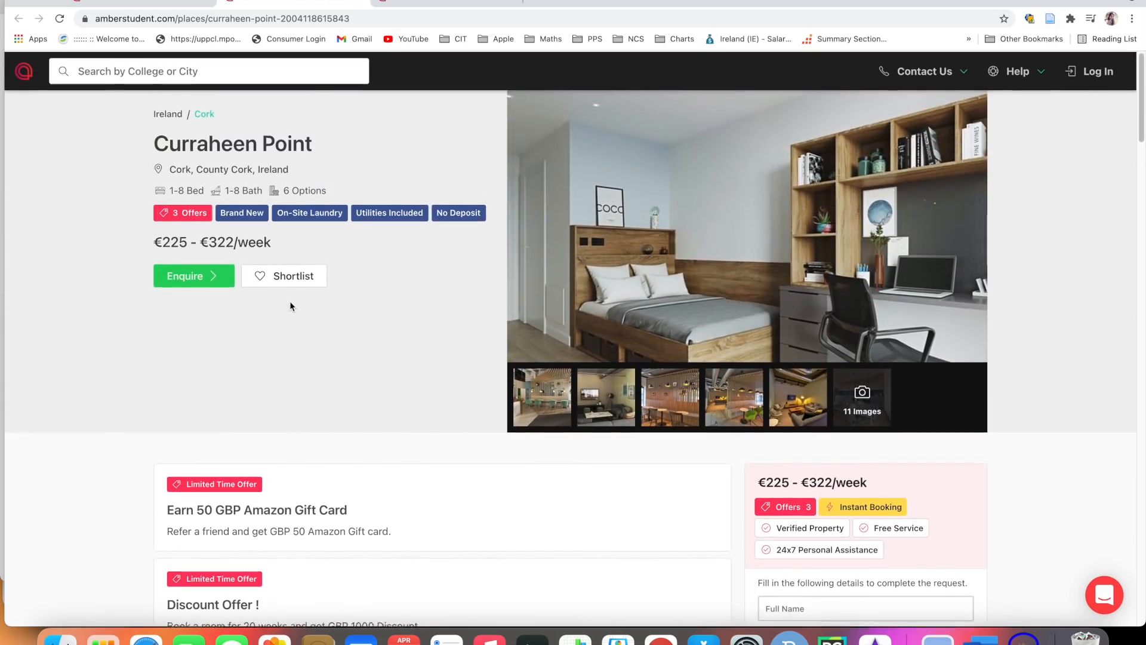
scroll("down", 3)
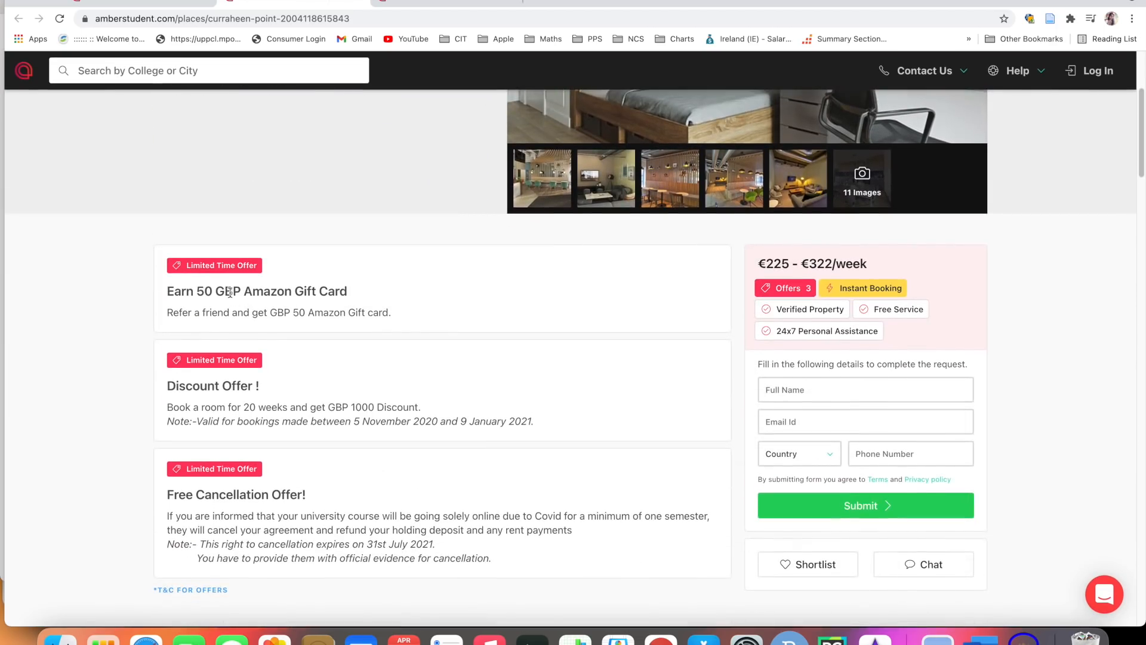
scroll("down", 3)
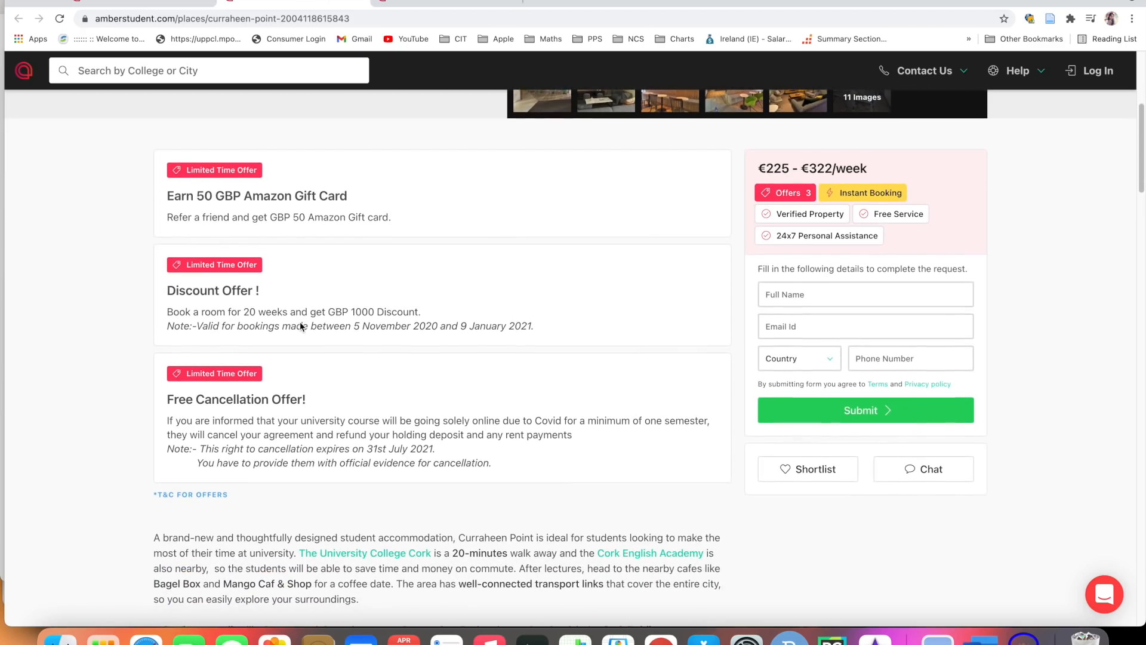
scroll("down", 3)
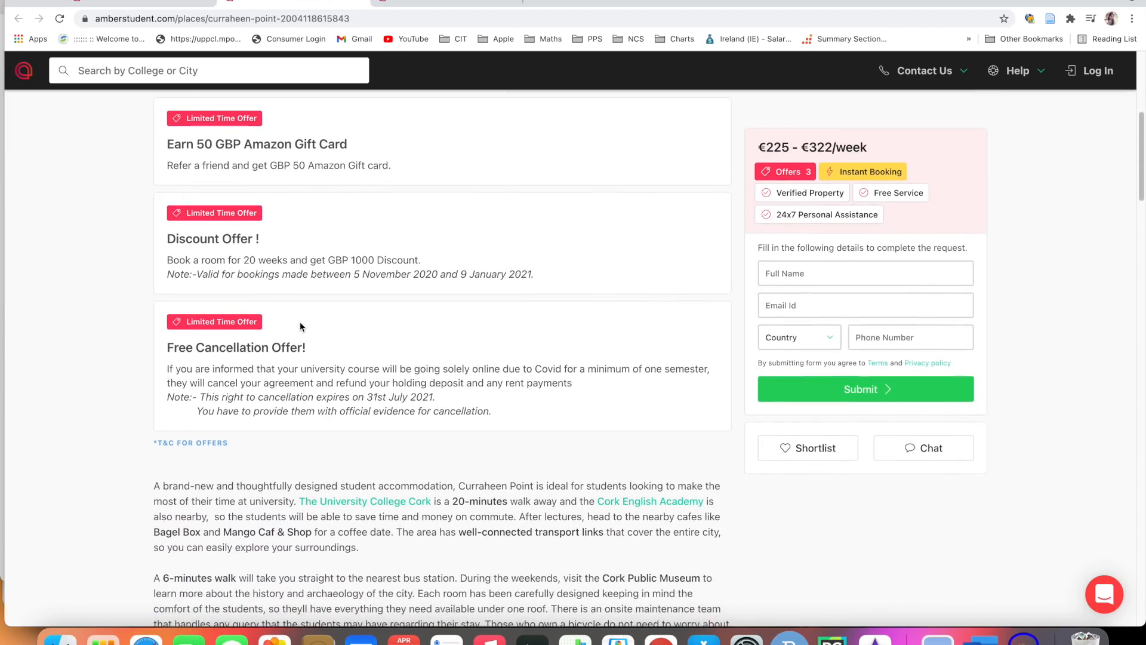
scroll("down", 3)
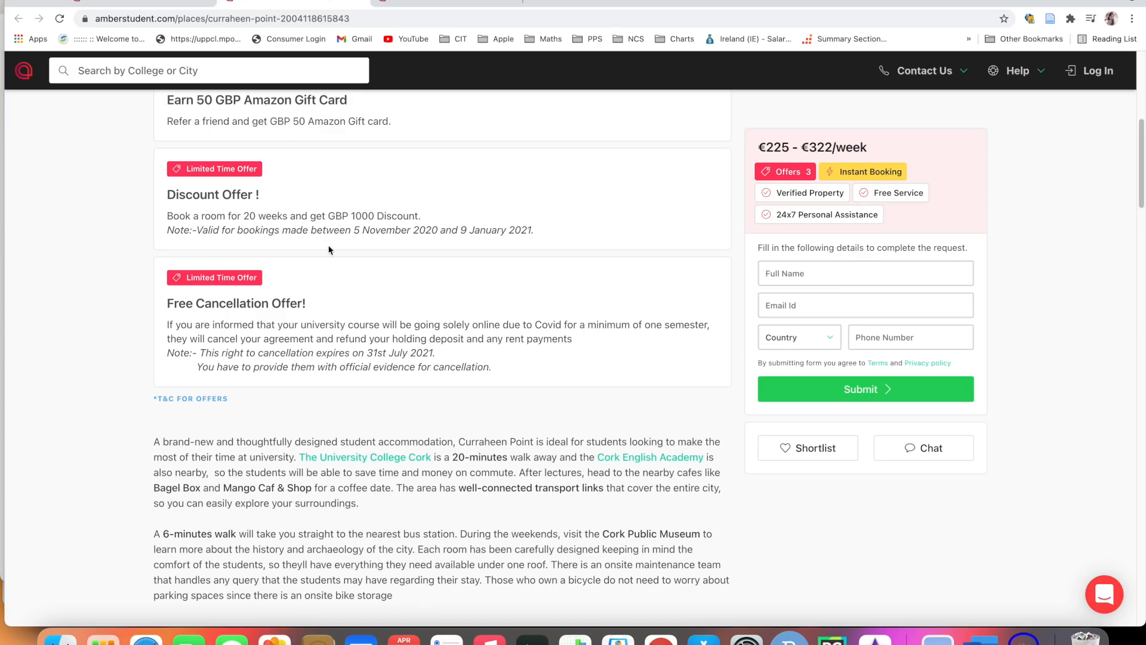
scroll("down", 3)
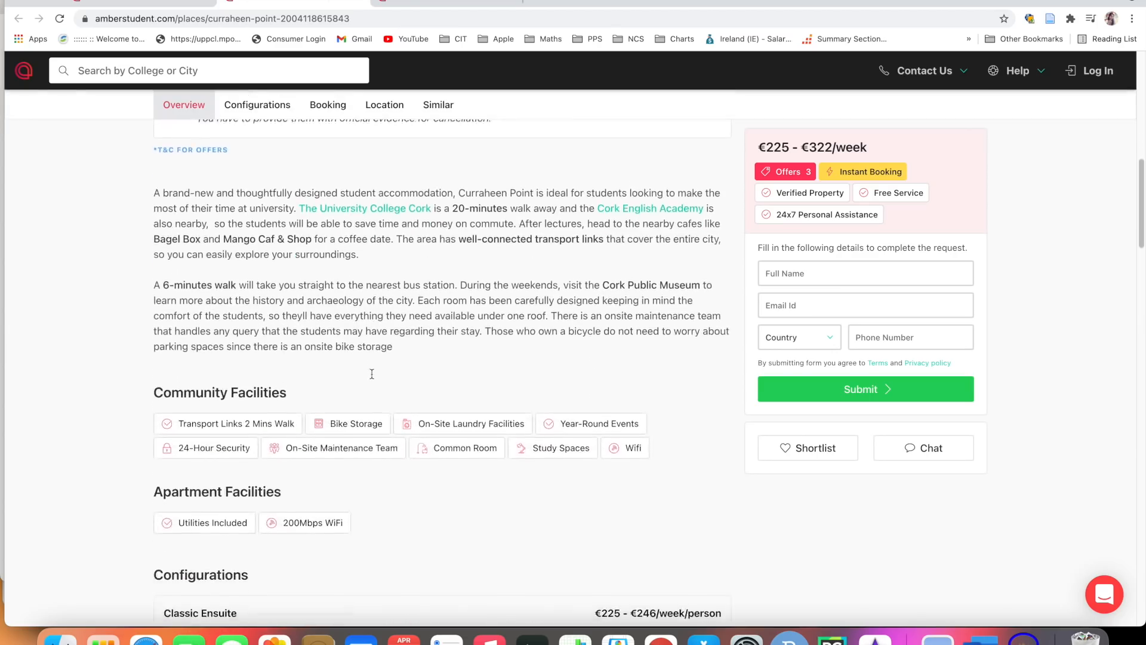
scroll("down", 3)
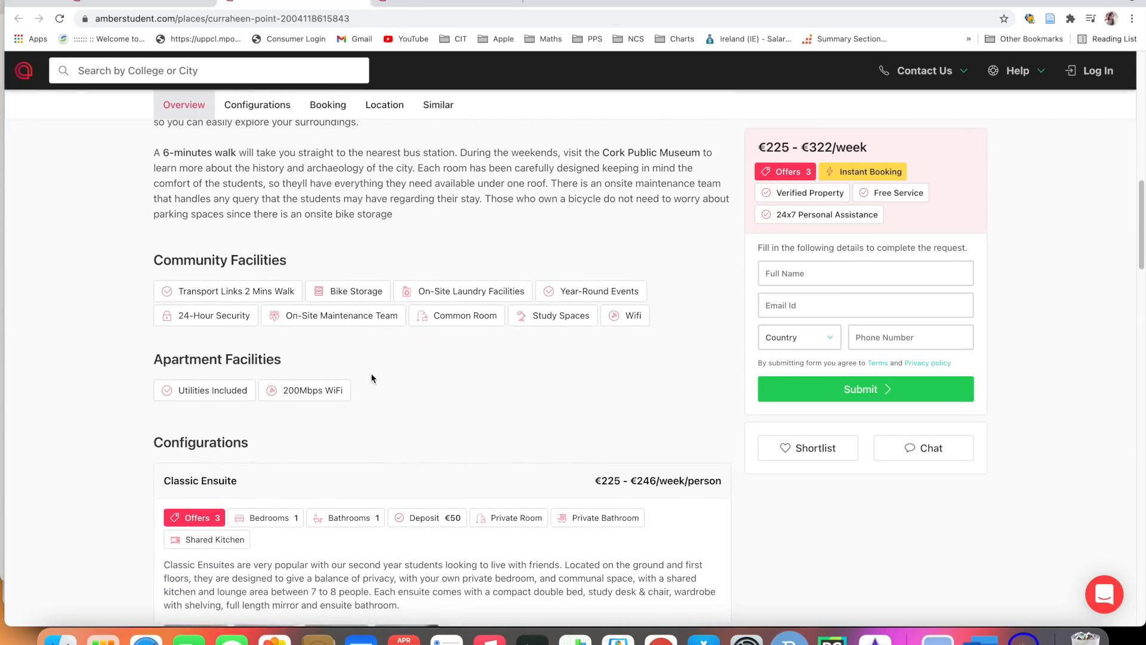
mouse_move(322, 309)
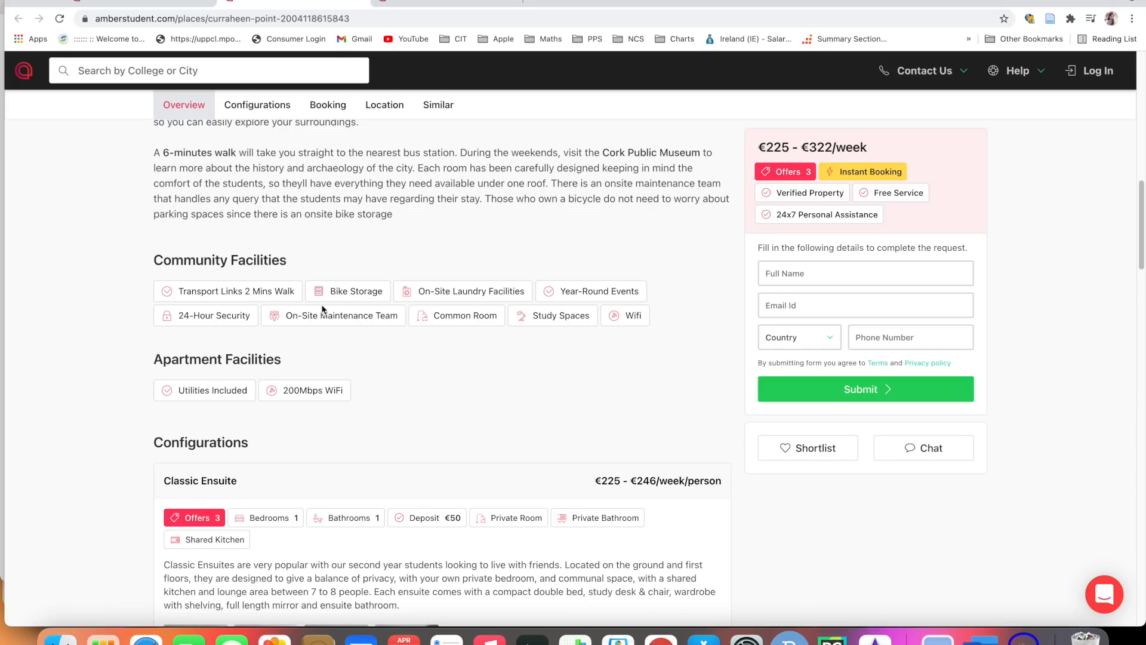
mouse_move(260, 296)
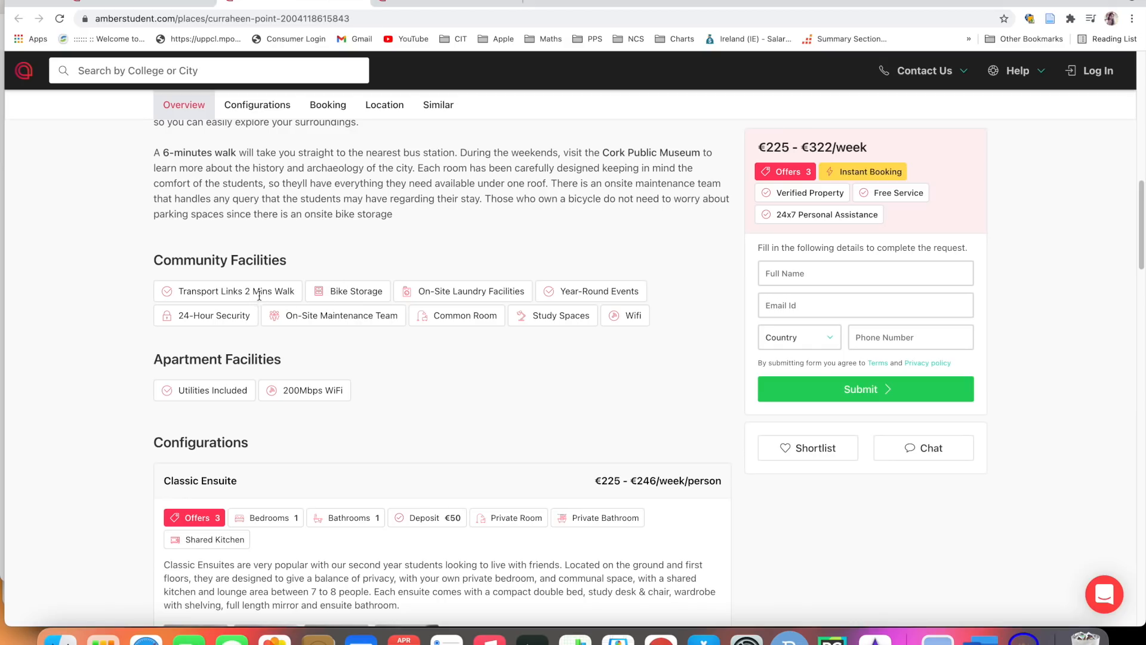
mouse_move(364, 294)
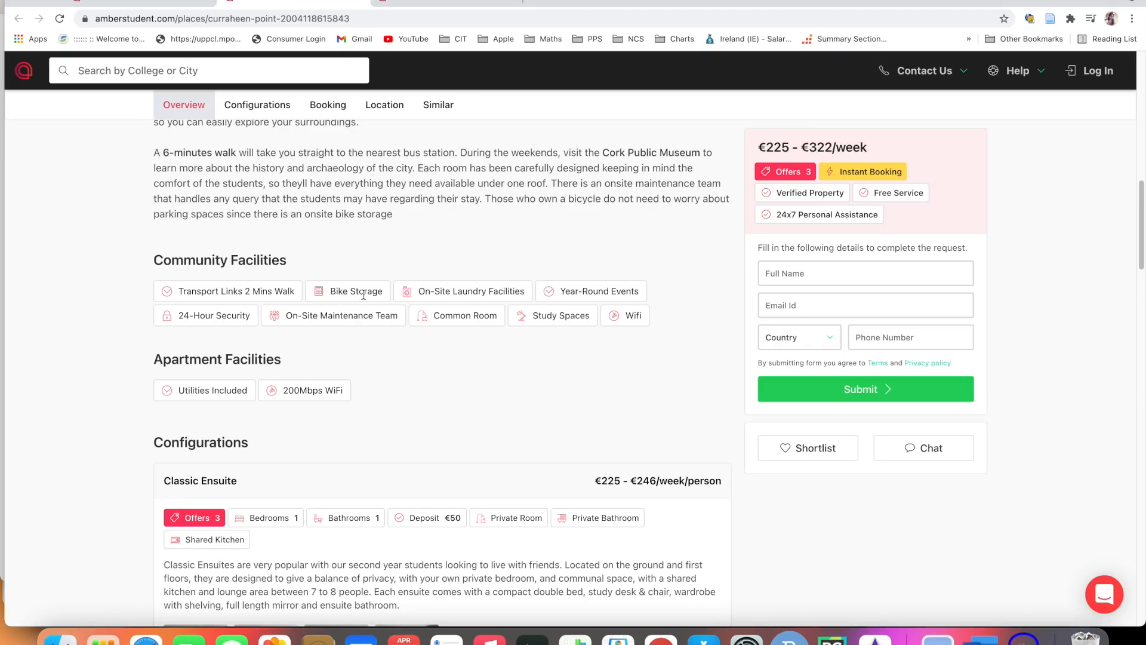
mouse_move(478, 291)
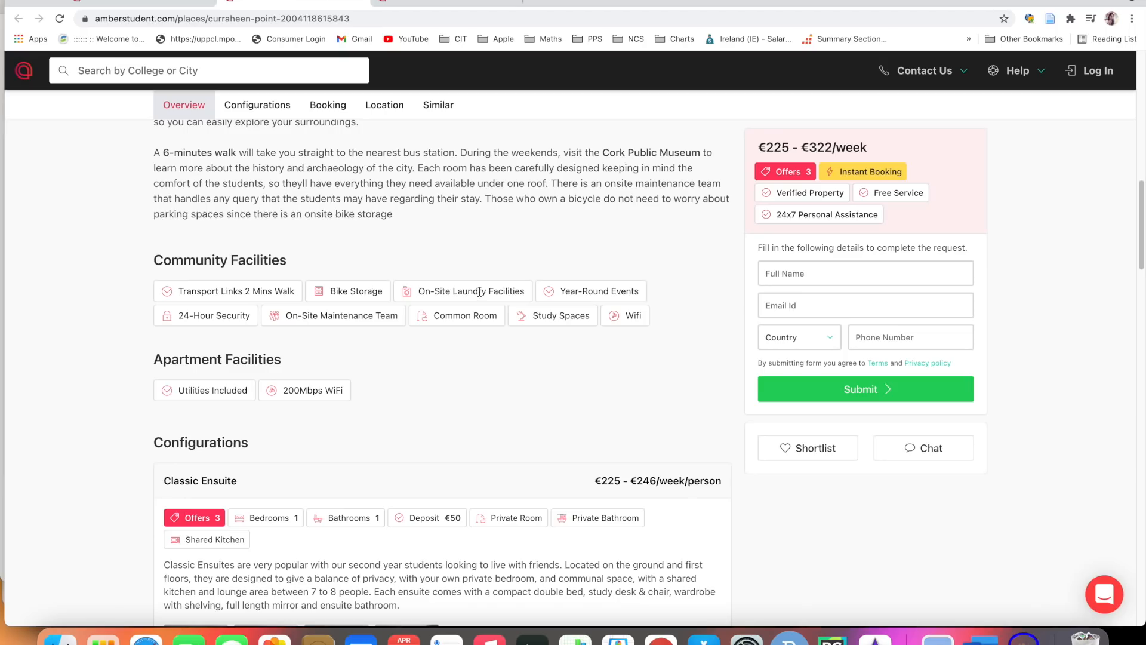
mouse_move(240, 317)
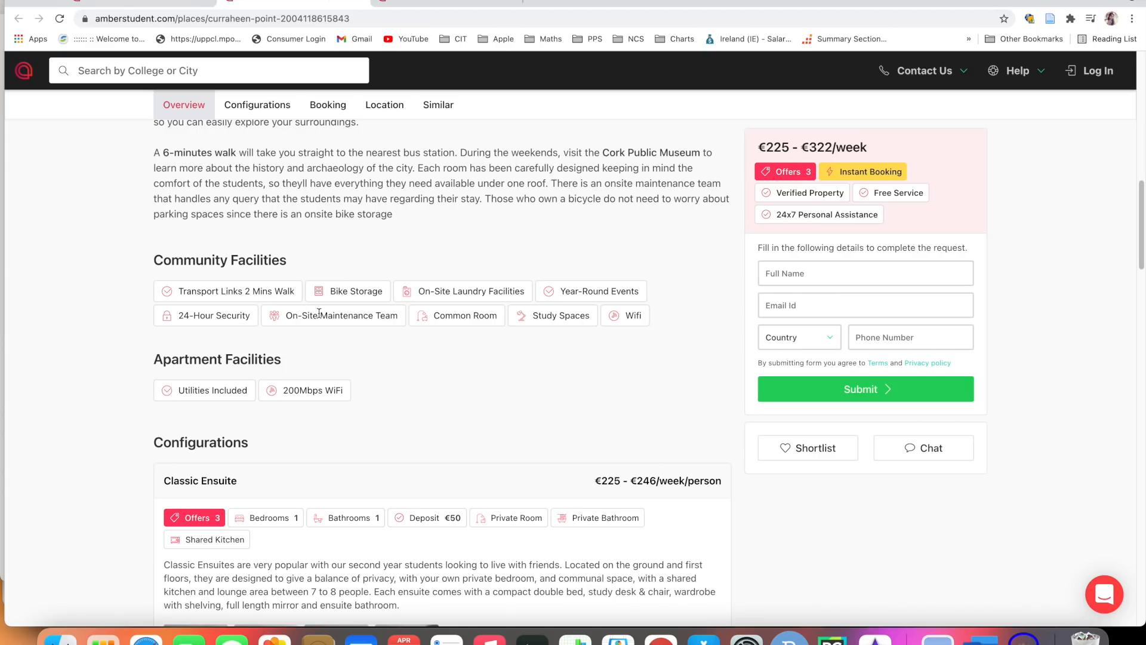
mouse_move(455, 337)
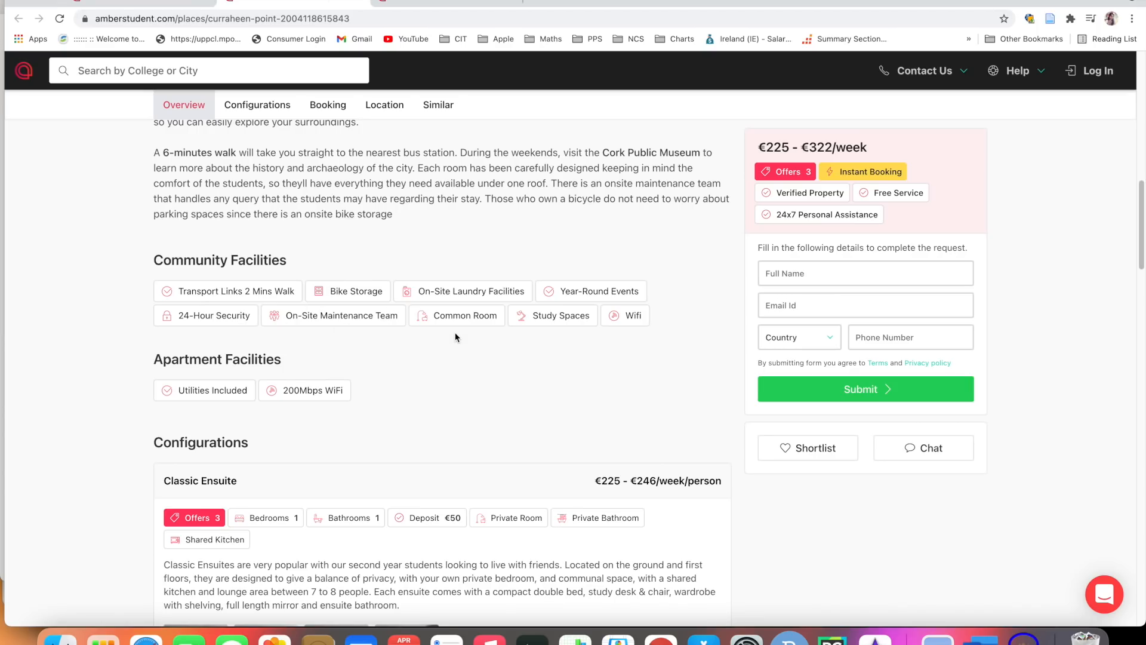
scroll("down", 3)
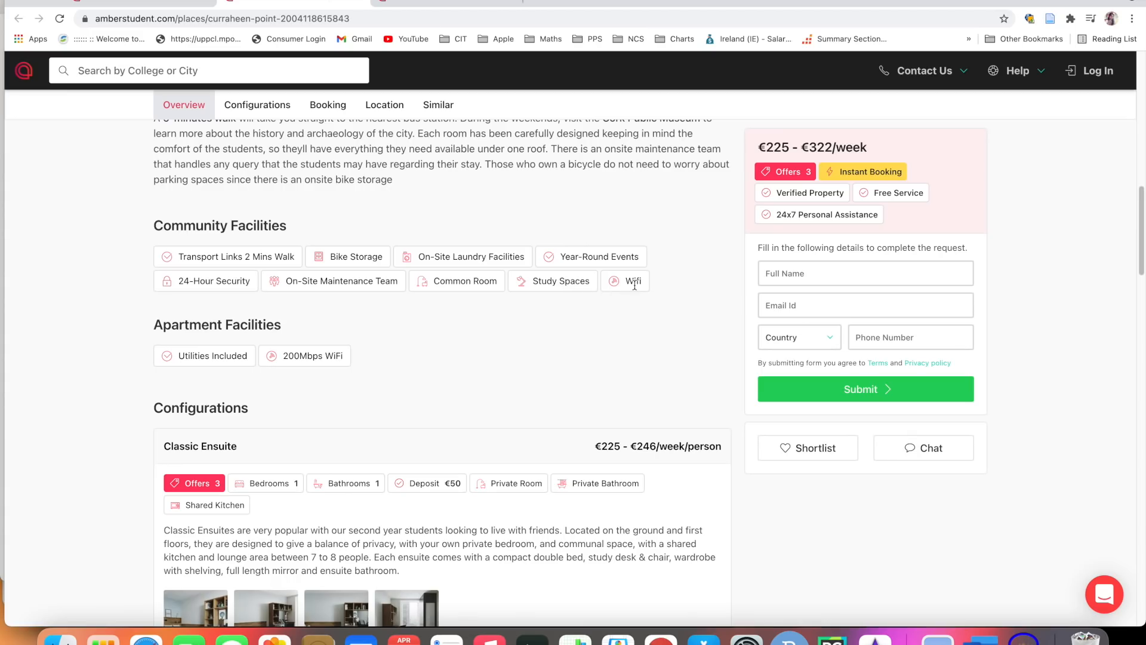
scroll("down", 3)
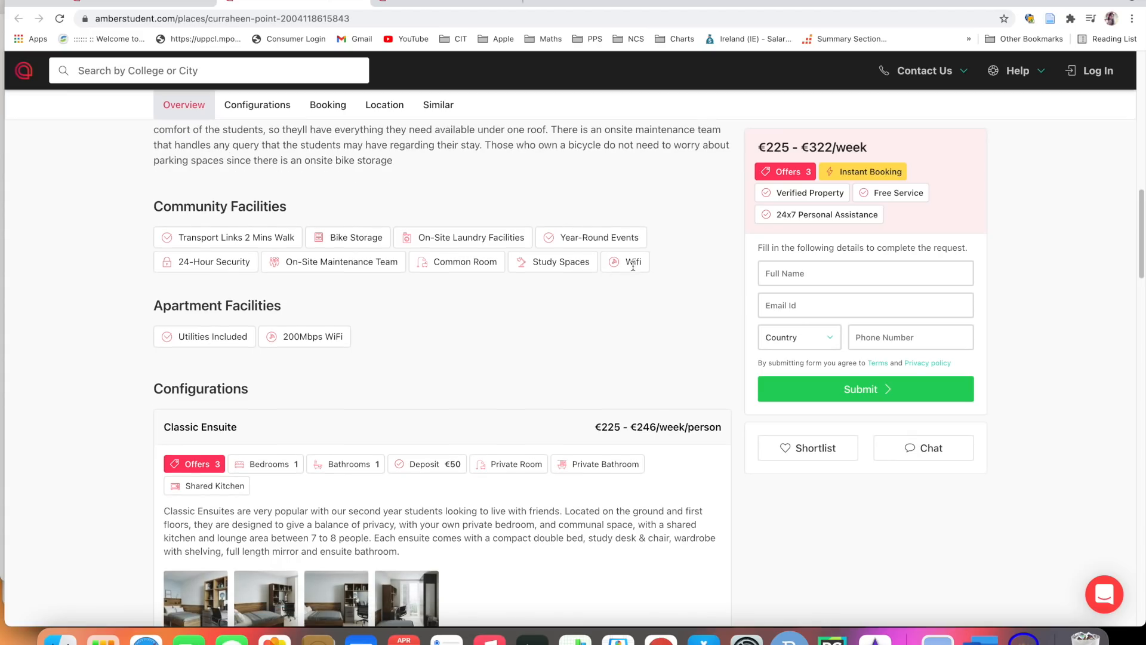
scroll("down", 3)
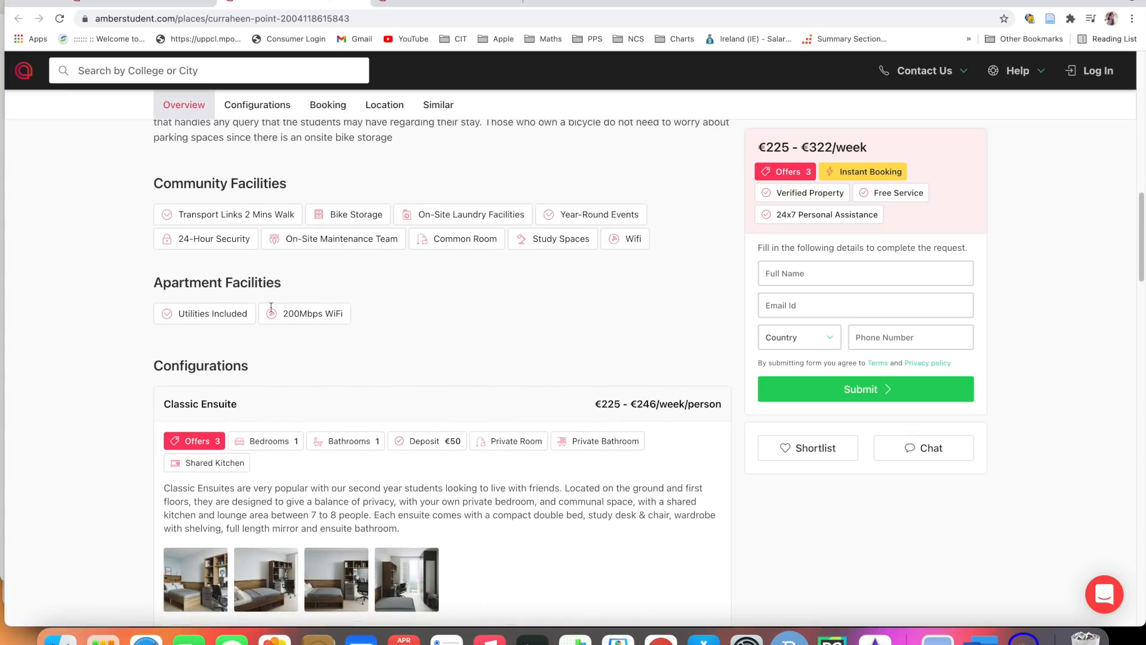
scroll("down", 3)
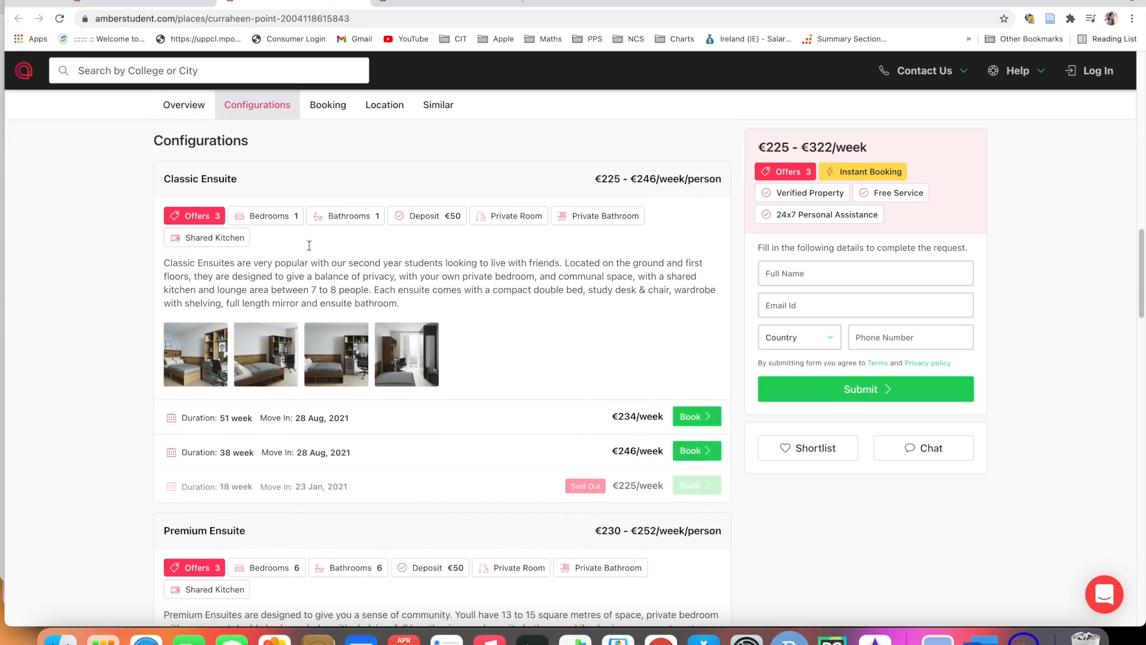
scroll("down", 3)
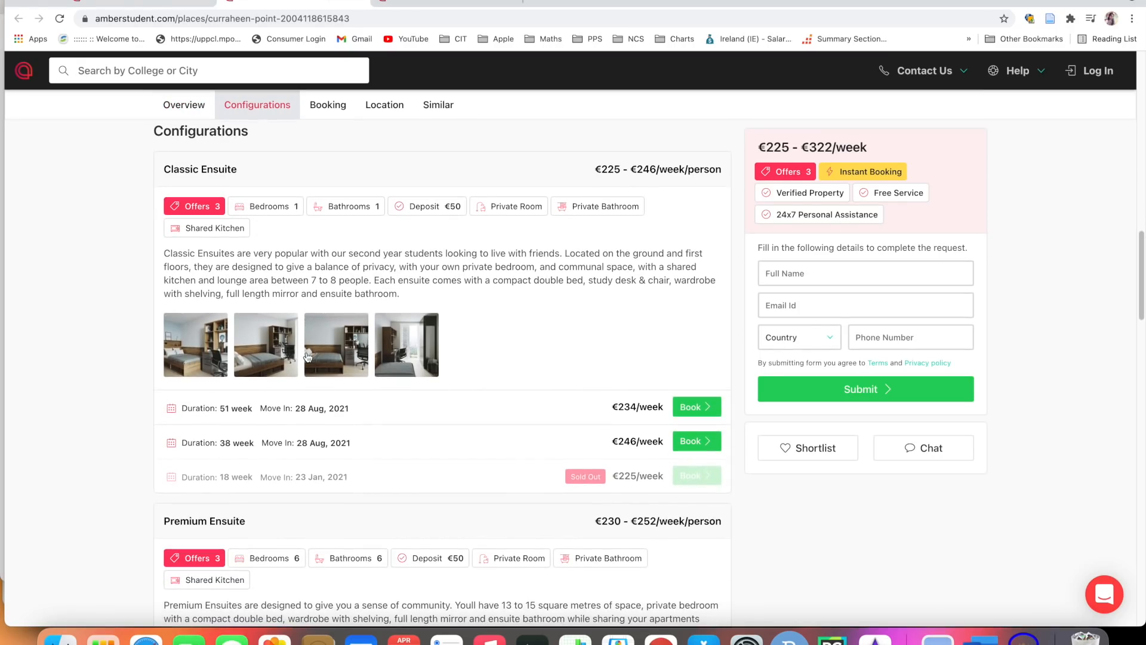
mouse_move(487, 364)
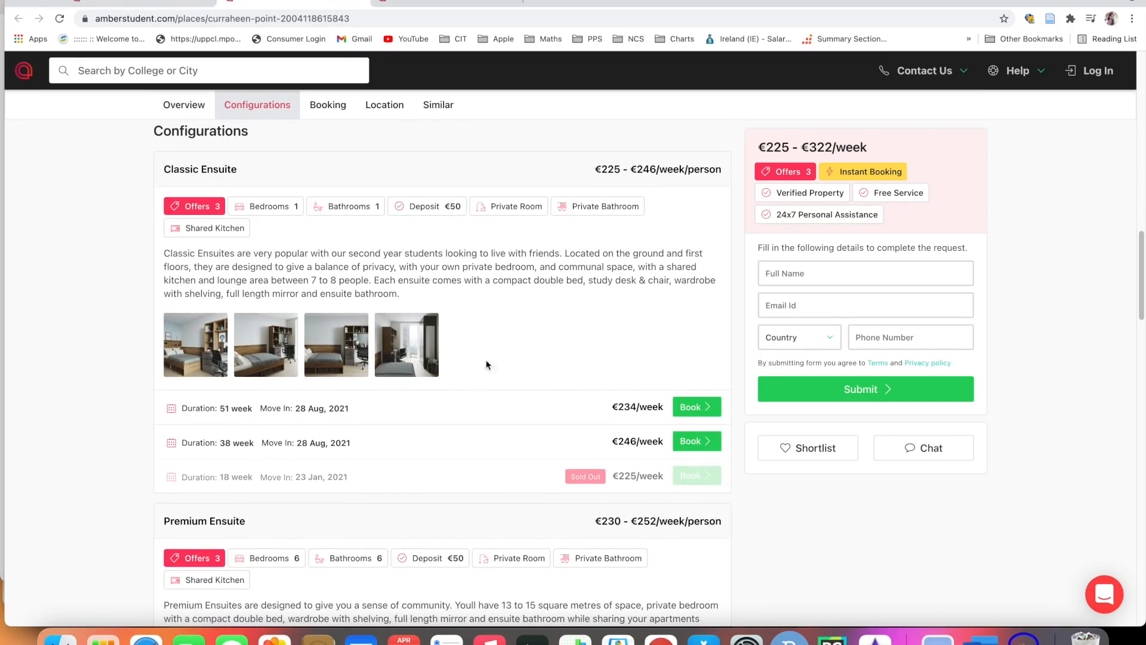
scroll("down", 3)
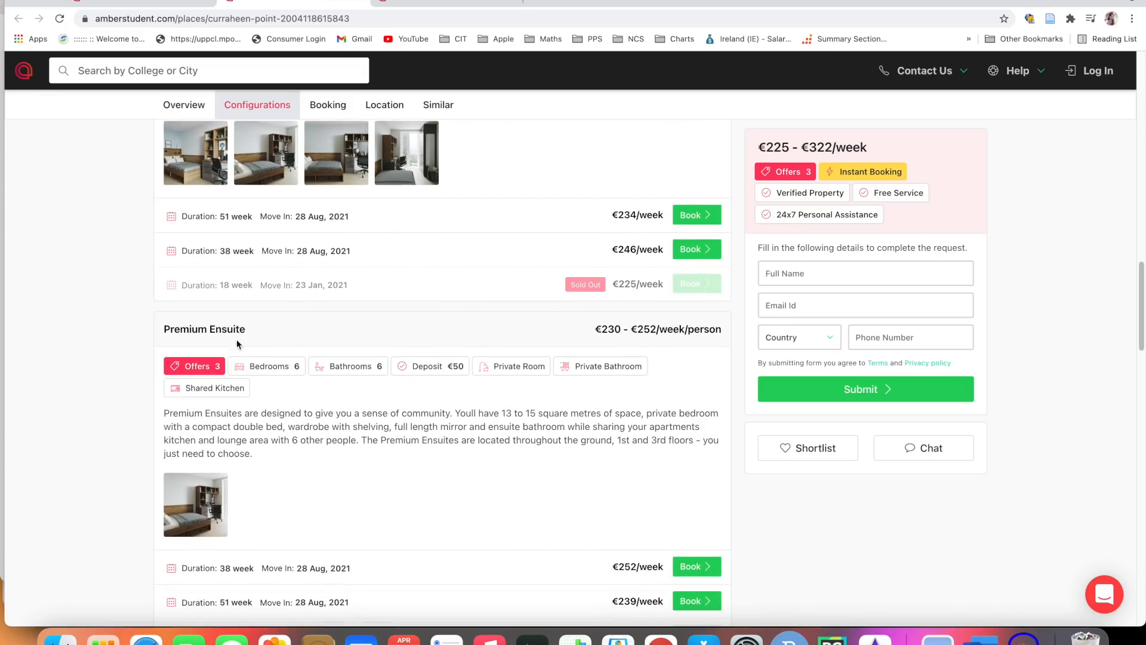
mouse_move(369, 365)
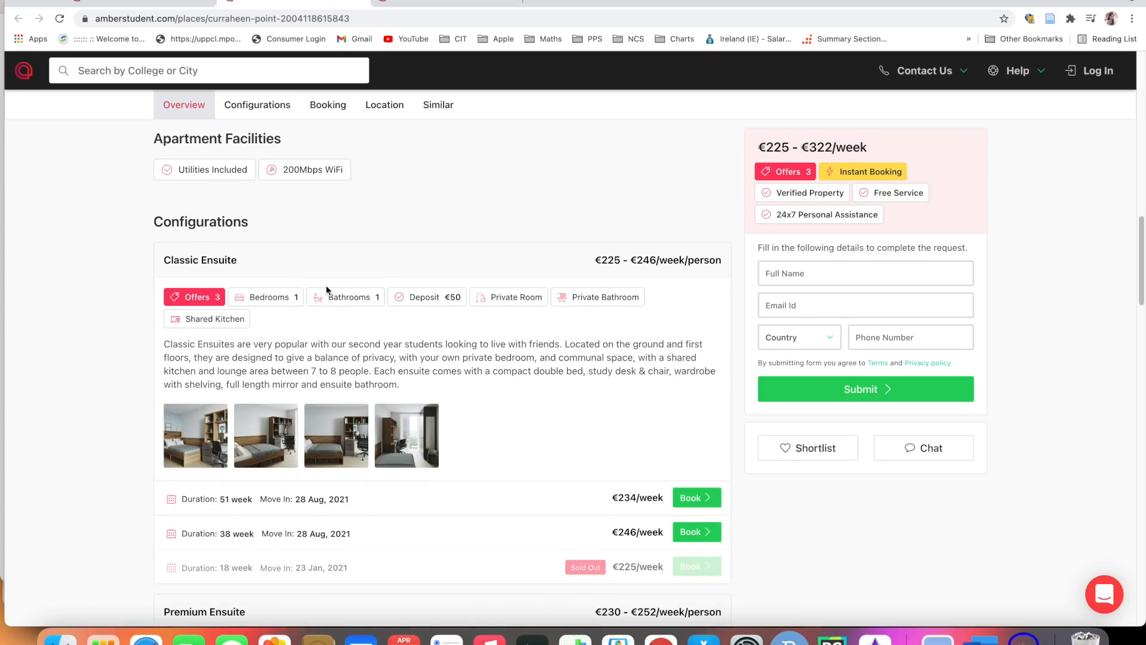
mouse_move(468, 407)
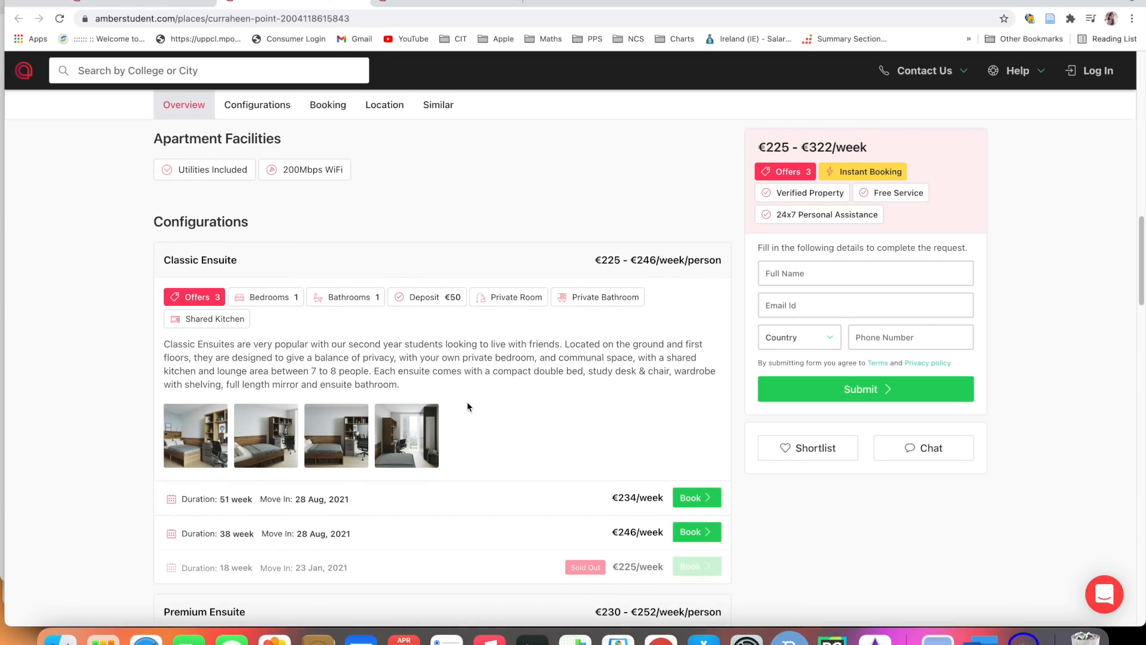
scroll("down", 3)
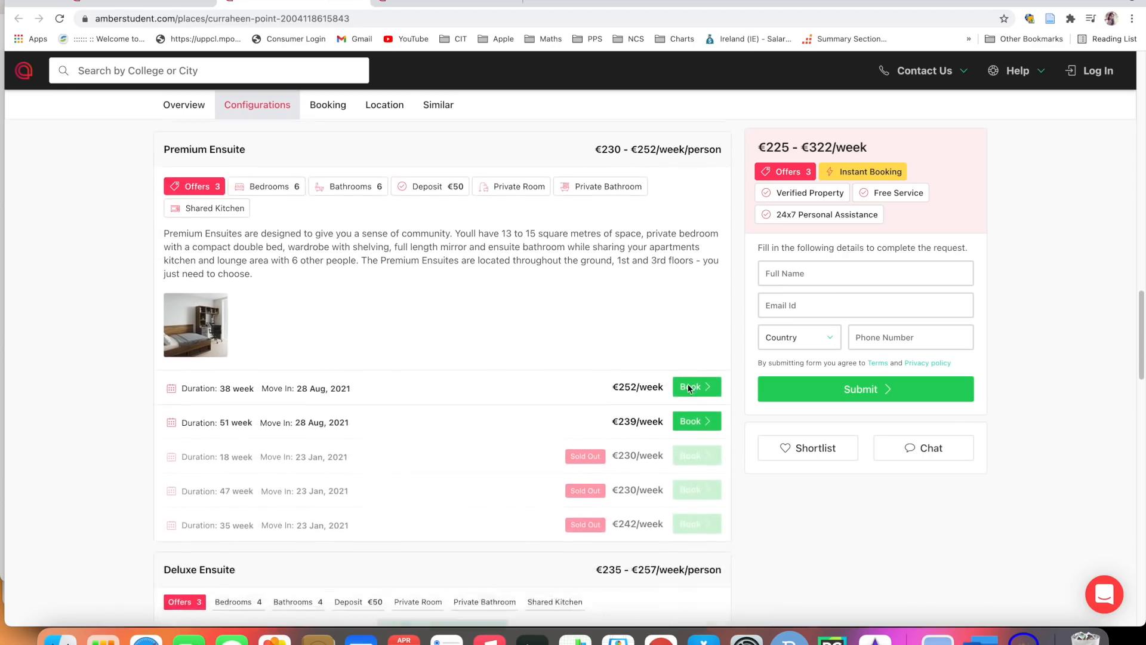
scroll("down", 3)
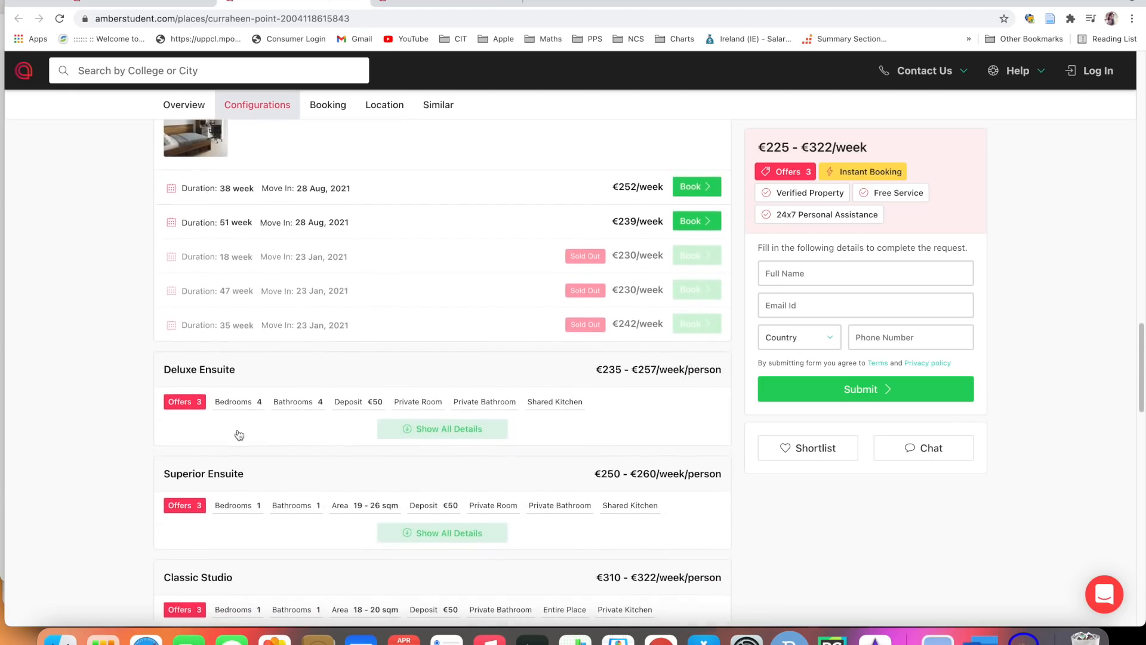
scroll("down", 3)
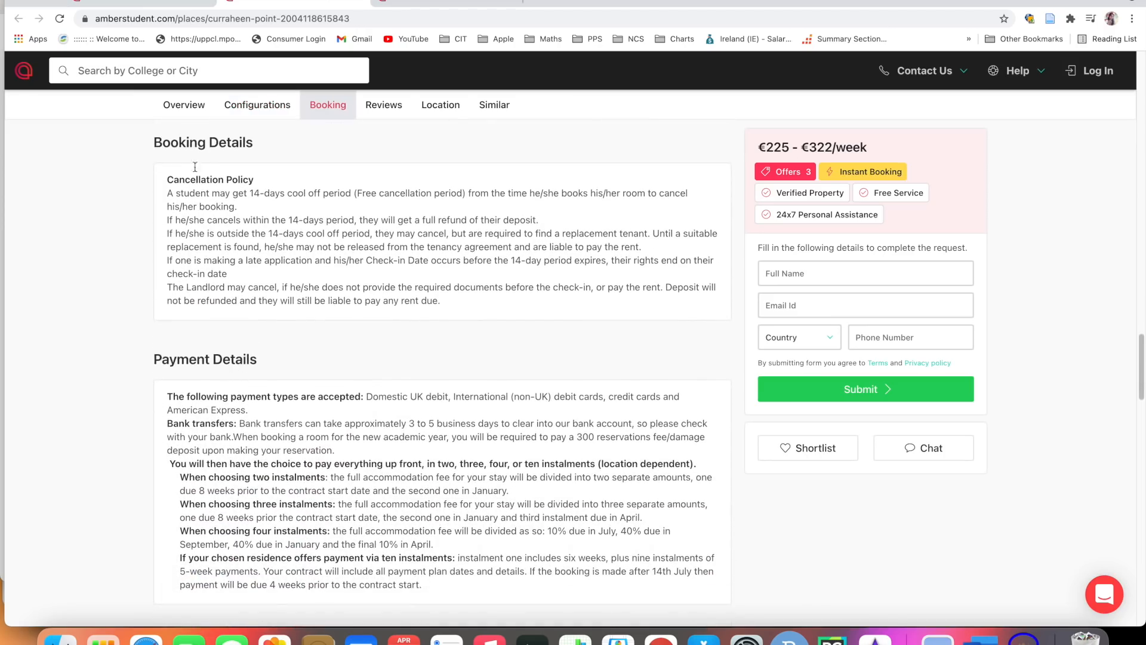
mouse_move(325, 285)
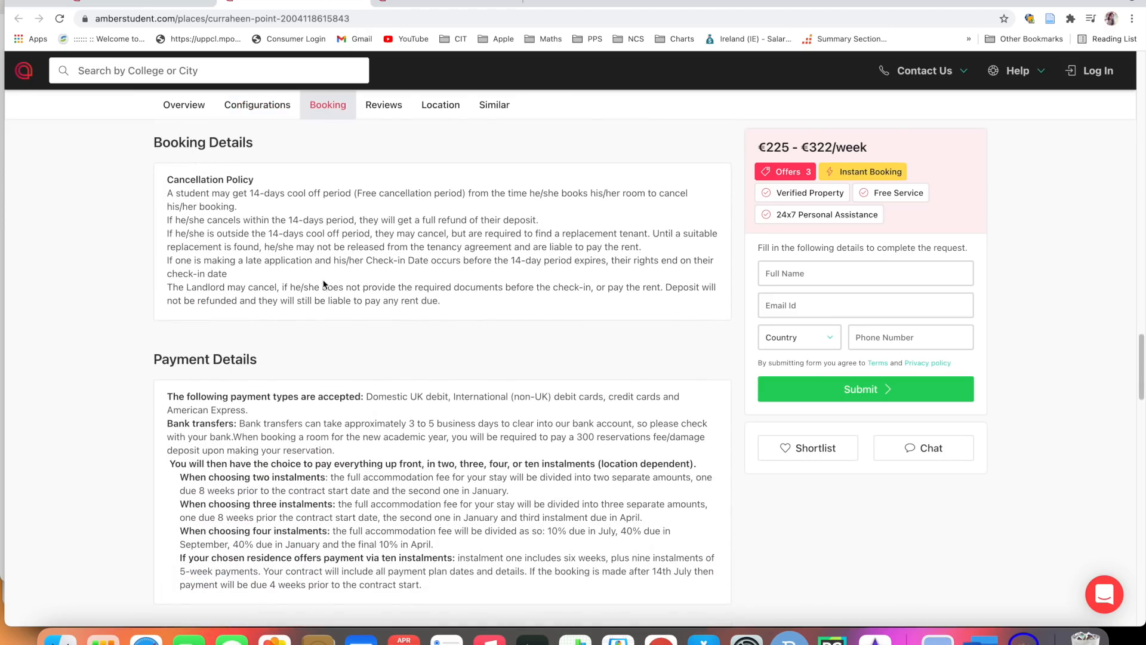
Step: Scroll past Payment Details and FAQs to the Configurations with €252 and €239 weekly options
scroll("down", 3)
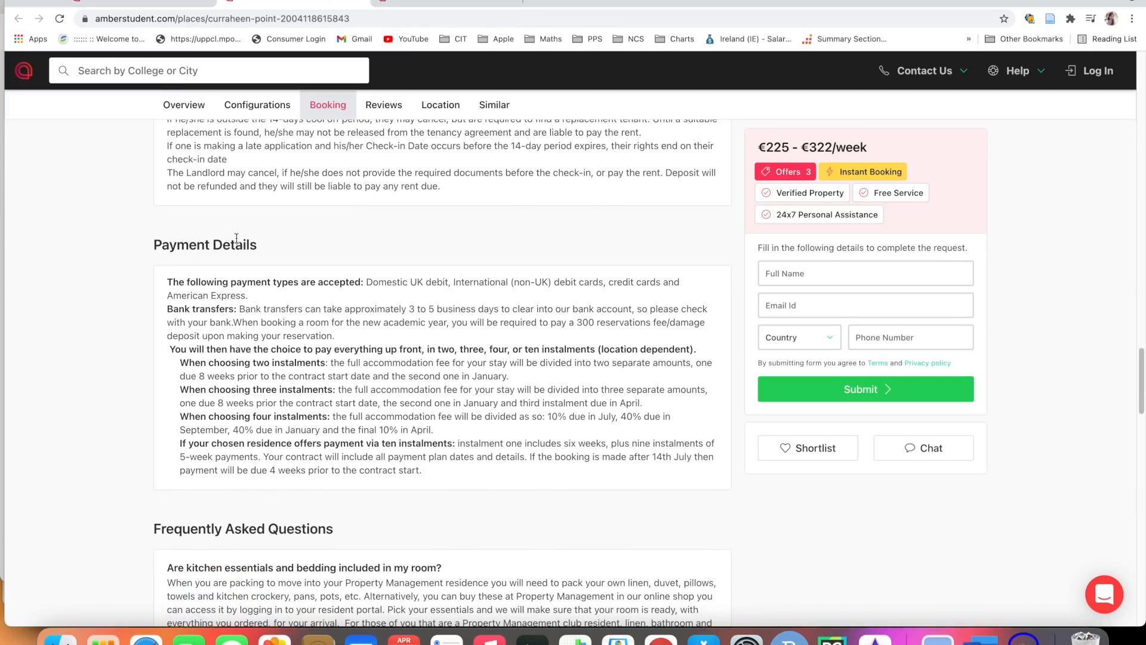
mouse_move(205, 321)
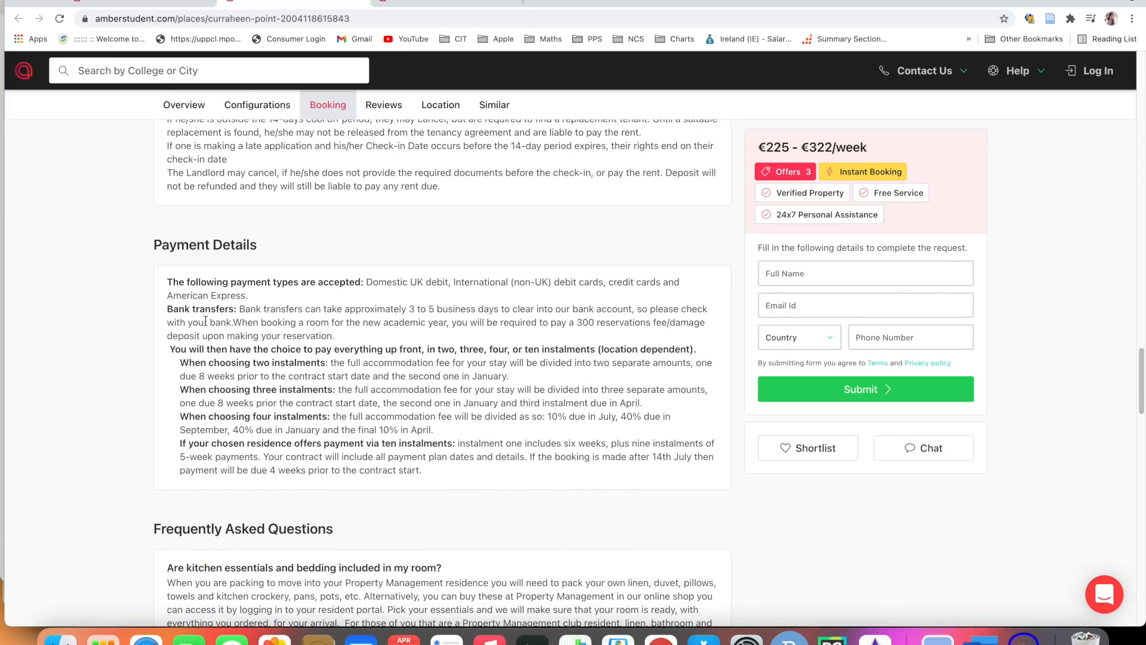
mouse_move(416, 298)
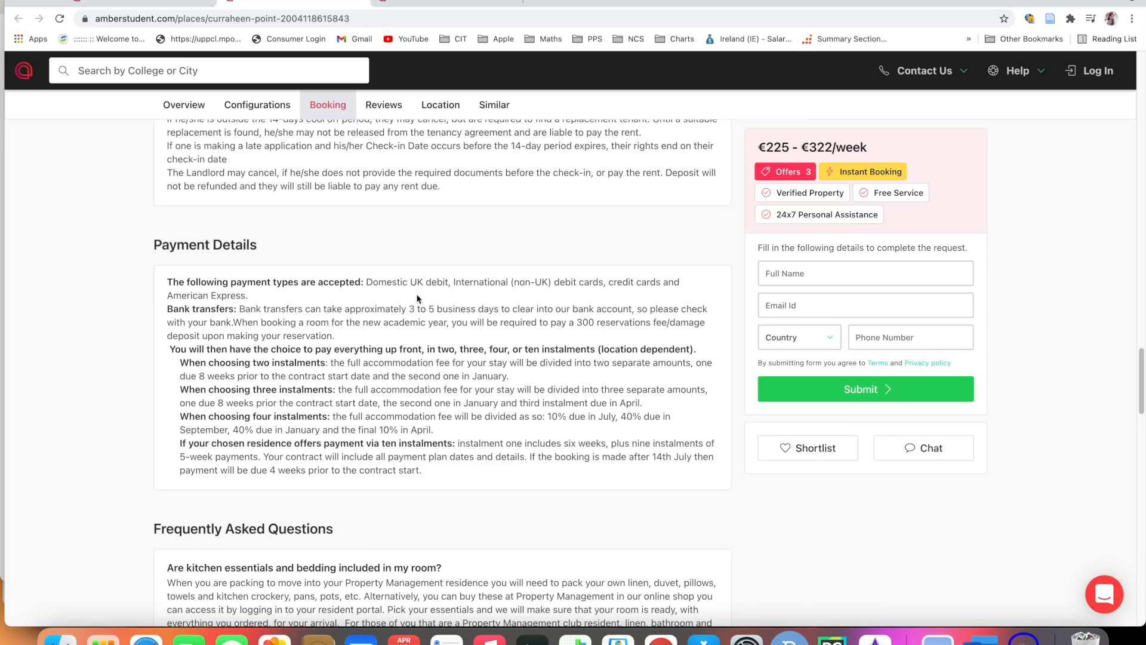
mouse_move(417, 370)
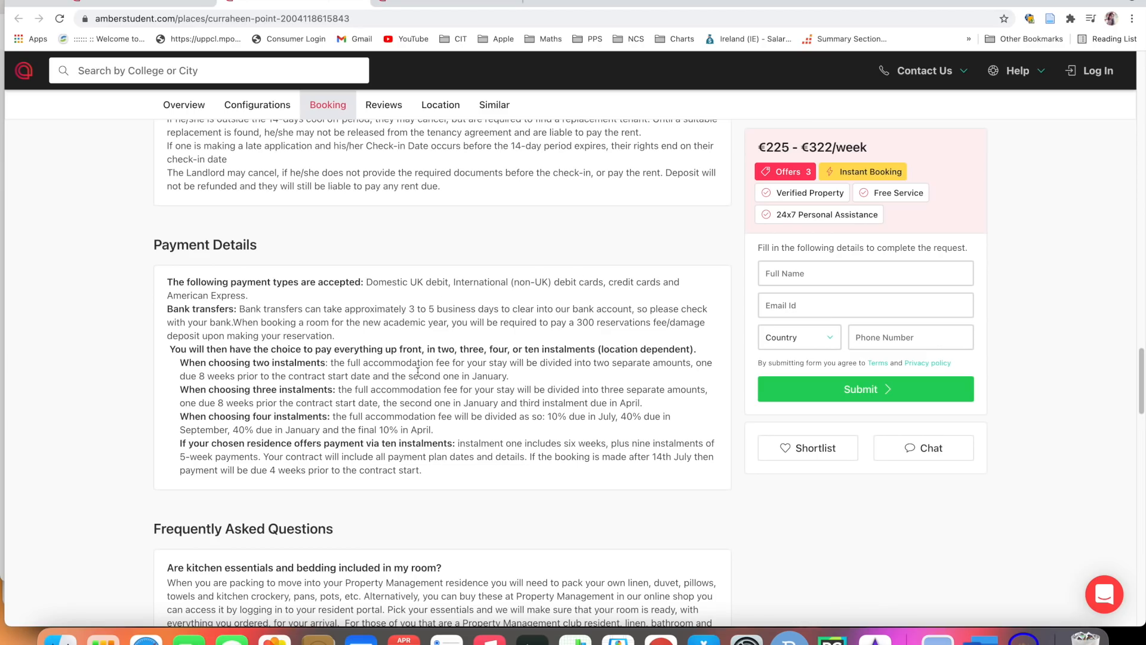
scroll("down", 3)
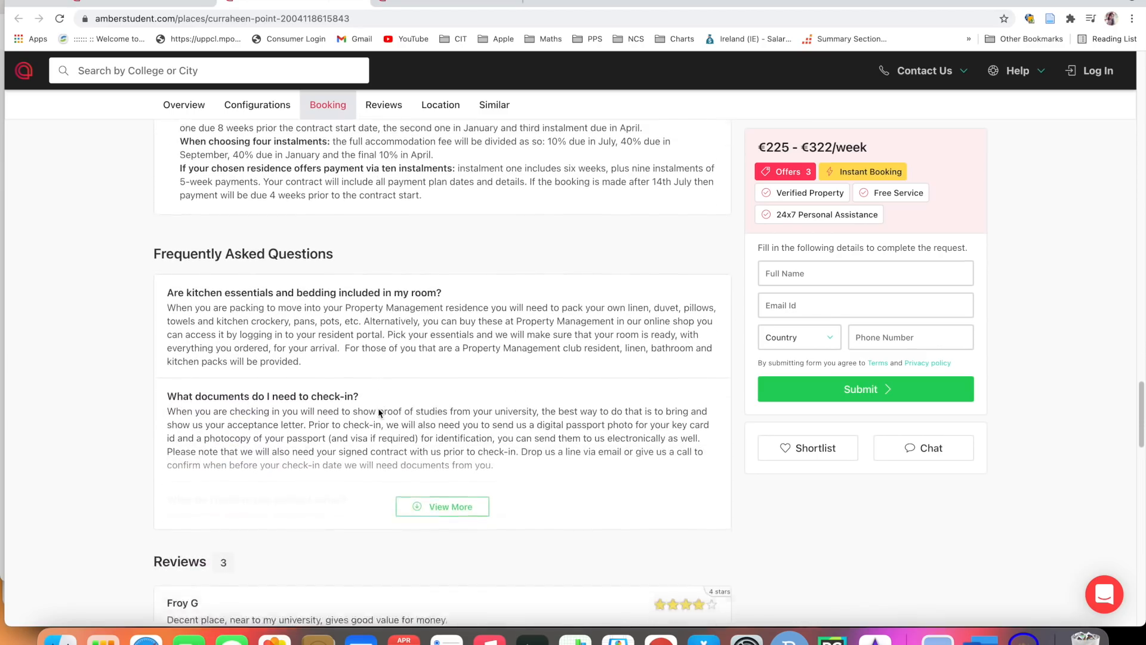
left_click(257, 105)
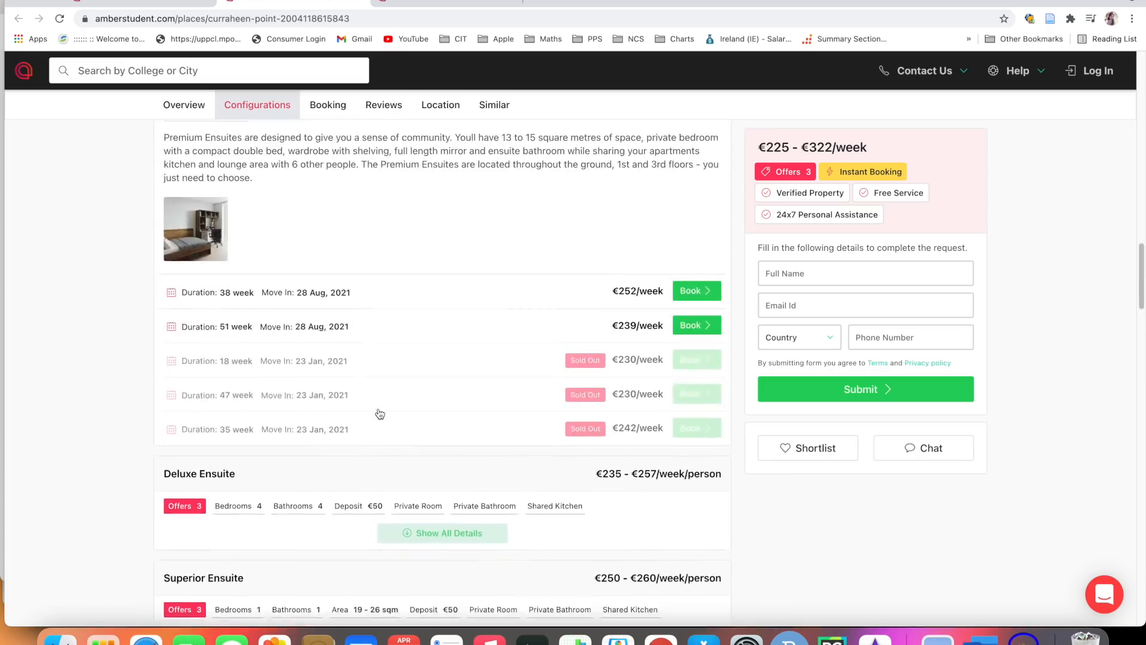
Step: Scroll the Curraheen Point listing and click into the enquiry form
scroll("up", 3)
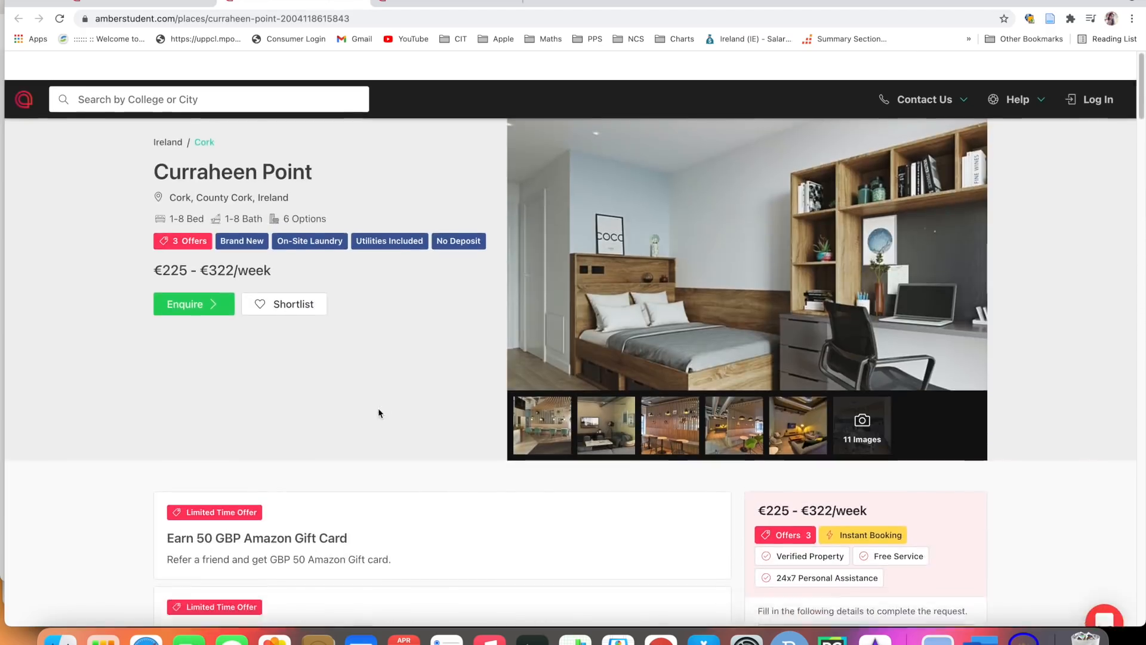
scroll("down", 3)
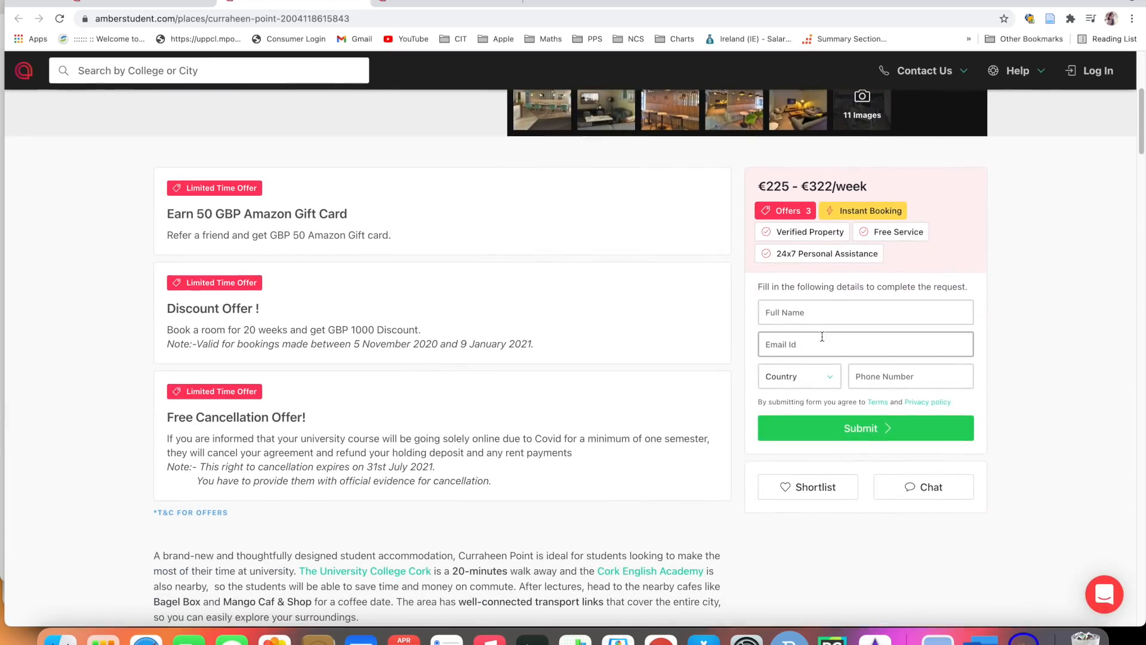
left_click(798, 376)
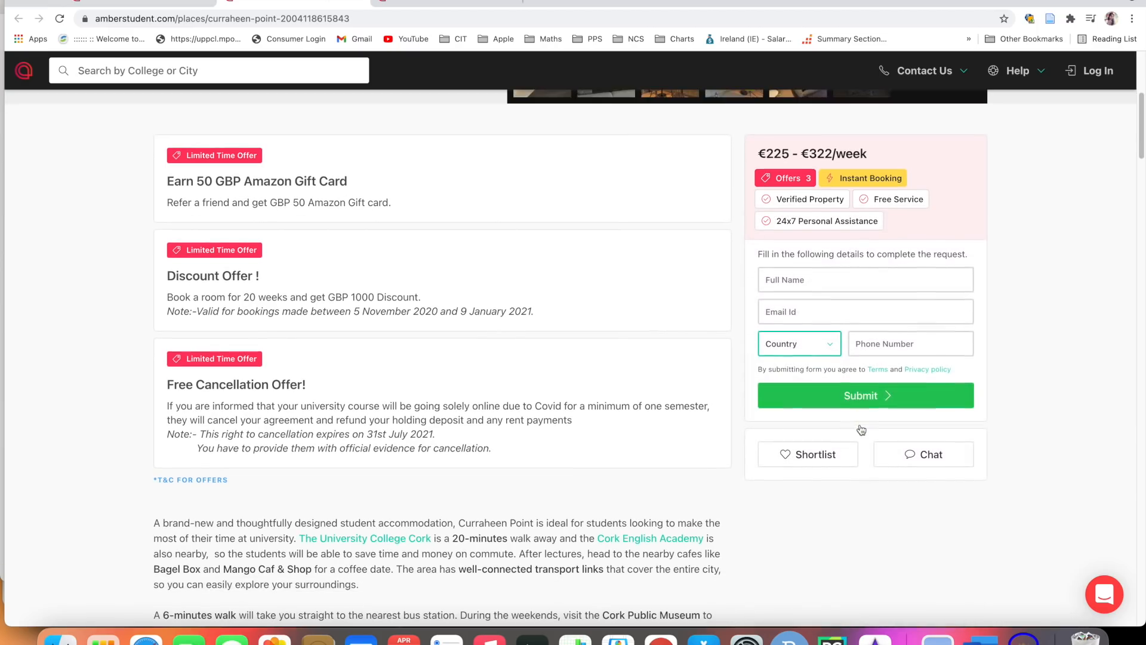
Step: Go back through the Cork and Melbourne results to the Find your next Home page
scroll("up", 3)
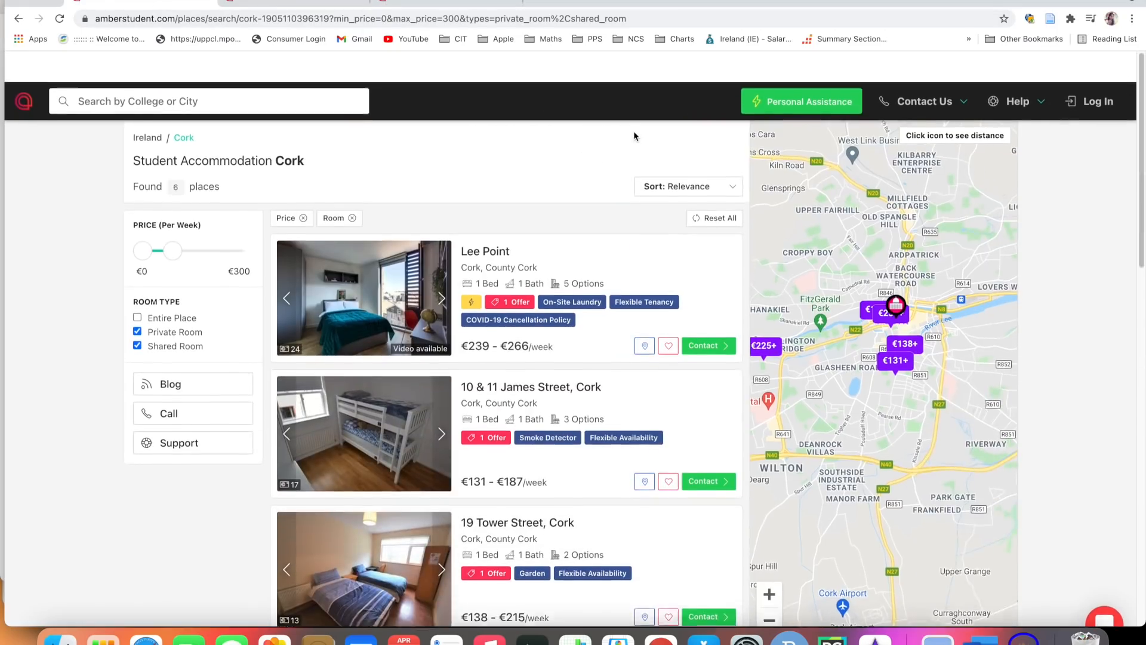
left_click(19, 18)
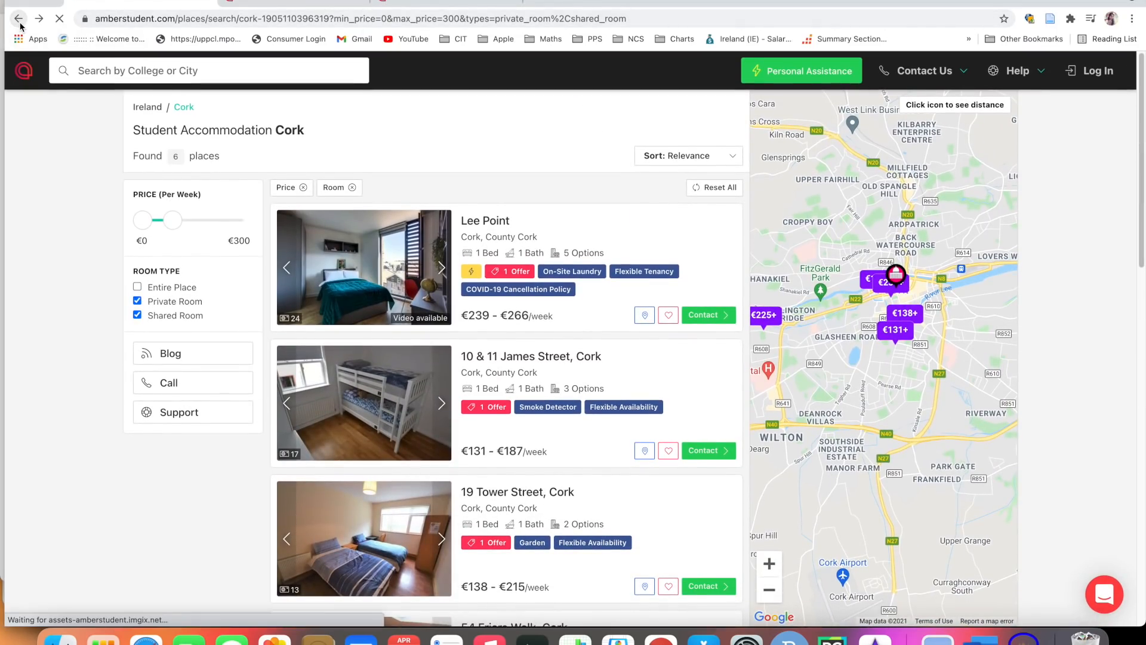
left_click(19, 18)
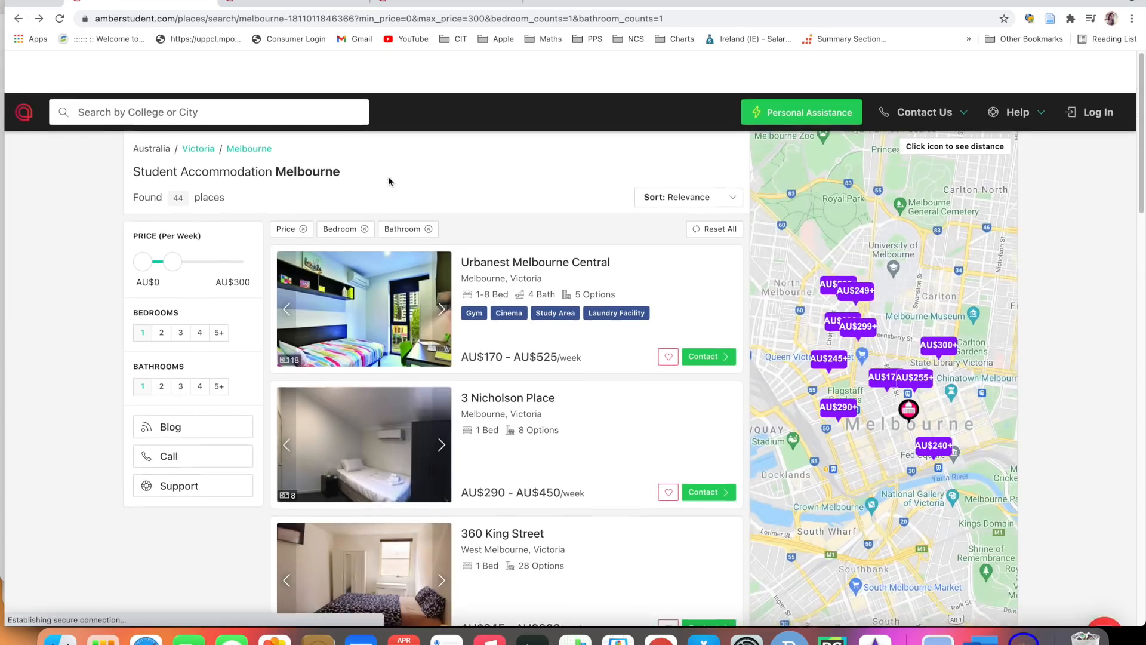
left_click(801, 111)
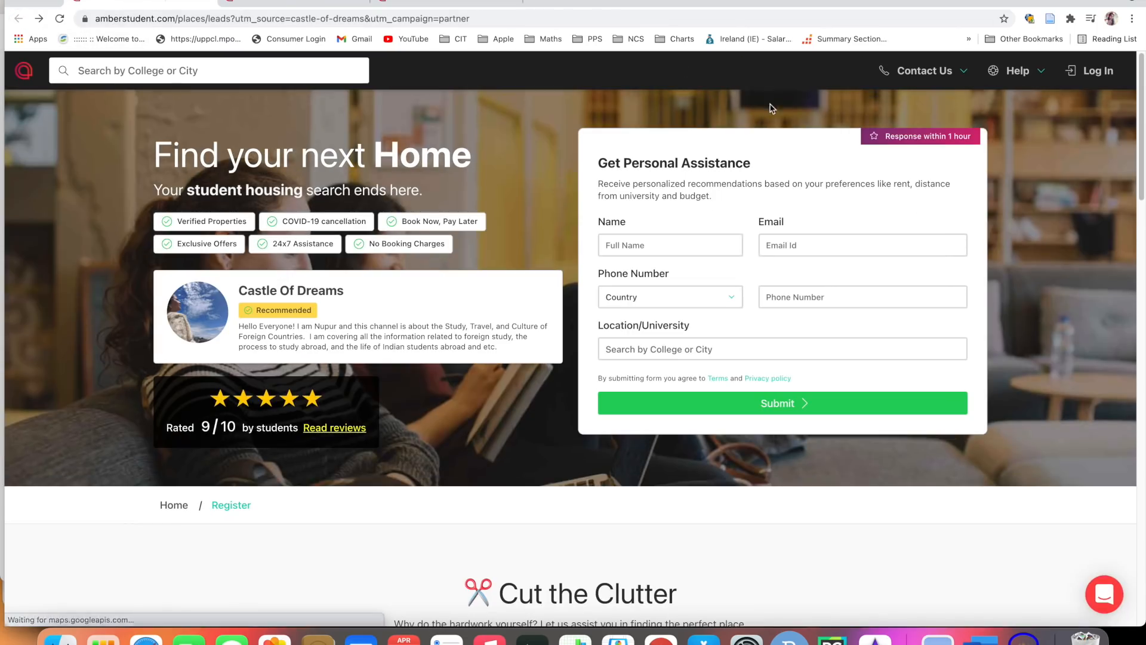
mouse_move(941, 136)
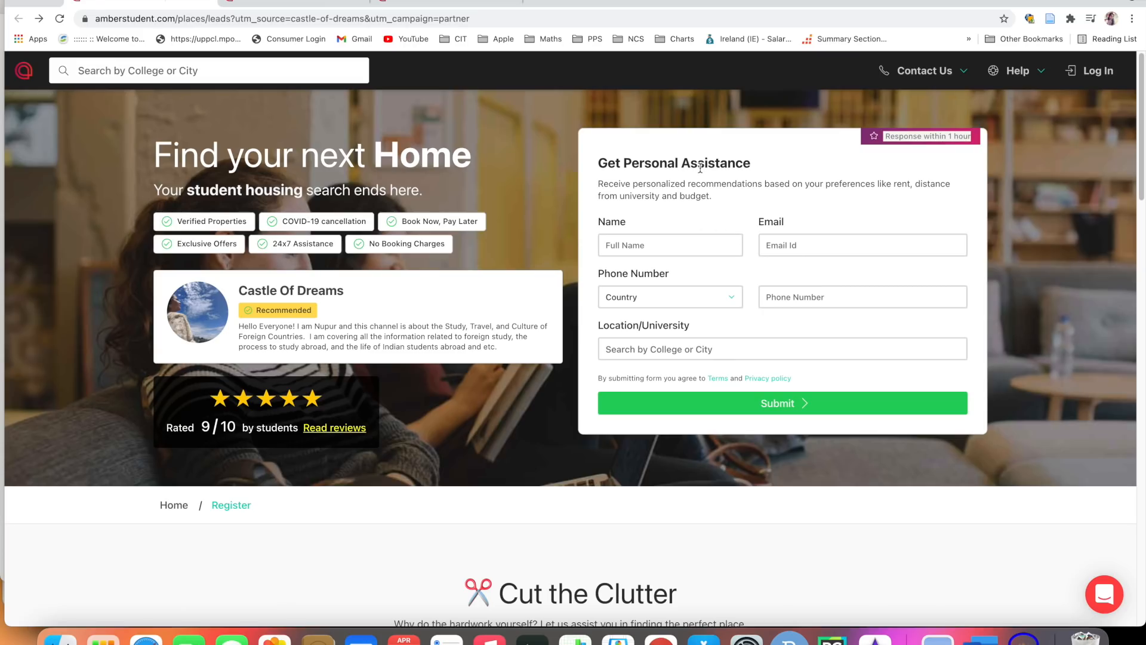
Step: Choose India (+91) as the phone country, then type and clear the location field
left_click(668, 244)
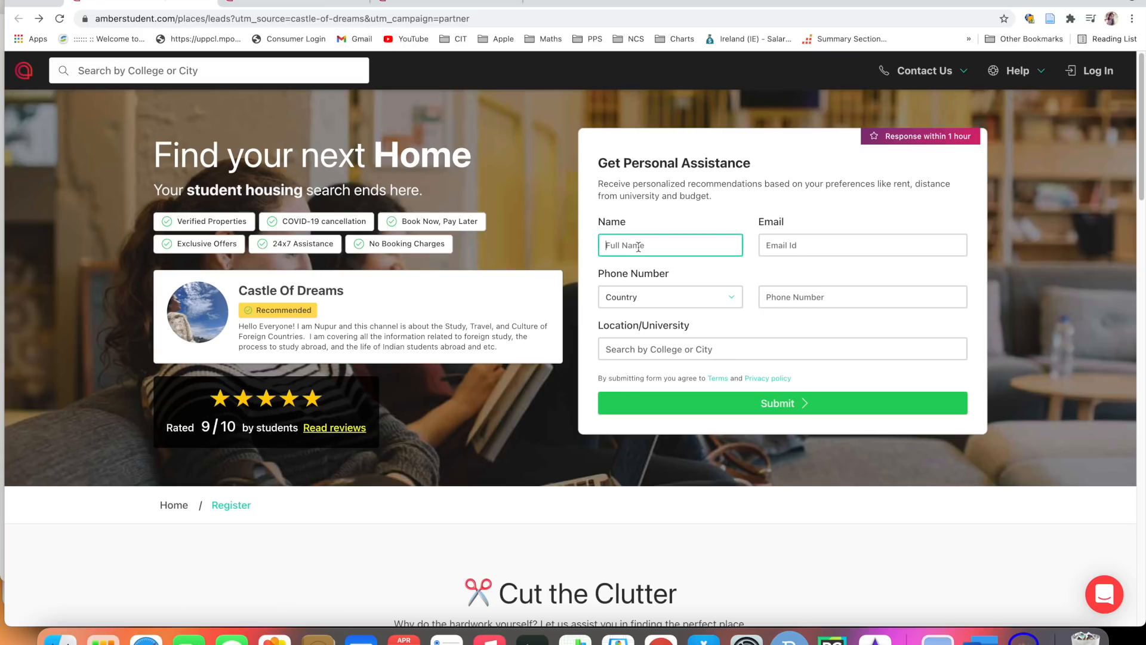
left_click(668, 296)
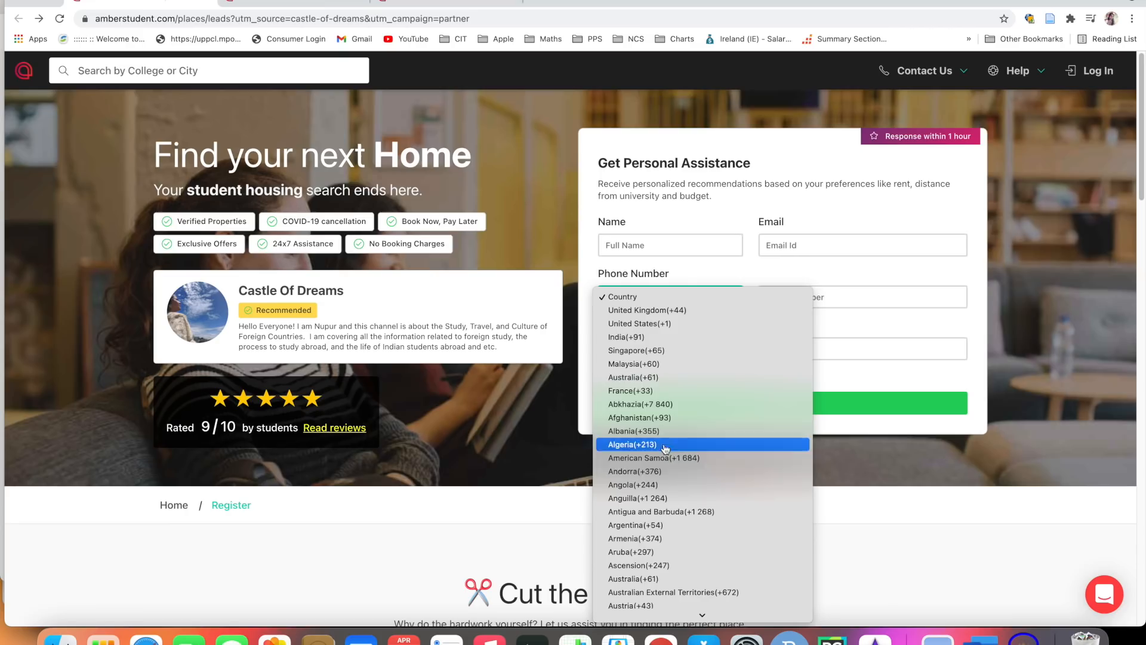
left_click(626, 336)
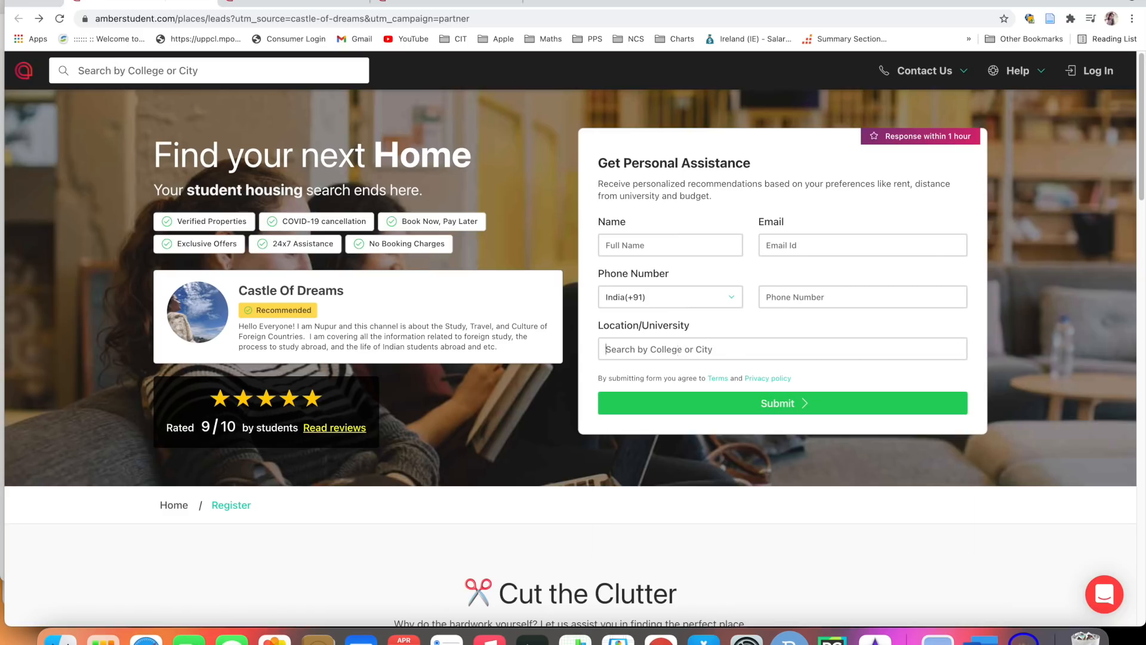
type("u")
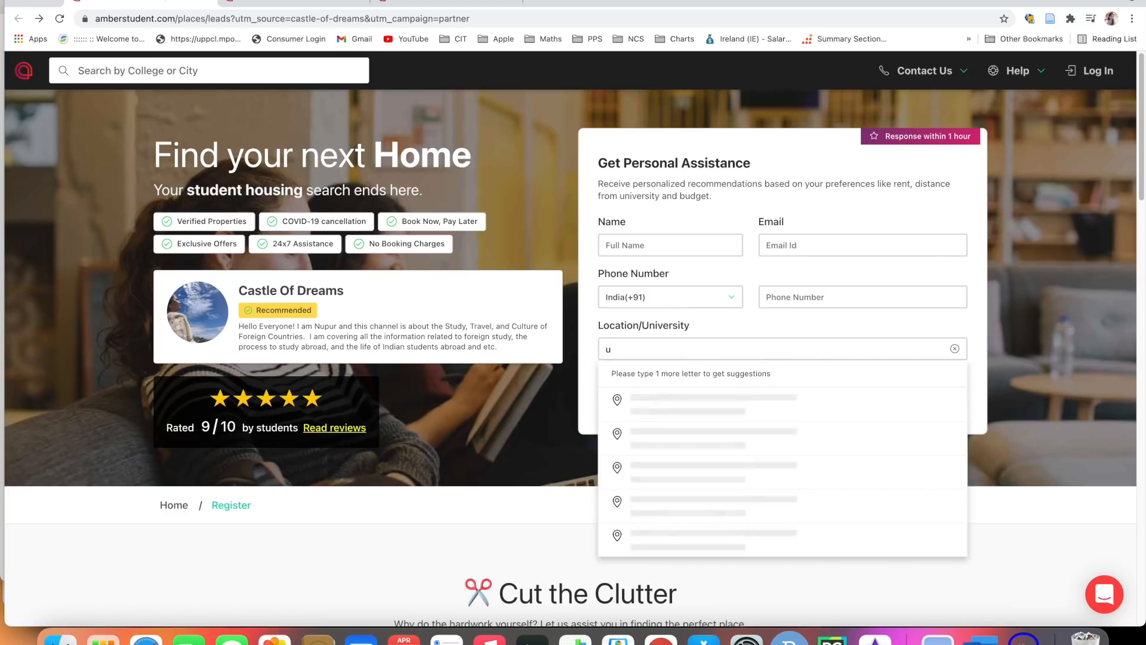
left_click(954, 349)
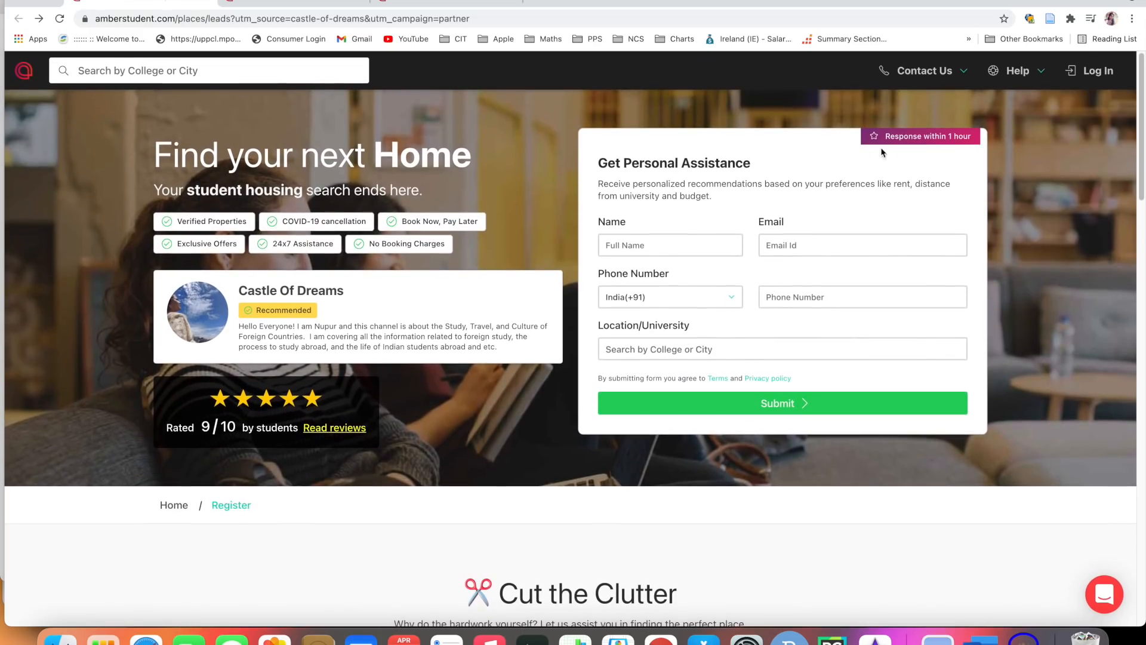
Step: Scroll past features, student reviews and popular cities, then select View All Cities
scroll("down", 3)
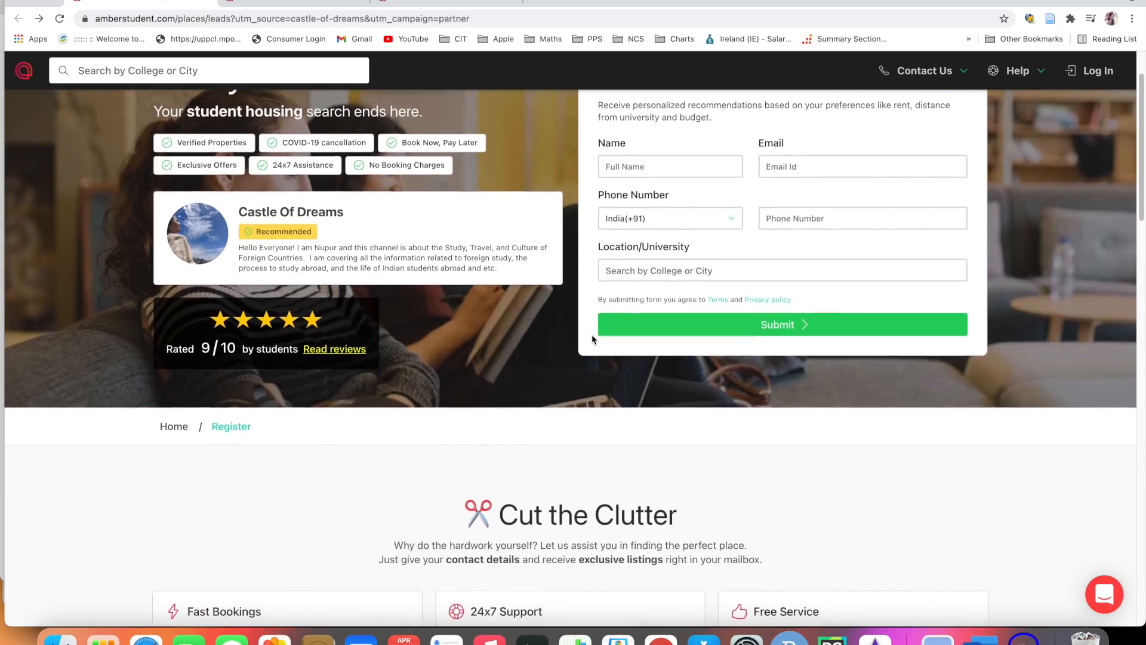
scroll("down", 3)
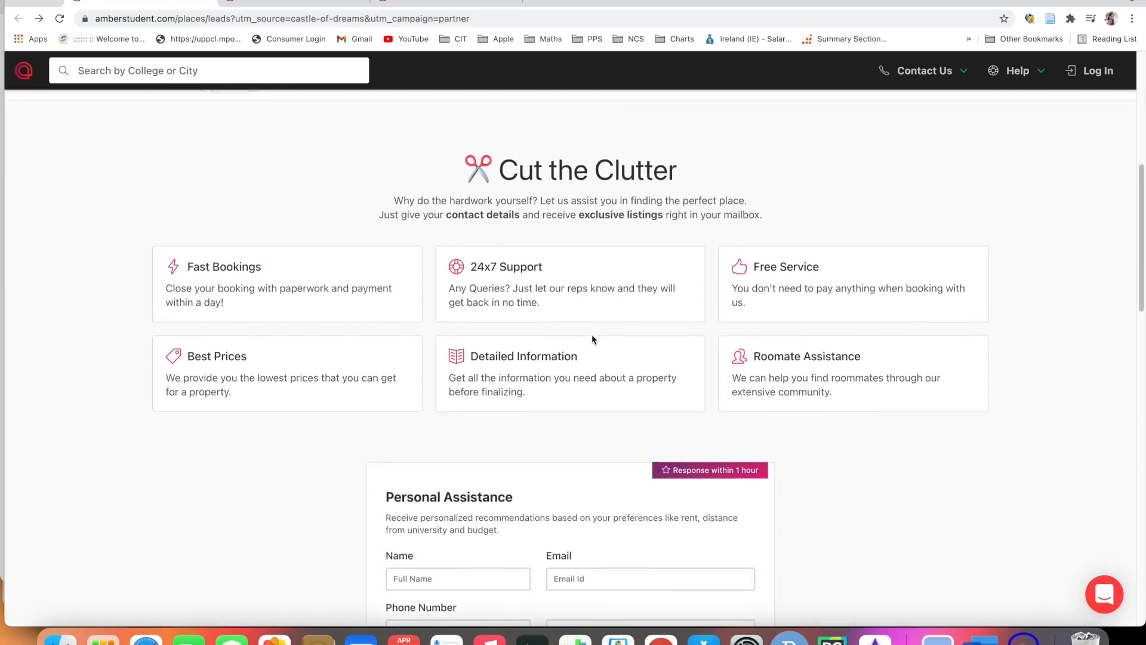
scroll("down", 3)
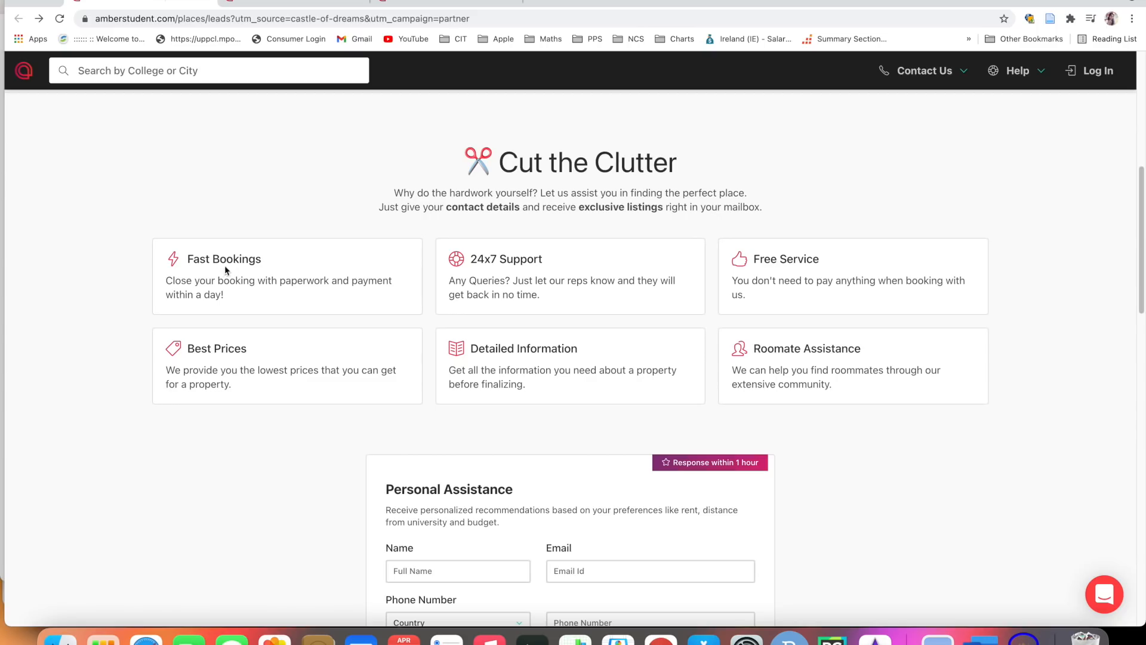
mouse_move(518, 273)
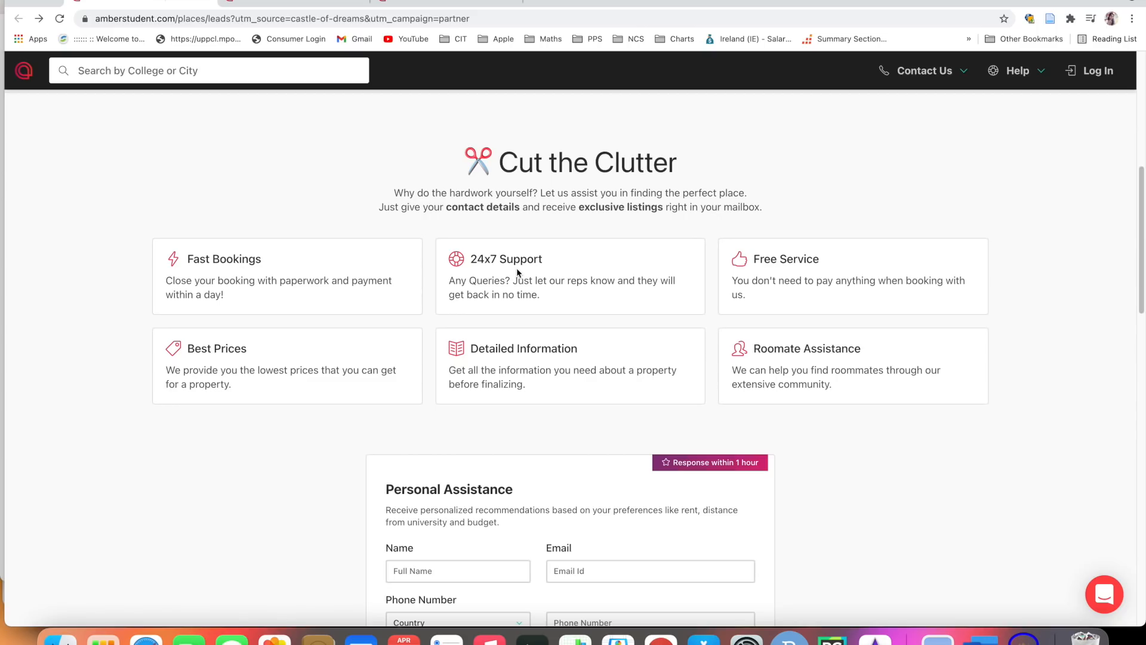
mouse_move(324, 334)
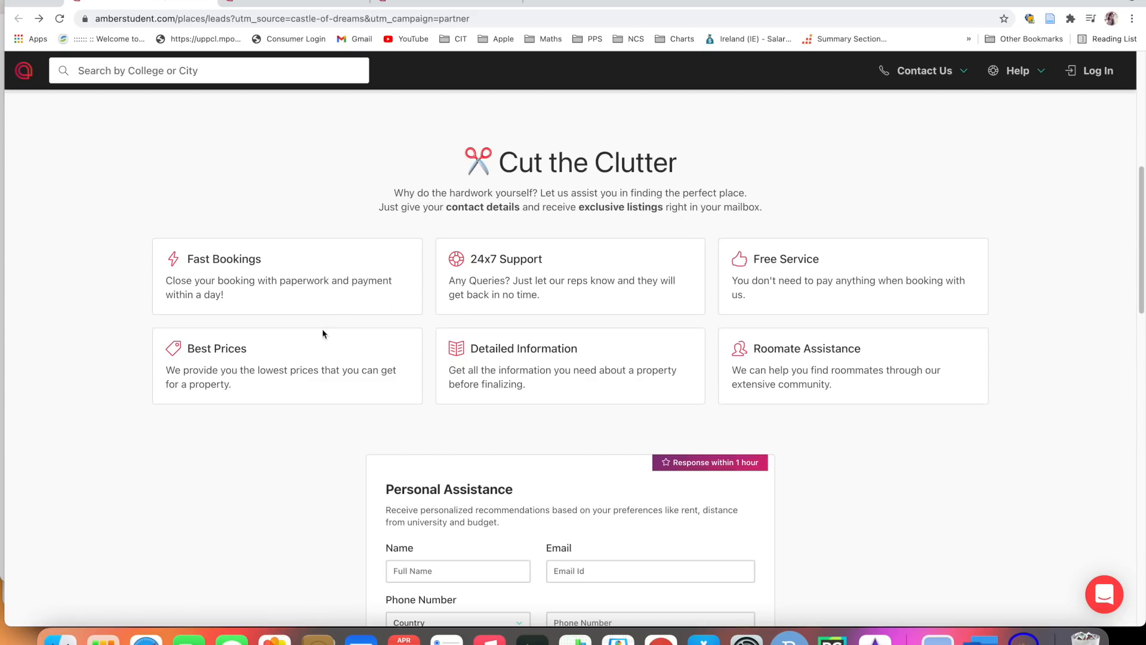
scroll("down", 3)
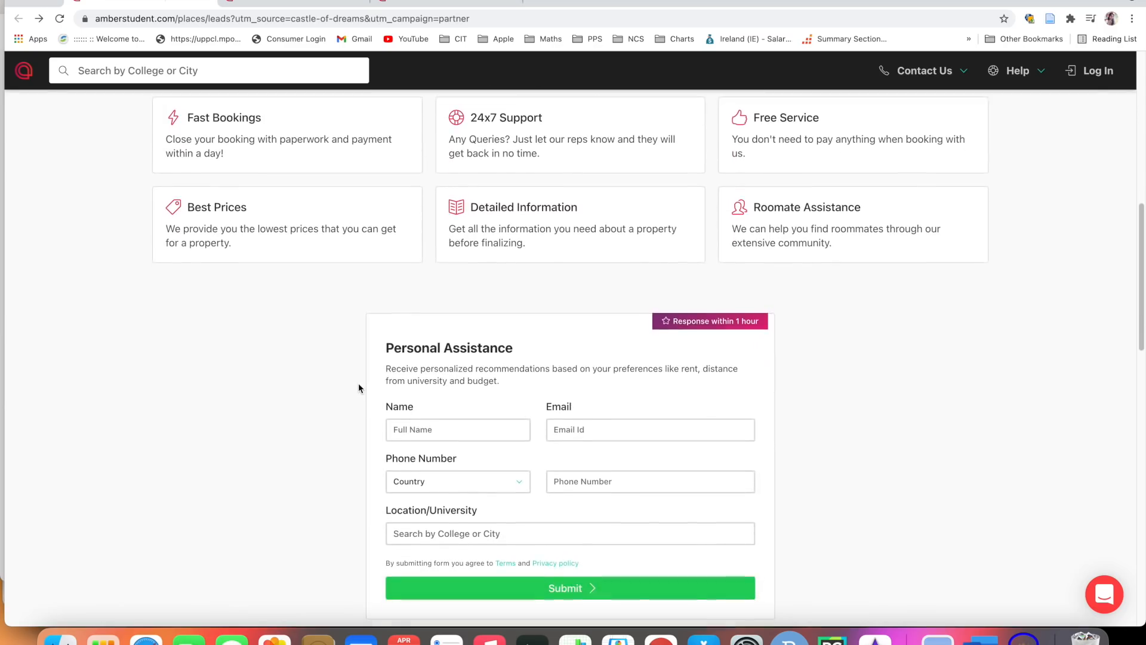
mouse_move(817, 222)
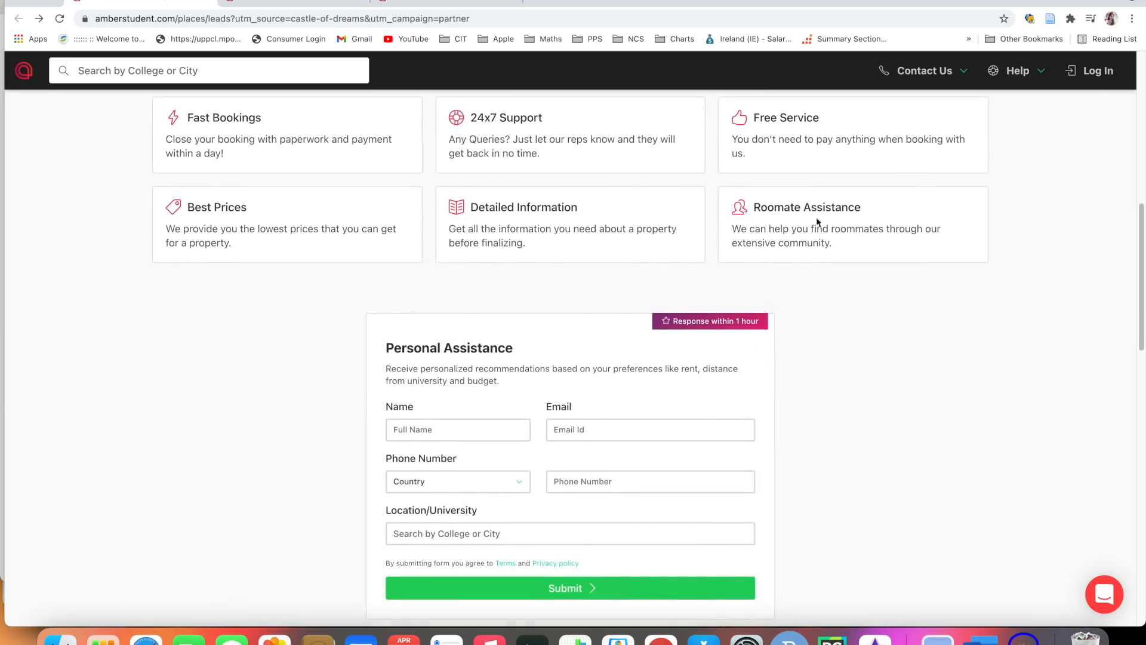
scroll("down", 3)
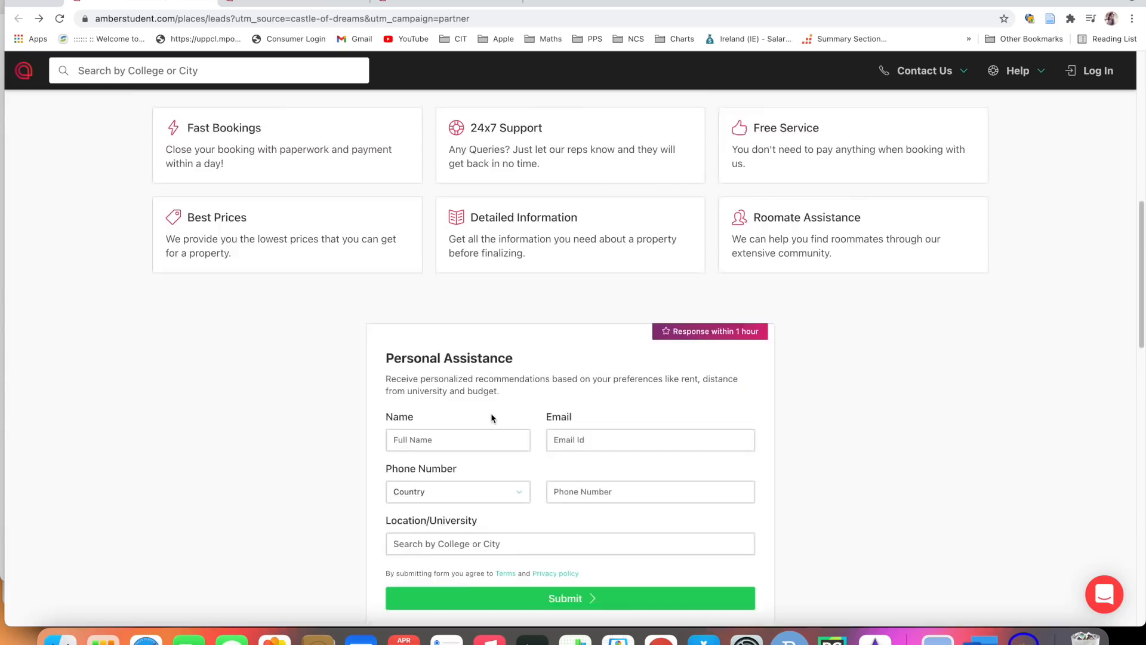
scroll("down", 3)
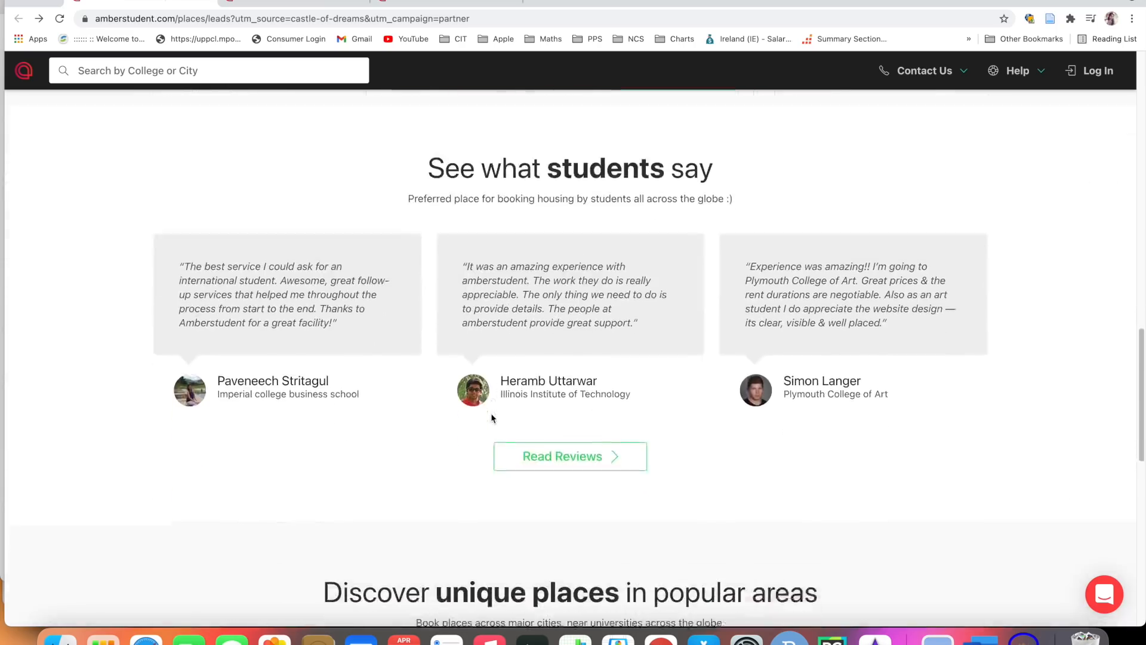
scroll("down", 3)
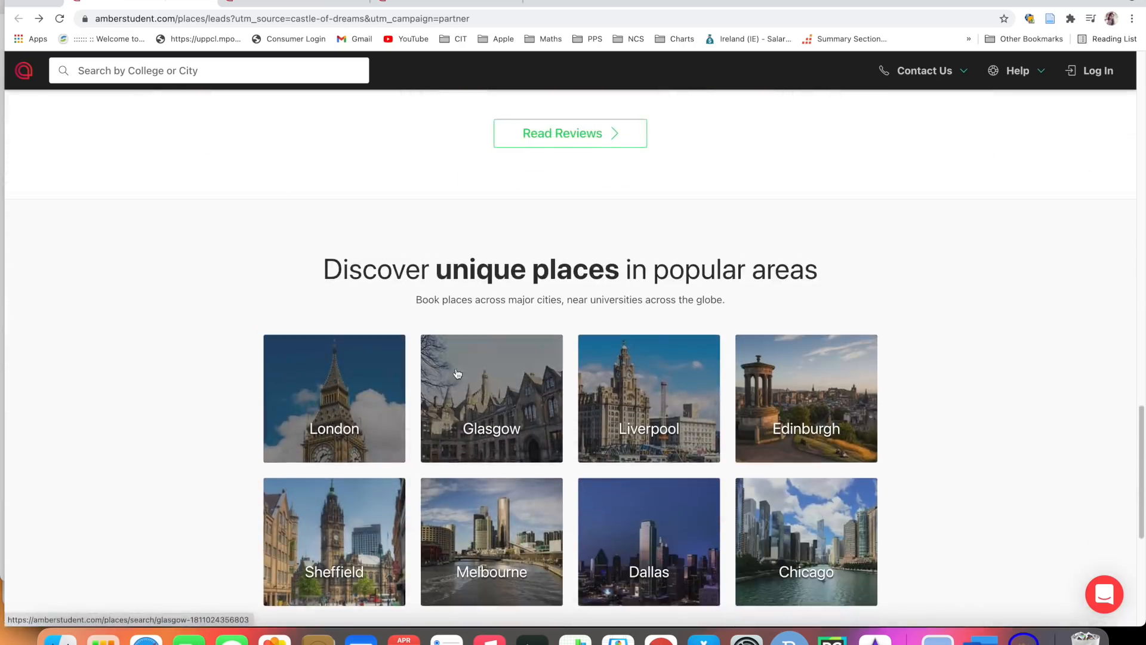
scroll("down", 3)
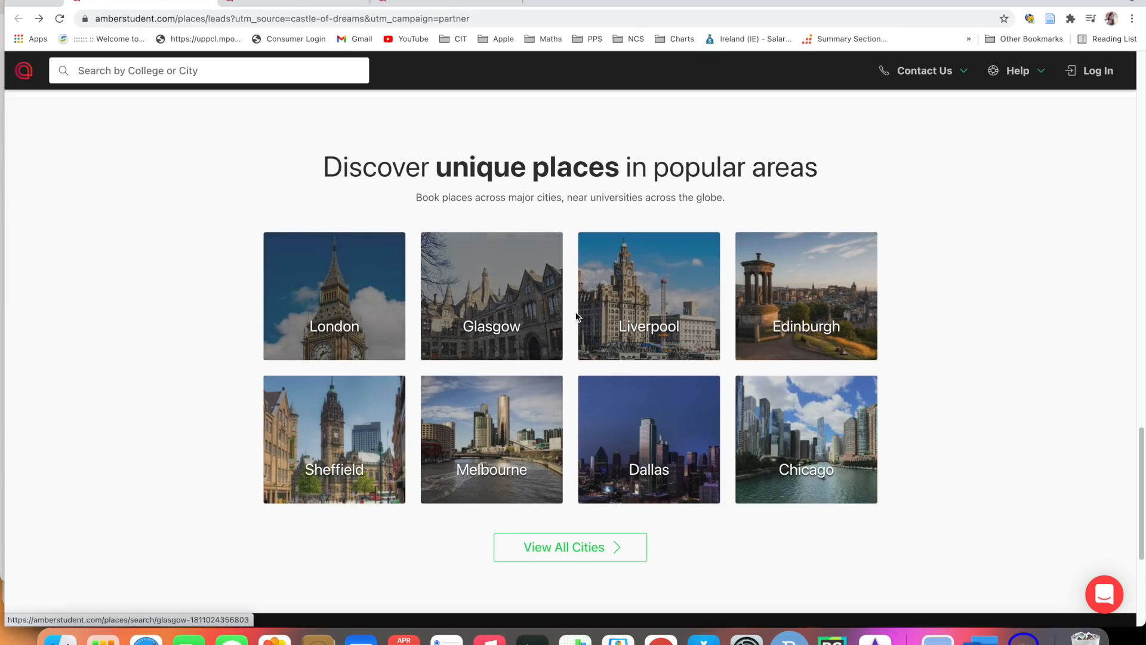
left_click(569, 385)
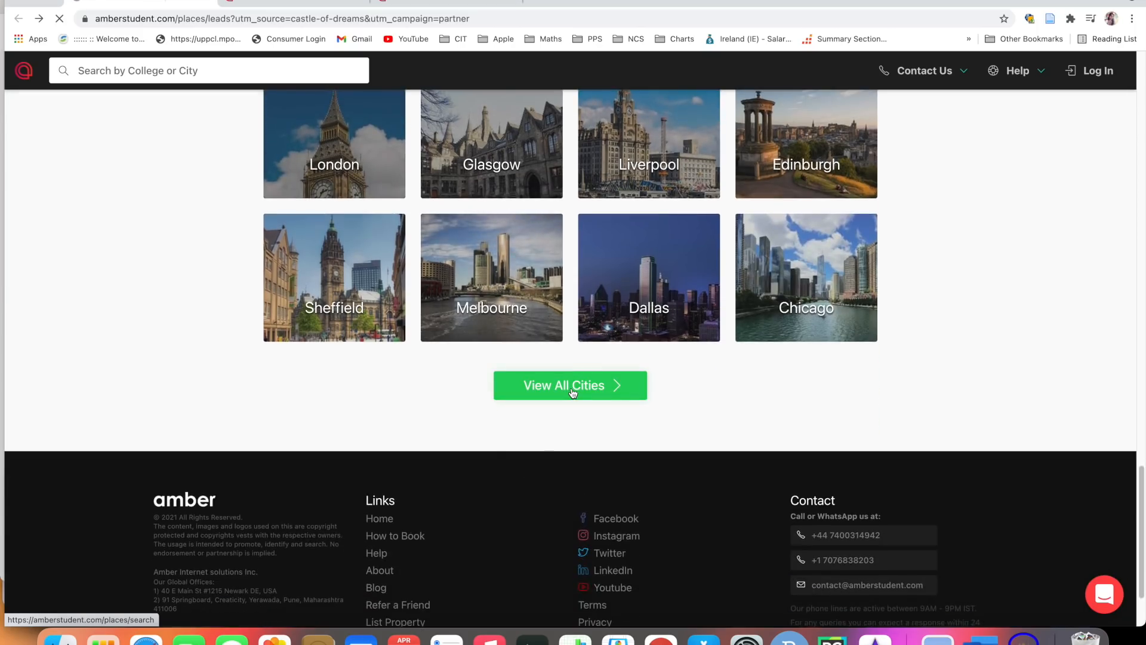
Step: Open the All Countries page of 21 countries, scroll to the footer and right-click a social link
left_click(569, 385)
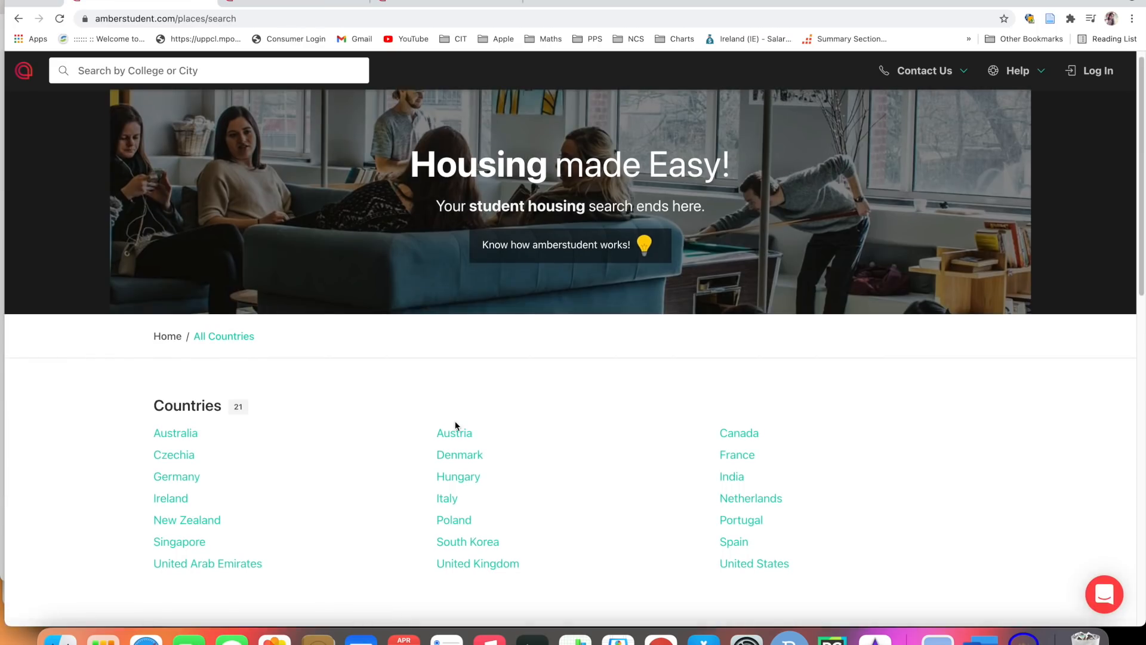
scroll("down", 3)
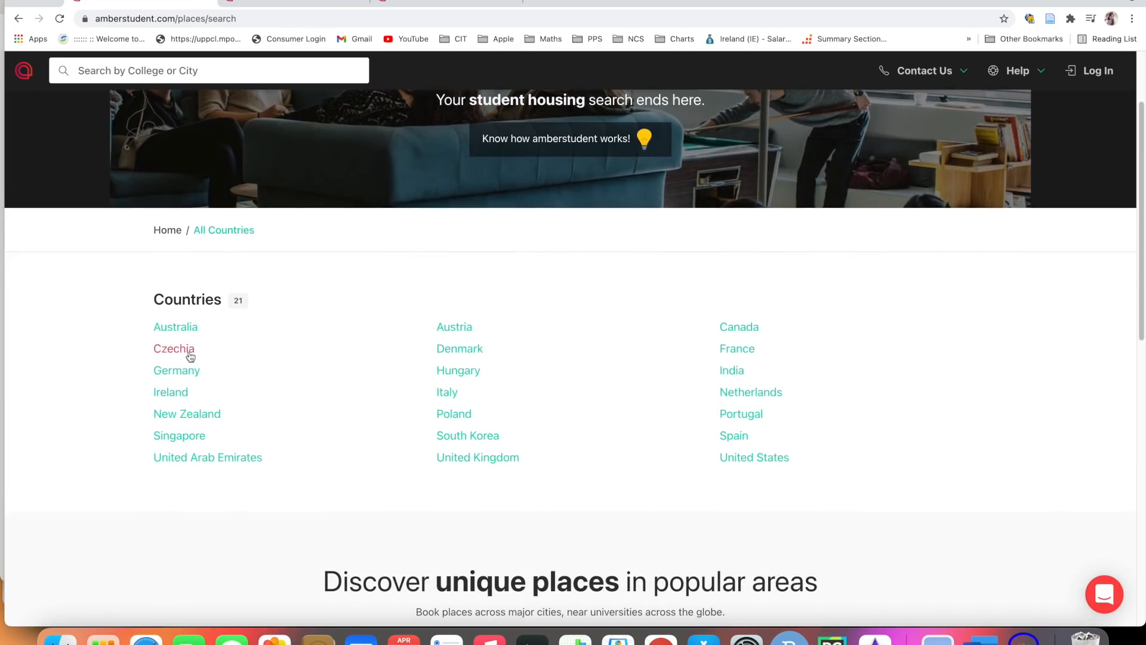
mouse_move(207, 456)
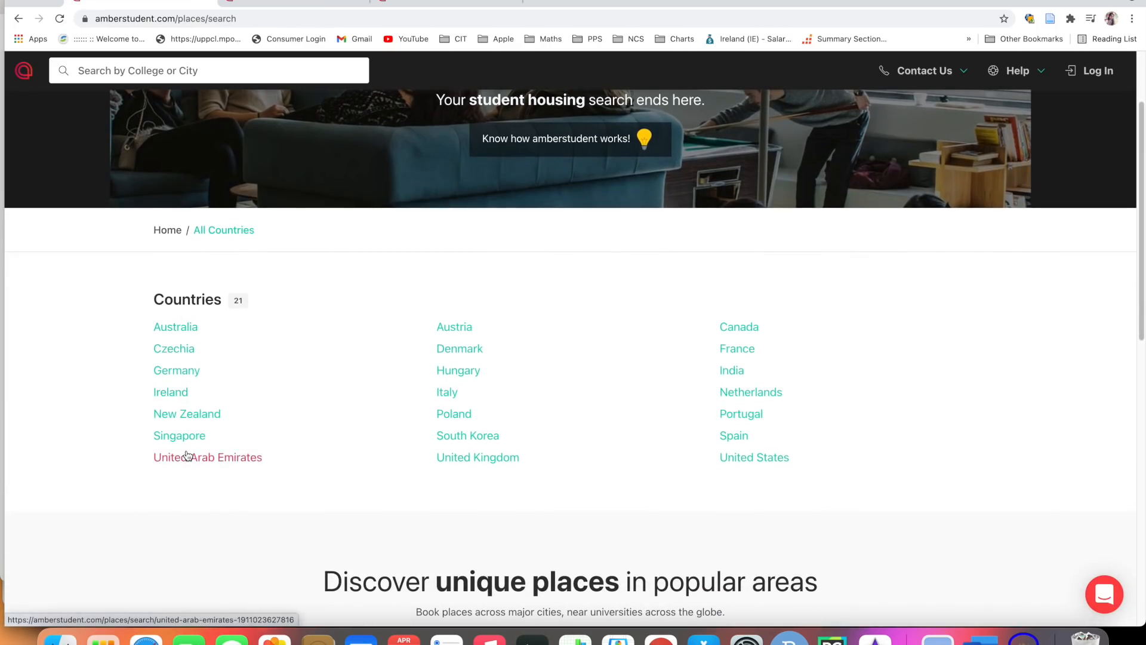
mouse_move(708, 352)
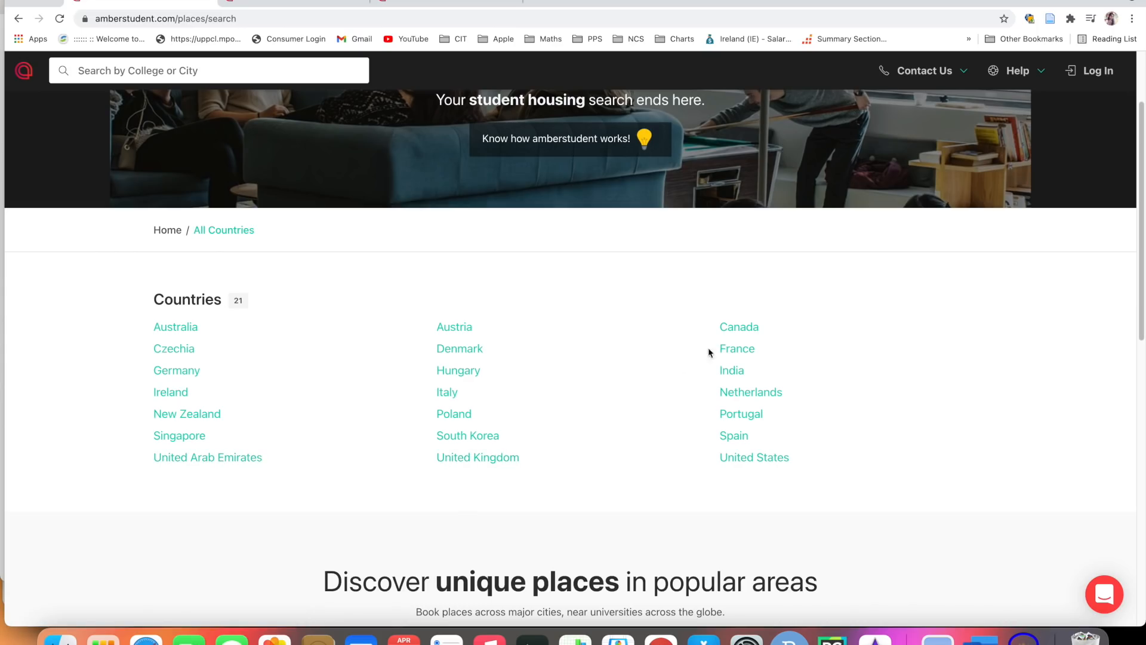
mouse_move(492, 448)
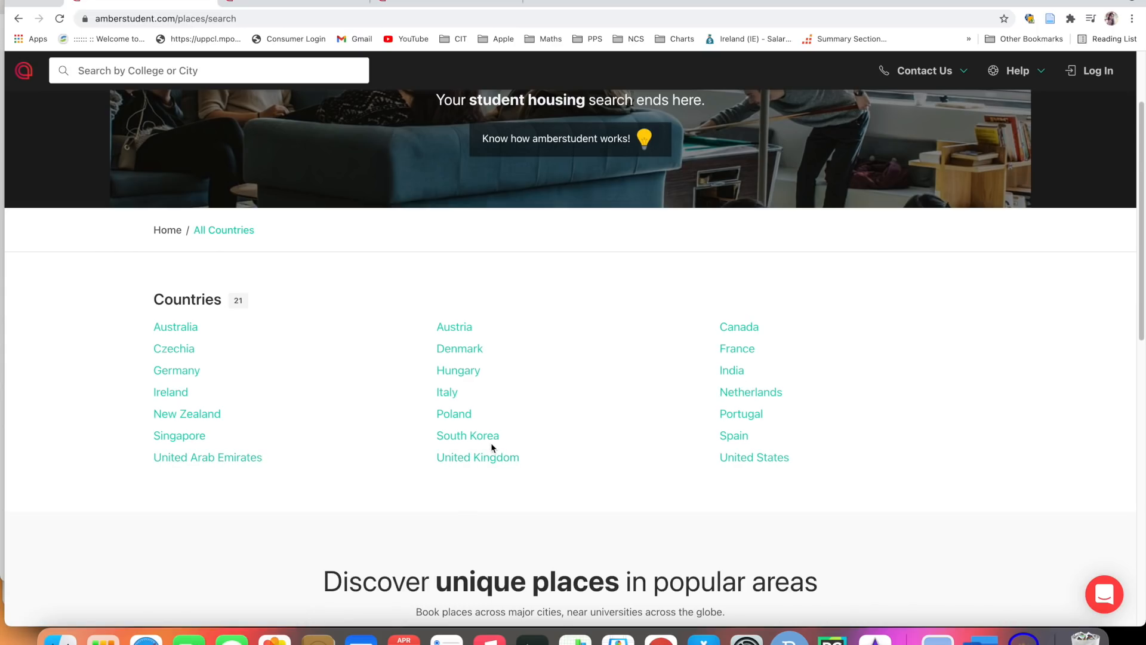
scroll("down", 3)
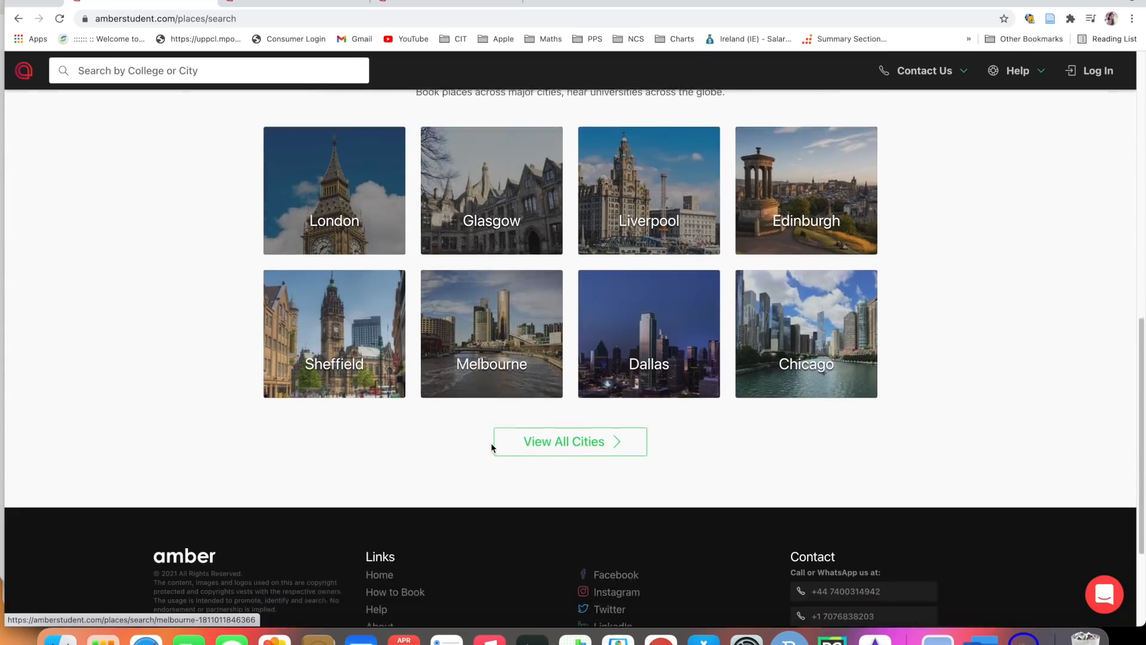
scroll("down", 3)
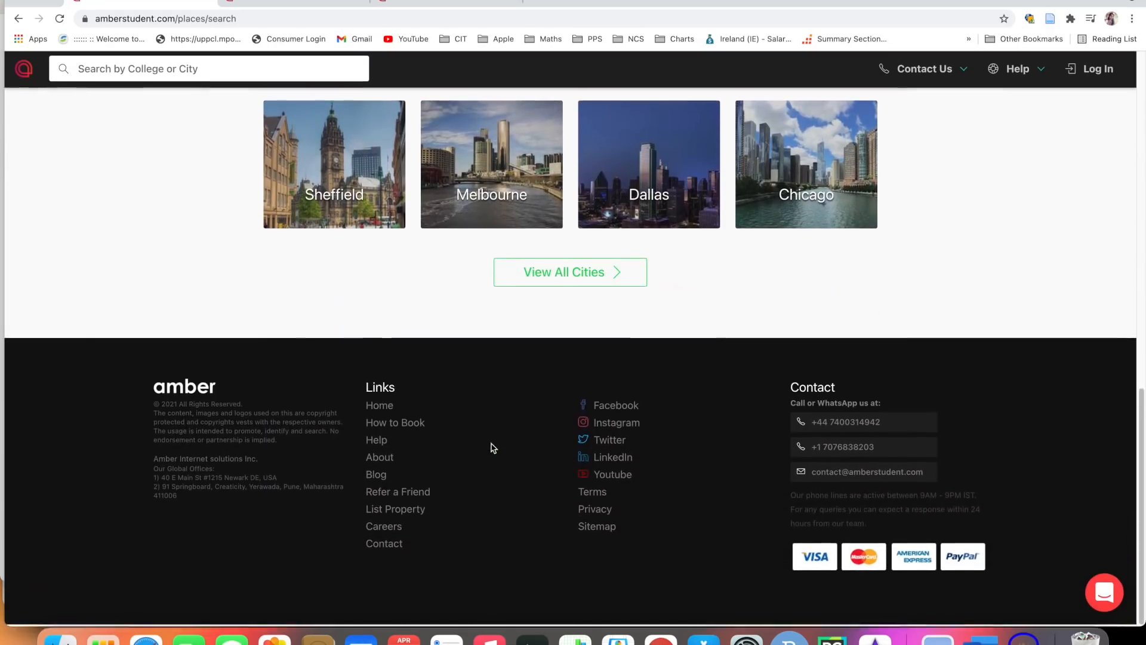
right_click(608, 404)
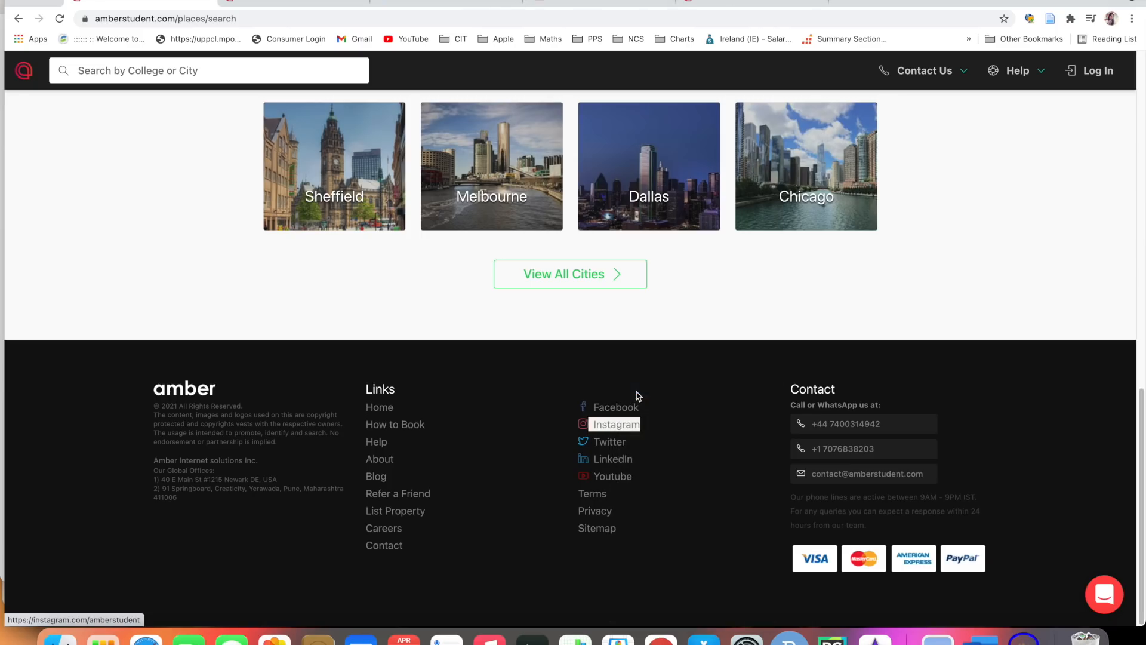
Step: View AmberStudent's Facebook and Instagram pages, accepting Instagram cookies, then return to the countries footer
left_click(615, 407)
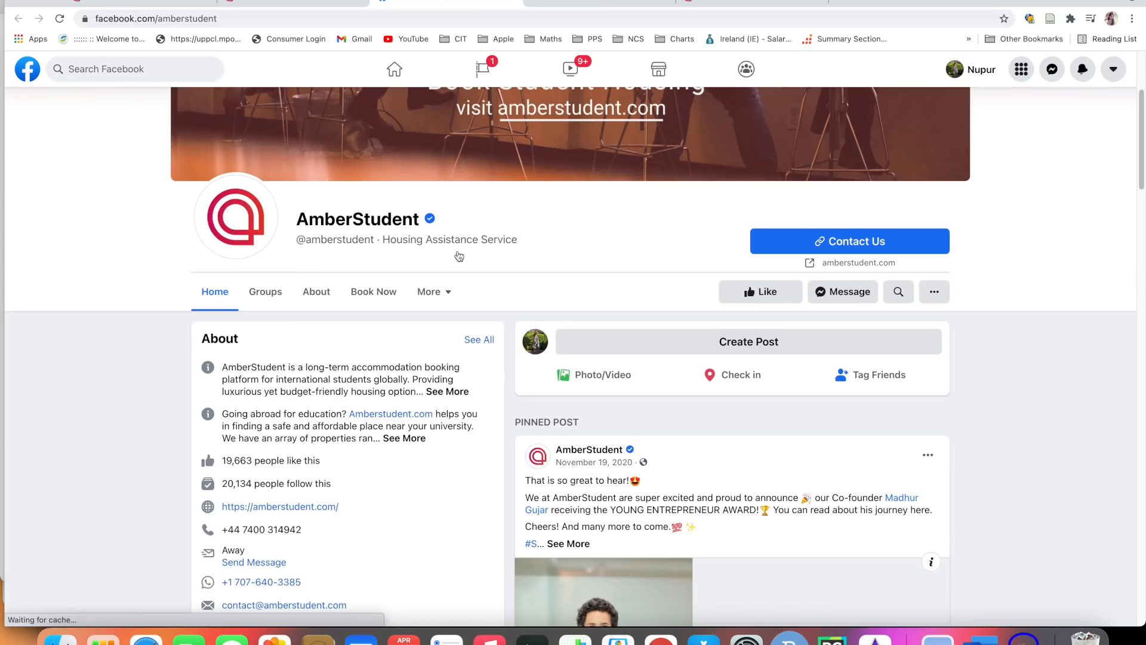
scroll("down", 3)
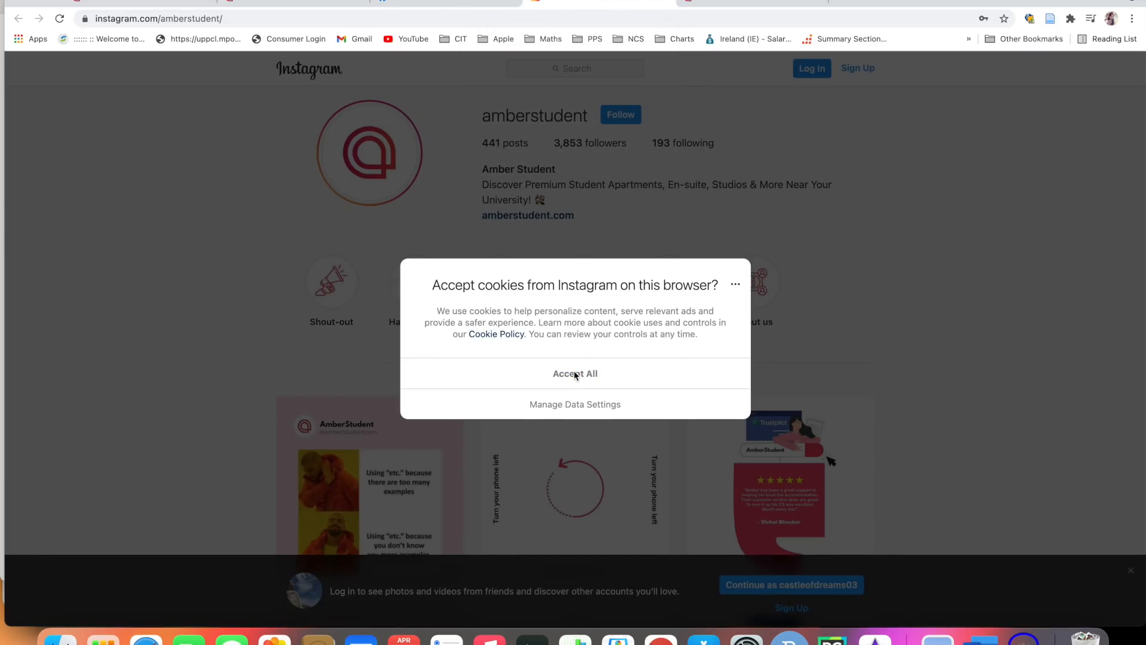
left_click(574, 373)
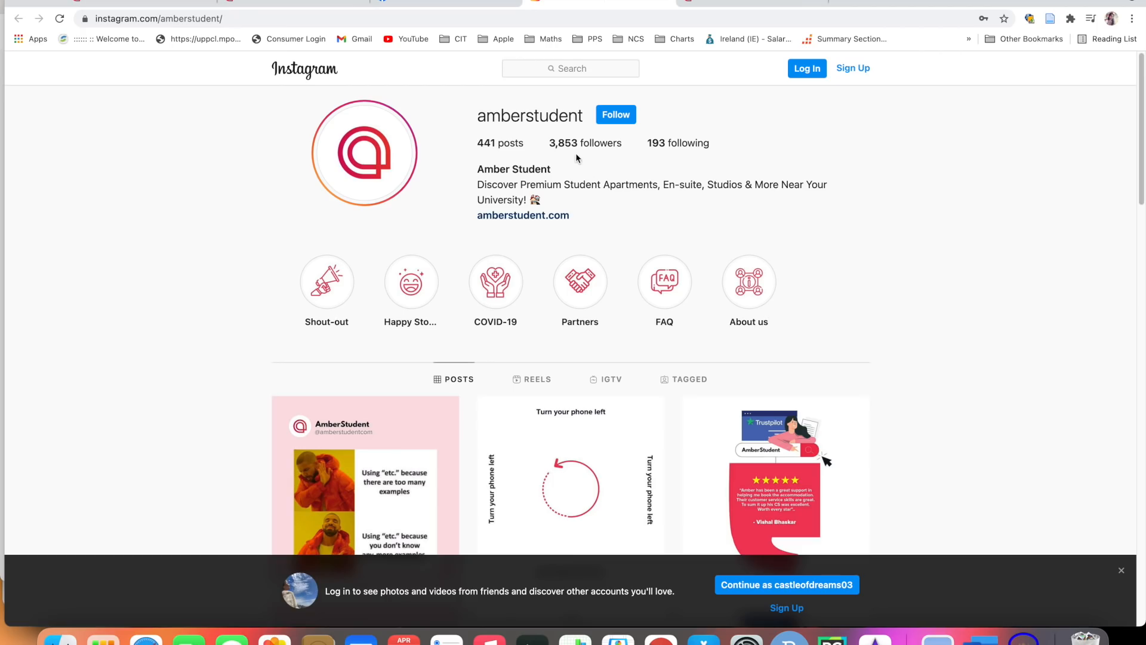
scroll("down", 3)
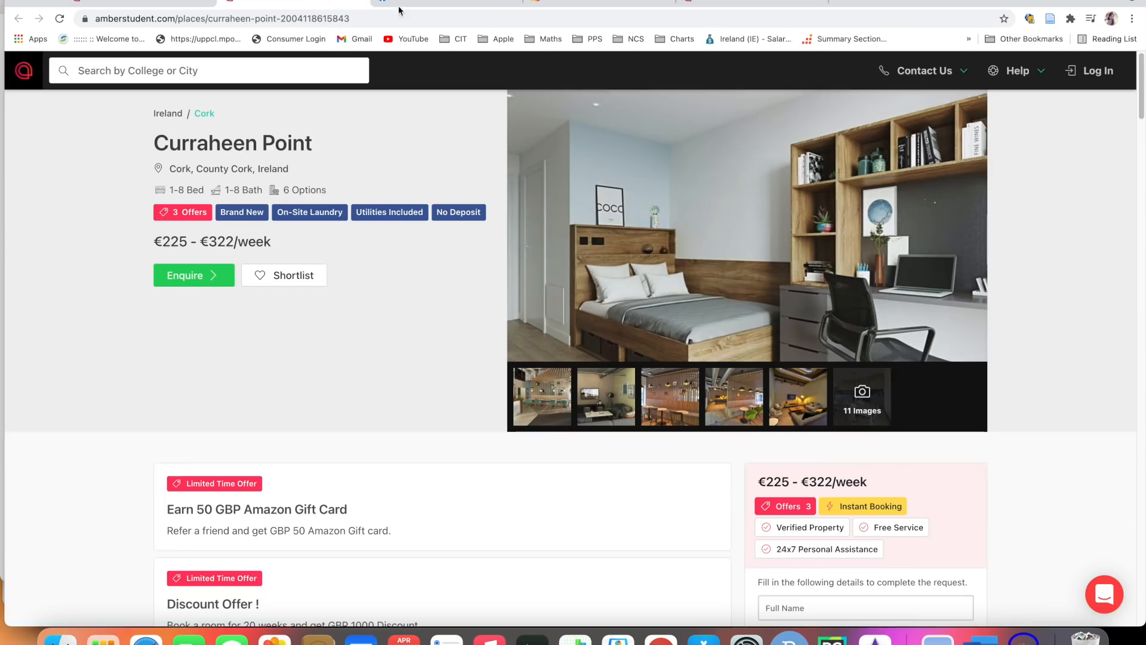
scroll("down", 3)
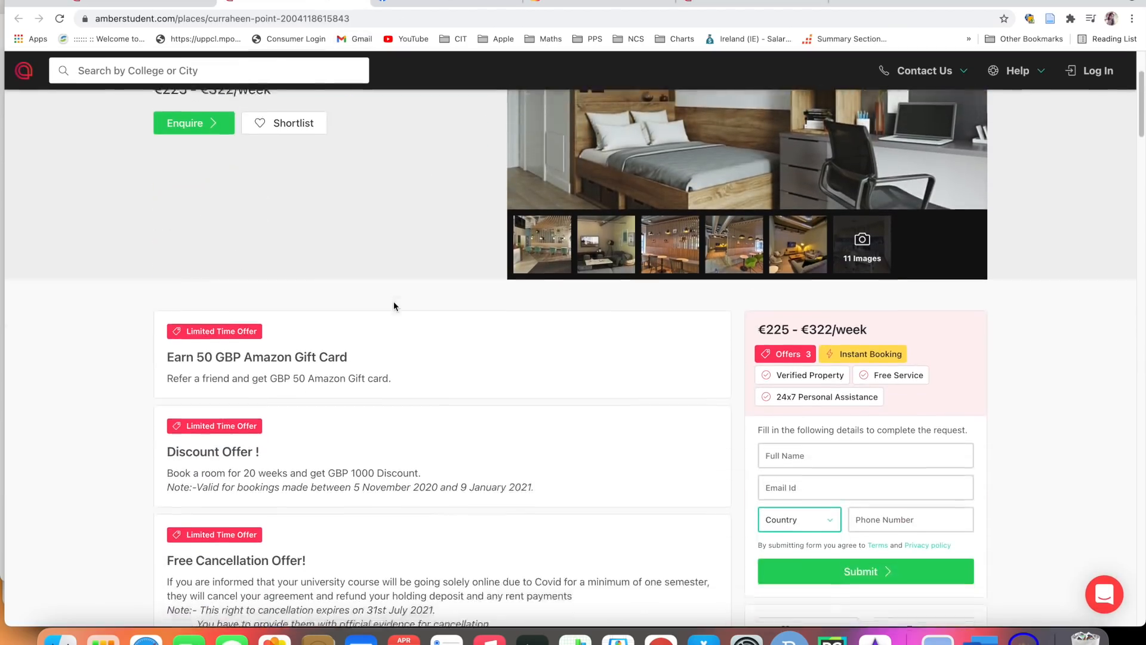
left_click(19, 18)
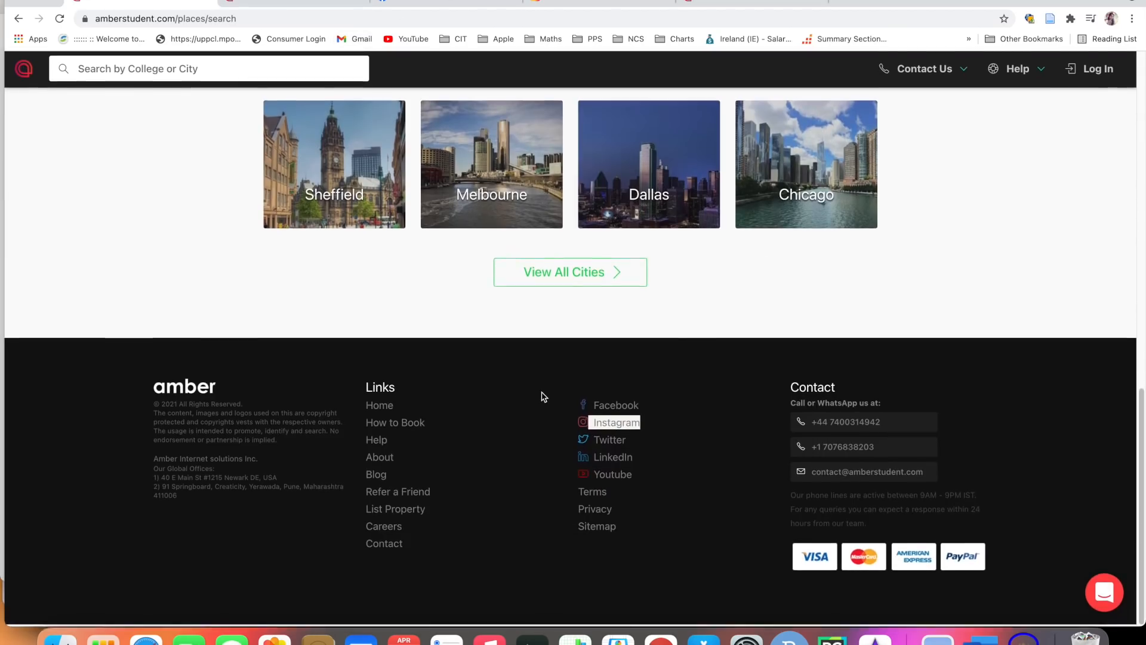
Step: Open the footer's YouTube link in a new window
right_click(609, 439)
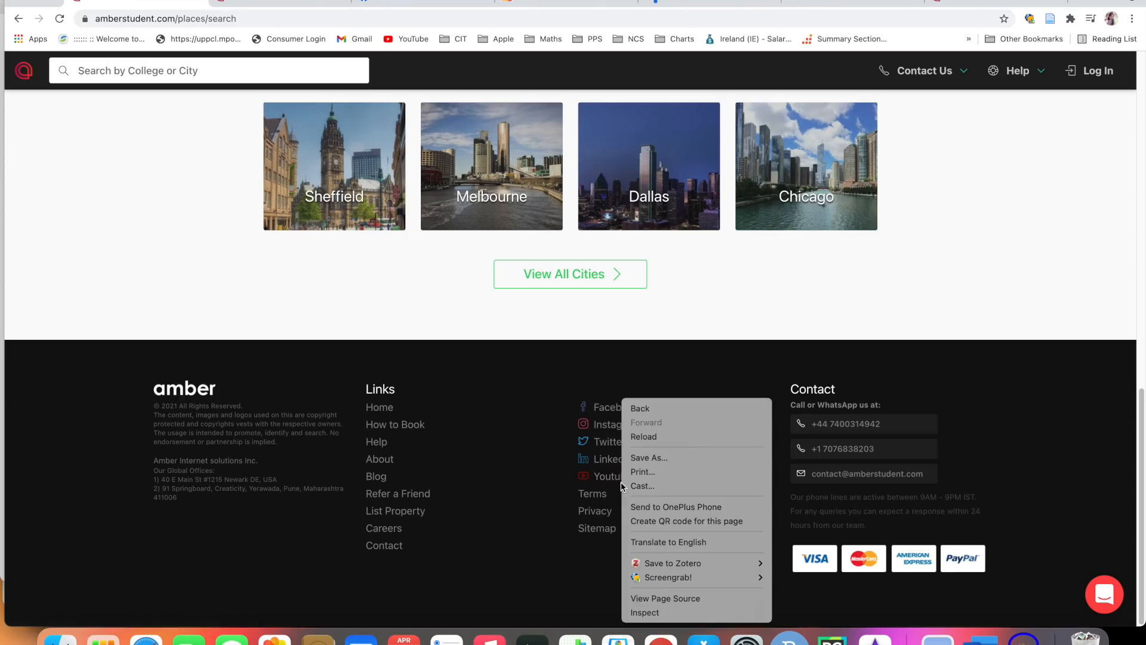
right_click(606, 476)
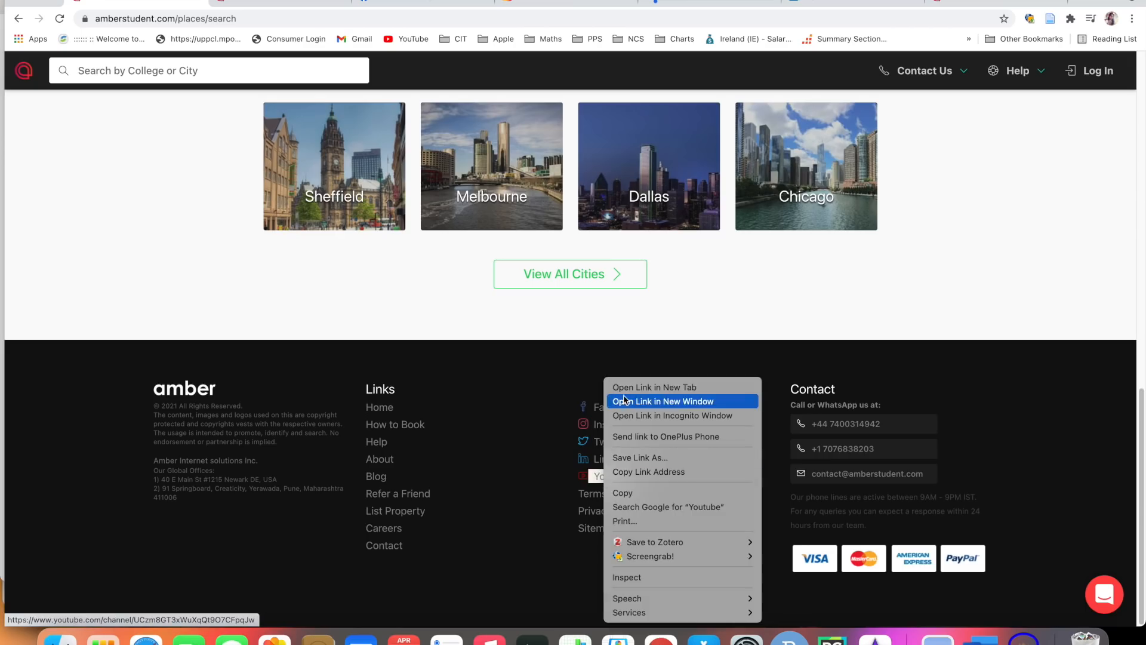
left_click(661, 401)
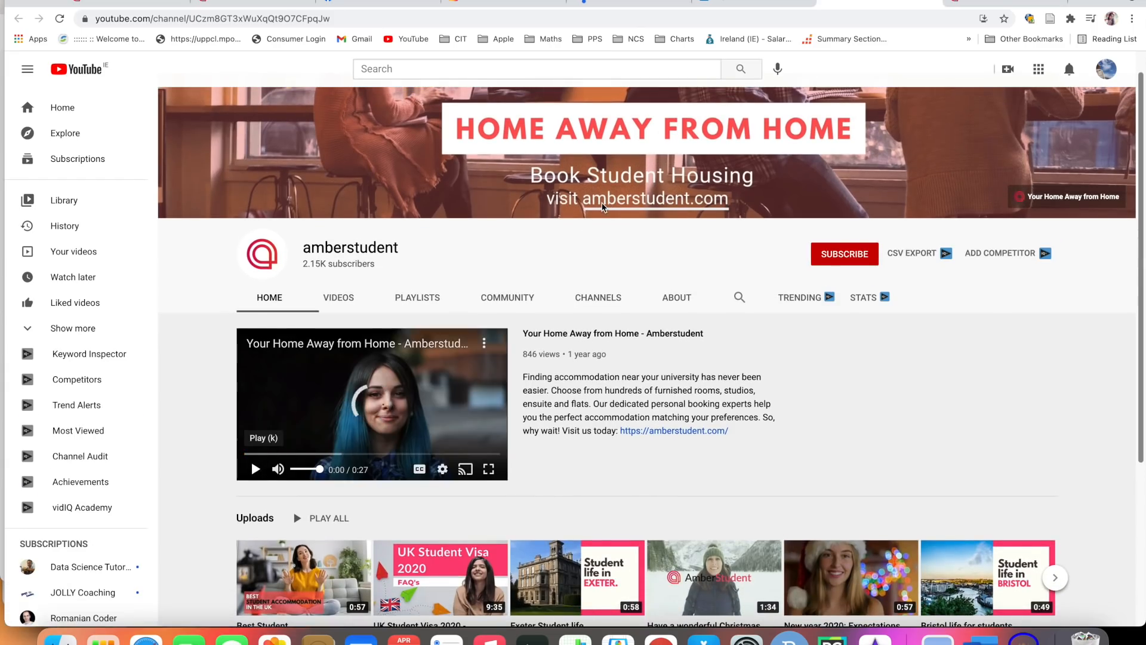
Step: Scroll through the uploads on AmberStudent's YouTube Videos tab
scroll("down", 3)
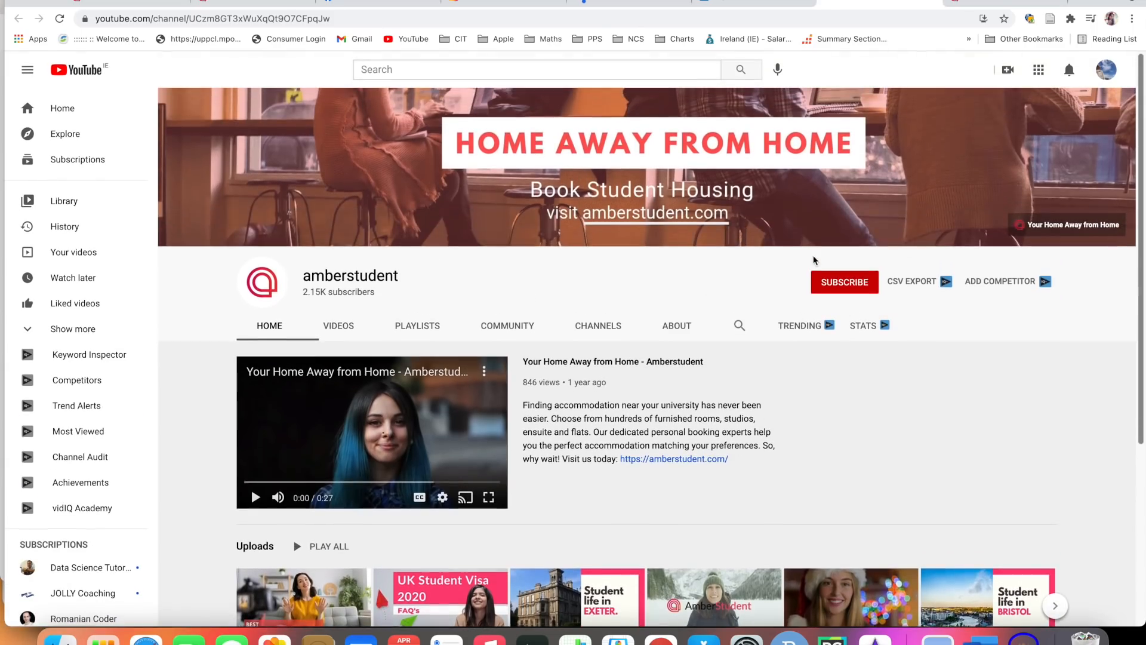
scroll("down", 3)
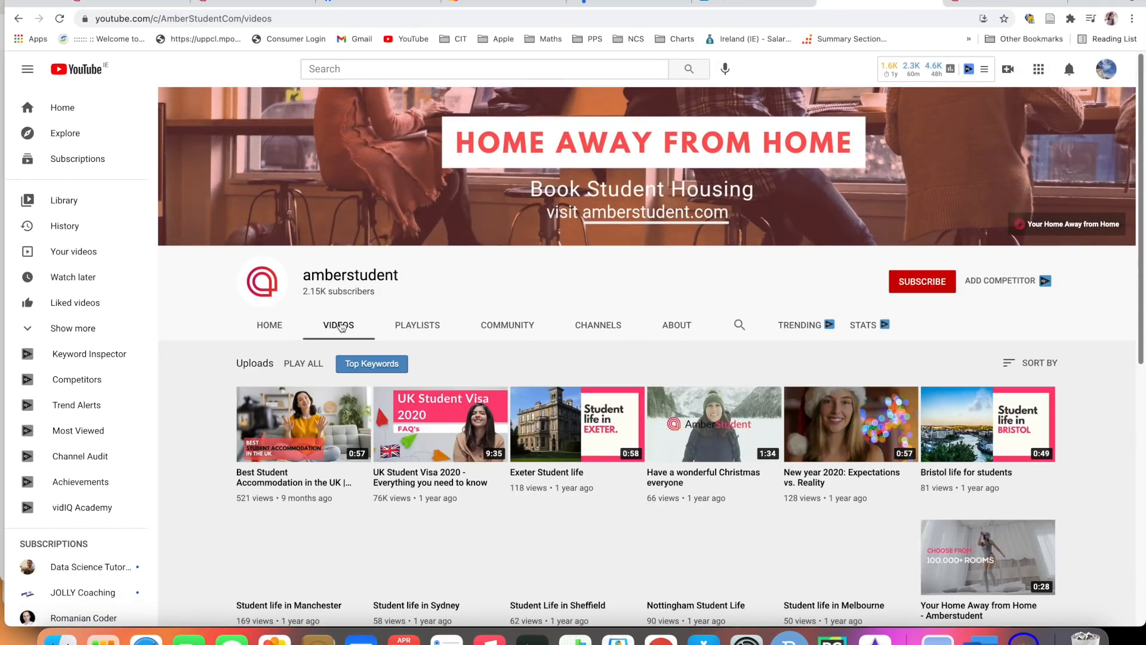
scroll("down", 3)
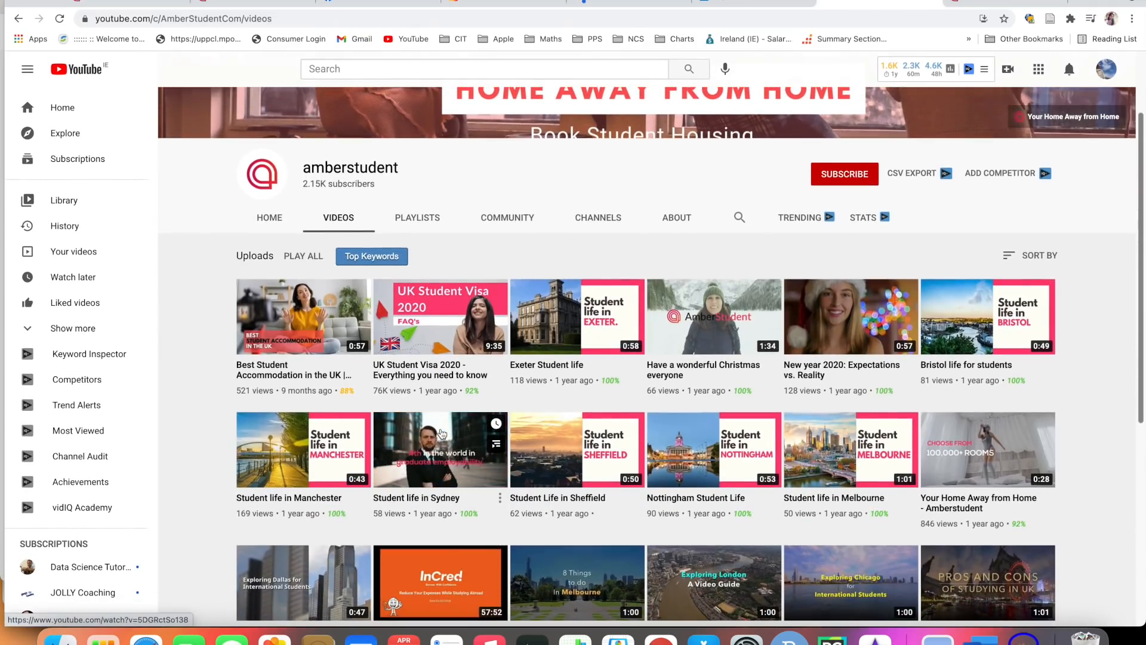
scroll("down", 3)
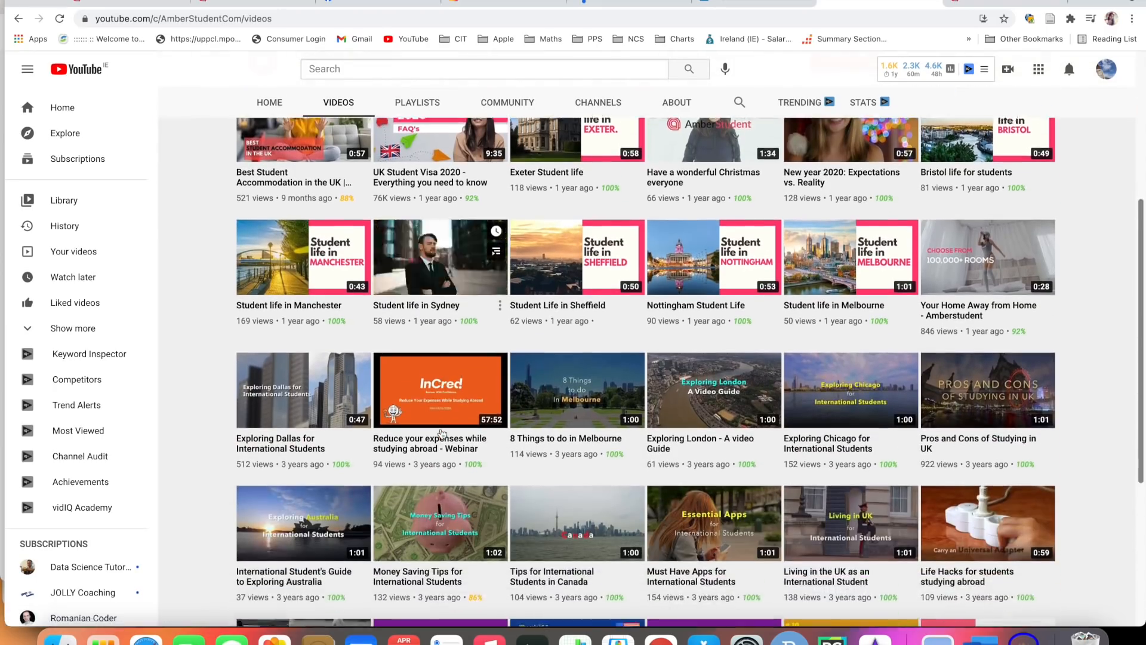
scroll("up", 3)
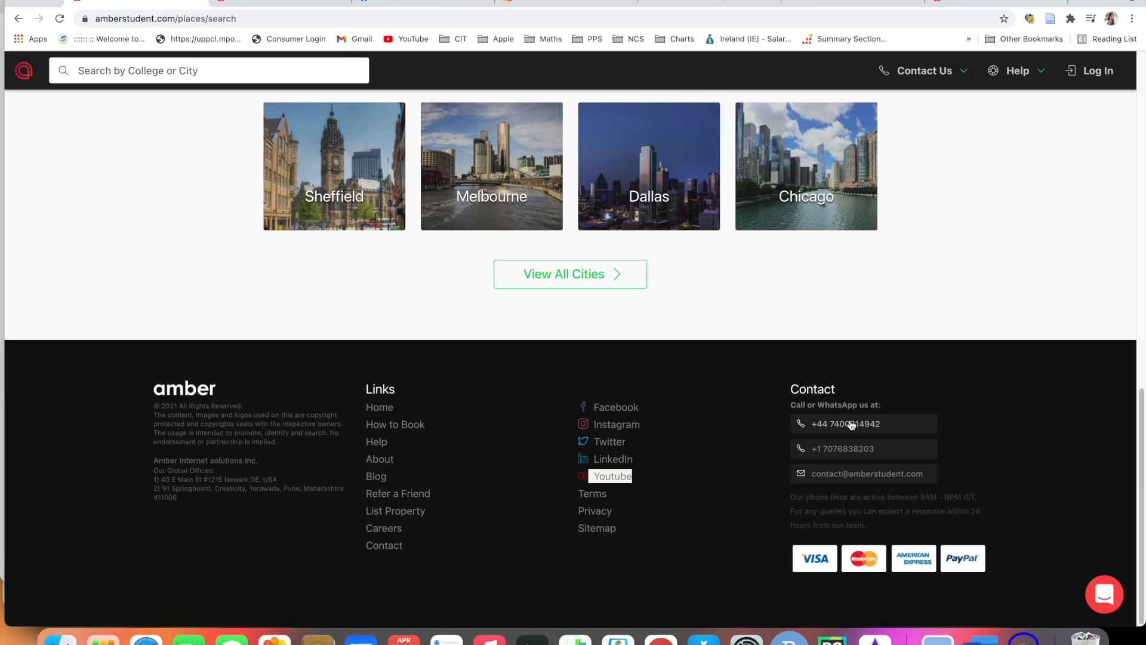
mouse_move(862, 423)
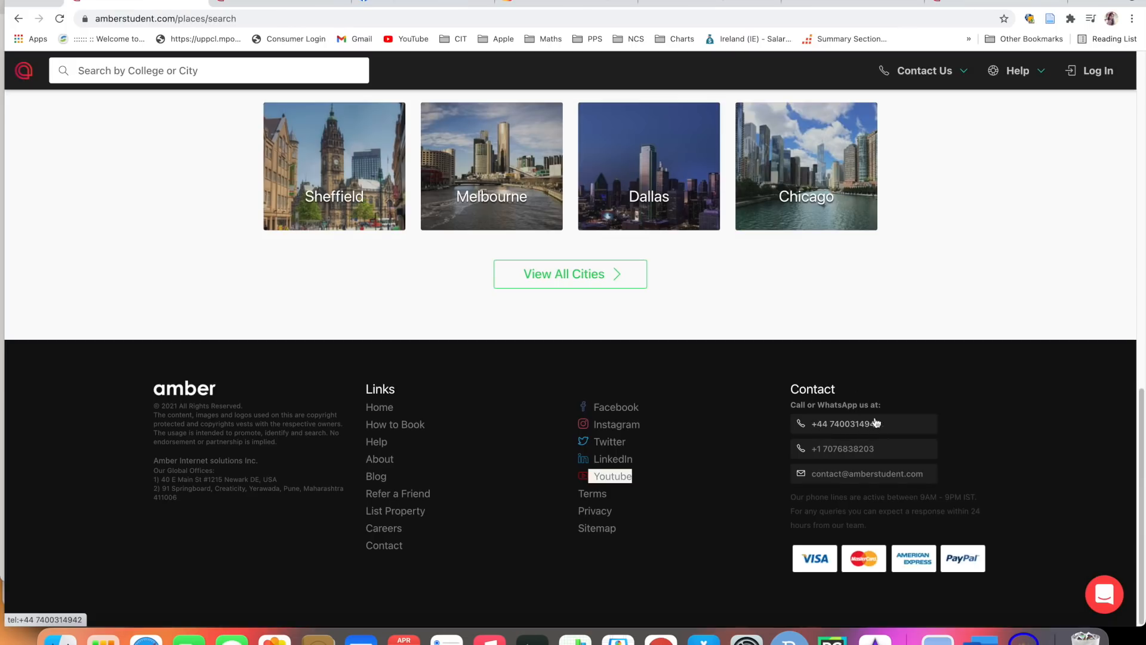
mouse_move(867, 473)
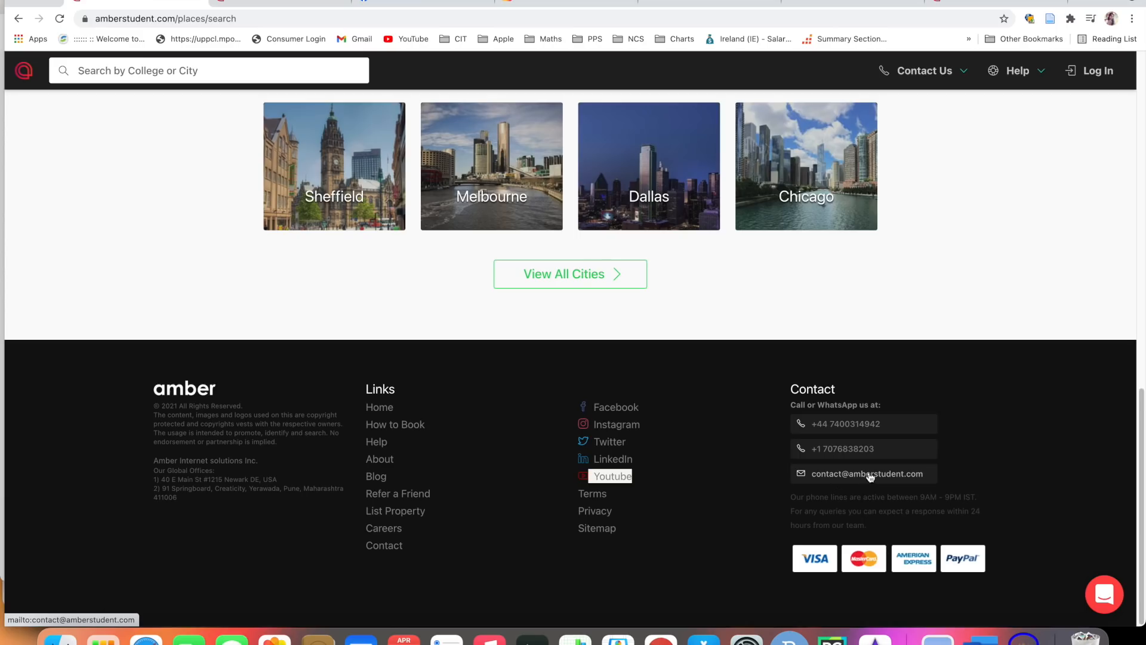
mouse_move(839, 394)
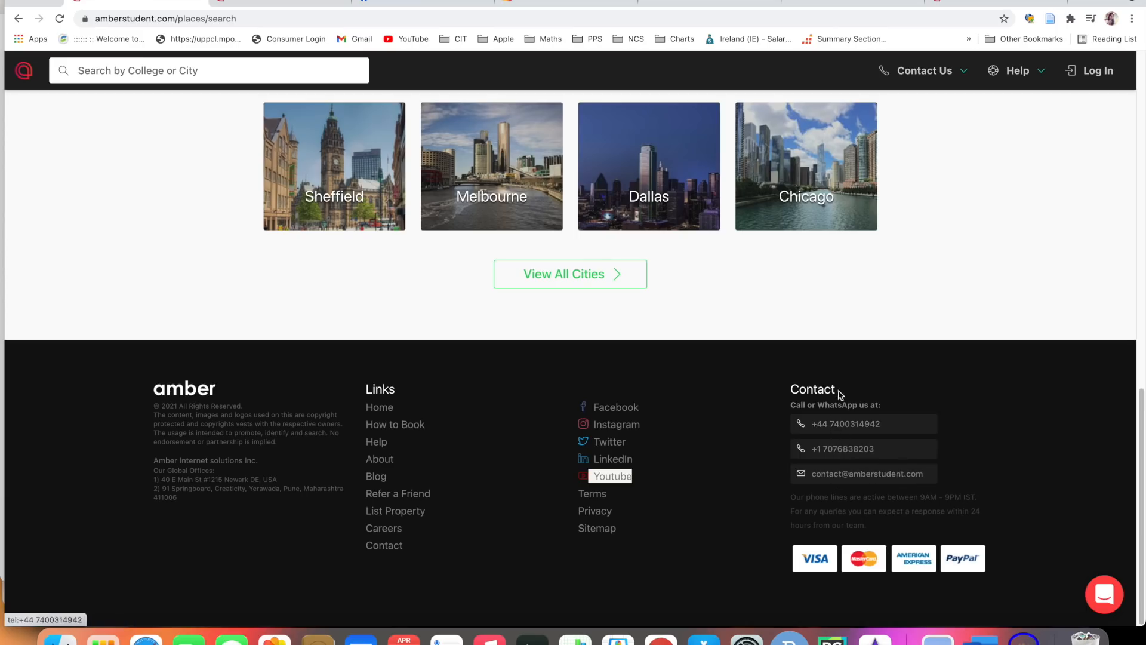
mouse_move(808, 575)
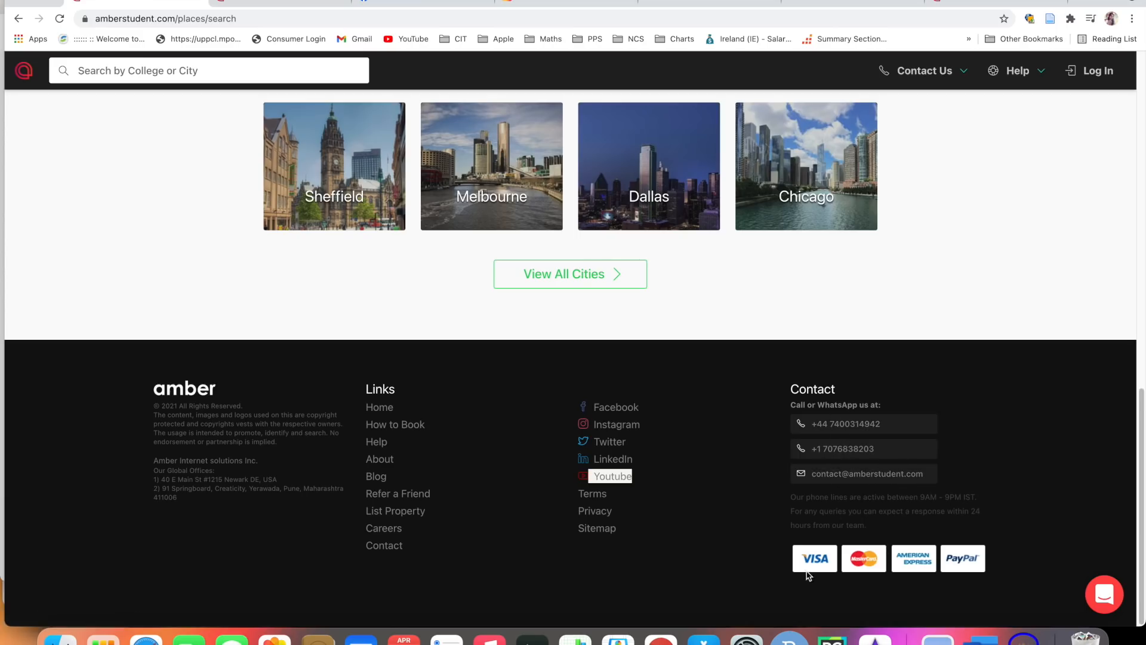